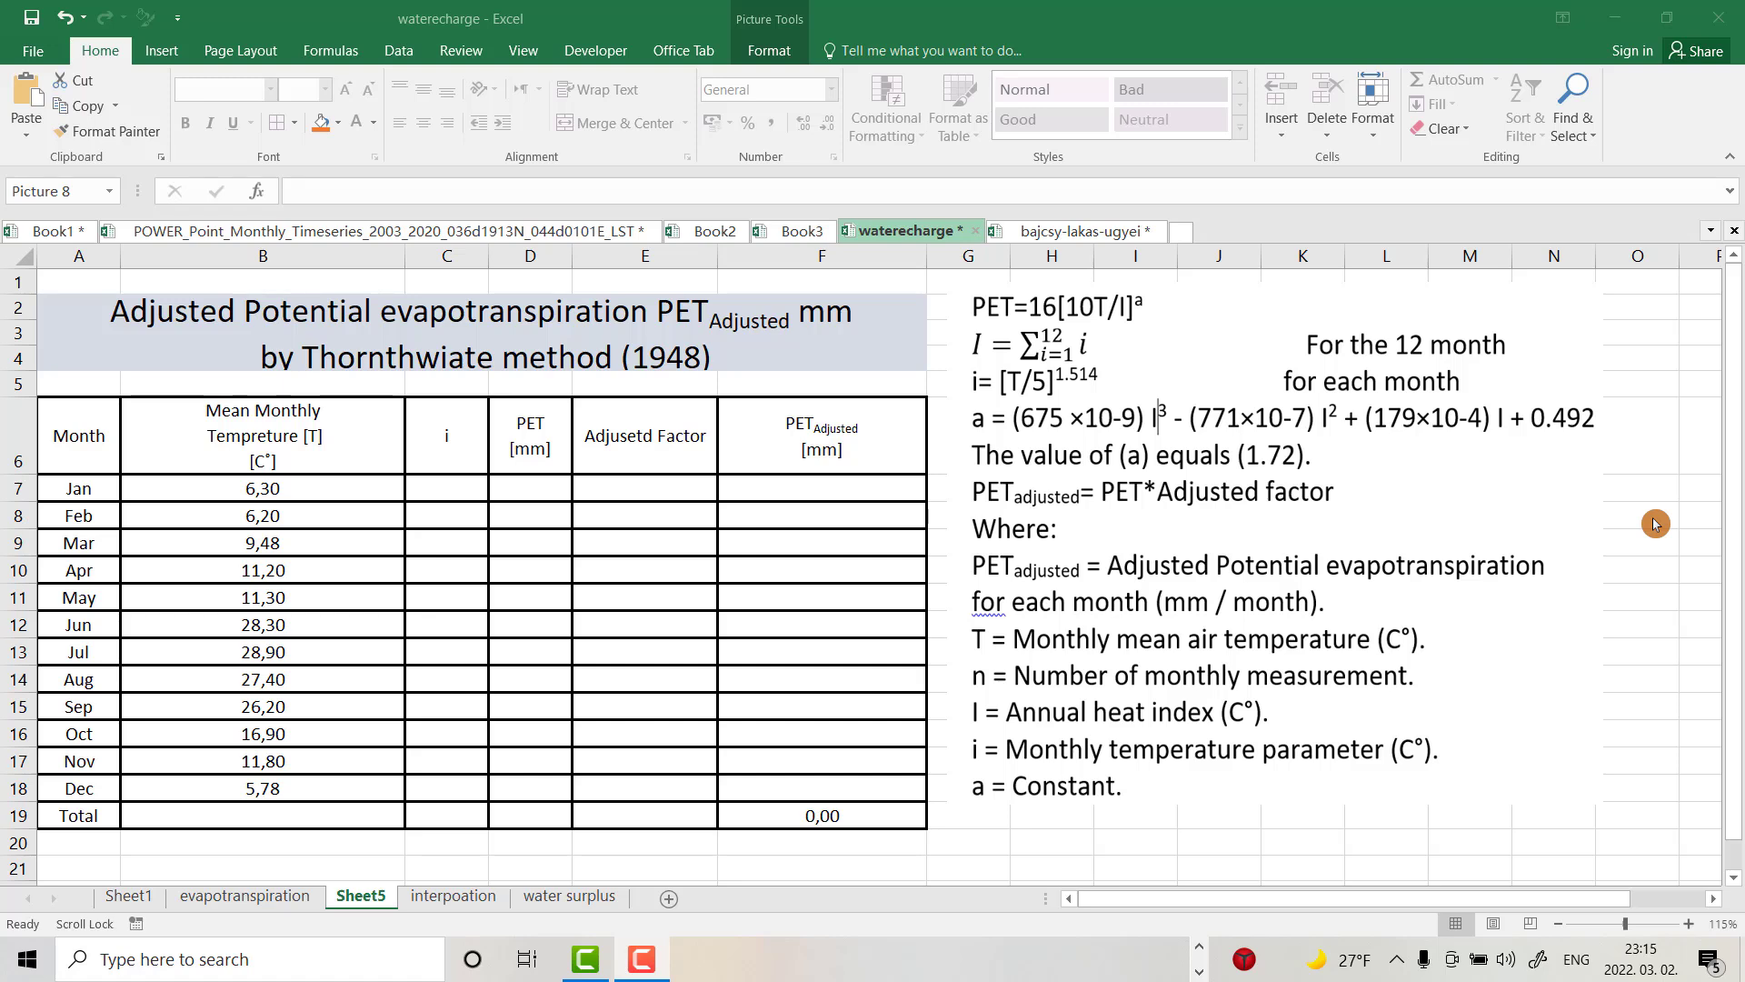
mouse_move(285, 333)
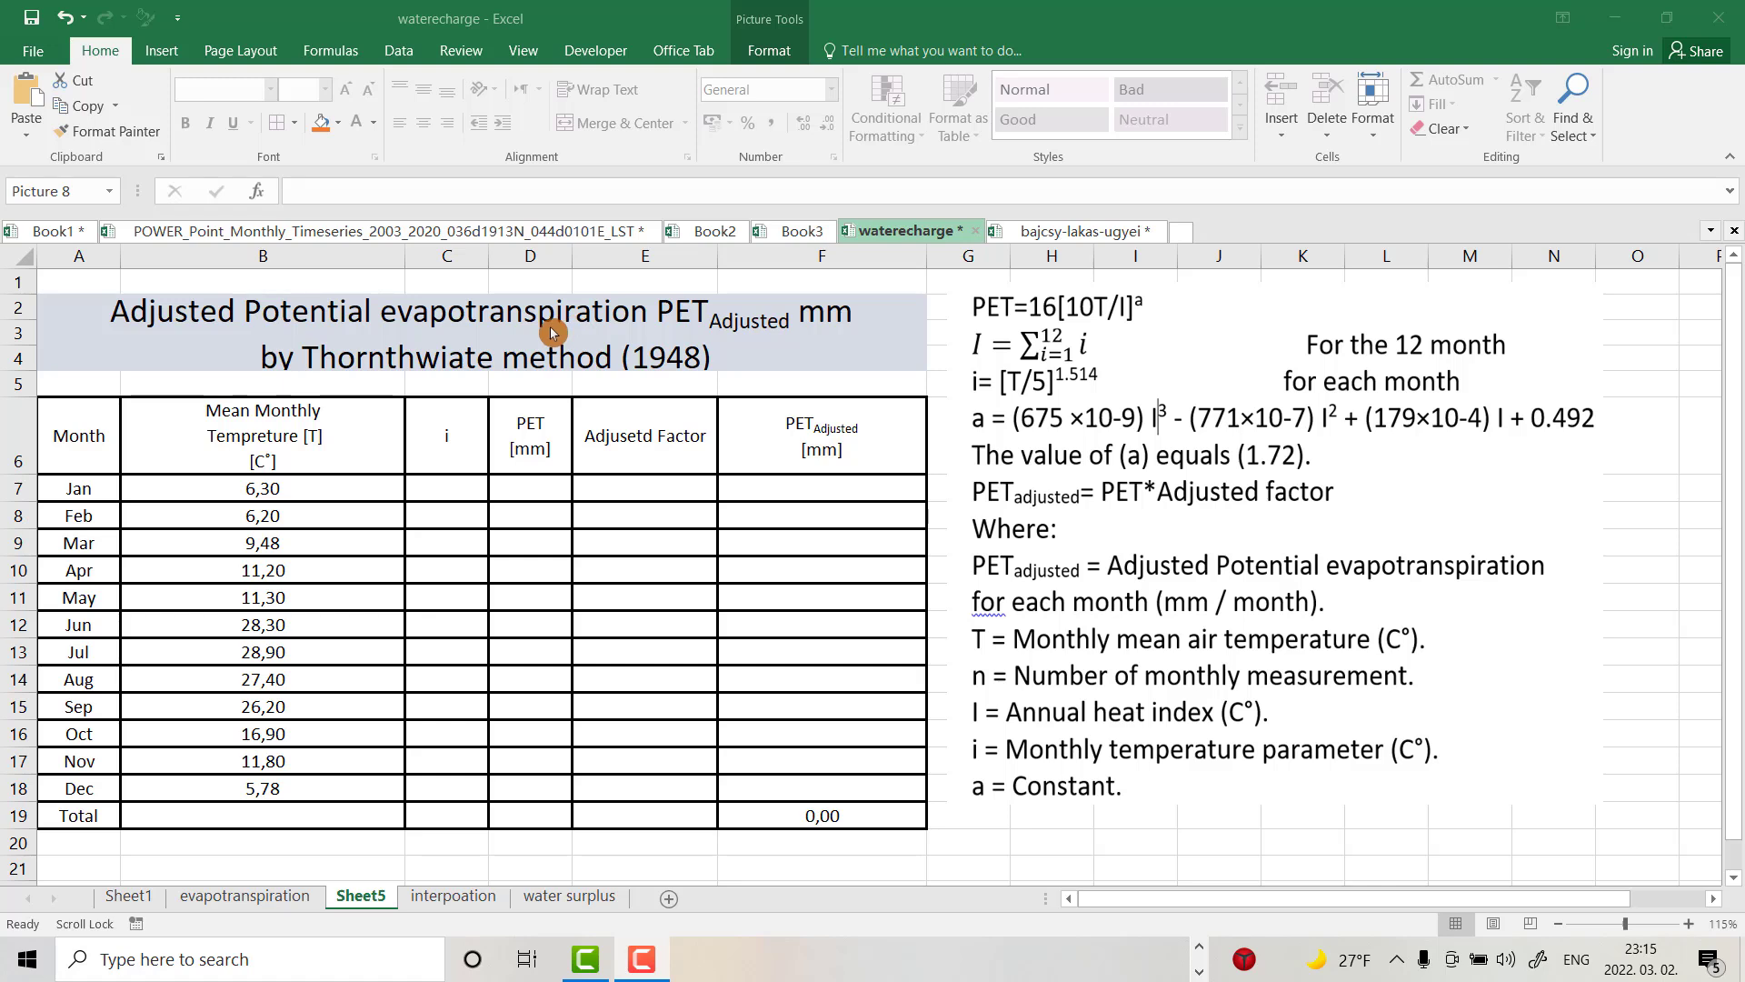
mouse_move(464, 373)
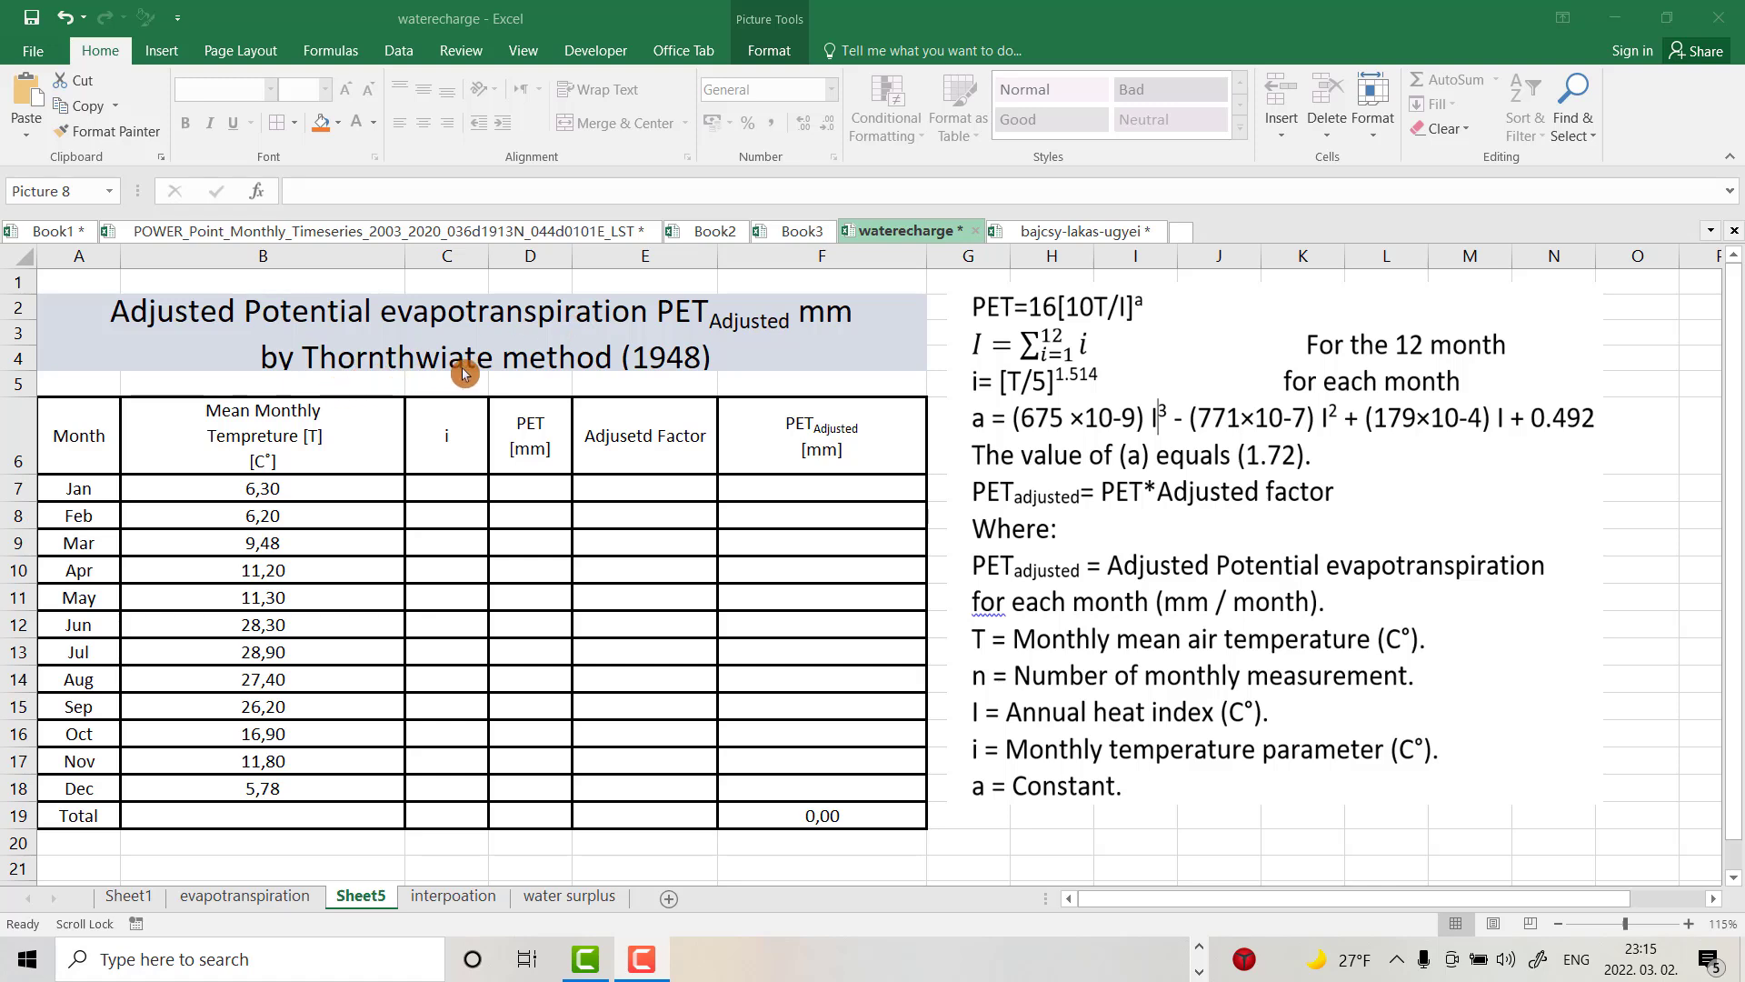
mouse_move(643, 371)
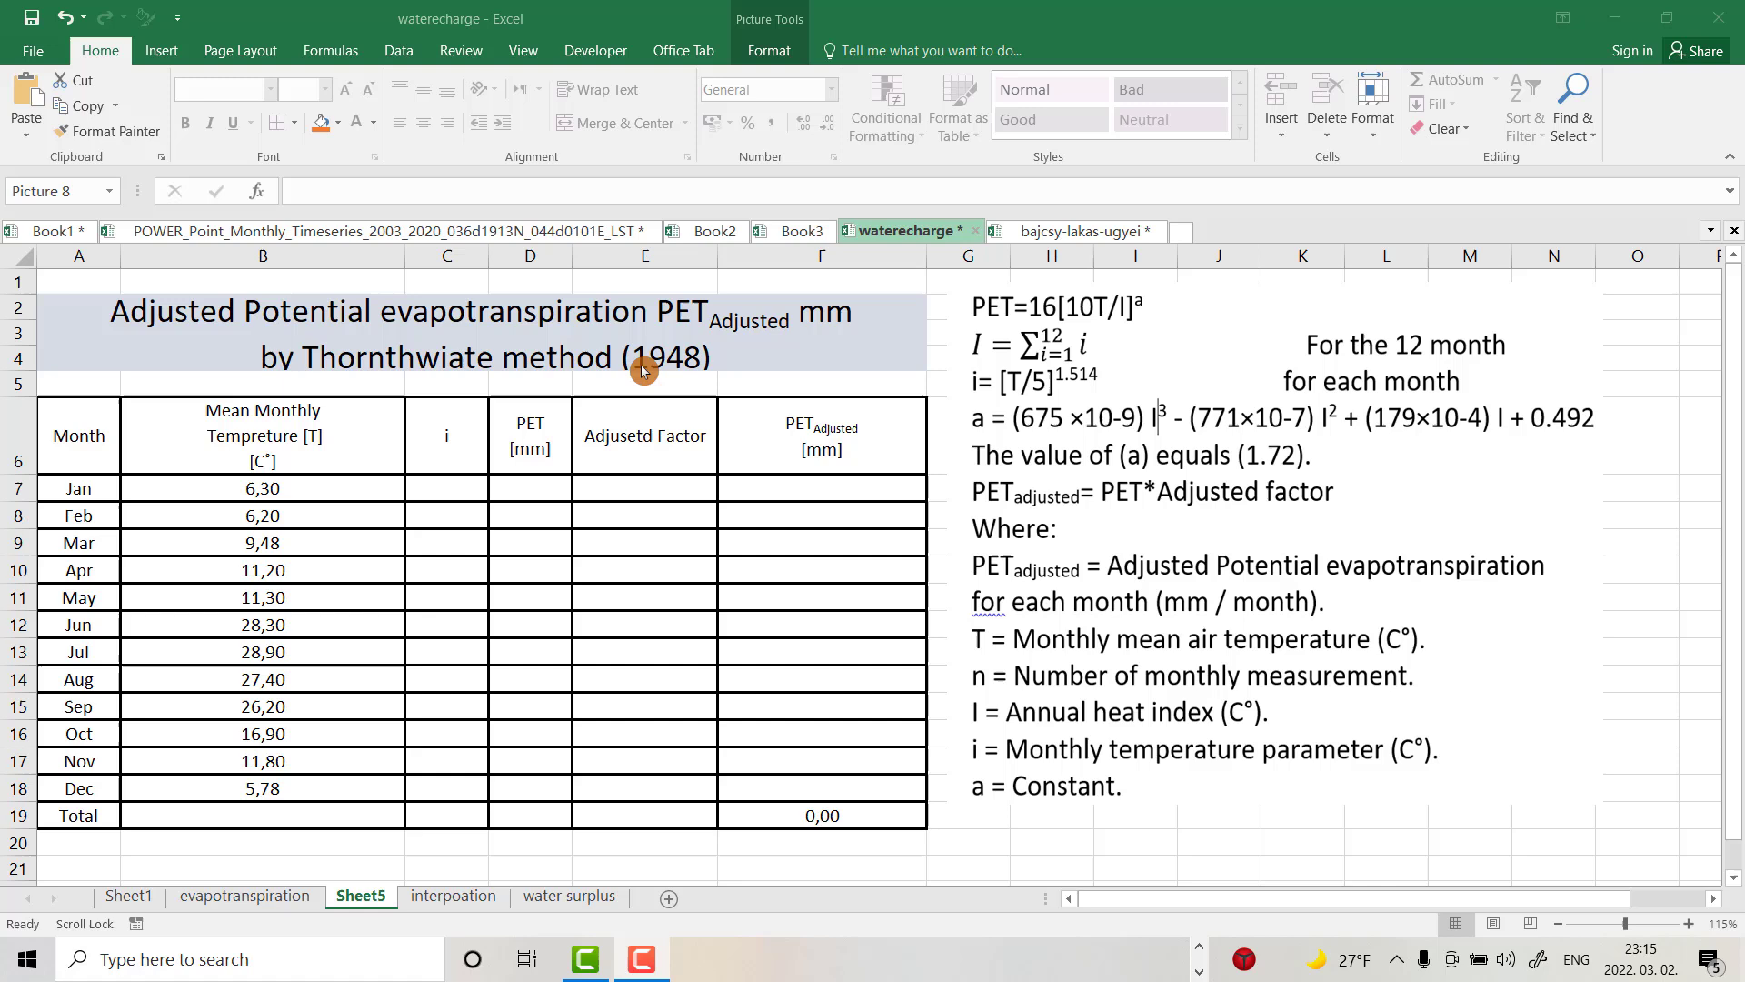
mouse_move(1139, 556)
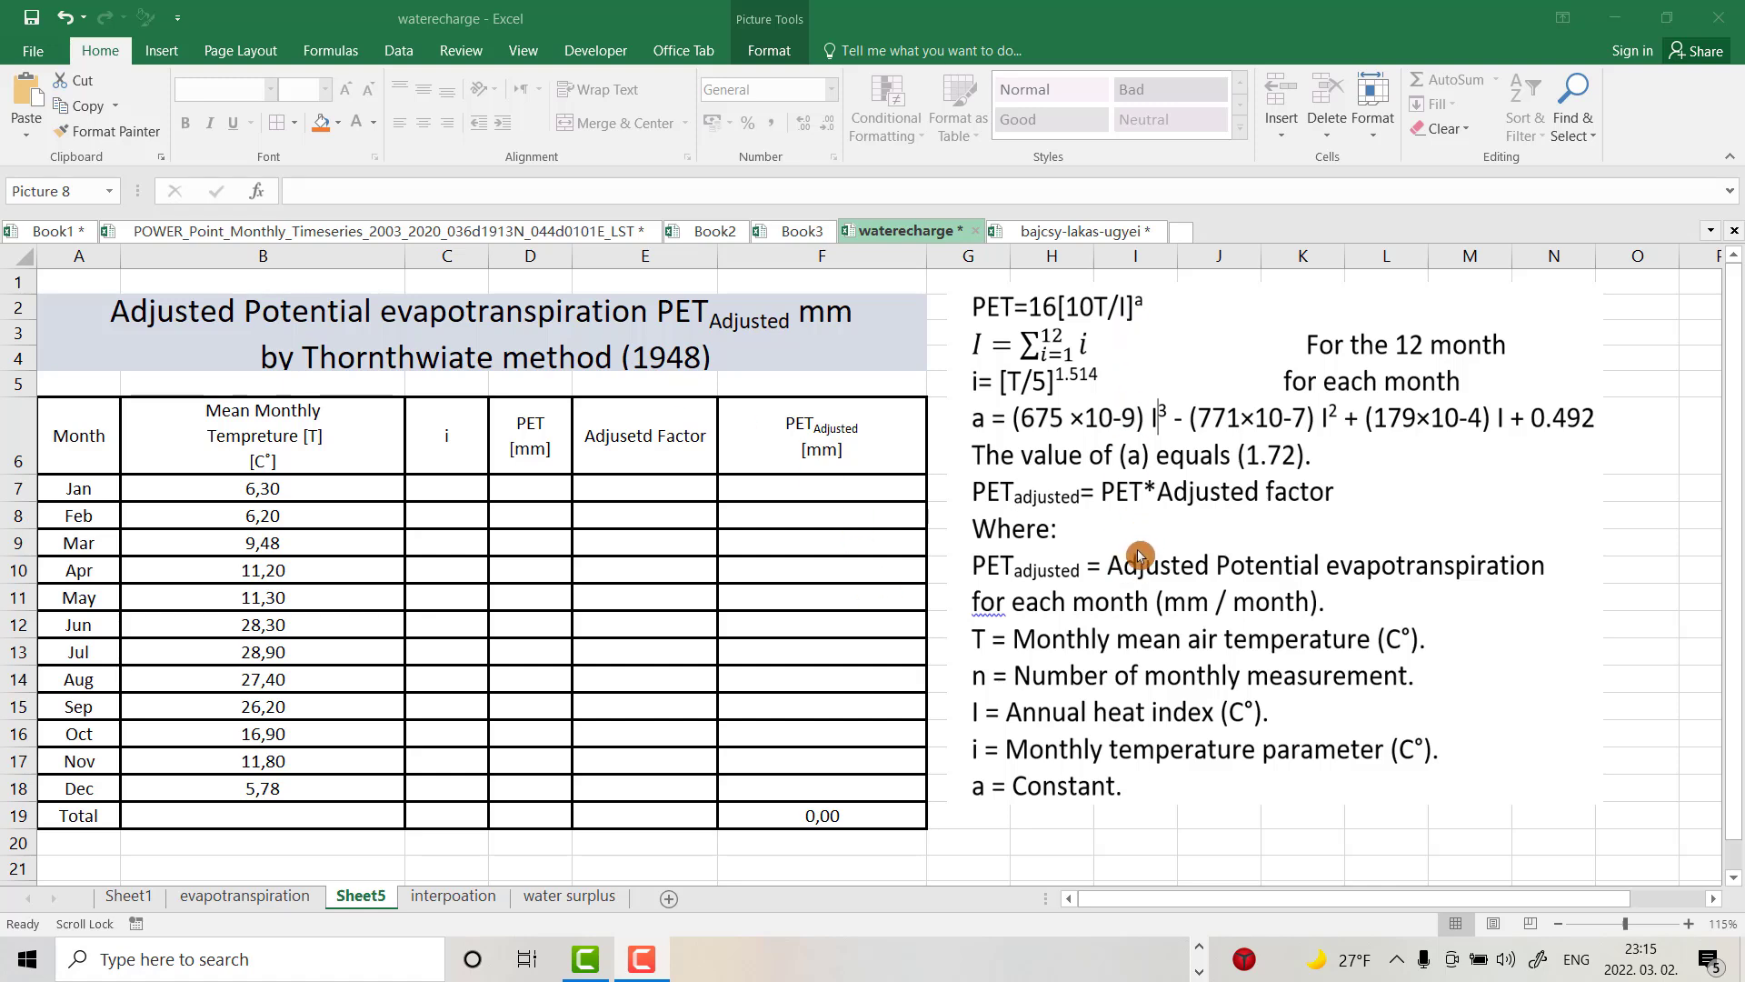
mouse_move(1117, 496)
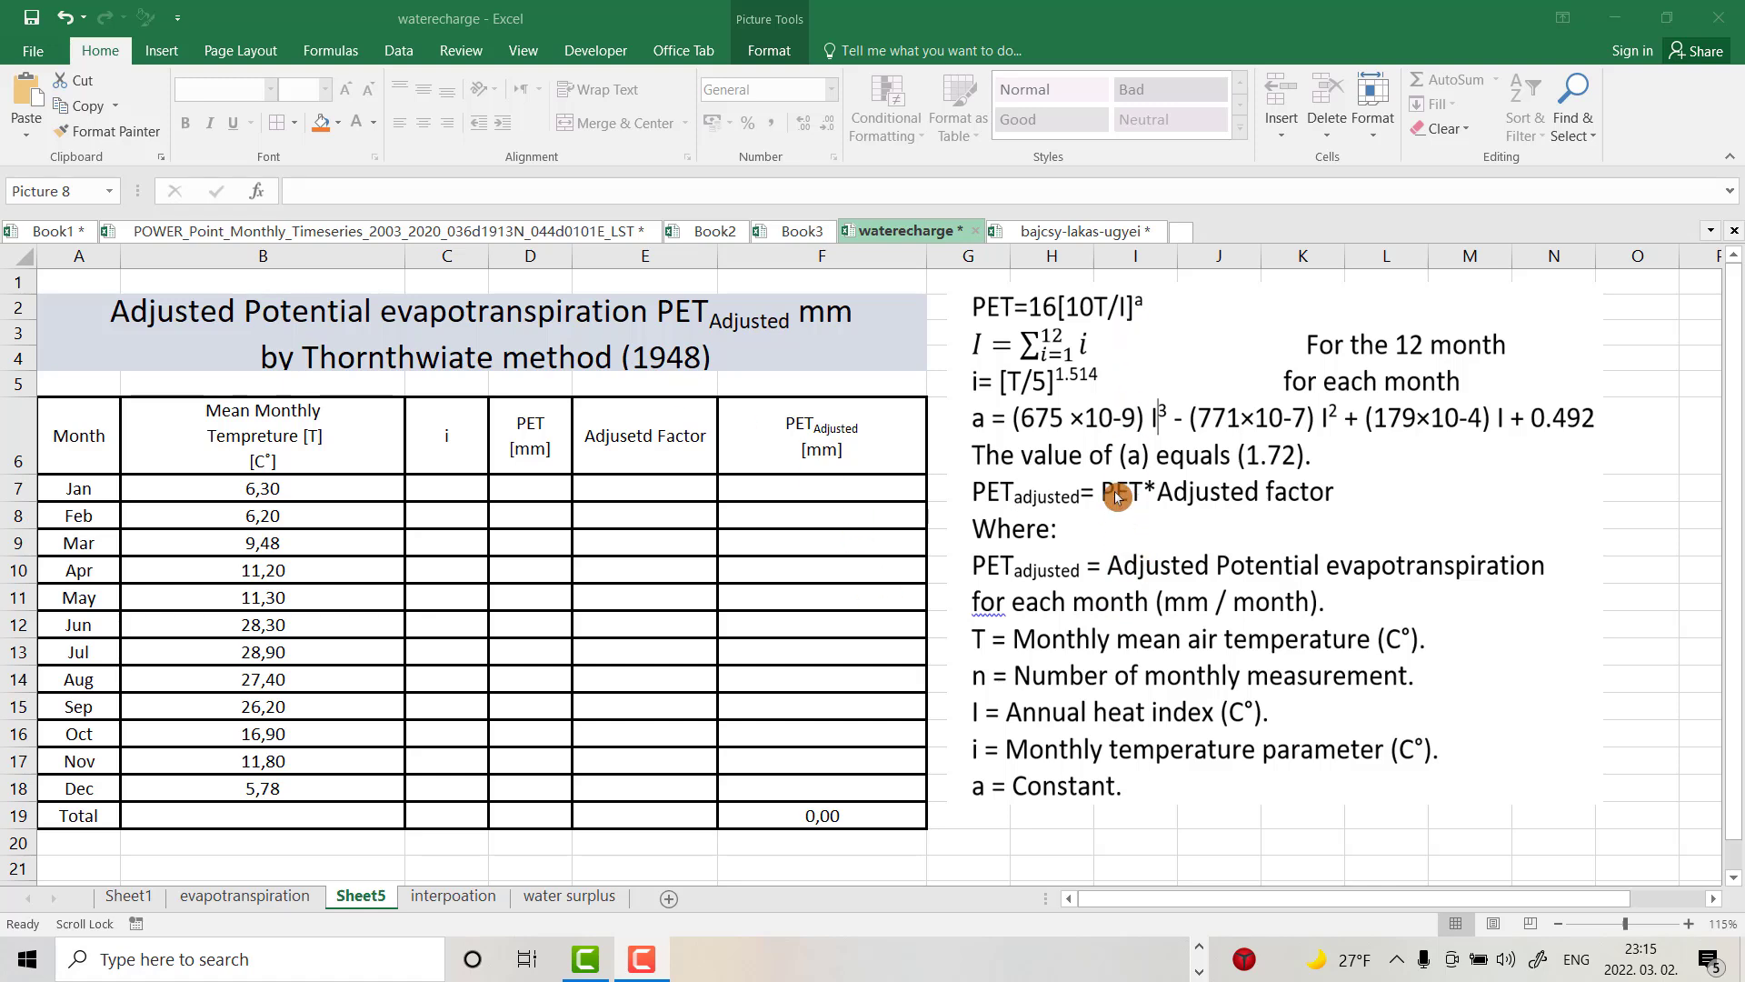
mouse_move(1102, 509)
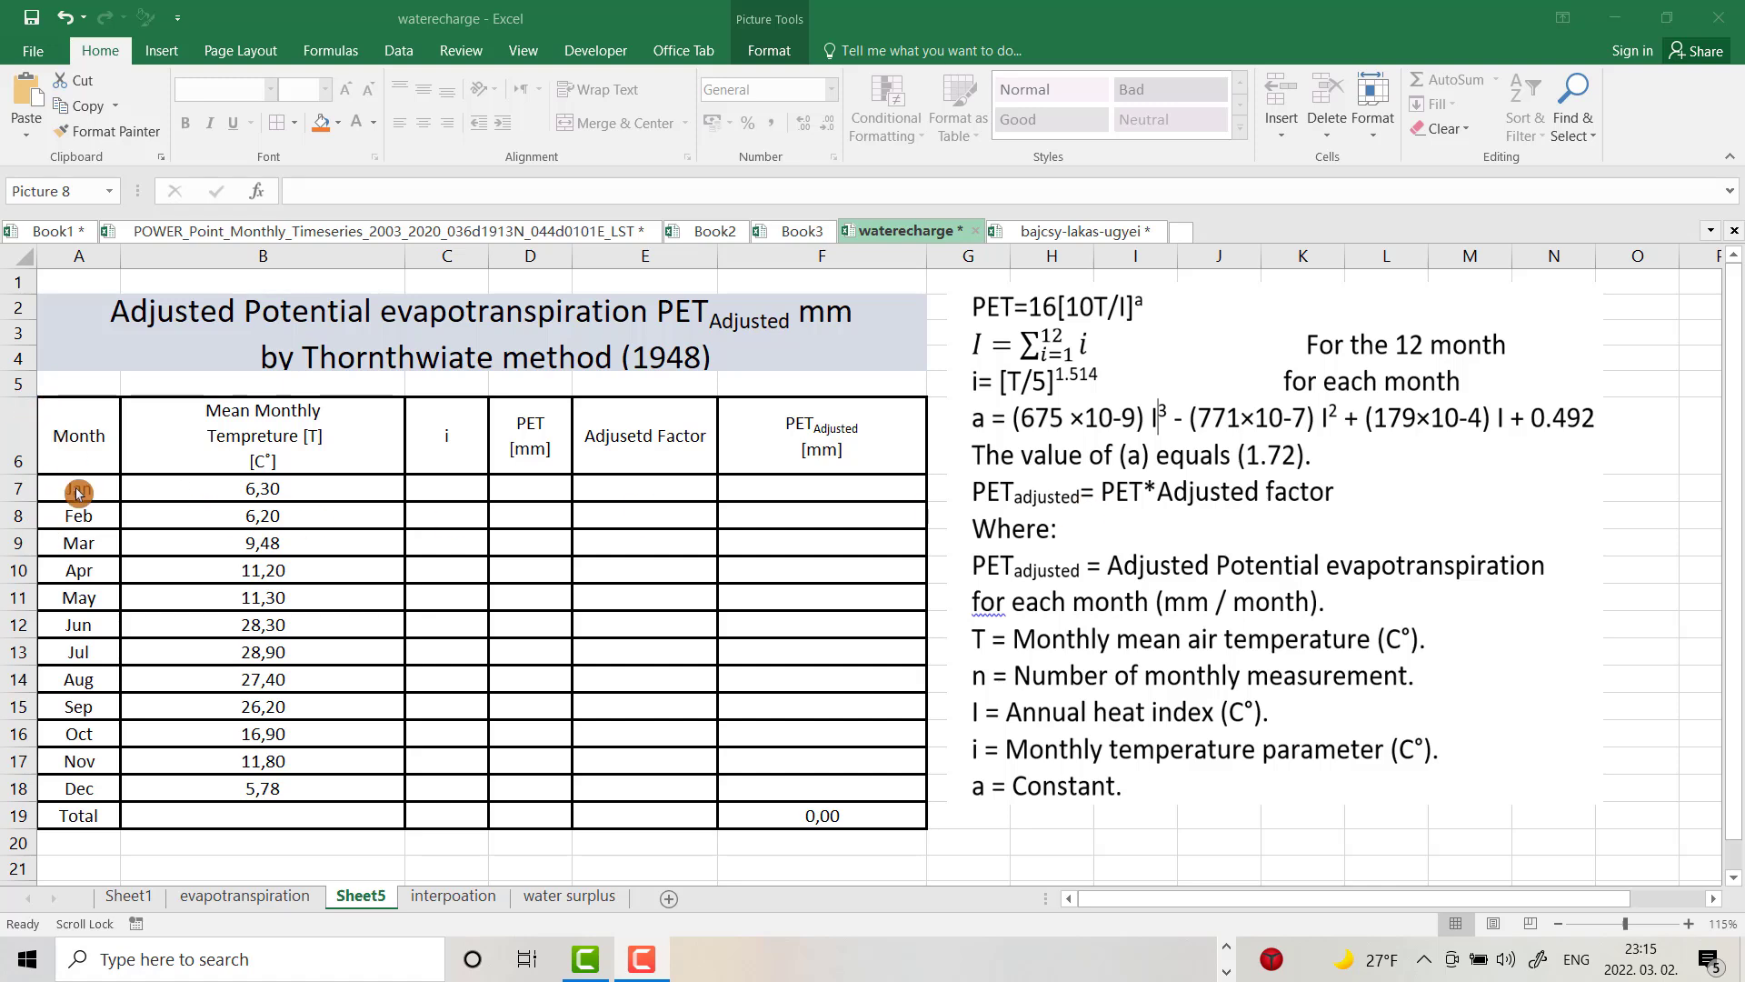
mouse_move(94, 772)
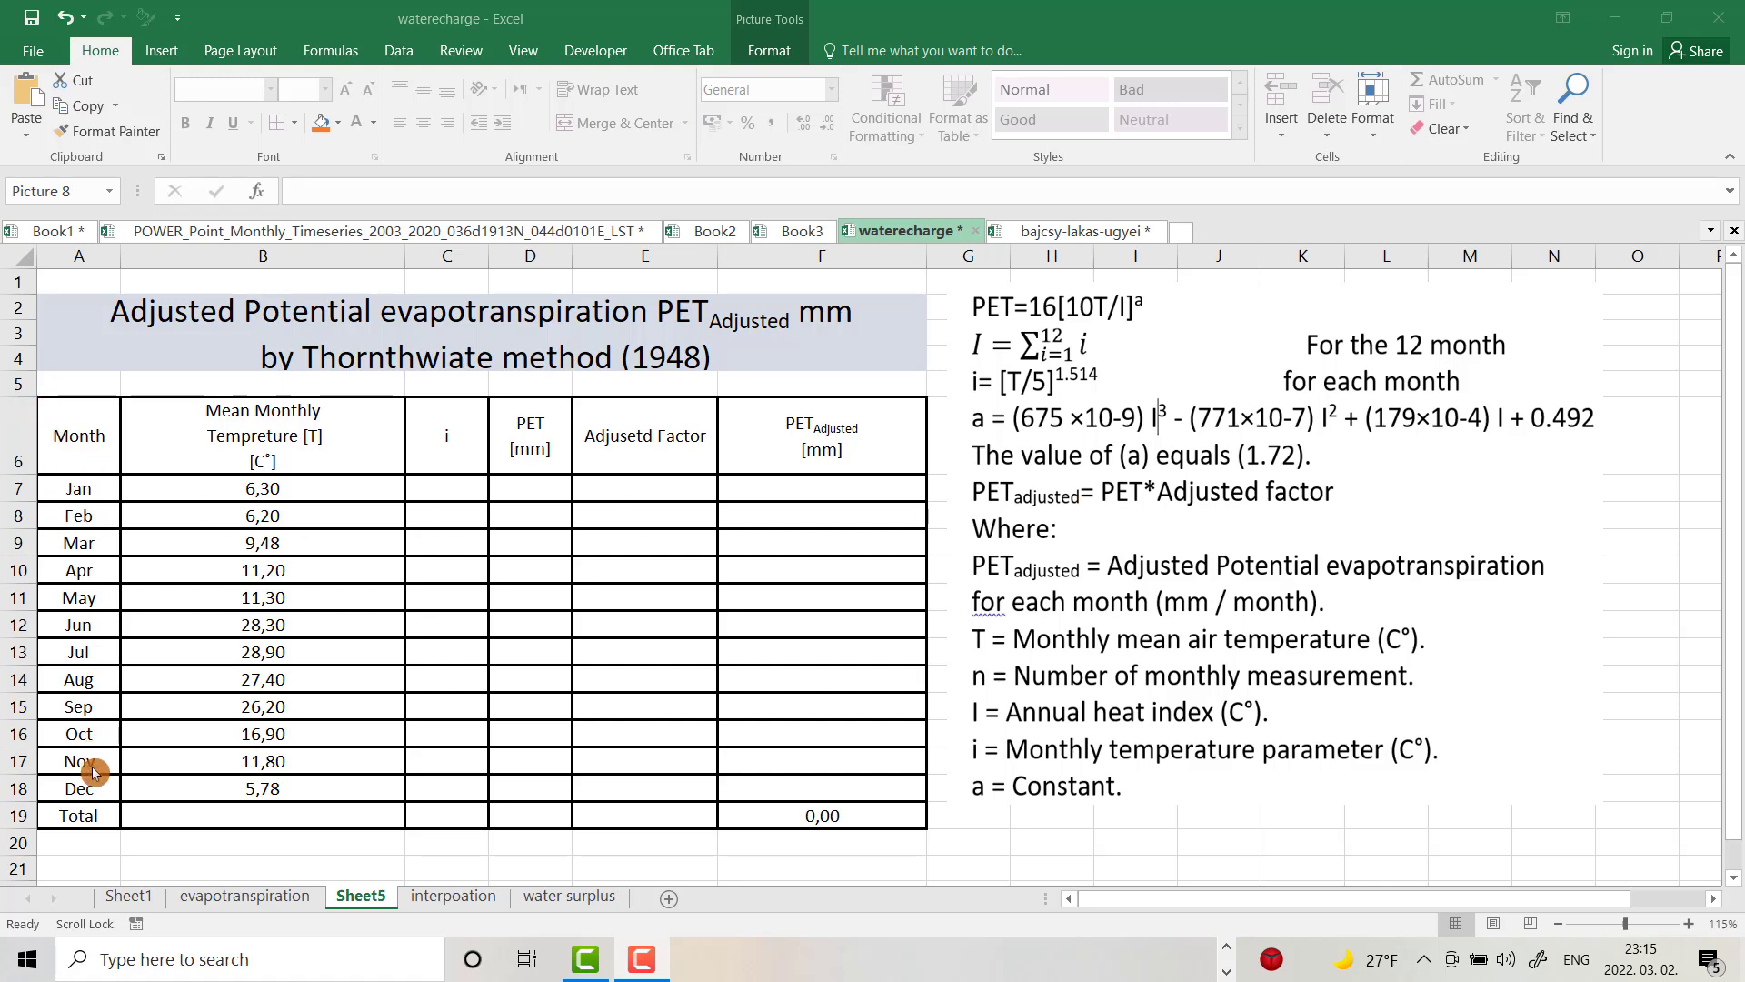
mouse_move(260, 447)
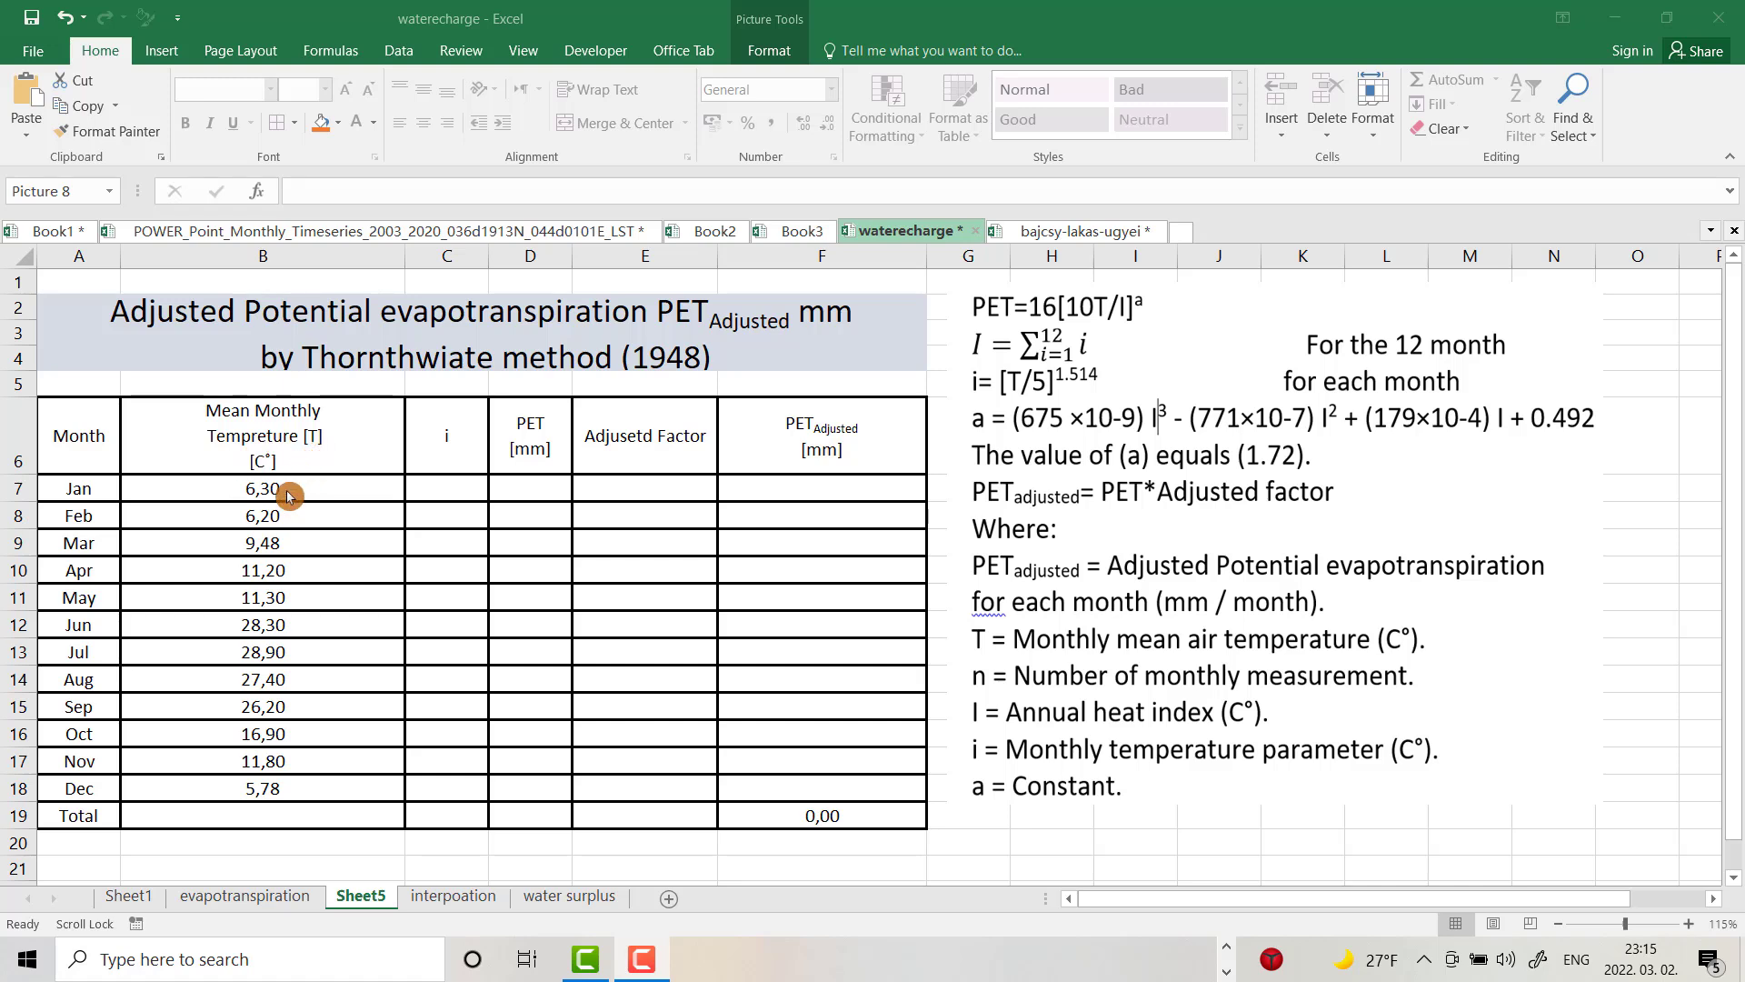
mouse_move(304, 704)
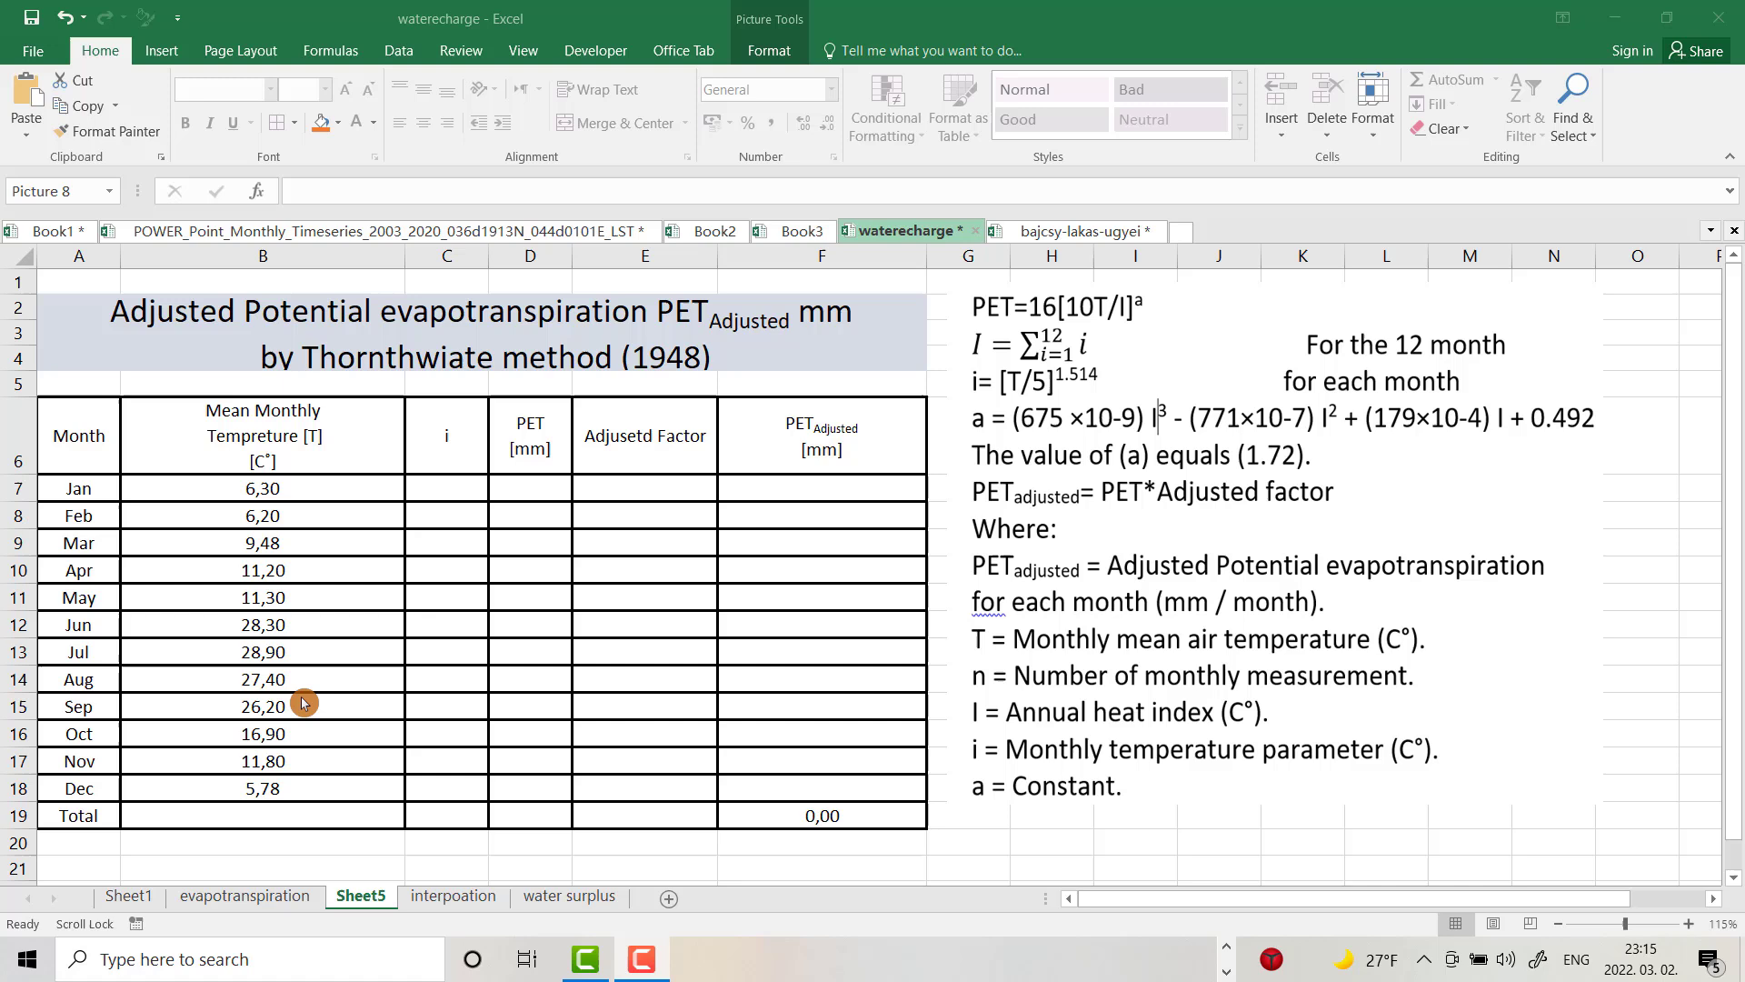
mouse_move(529, 547)
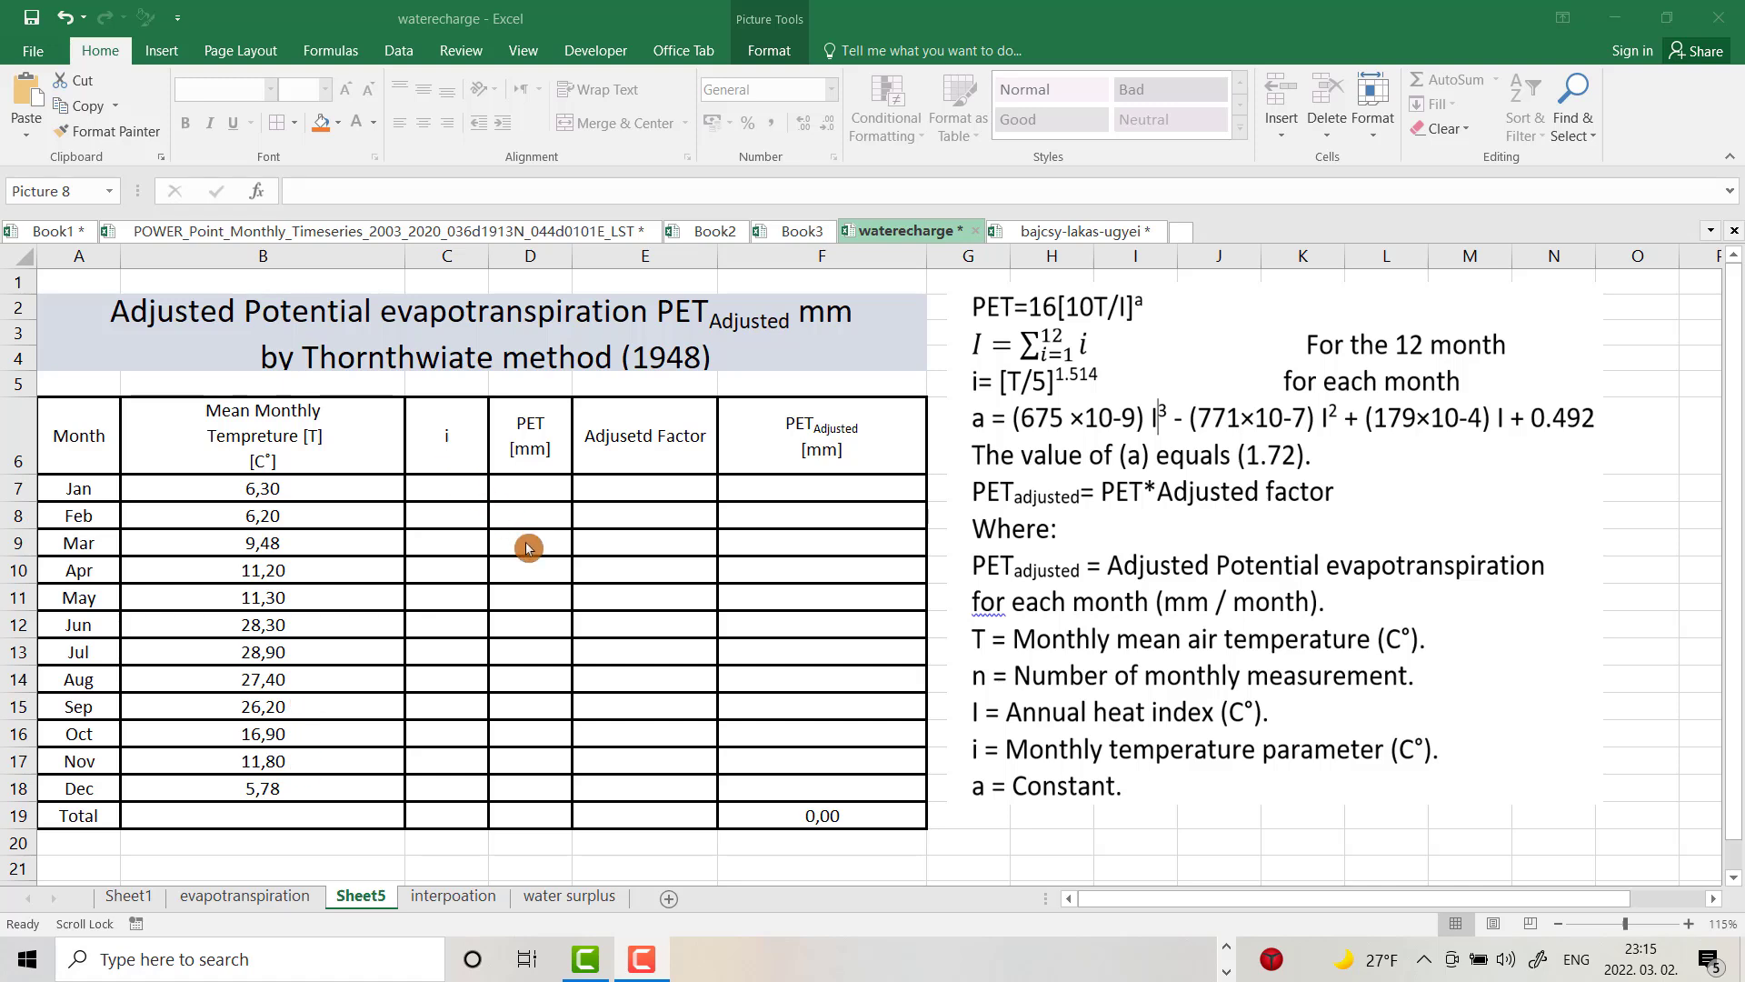
mouse_move(1186, 784)
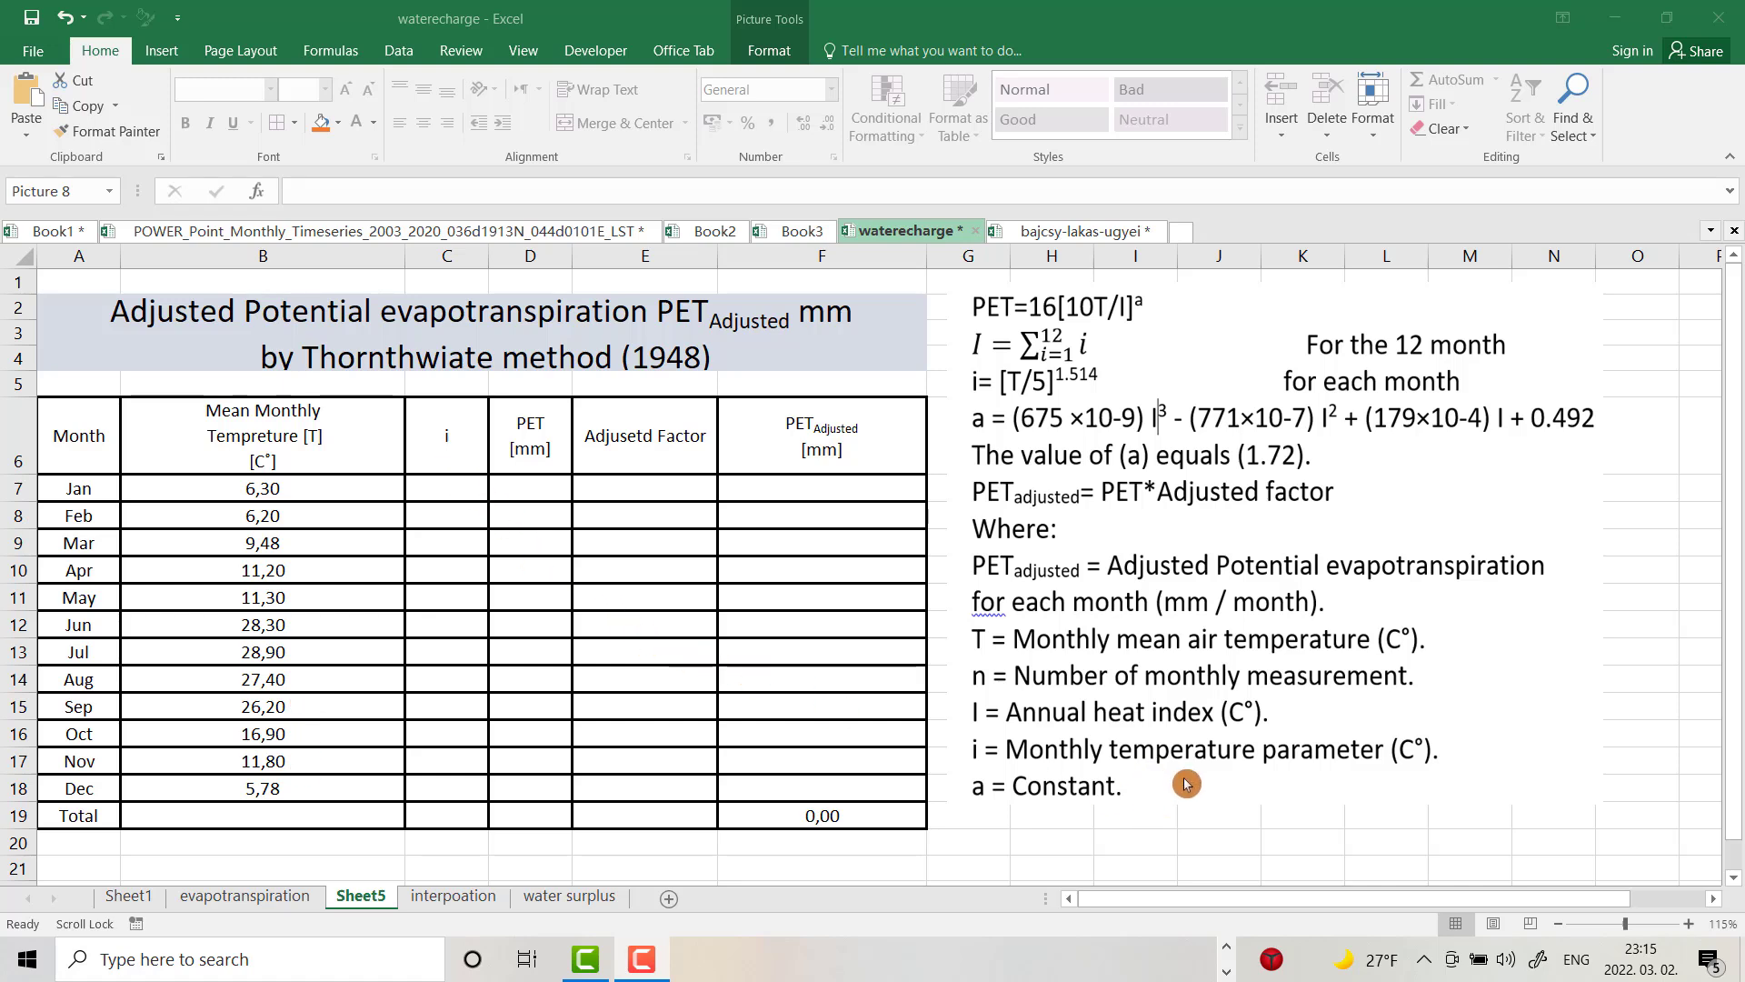
mouse_move(1385, 782)
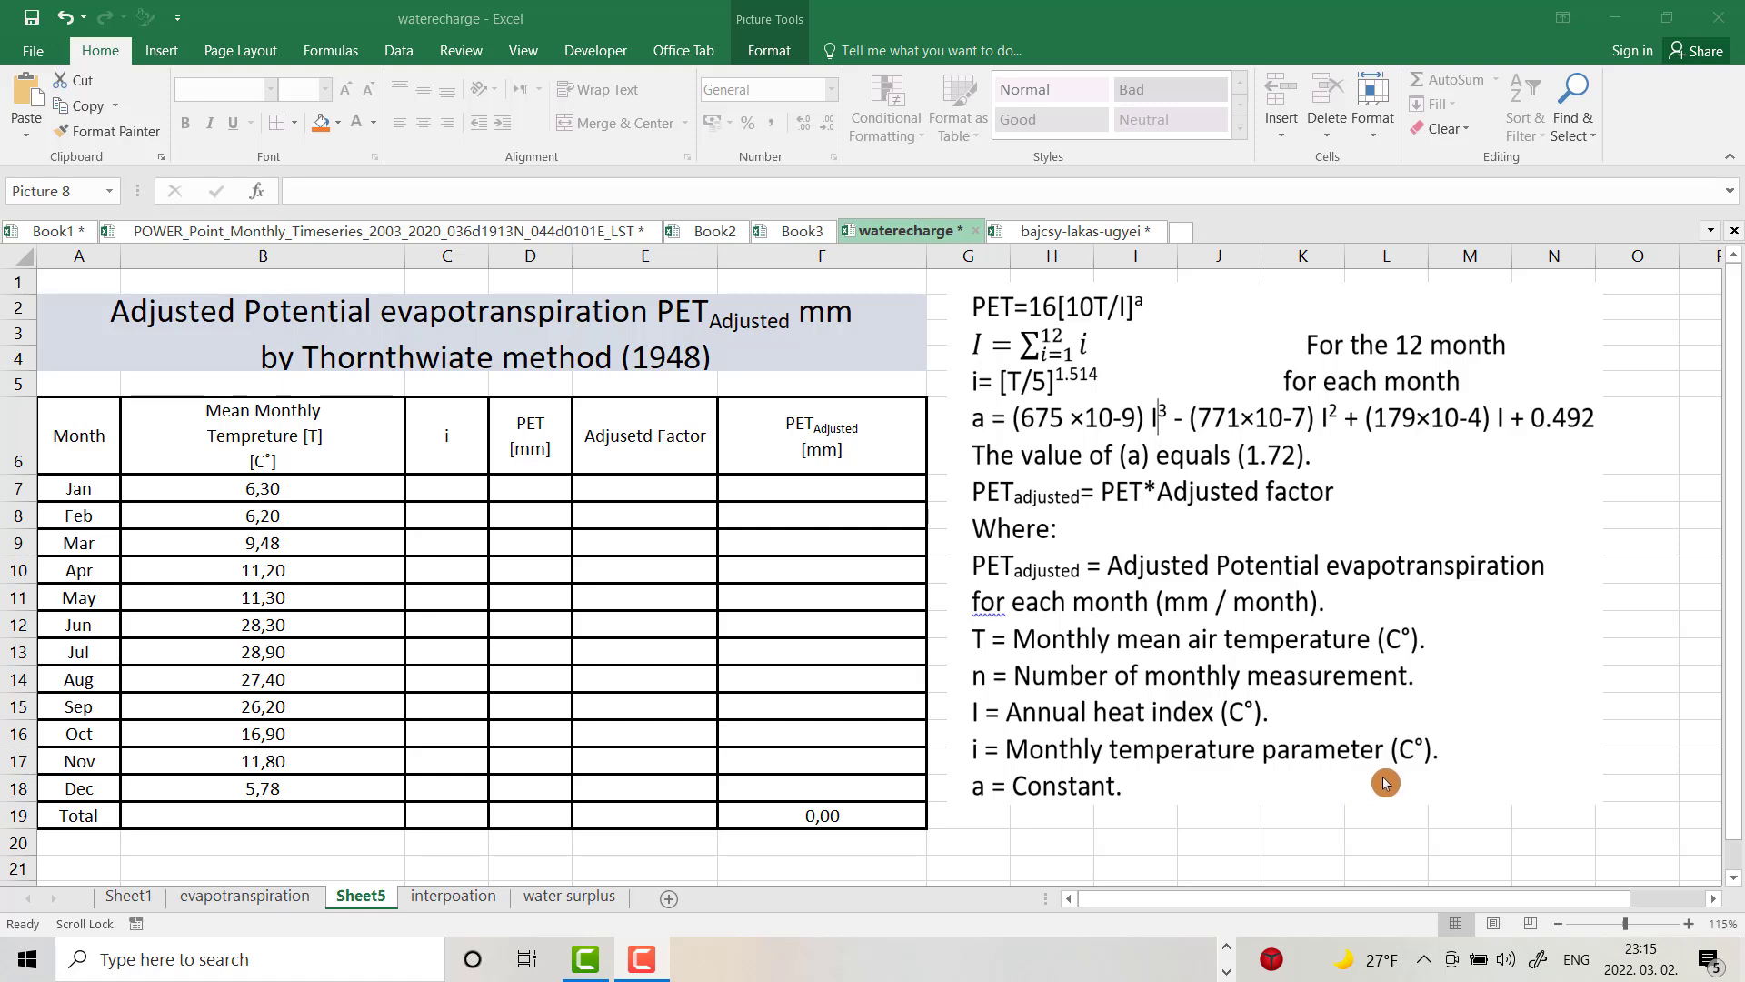
mouse_move(1017, 404)
text(=)
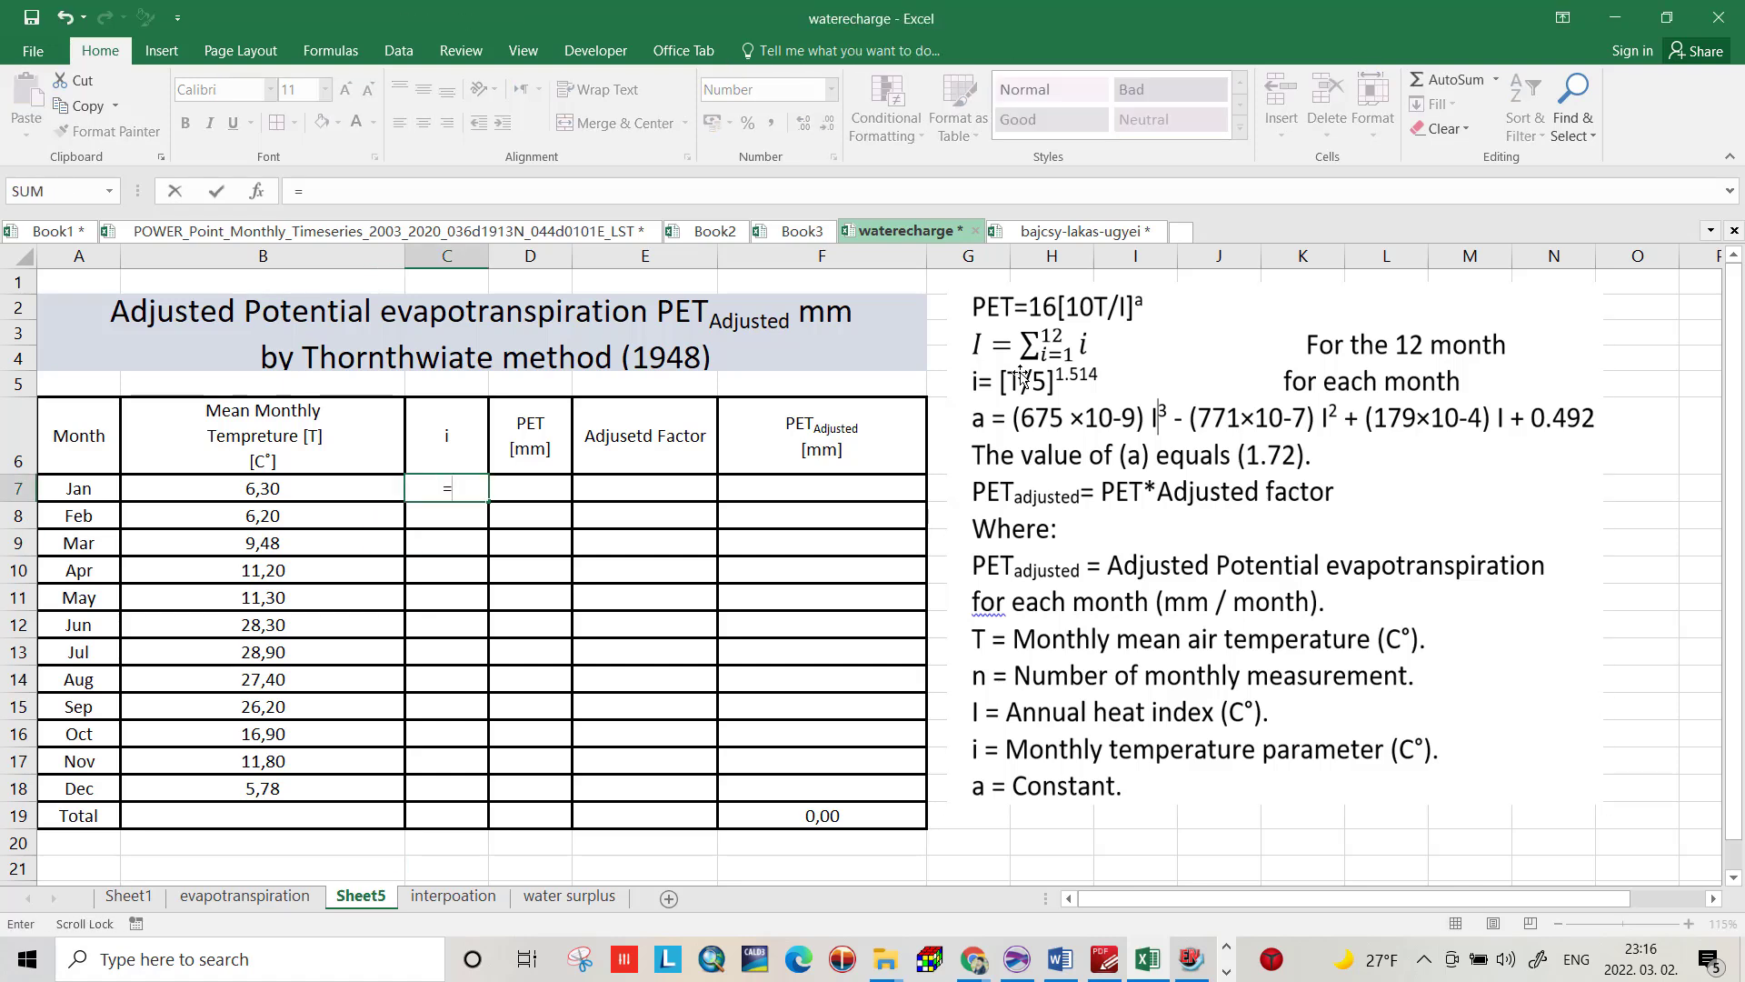
mouse_move(418, 477)
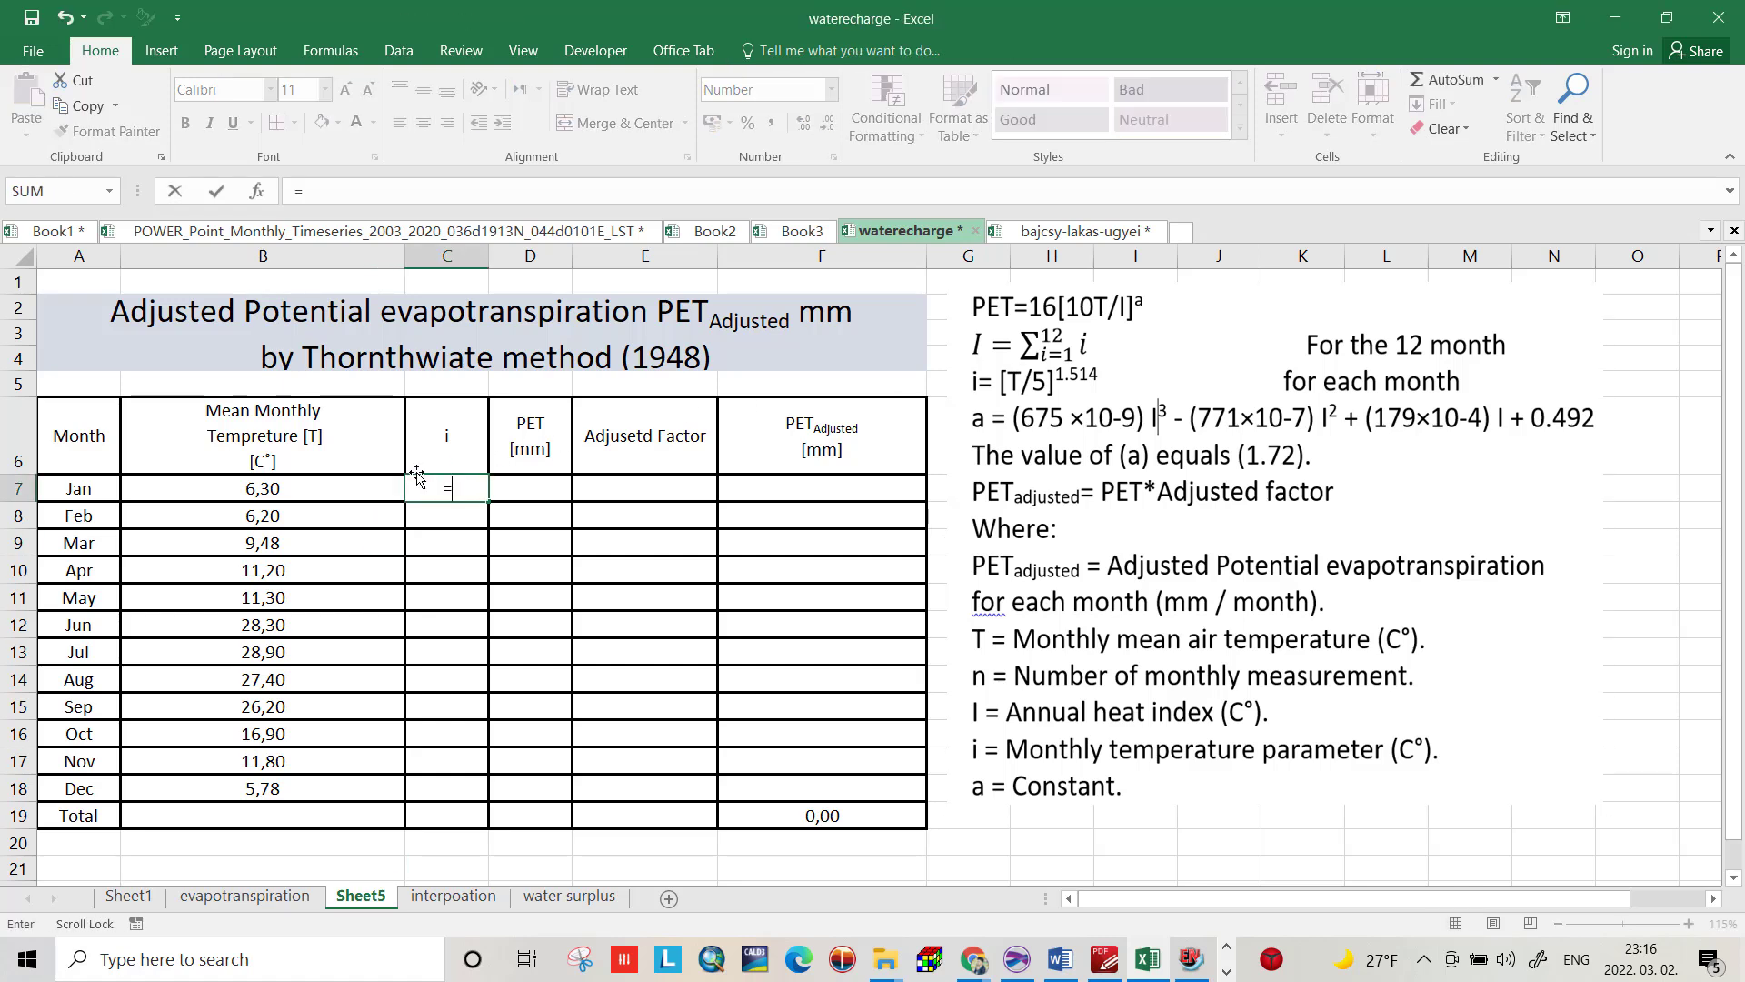
Step: Enter =(B7/5)^1,514 in C7 and fill it down through December in C18
text(()
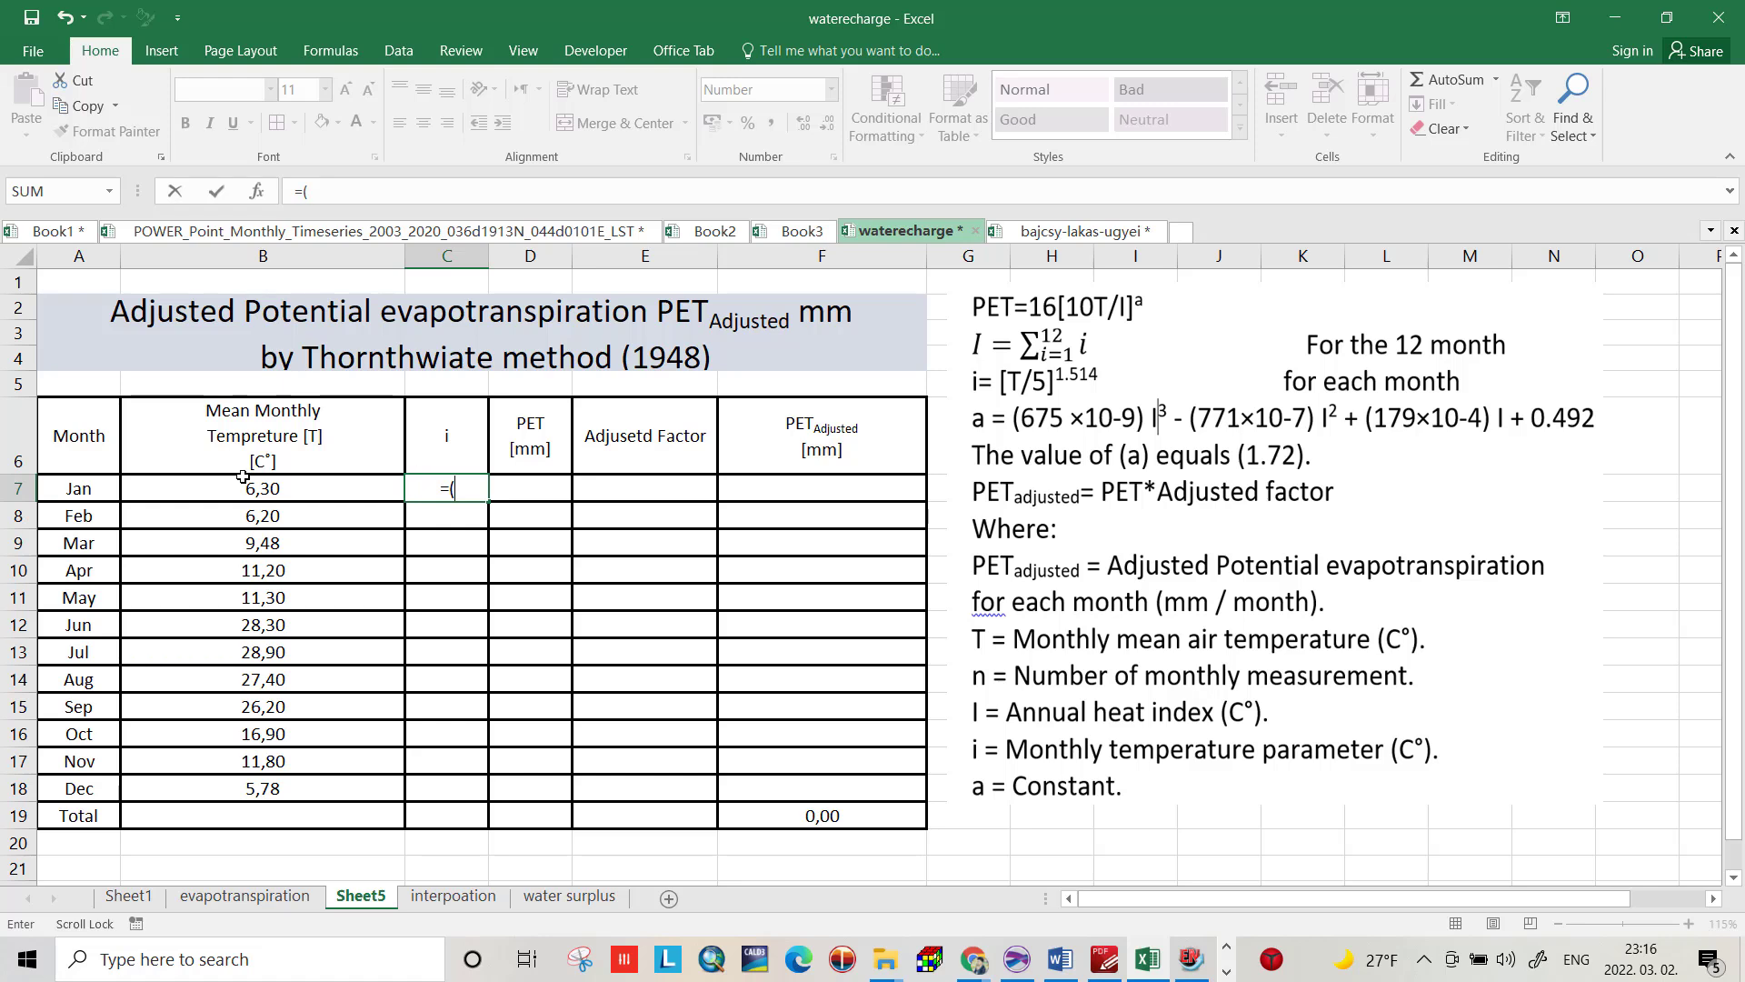
click(263, 487)
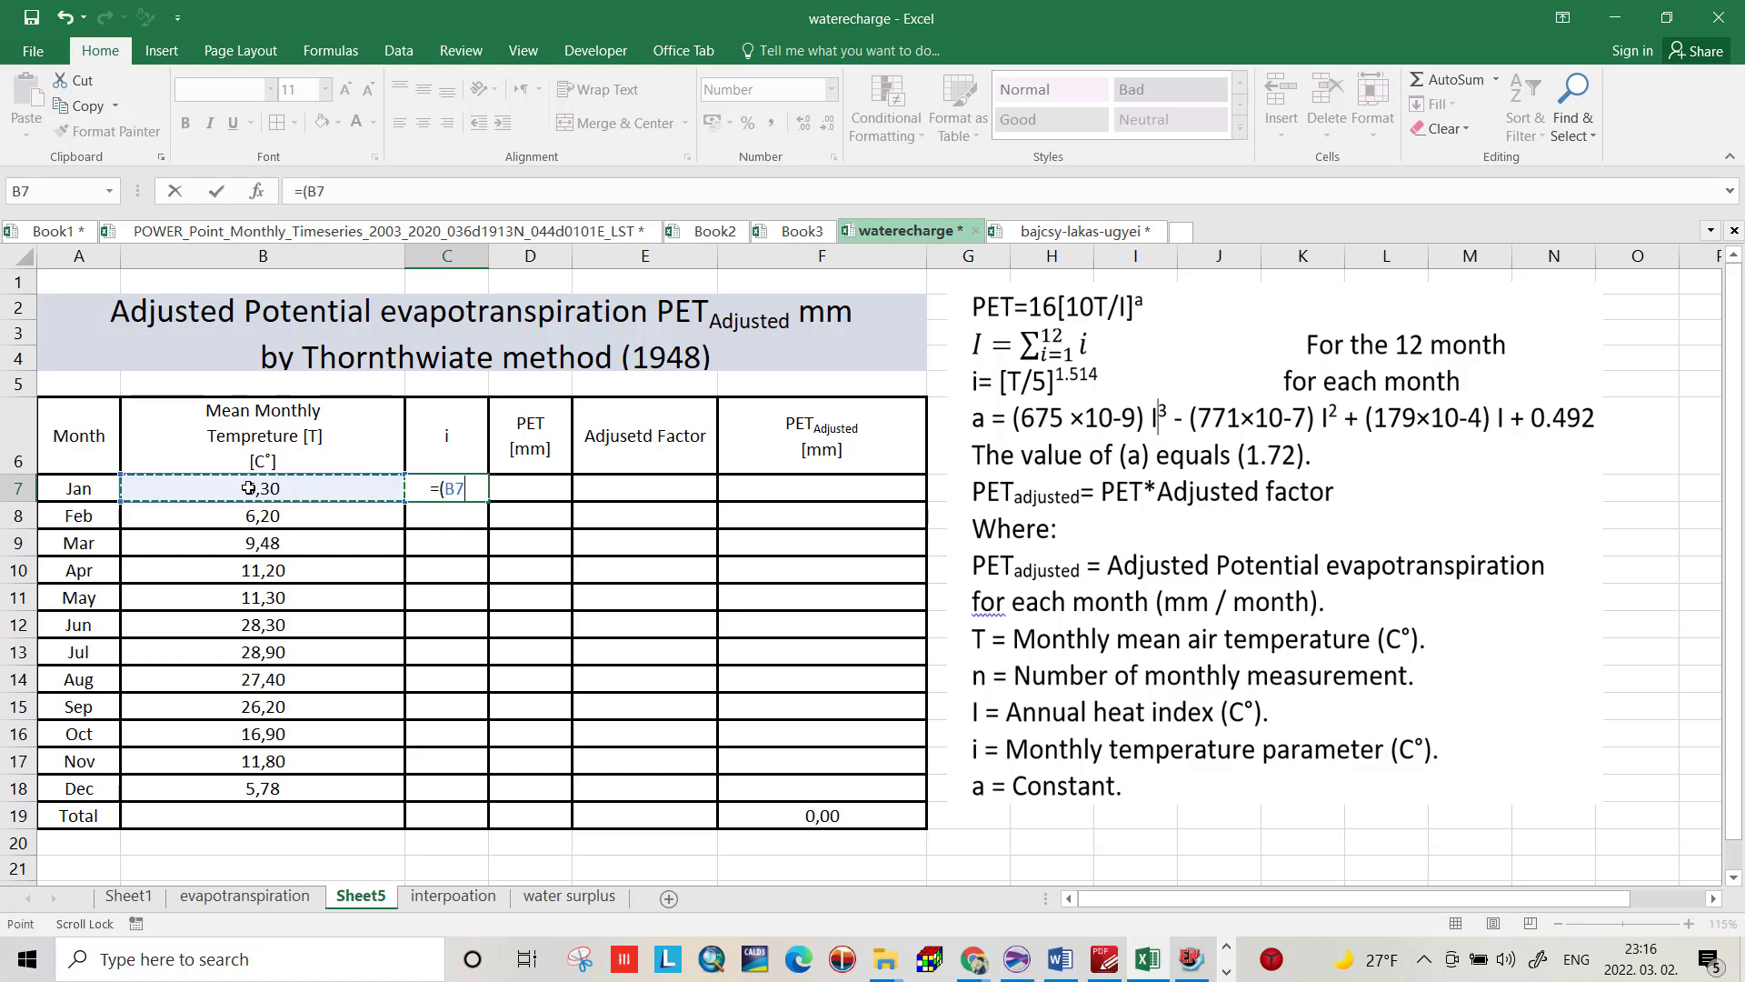
text(/)
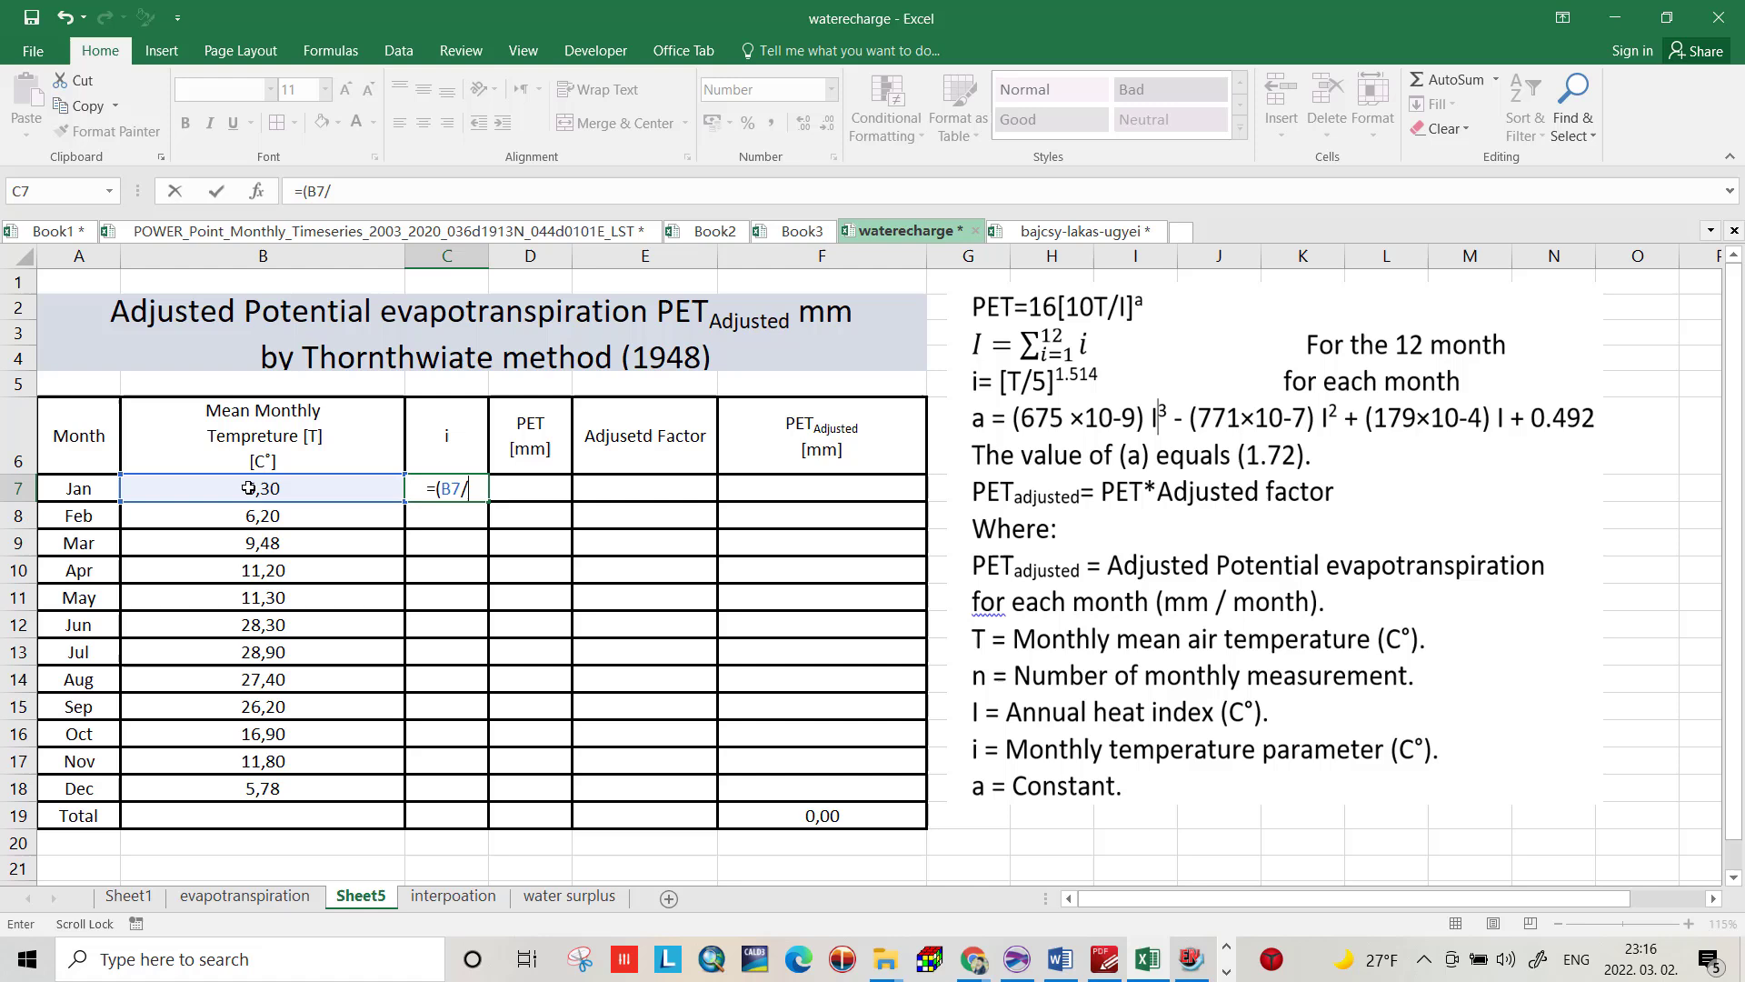
text(5)^)
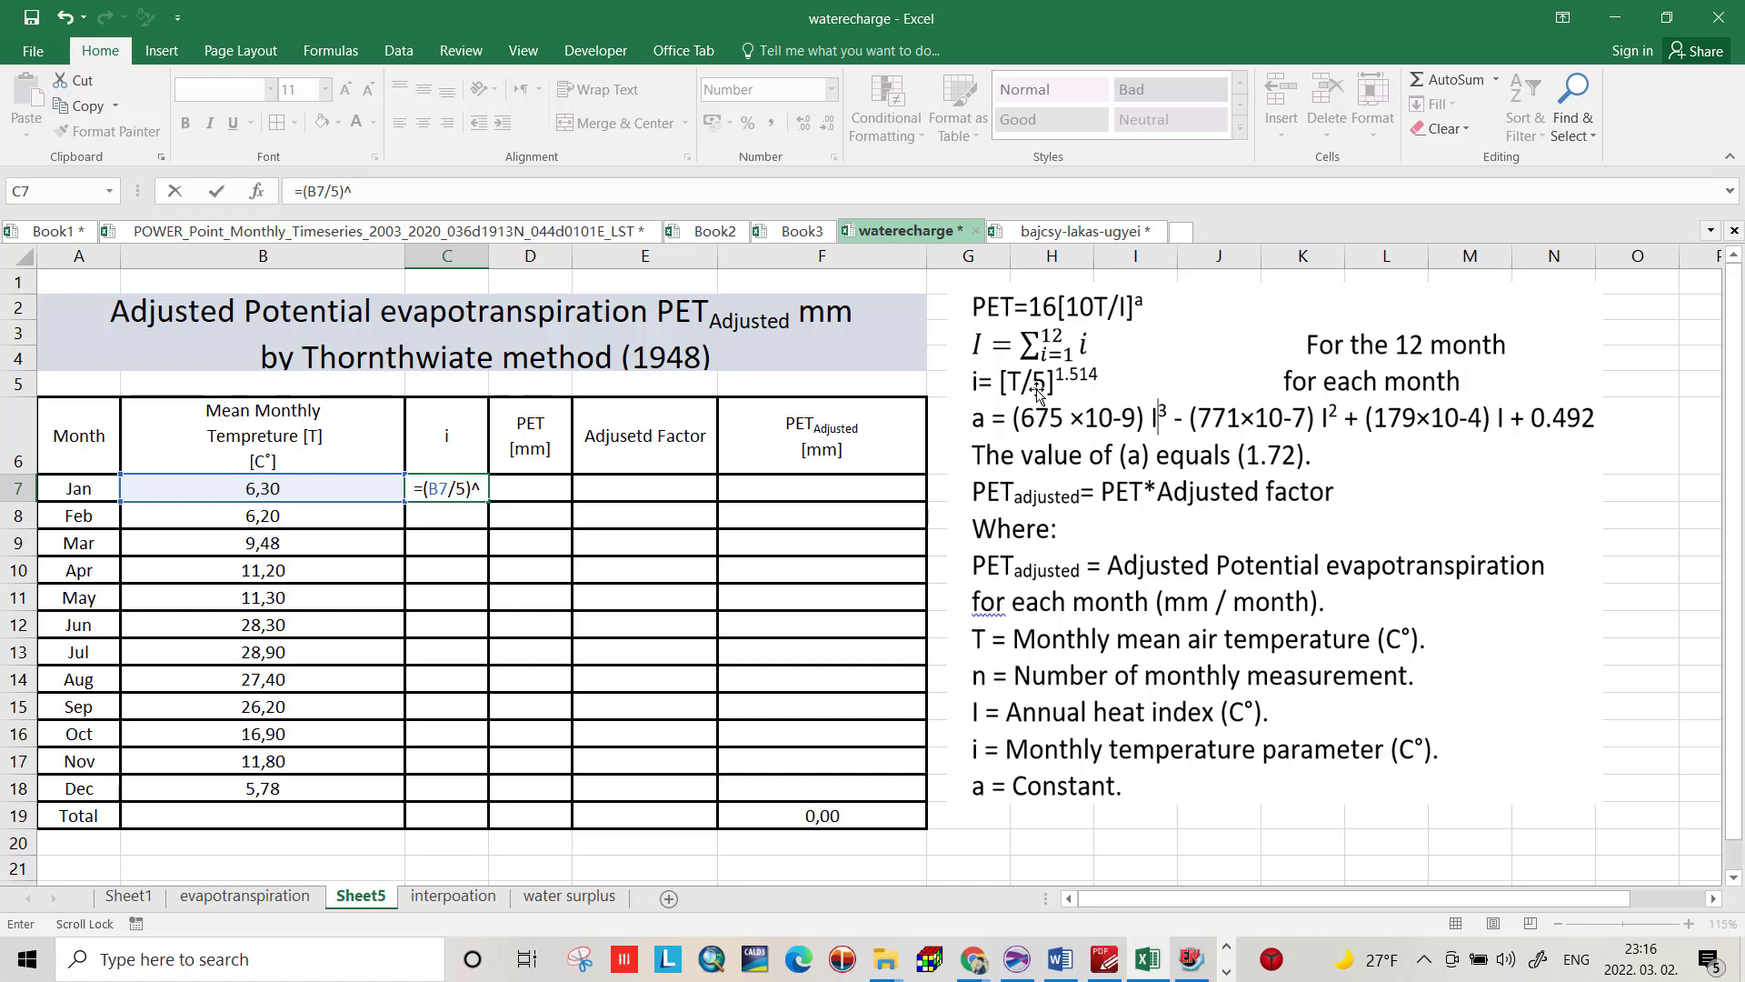
mouse_move(899, 399)
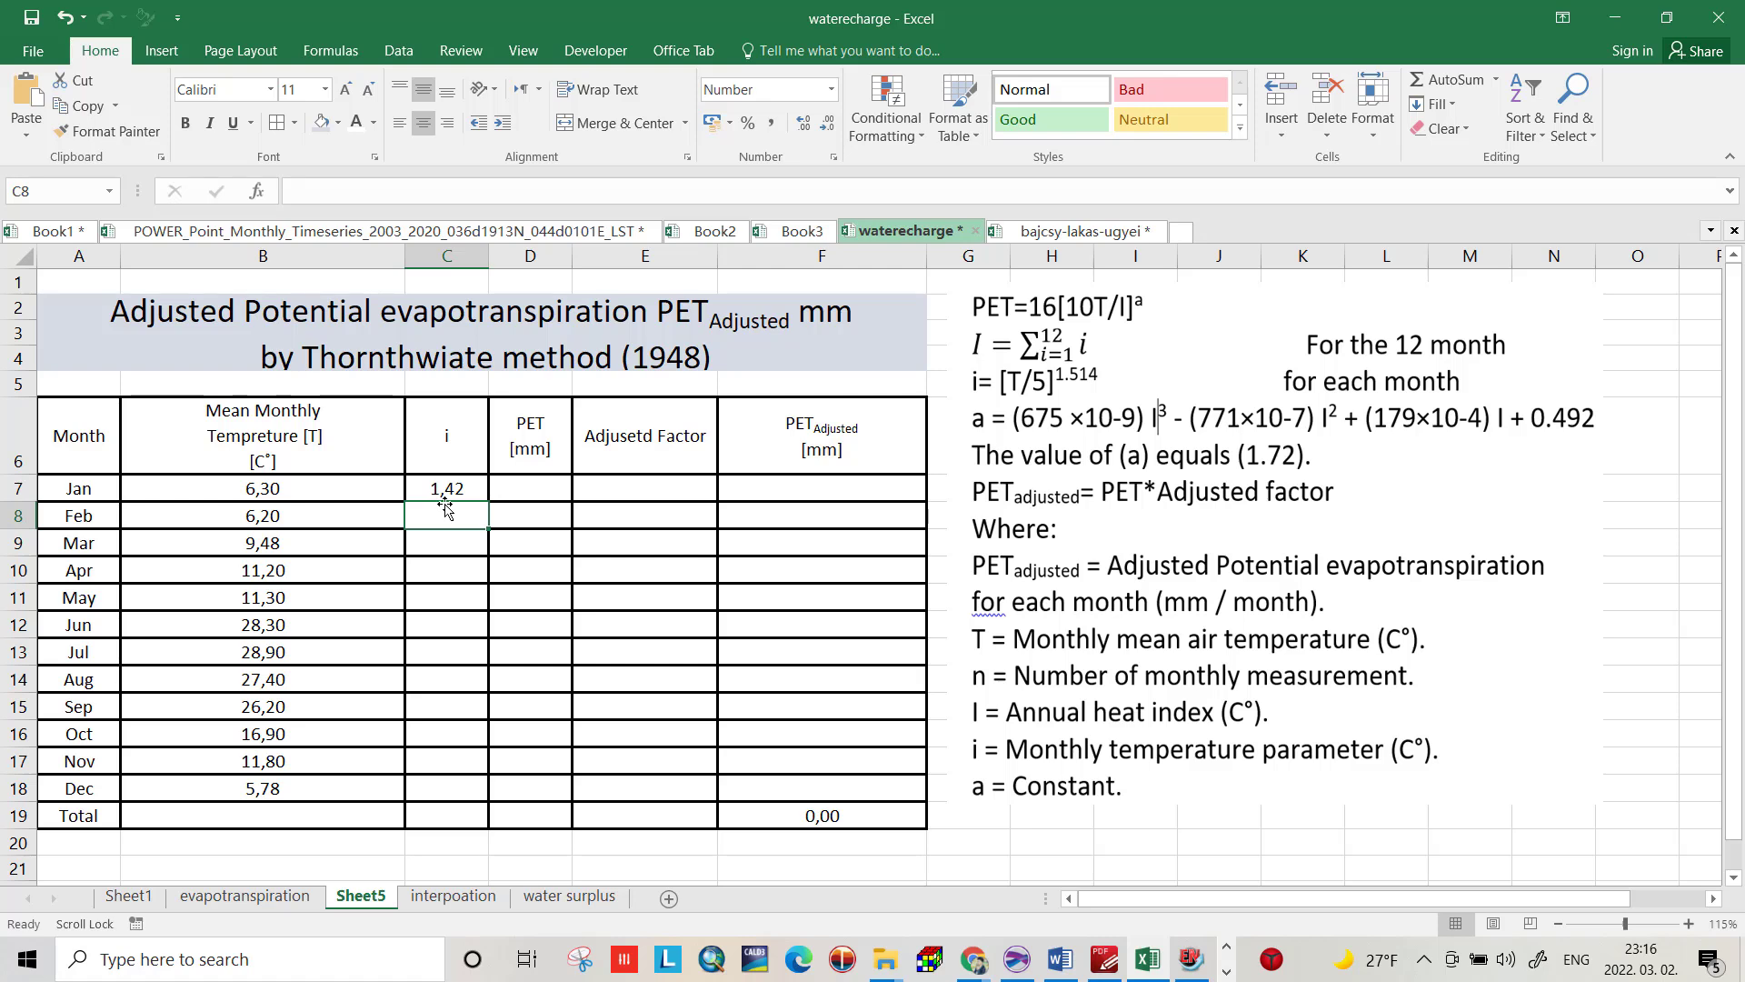
mouse_move(469, 493)
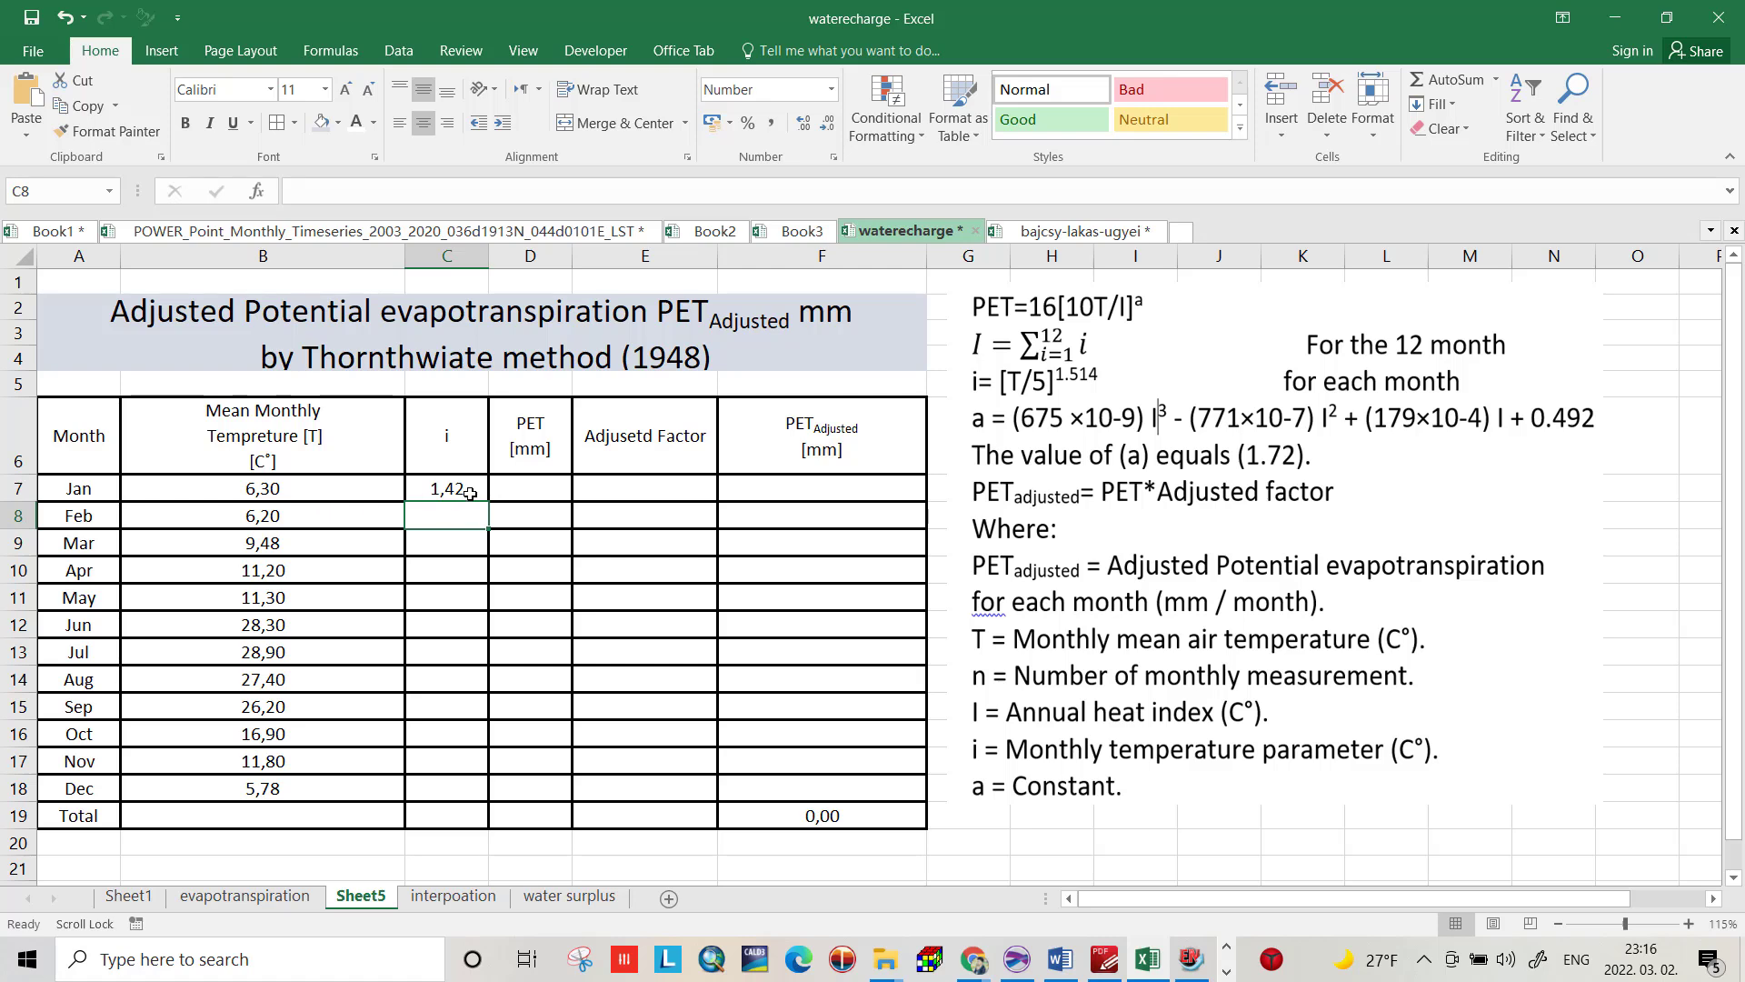
click(446, 487)
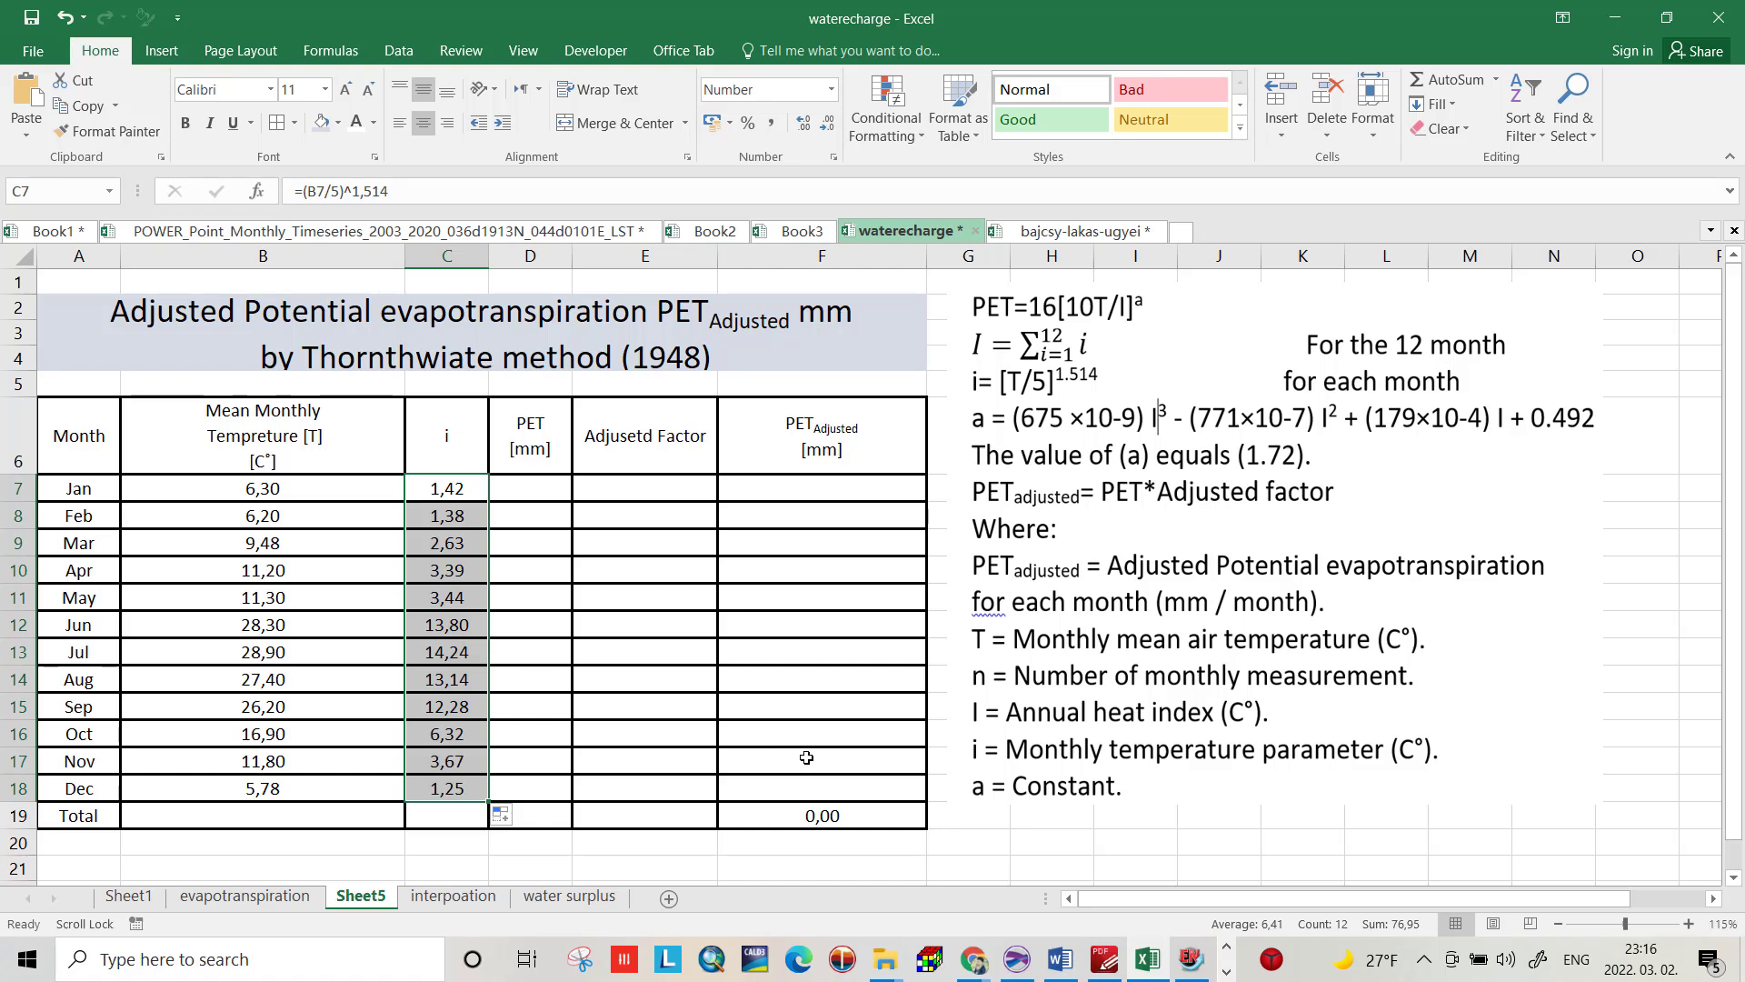
mouse_move(1080, 765)
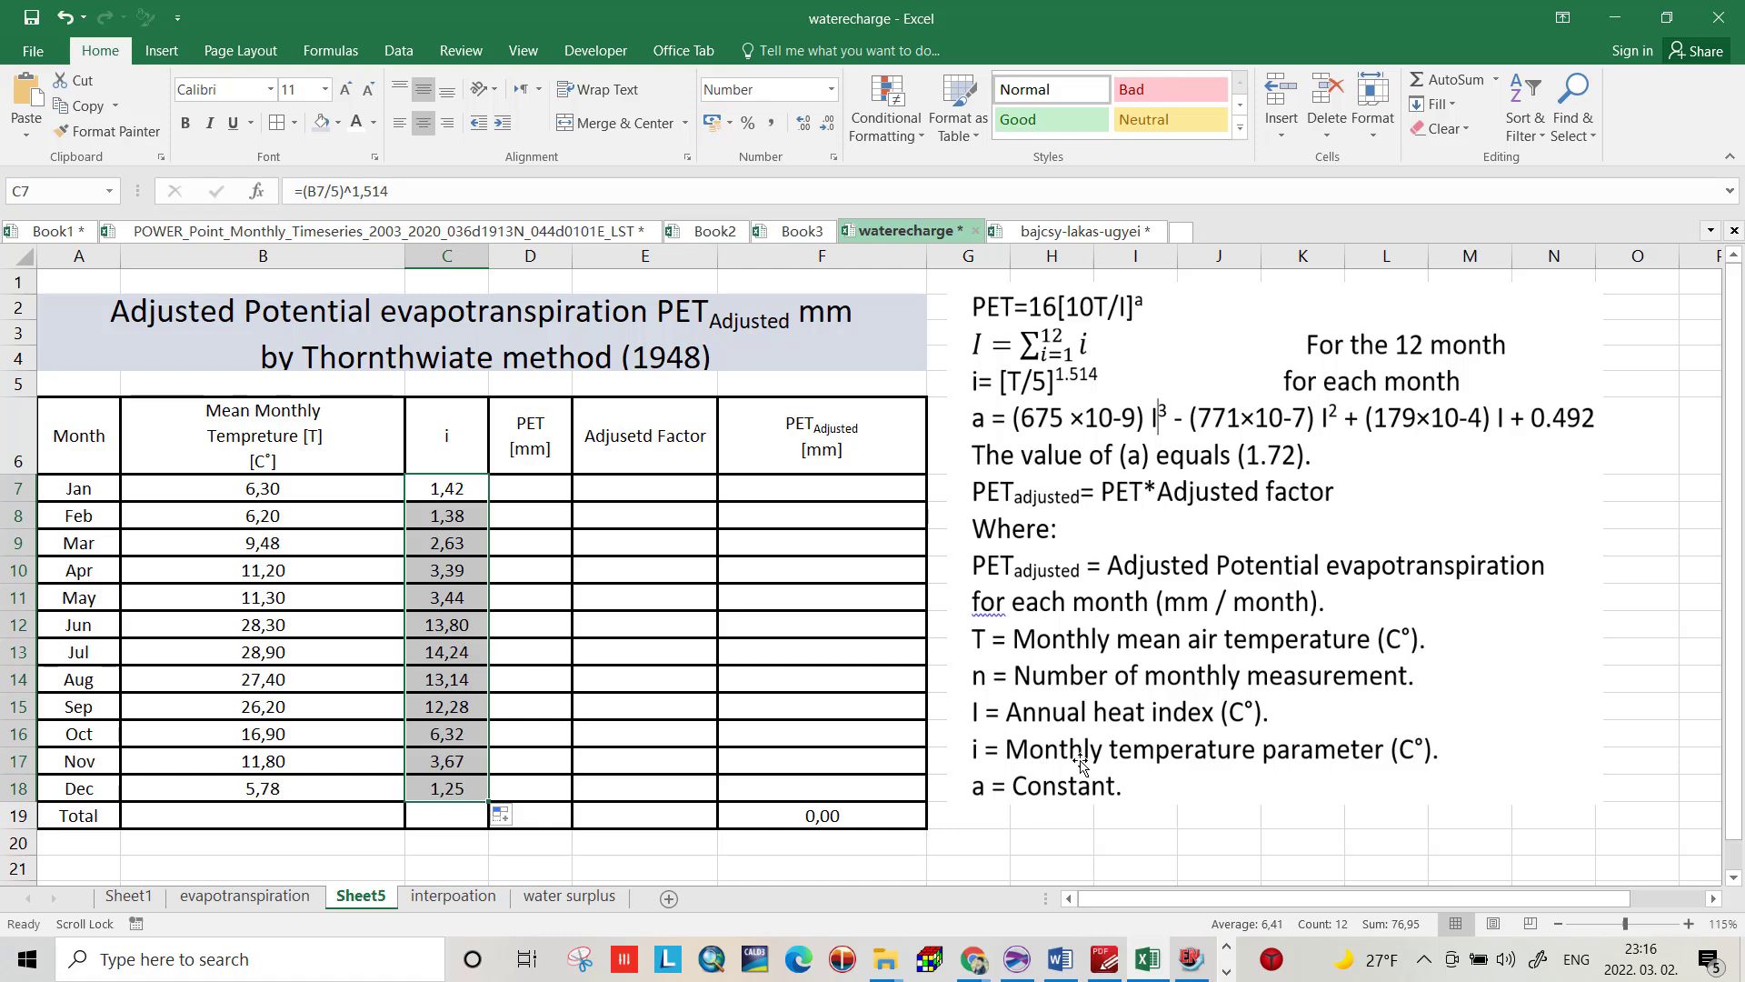
mouse_move(537, 448)
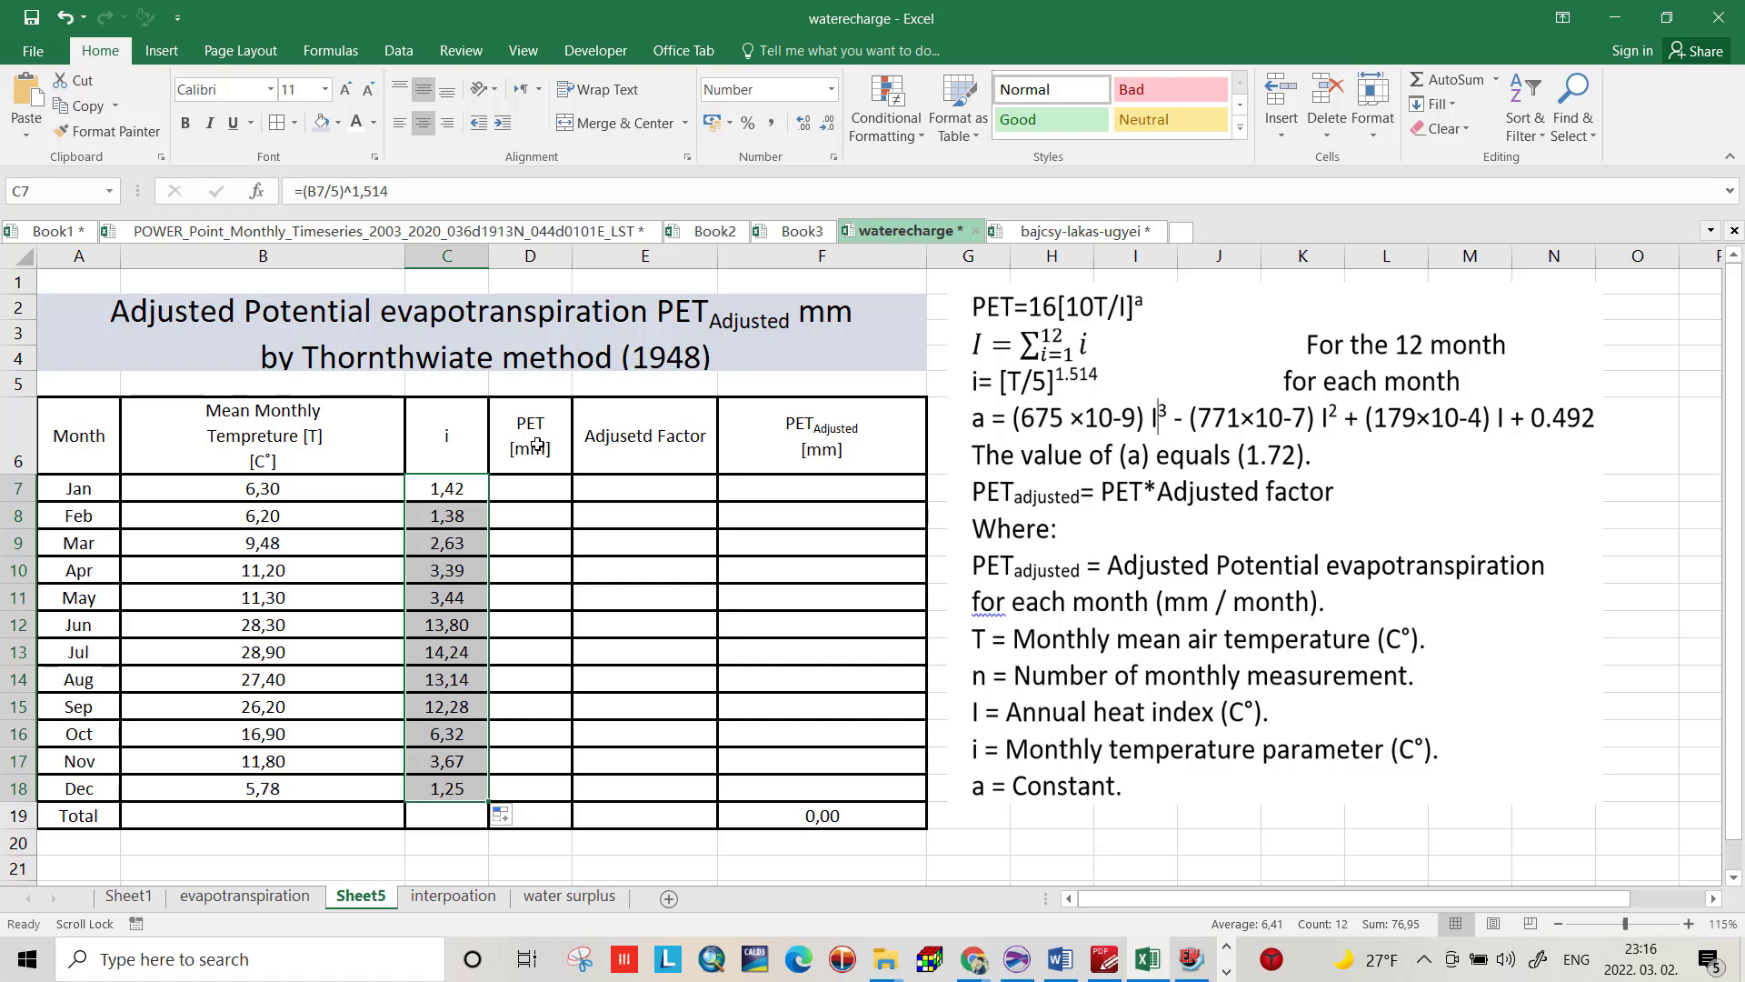
mouse_move(1248, 504)
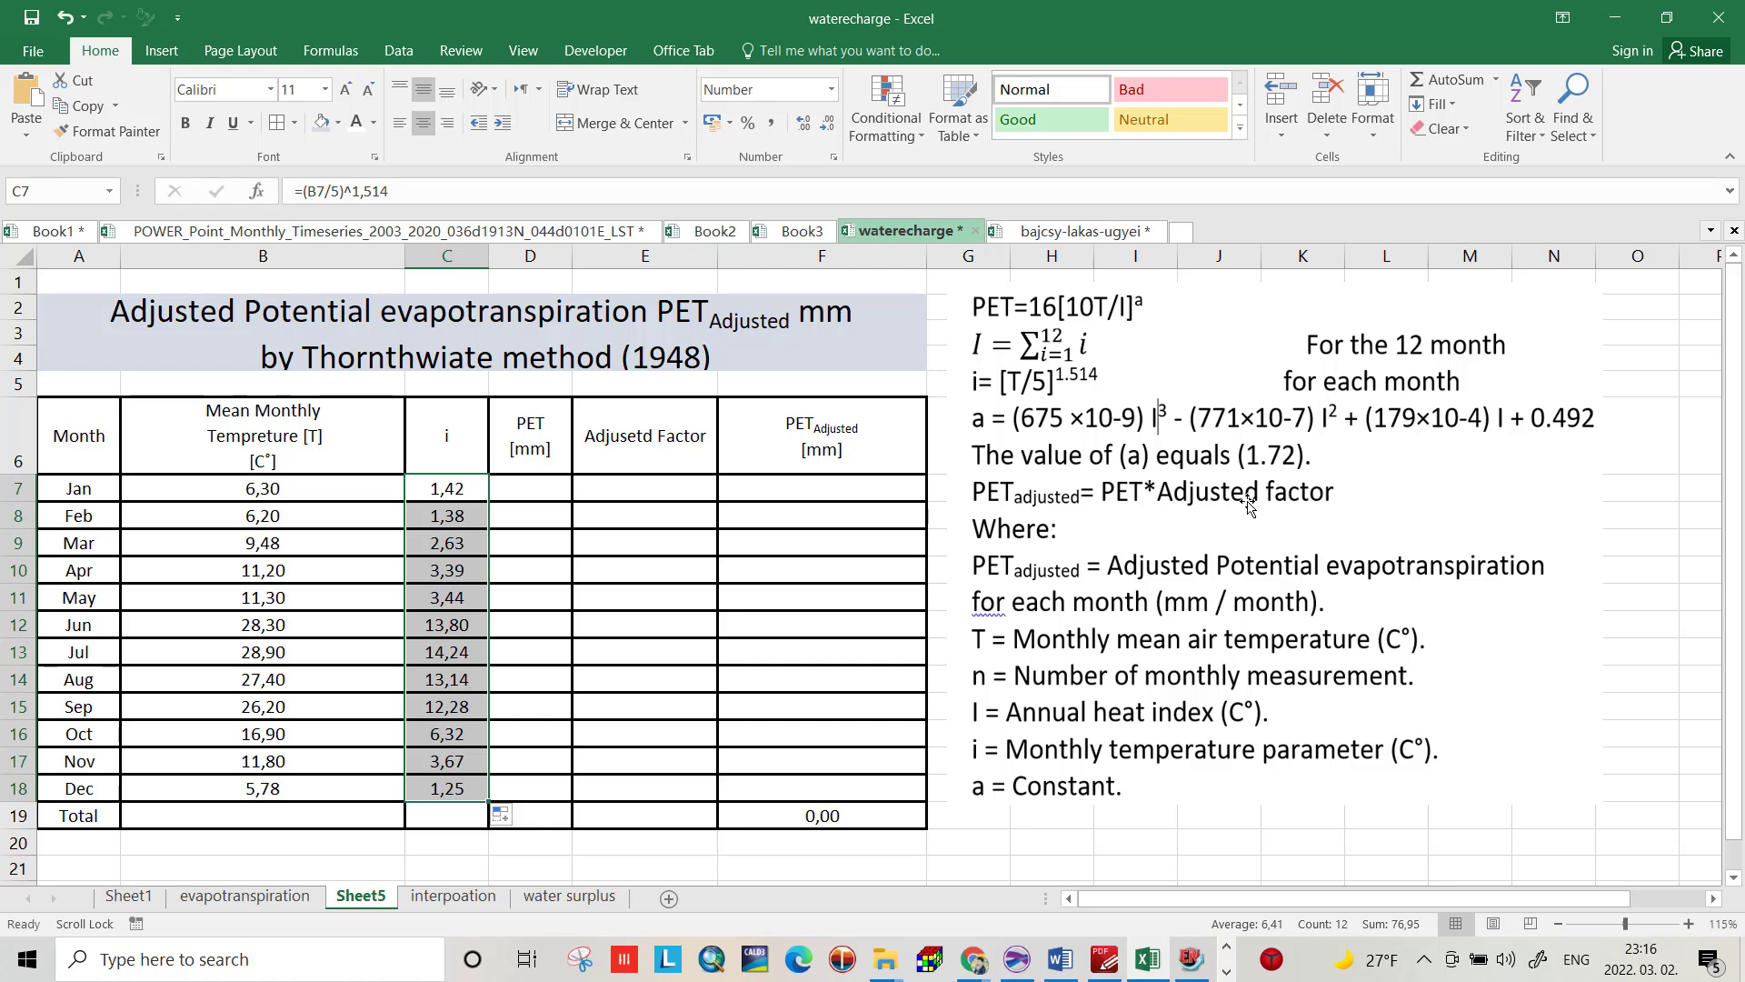
mouse_move(1132, 301)
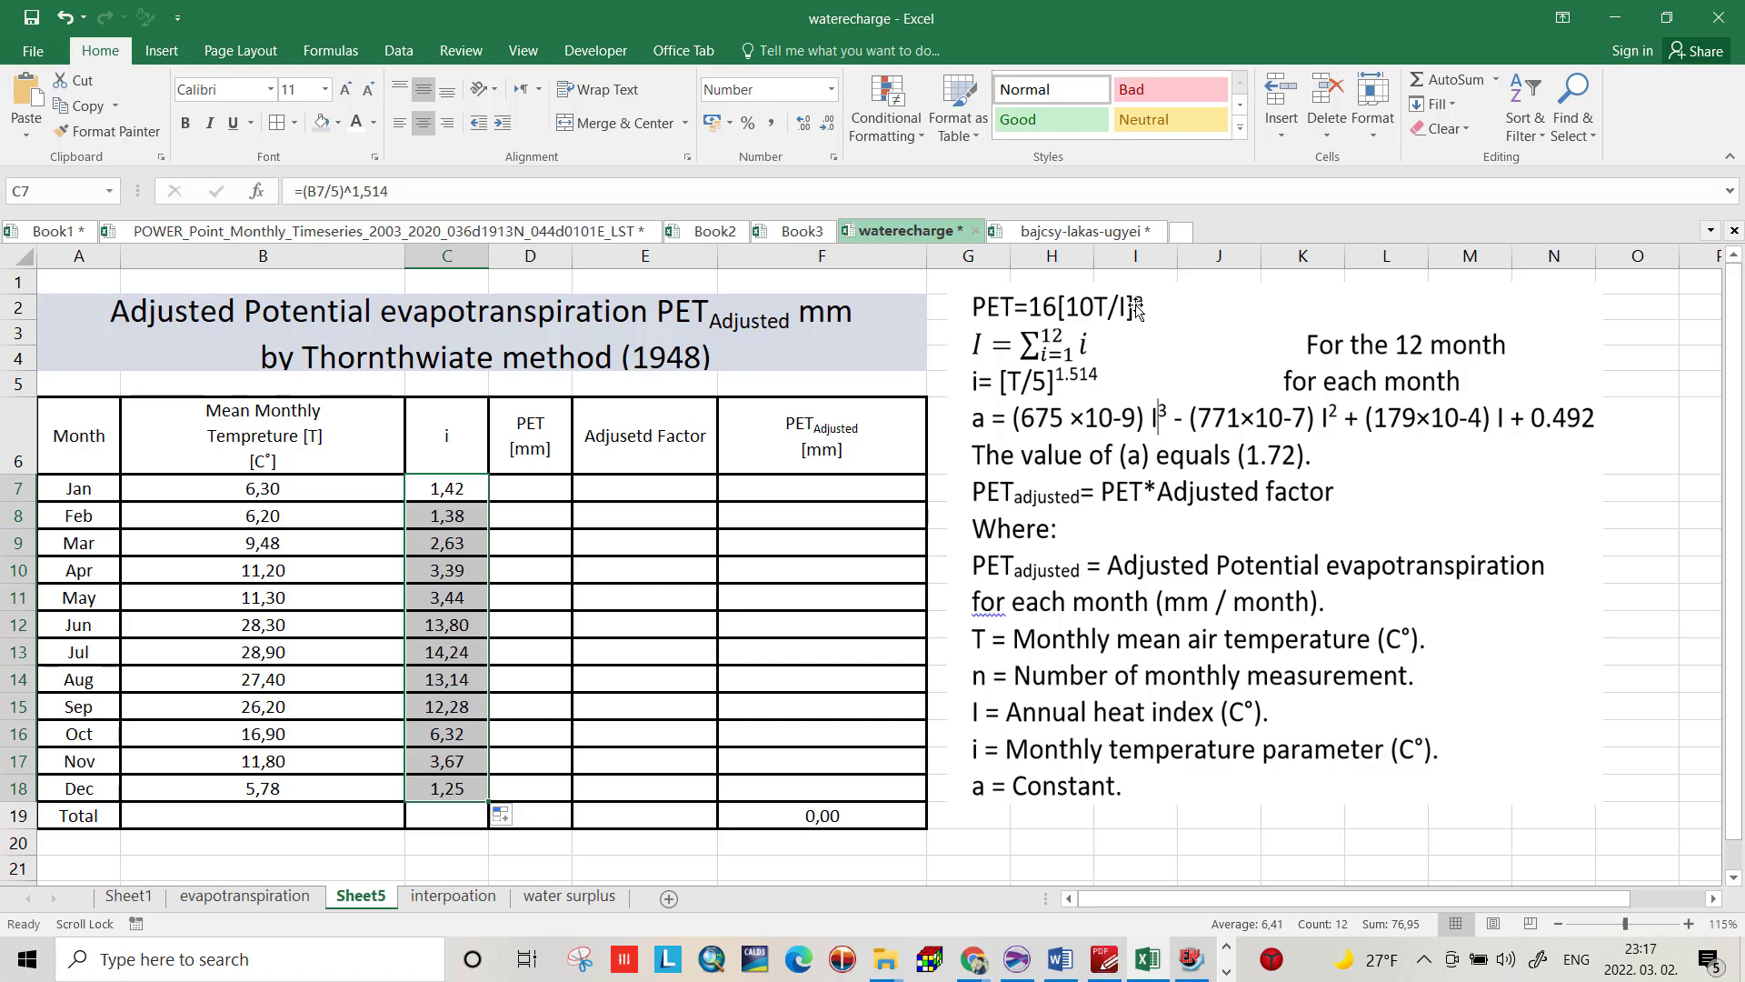
mouse_move(553, 432)
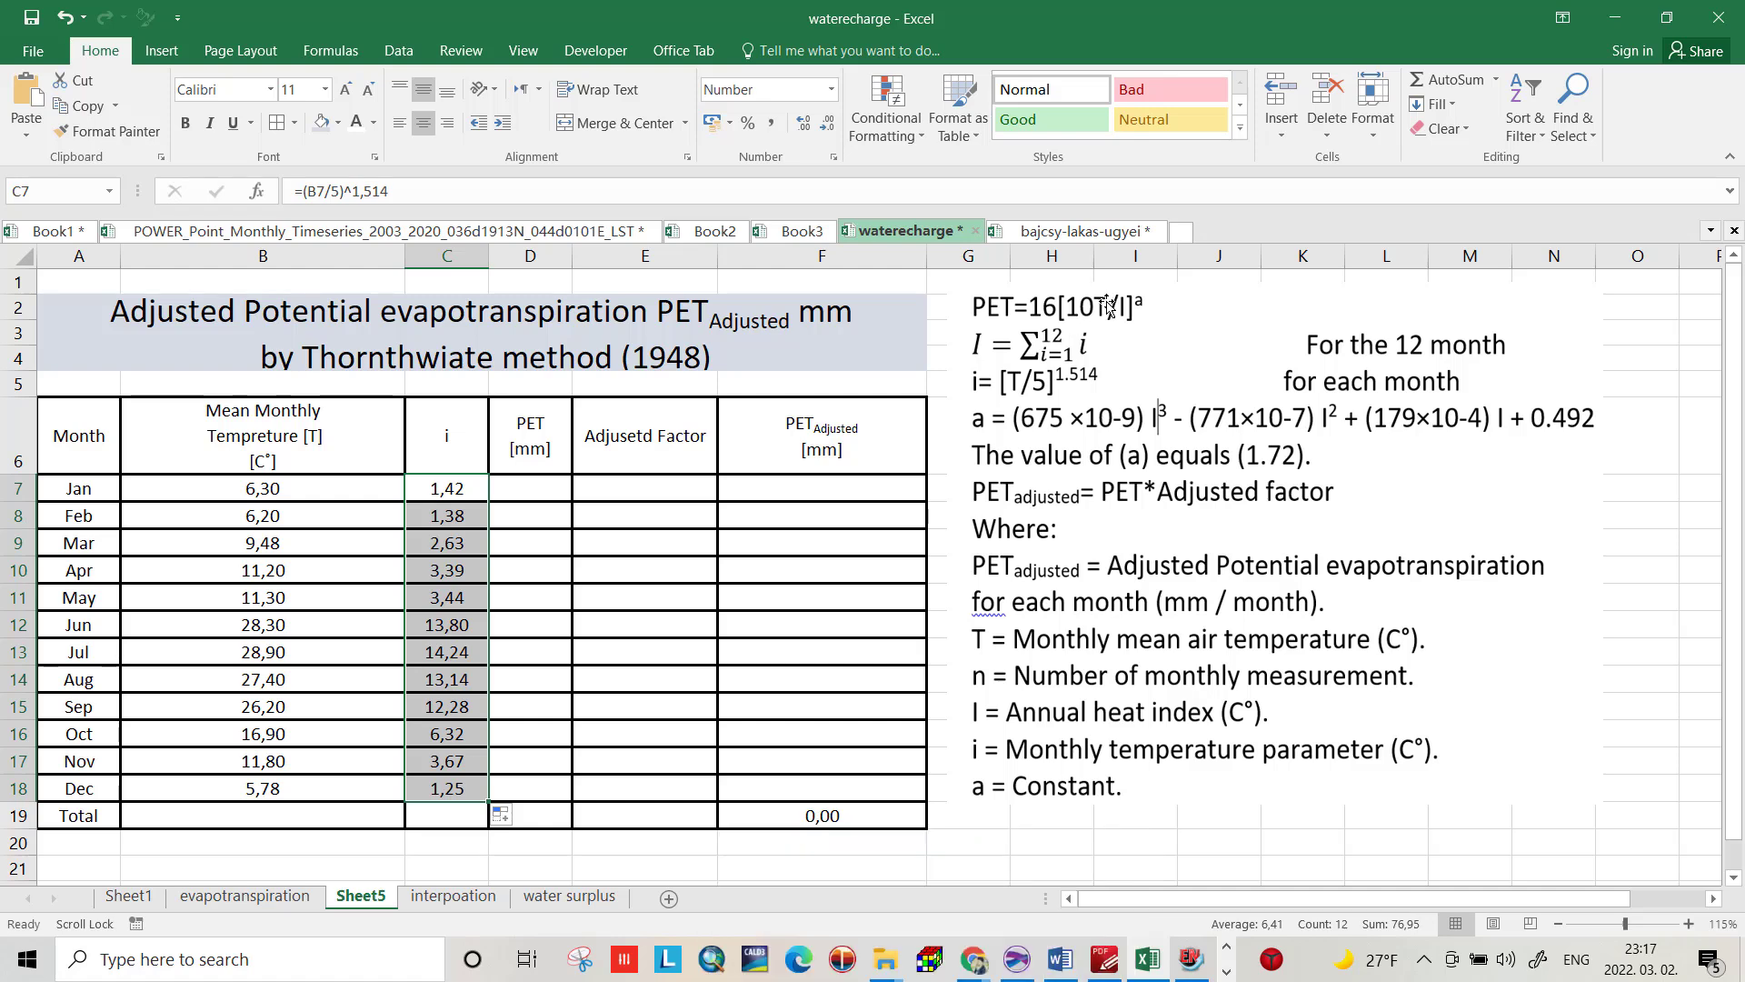
mouse_move(279, 624)
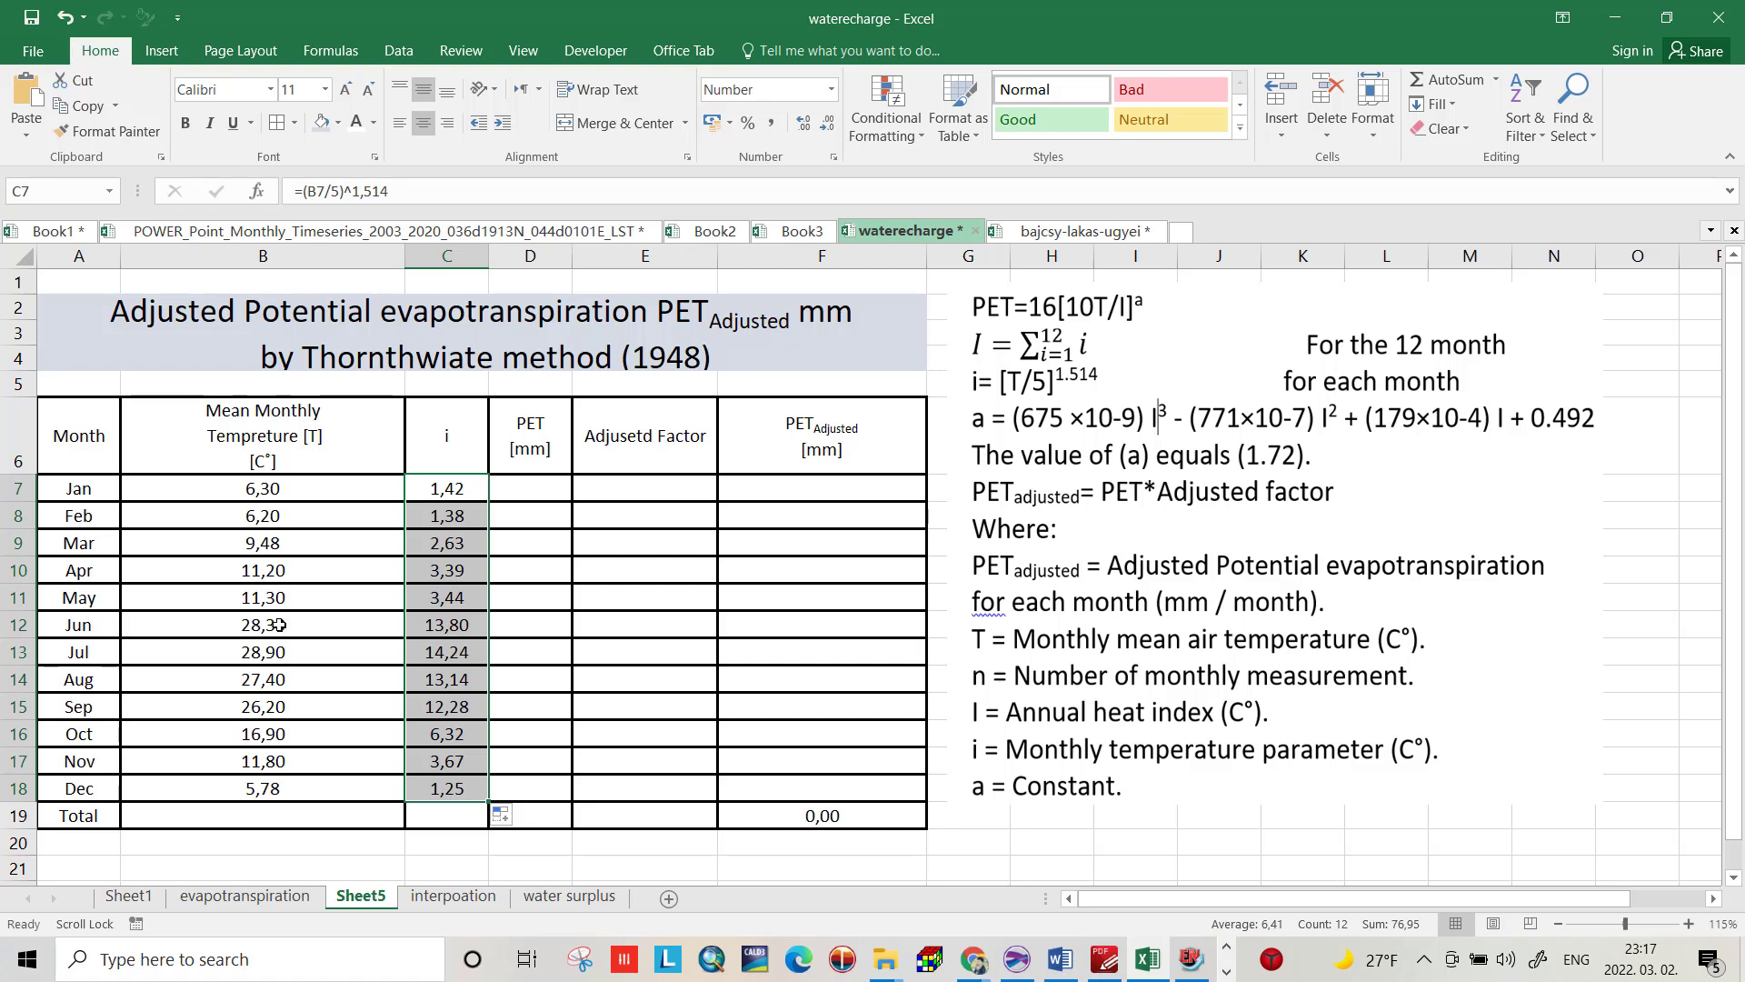
mouse_move(1127, 314)
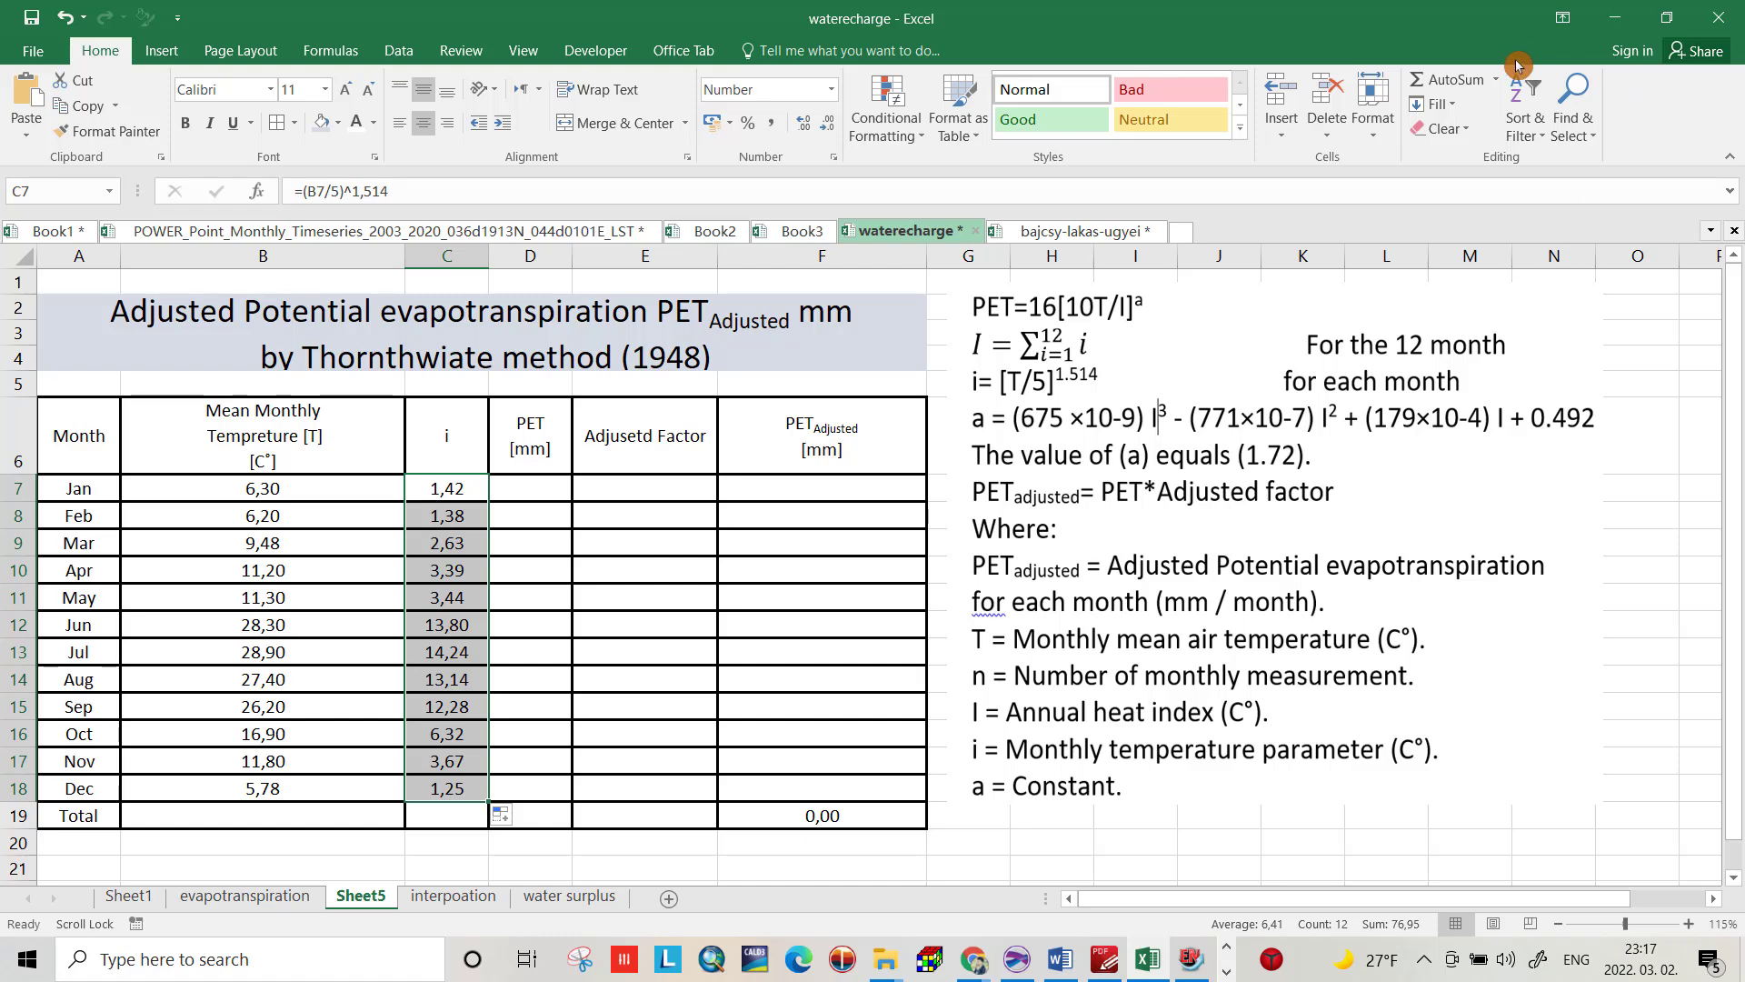
Step: AutoSum C7:C18 to 76,95 and label the total row 'Annual Heat Index I [C°]'
click(1447, 79)
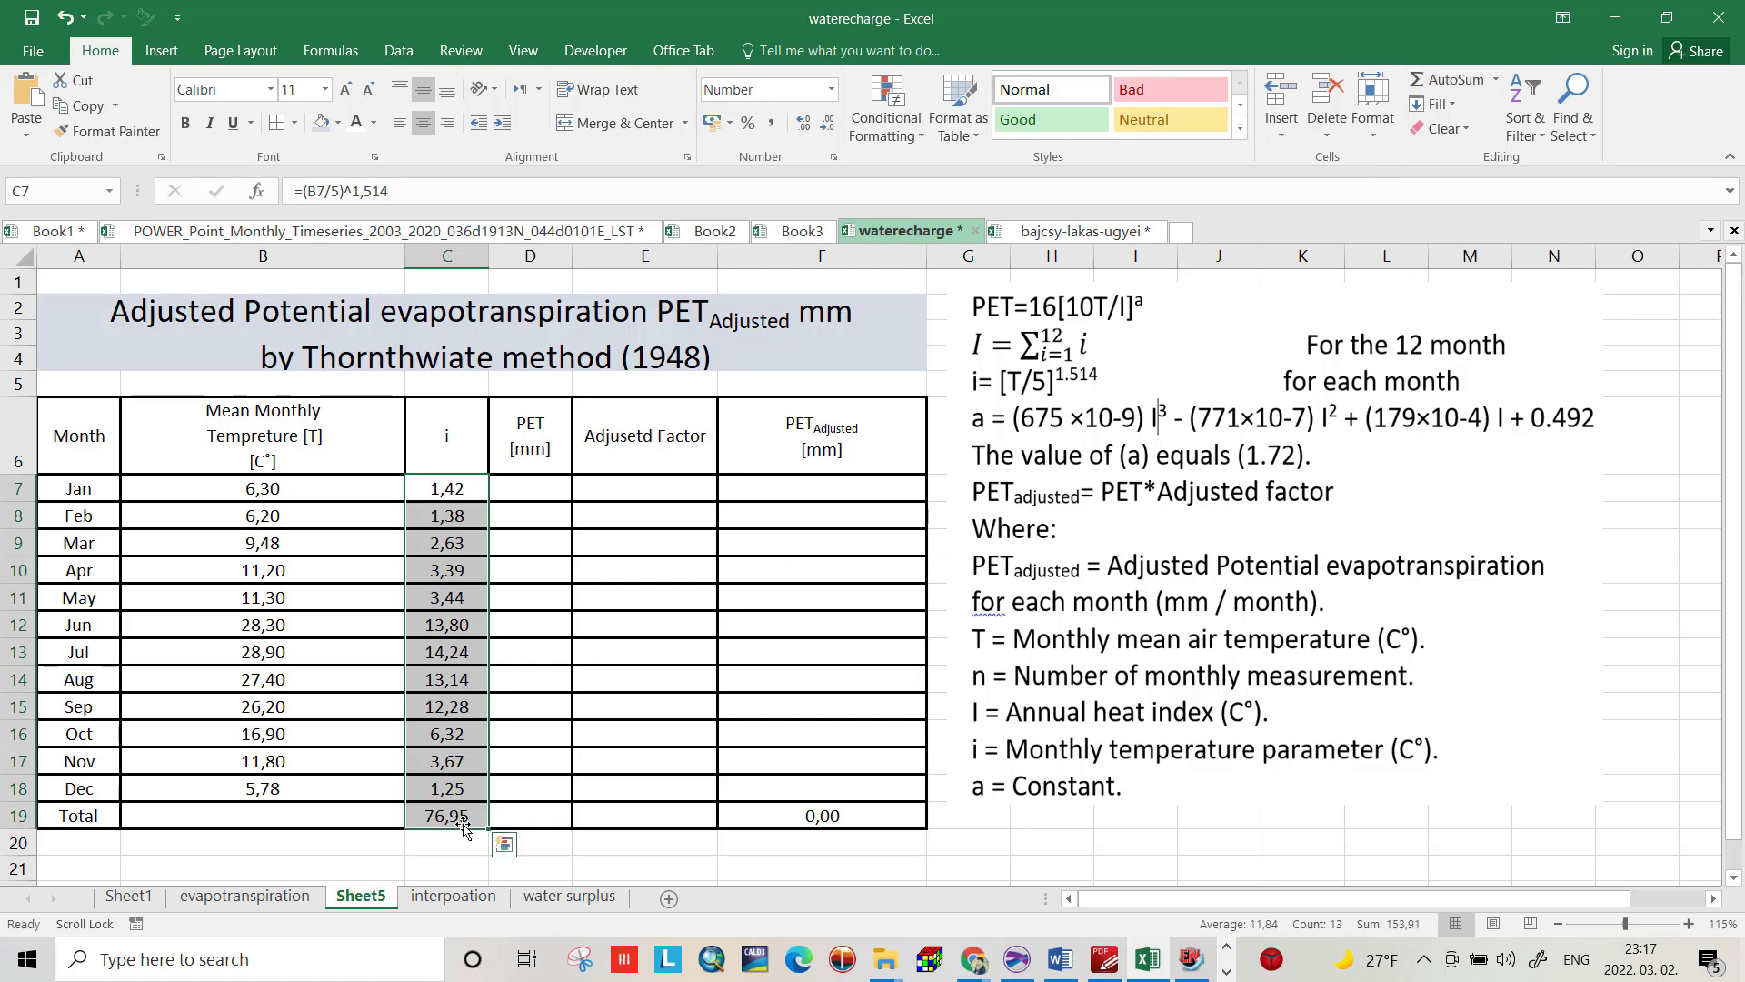
mouse_move(463, 825)
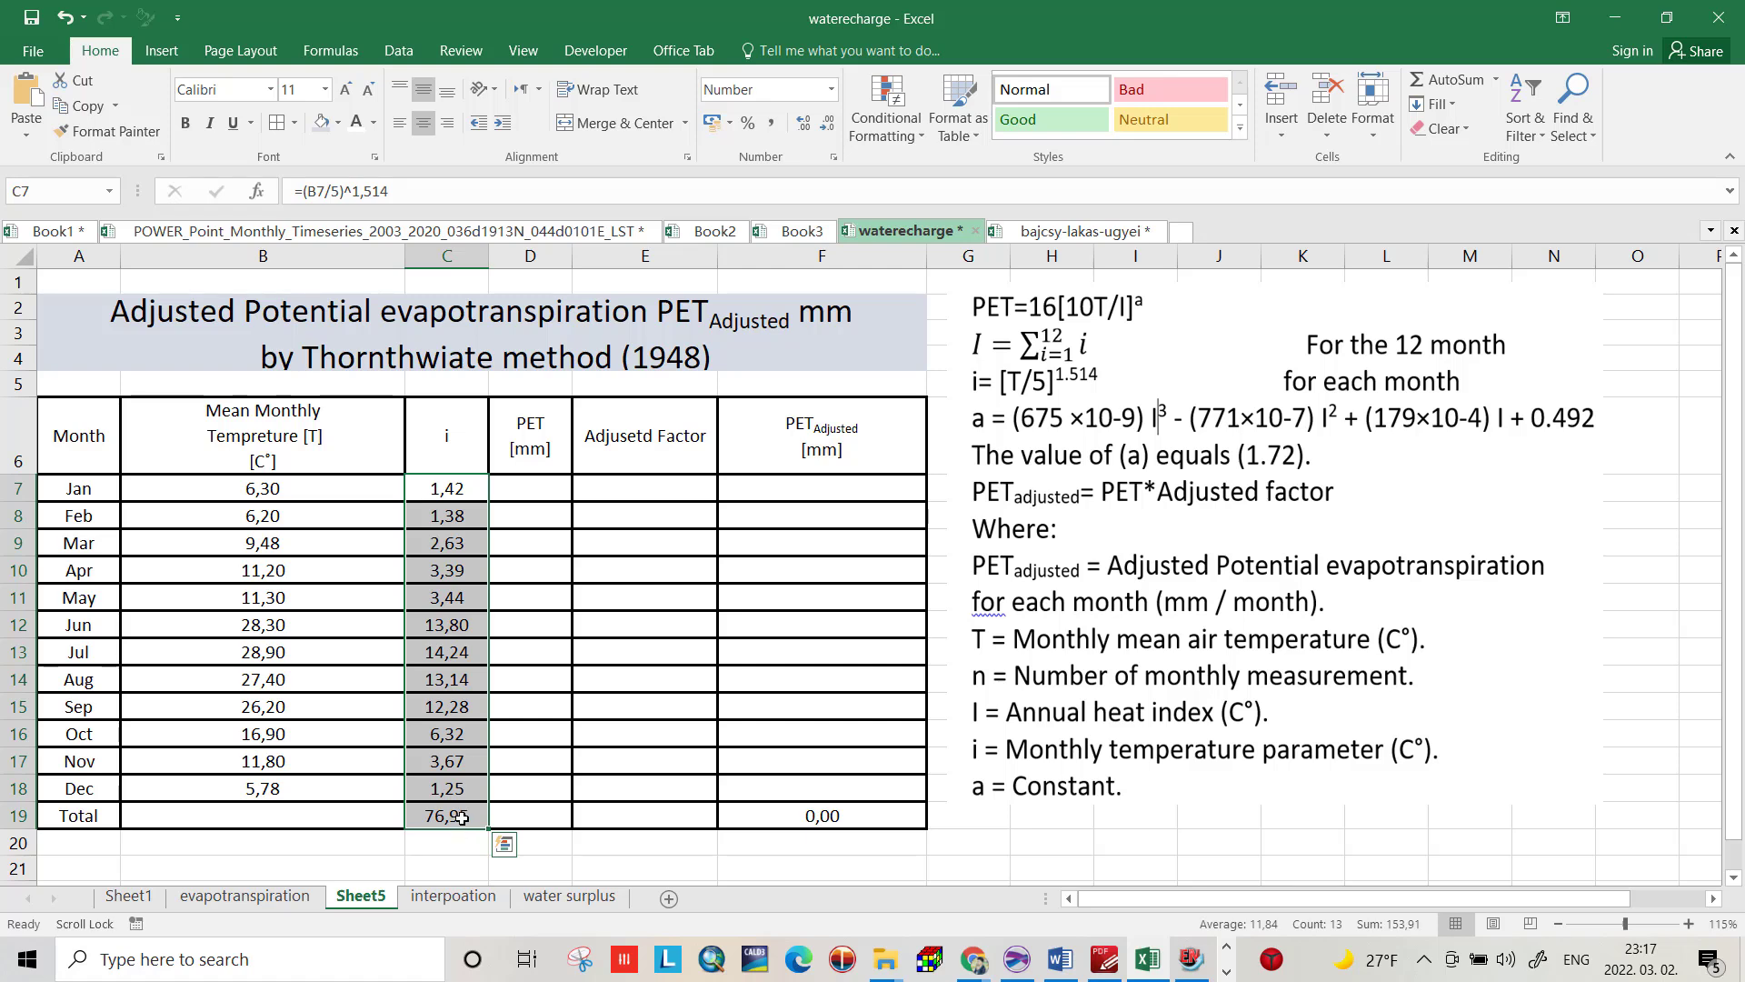
click(262, 815)
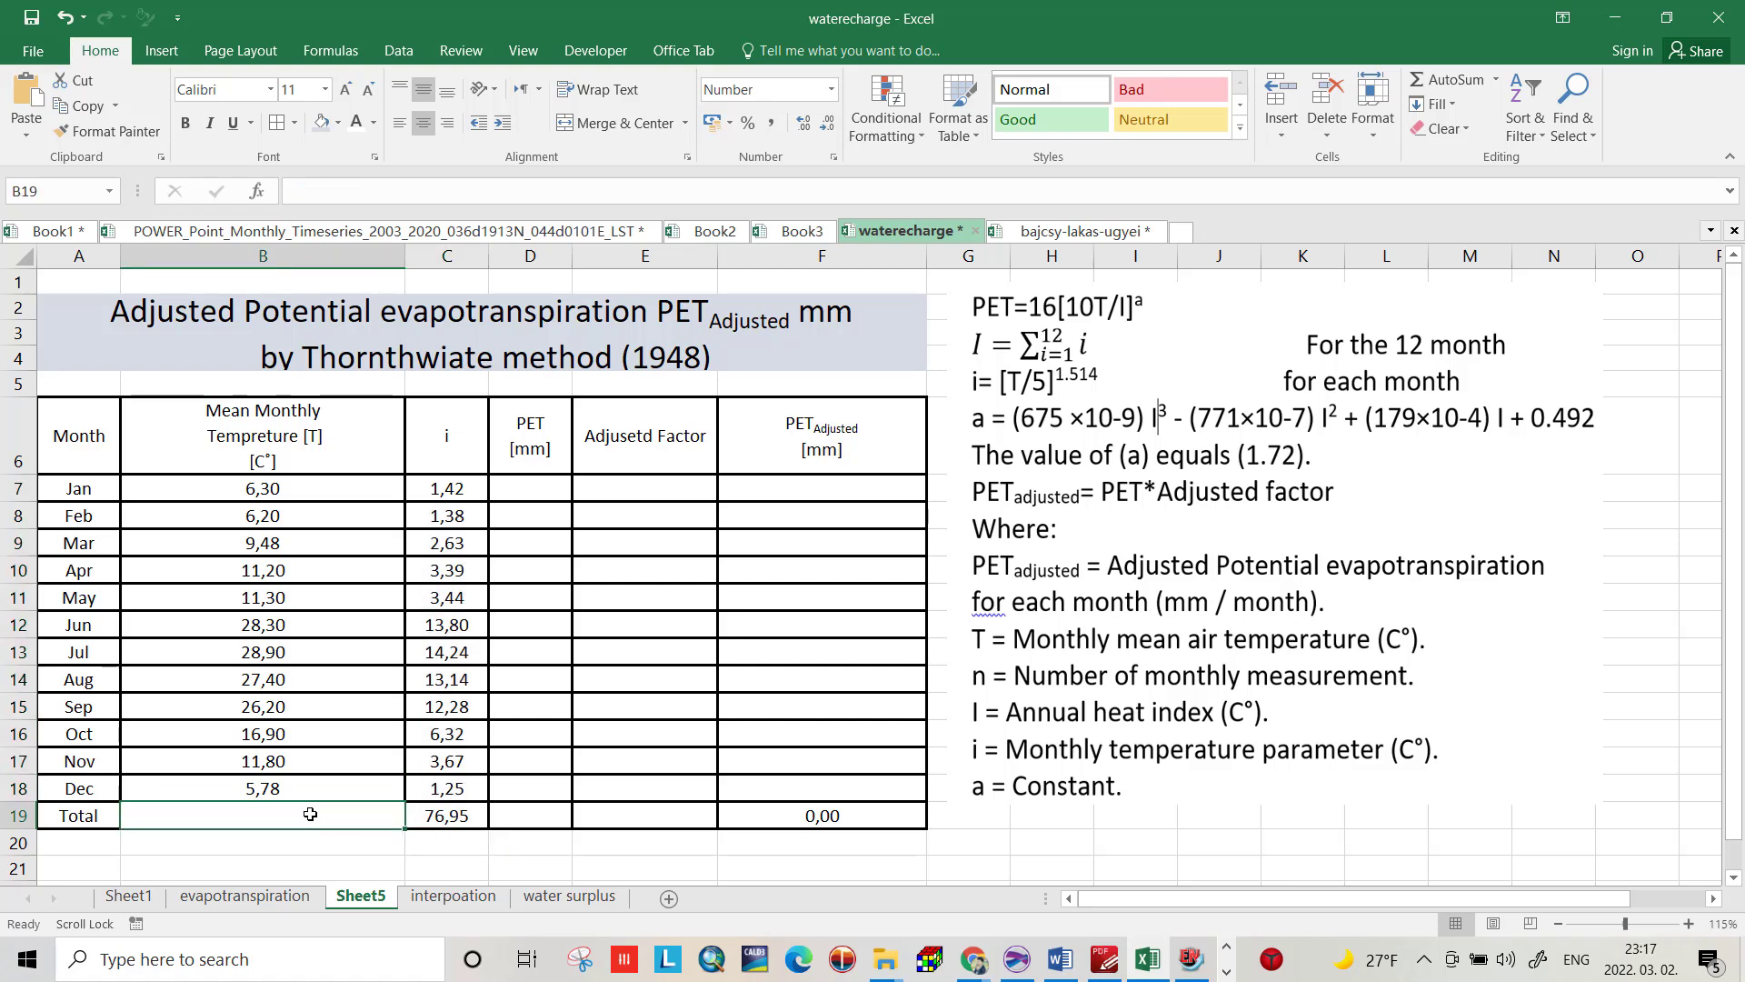
mouse_move(1105, 693)
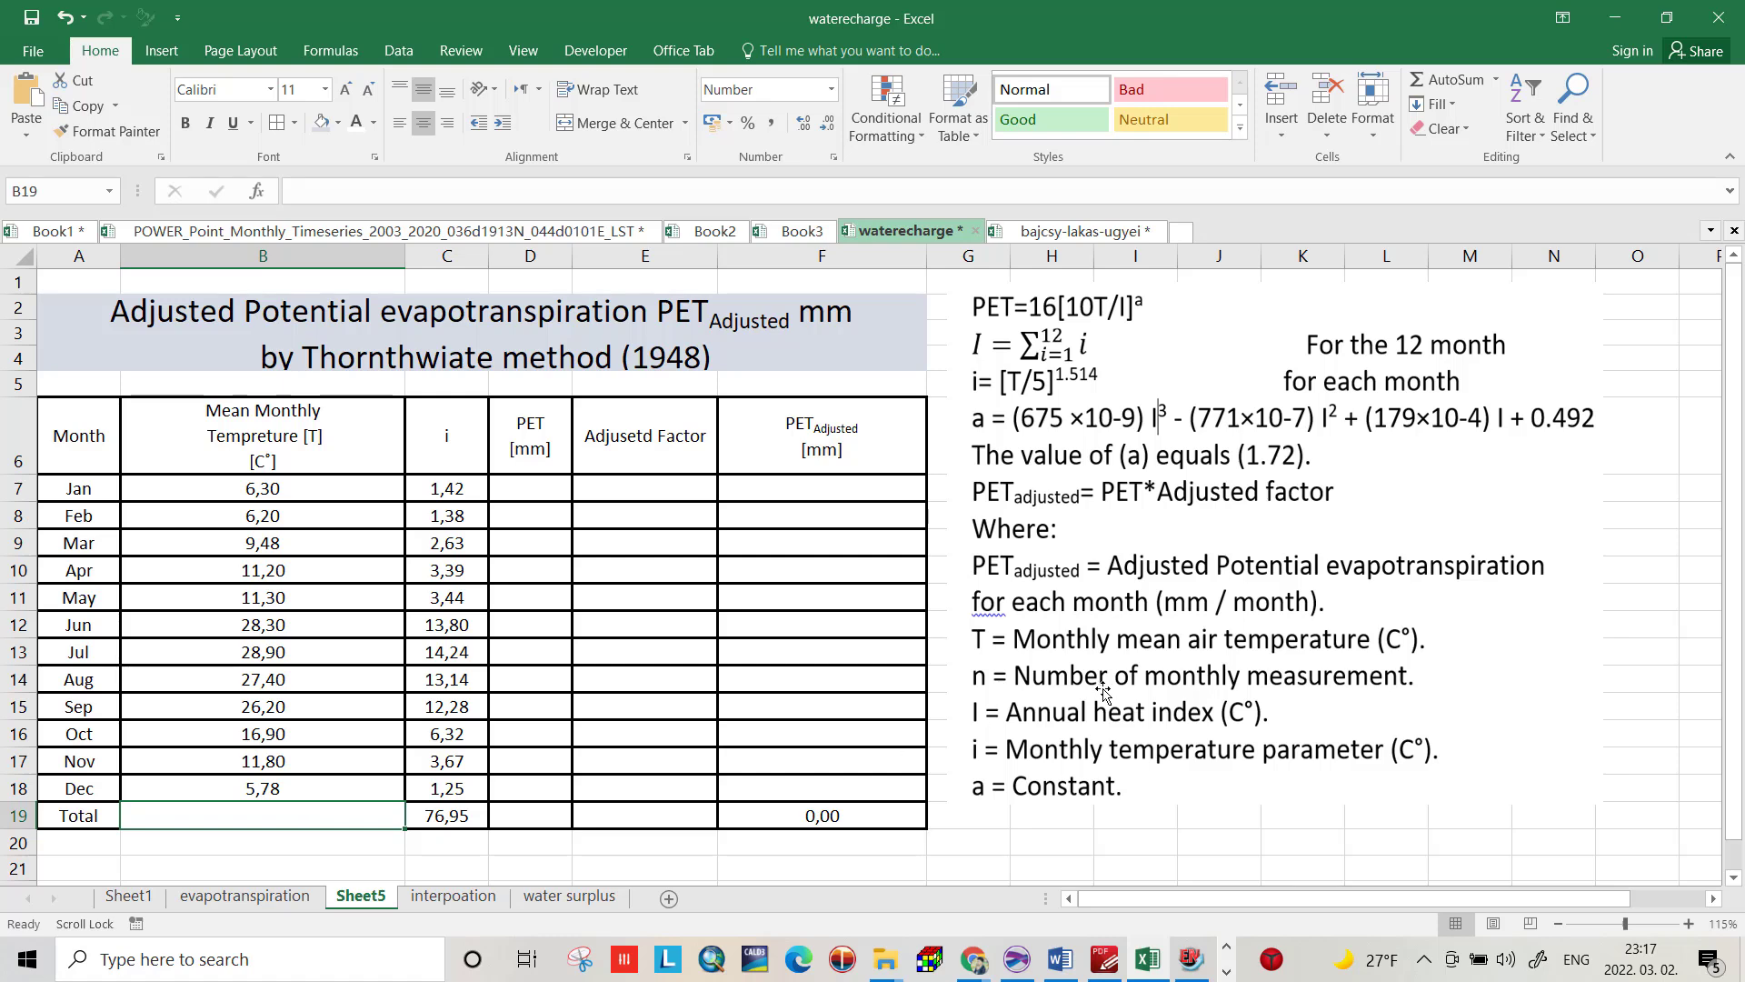
mouse_move(246, 819)
text(Annual Heat Index I [C°])
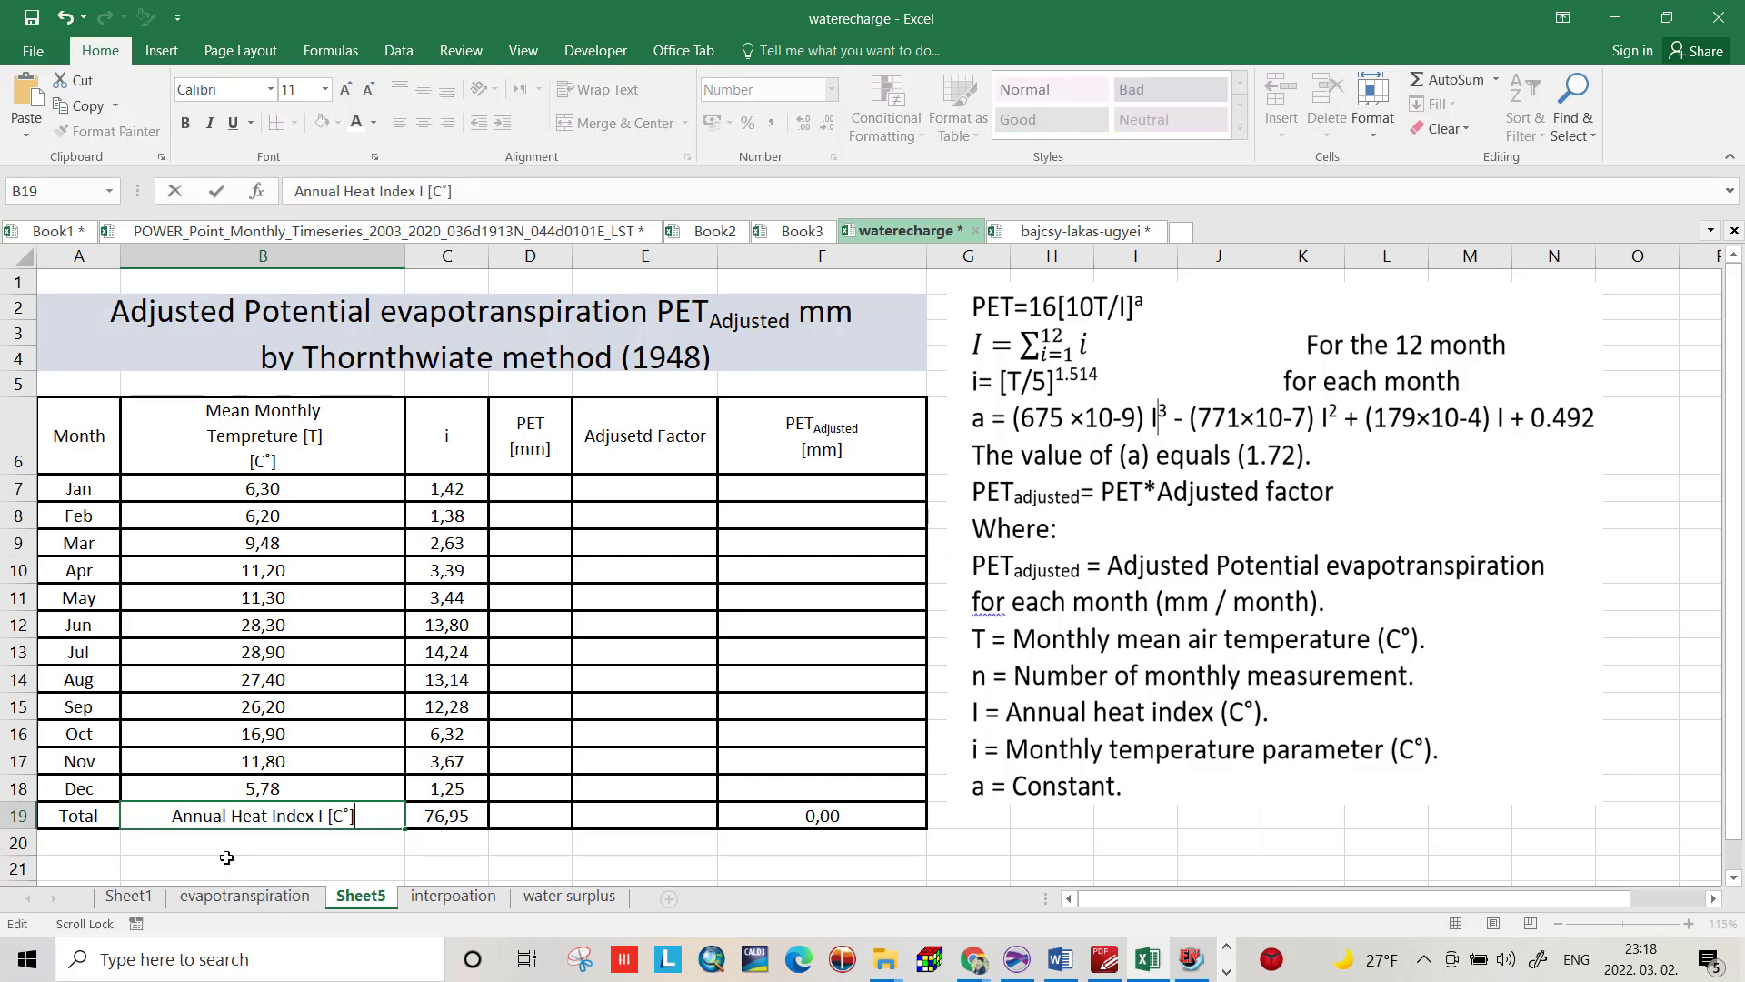
mouse_move(408, 835)
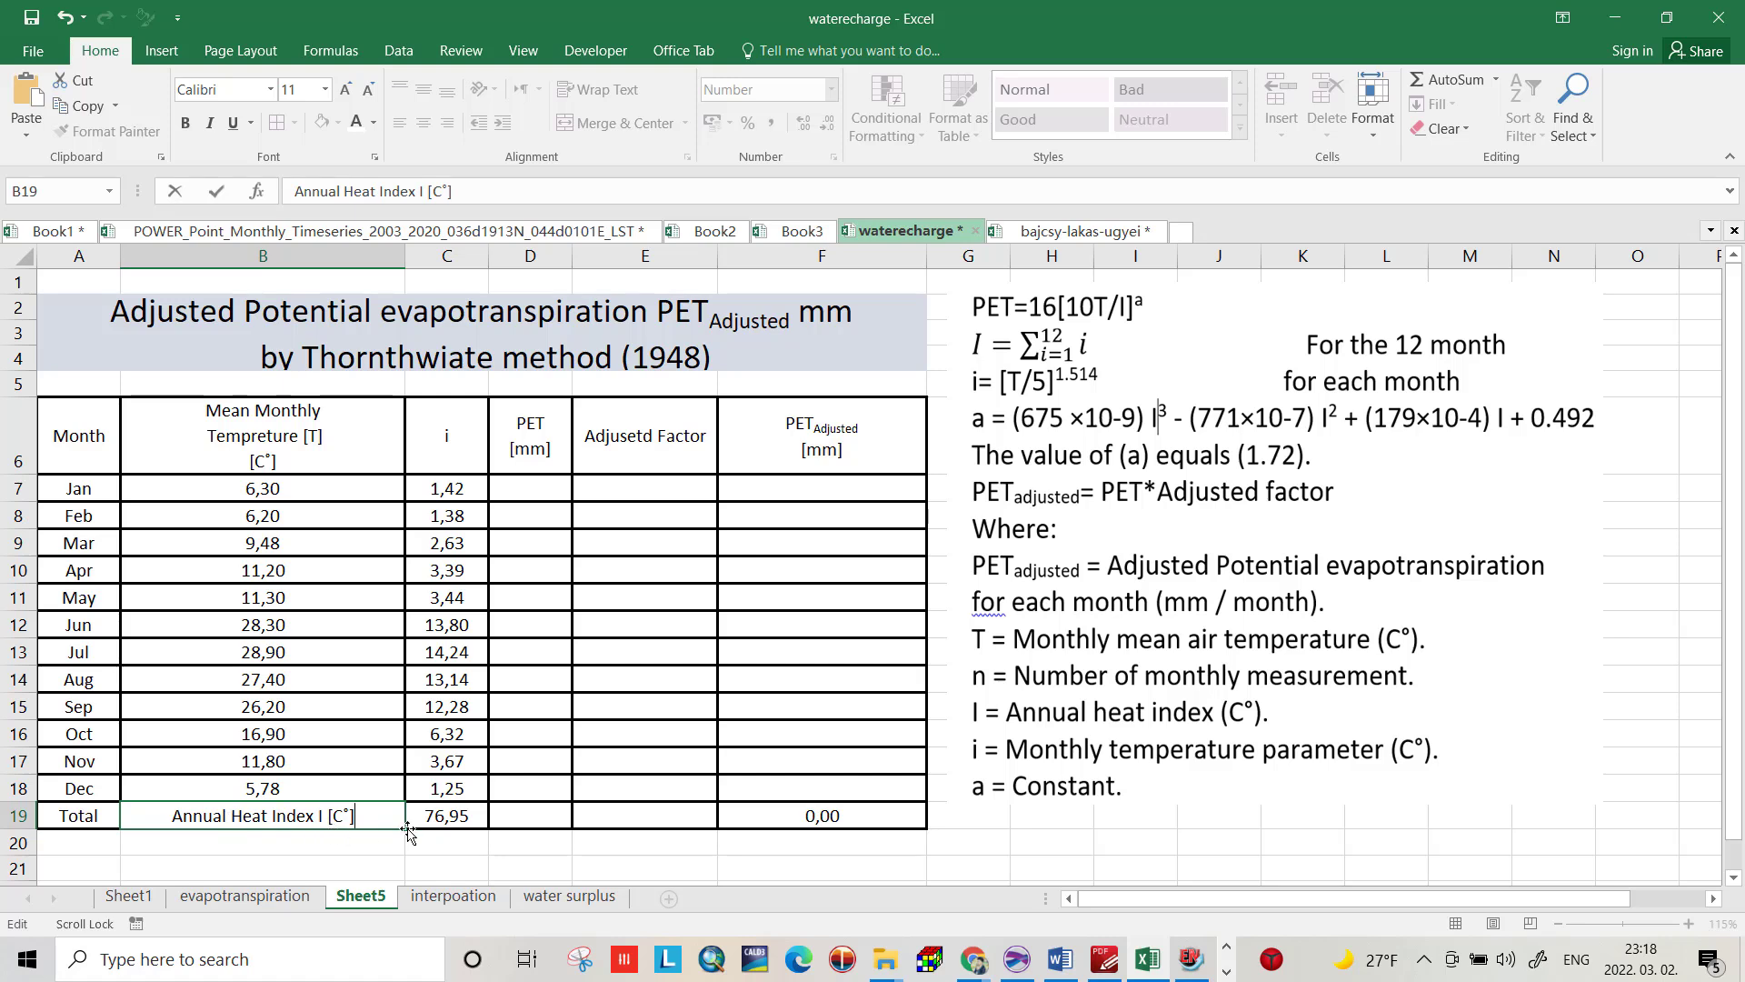
mouse_move(487, 810)
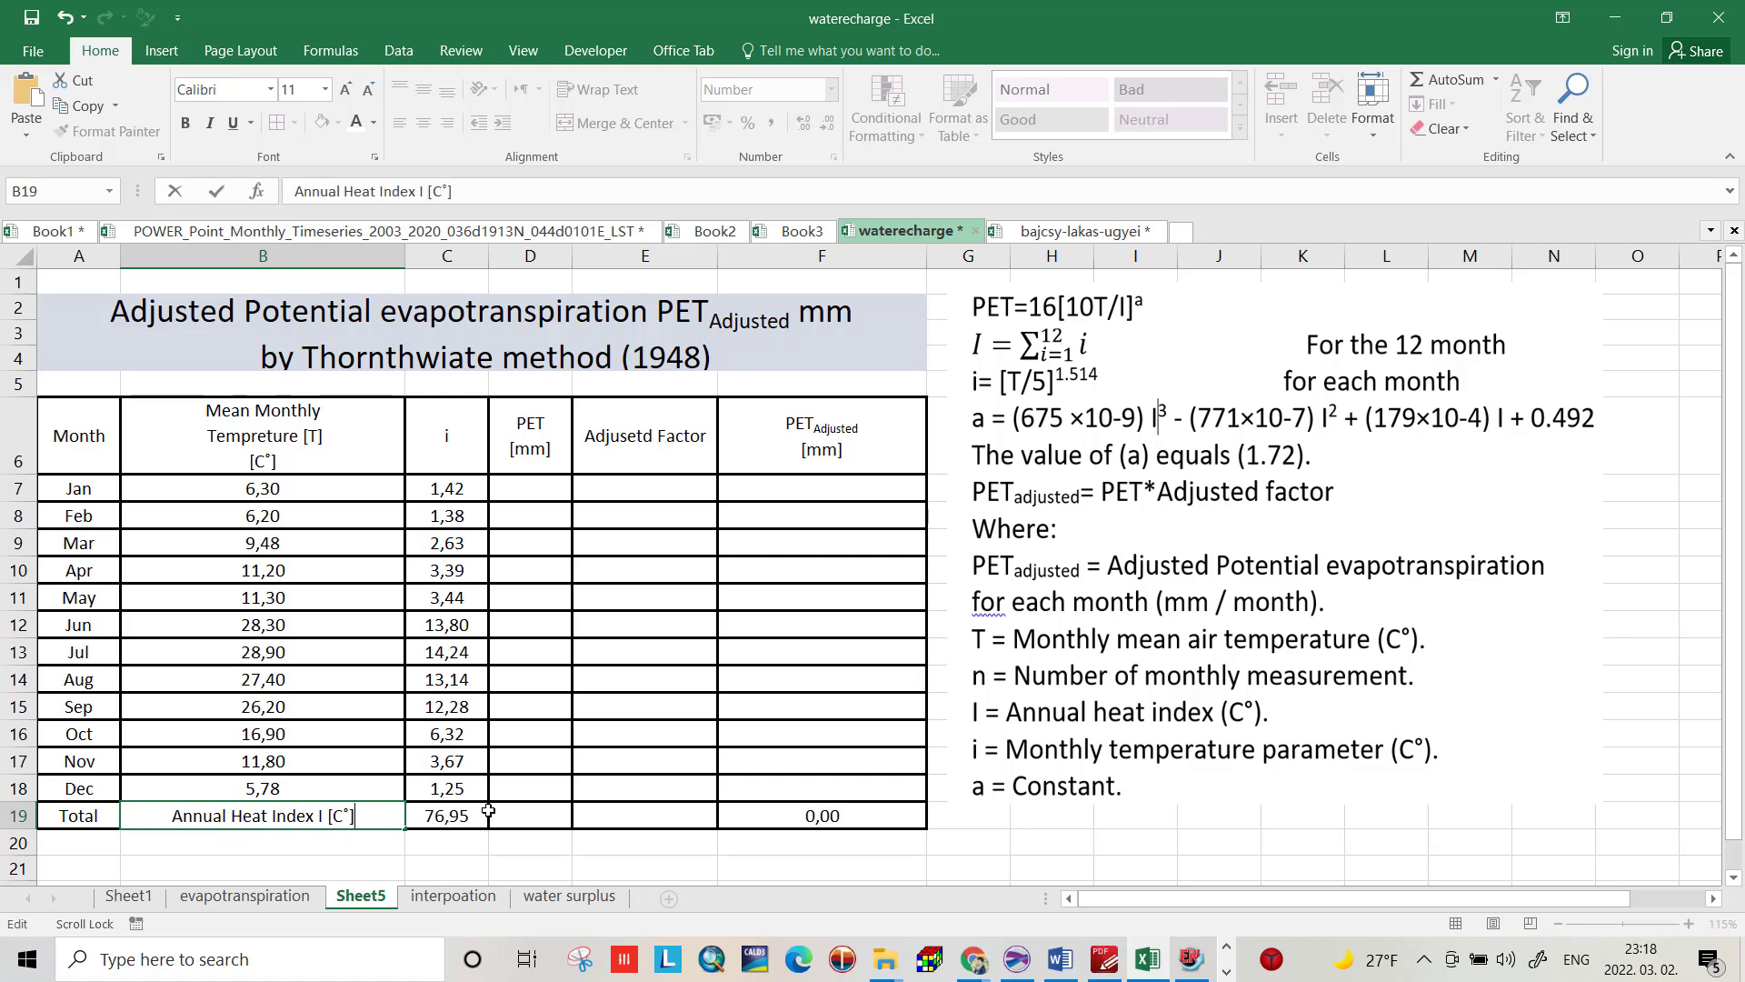
click(1258, 445)
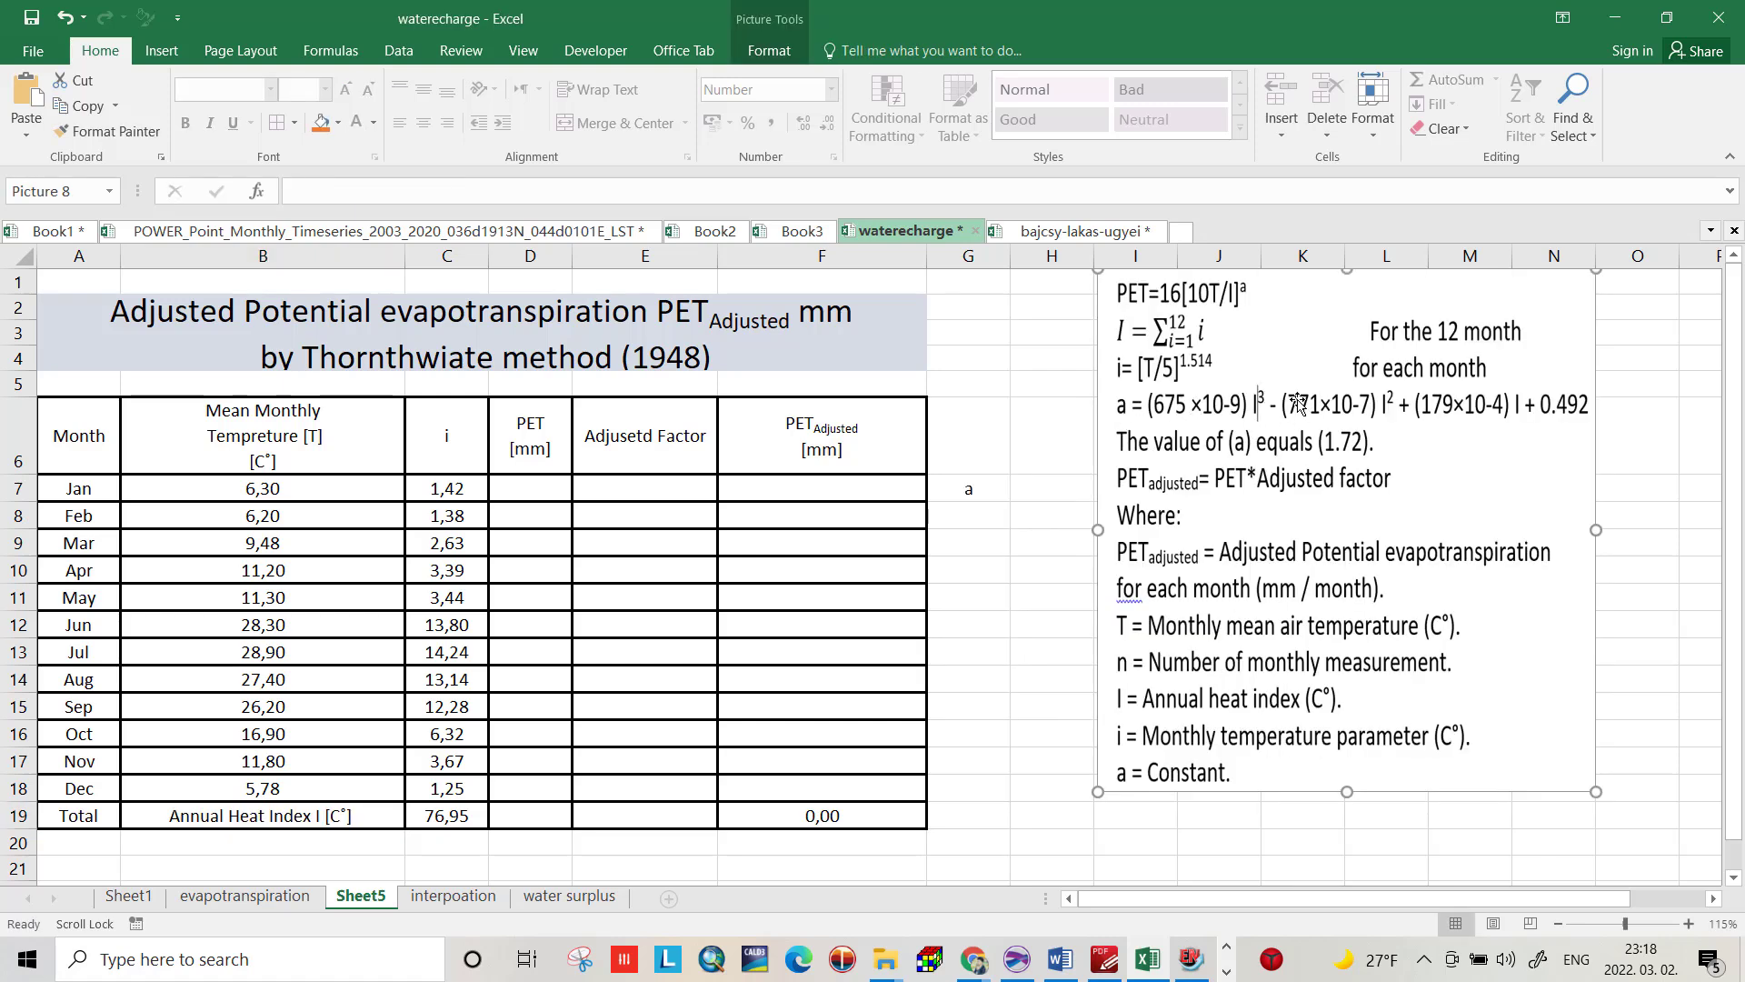
mouse_move(1180, 413)
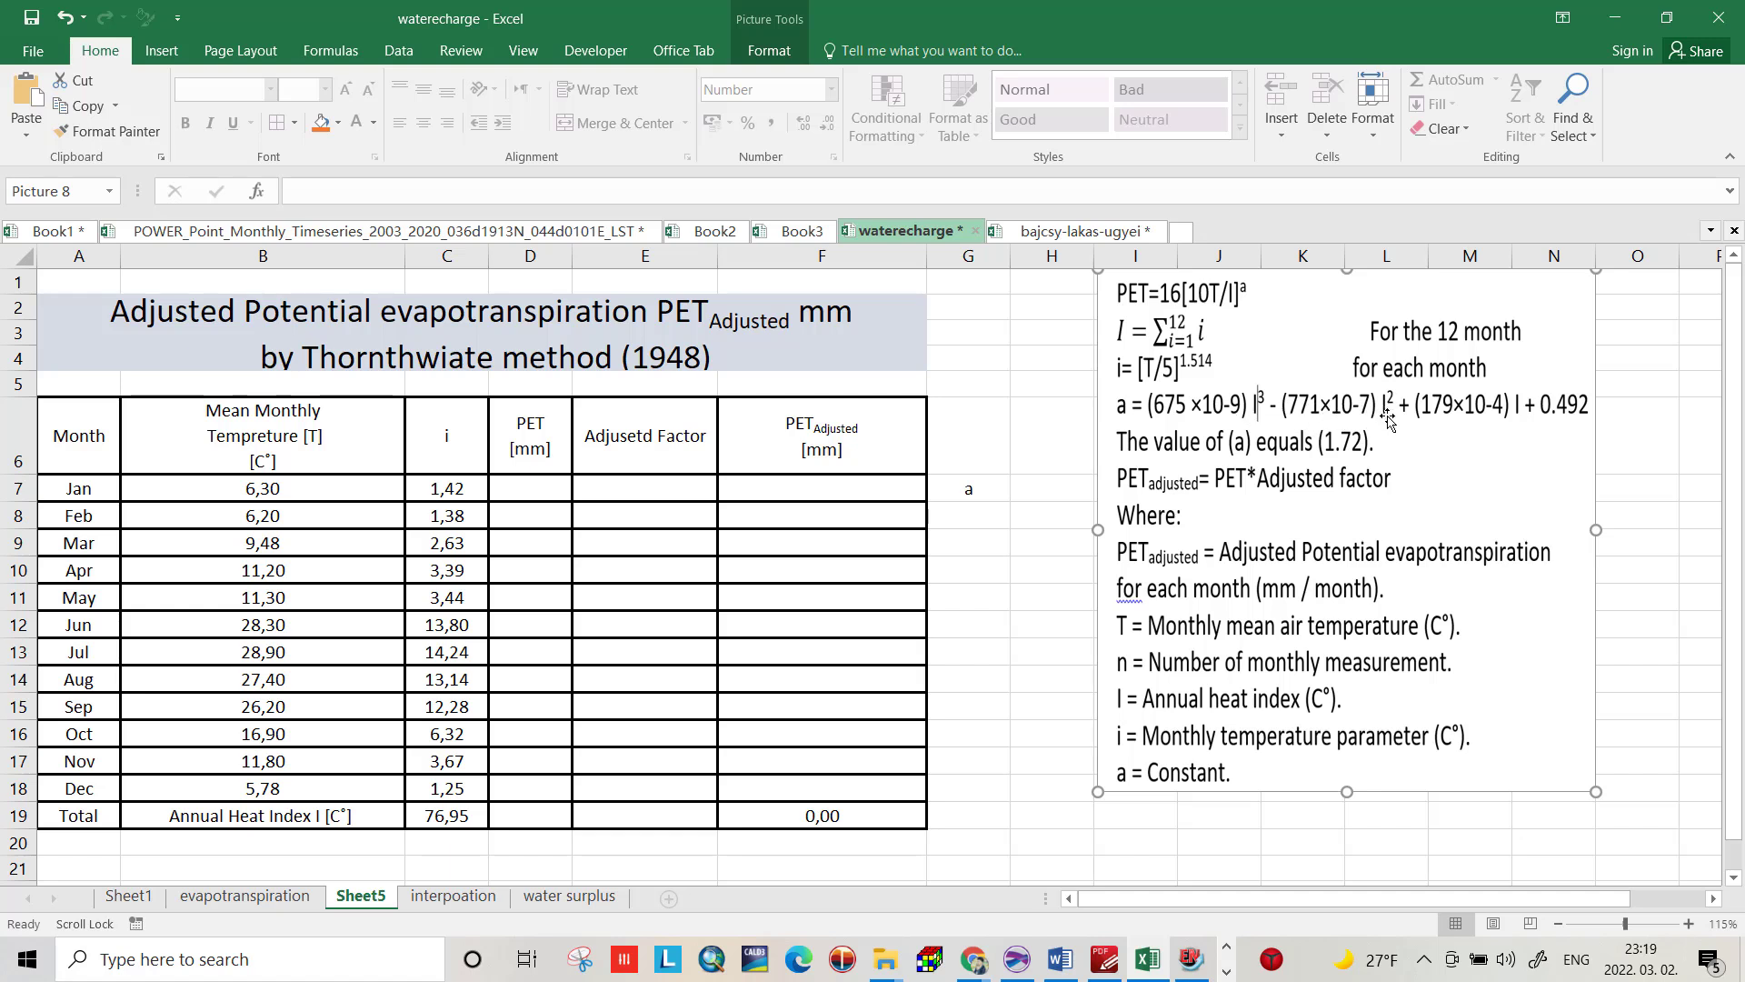
mouse_move(1456, 420)
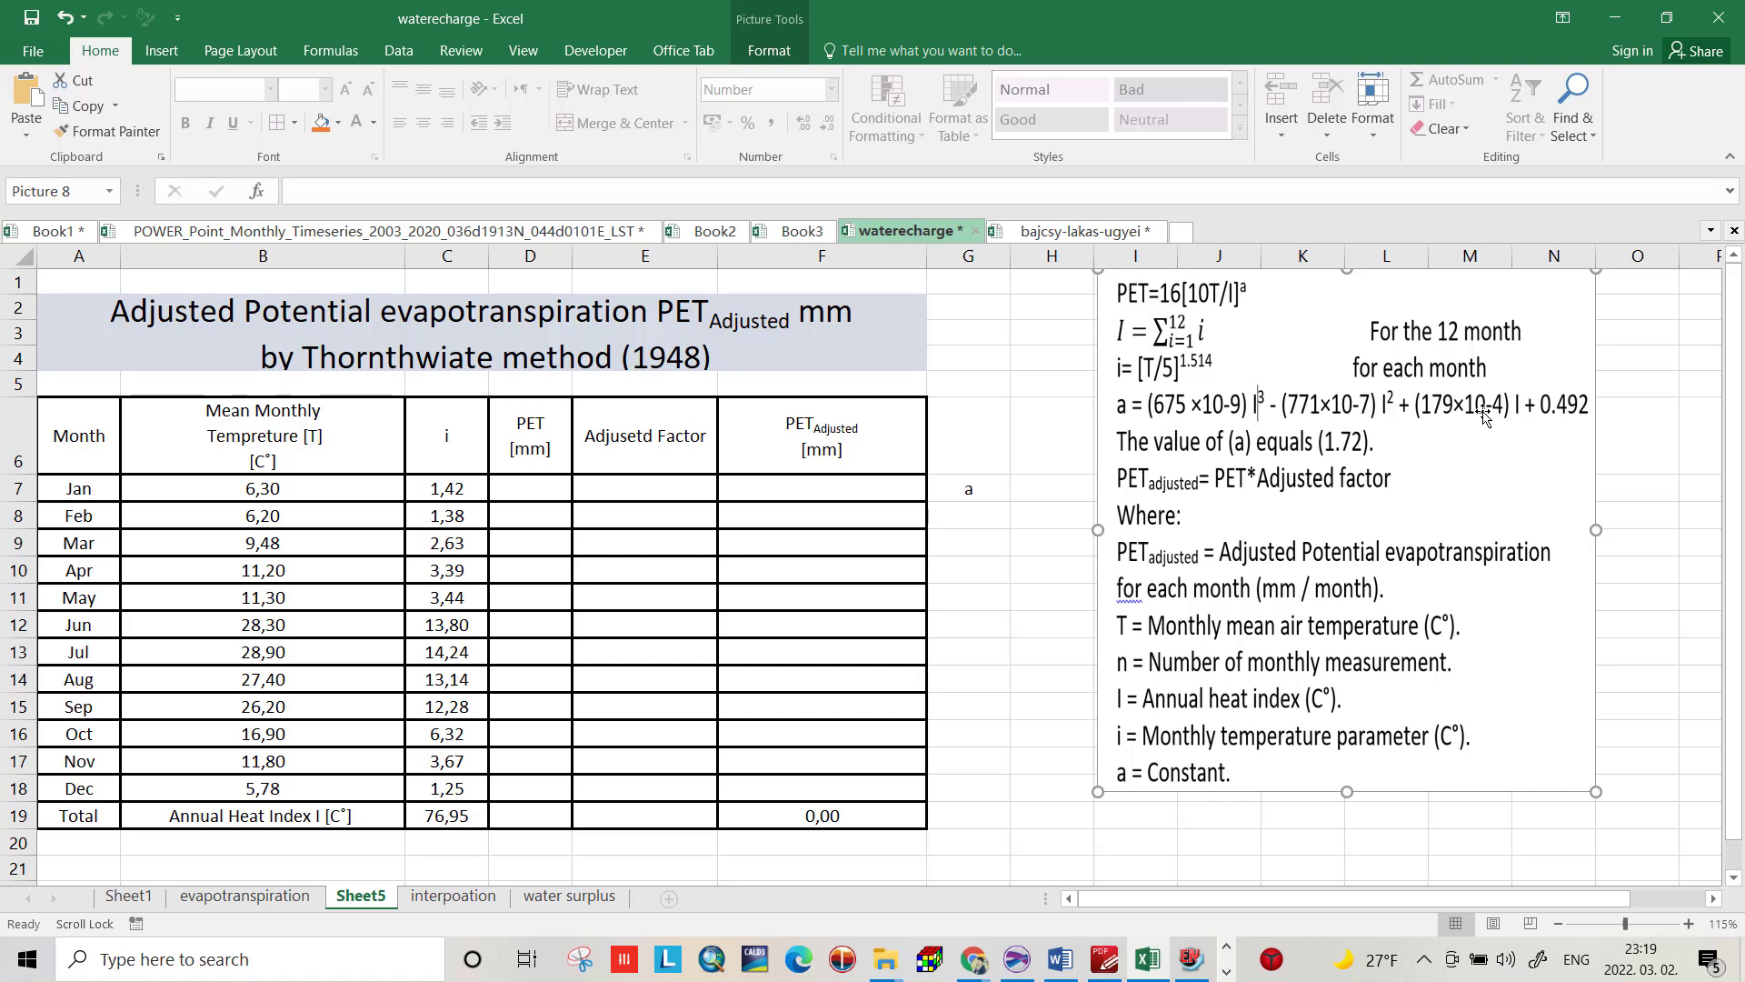
mouse_move(1546, 420)
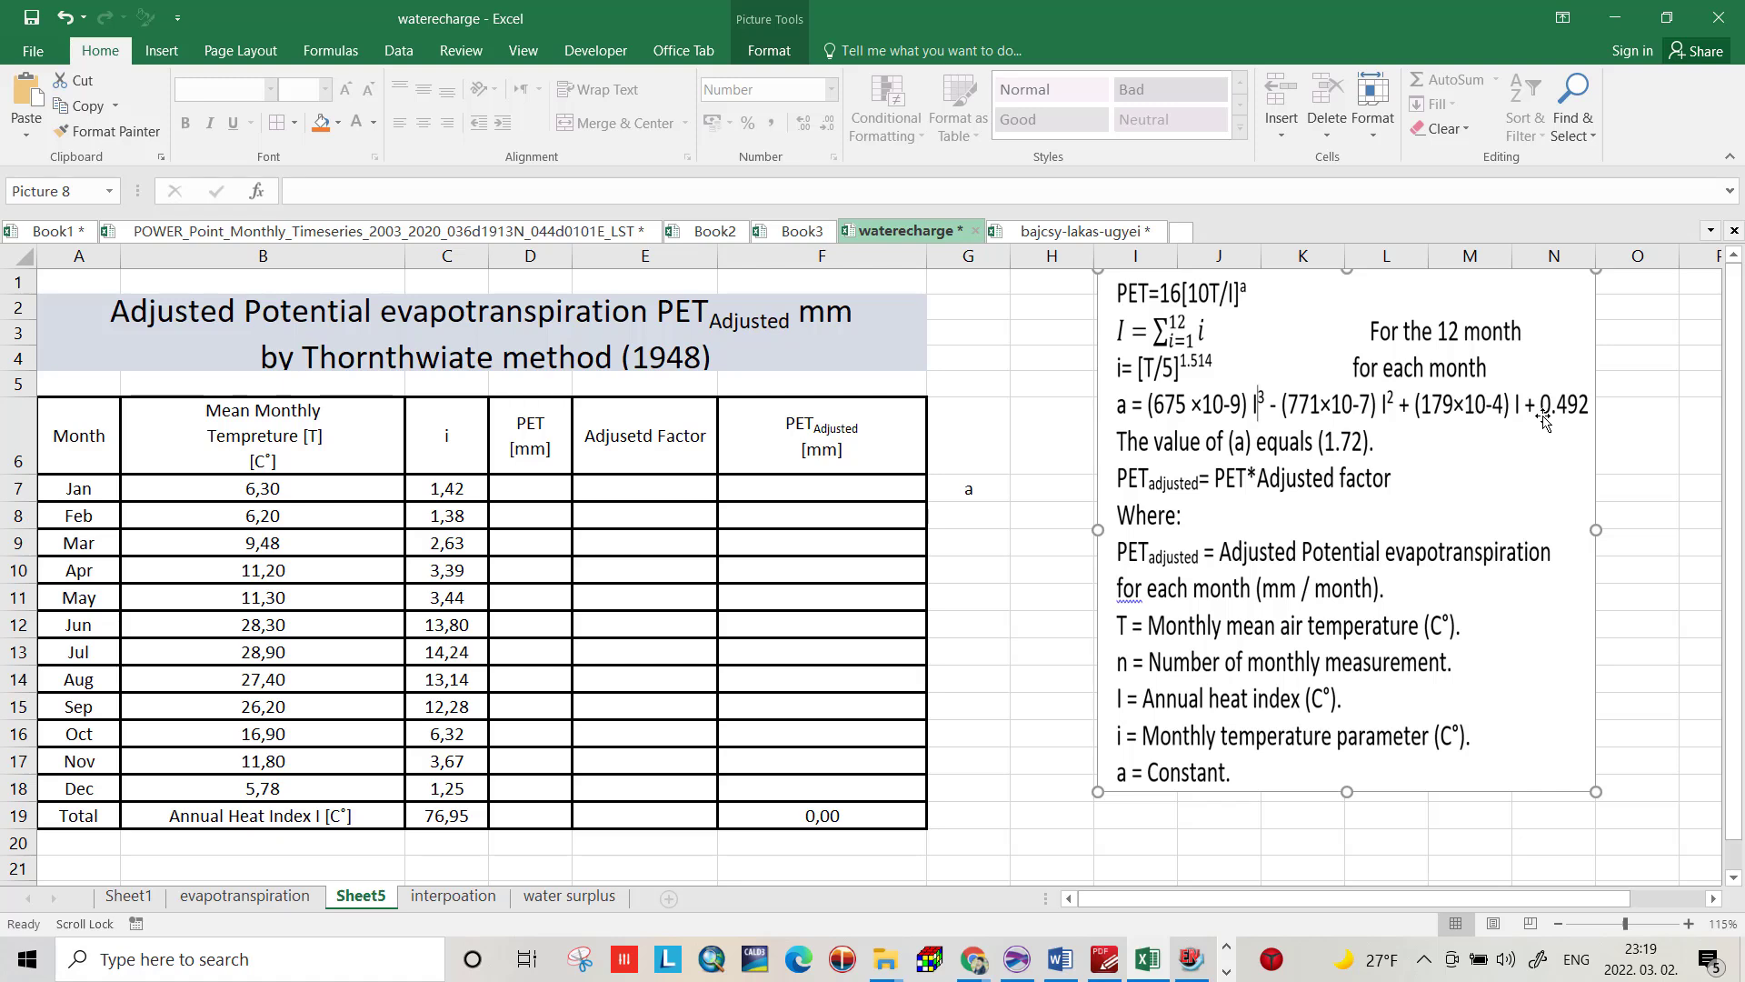
Step: Compute constant a in H7 from the annual heat index, showing 1,72 beside label a
click(1048, 488)
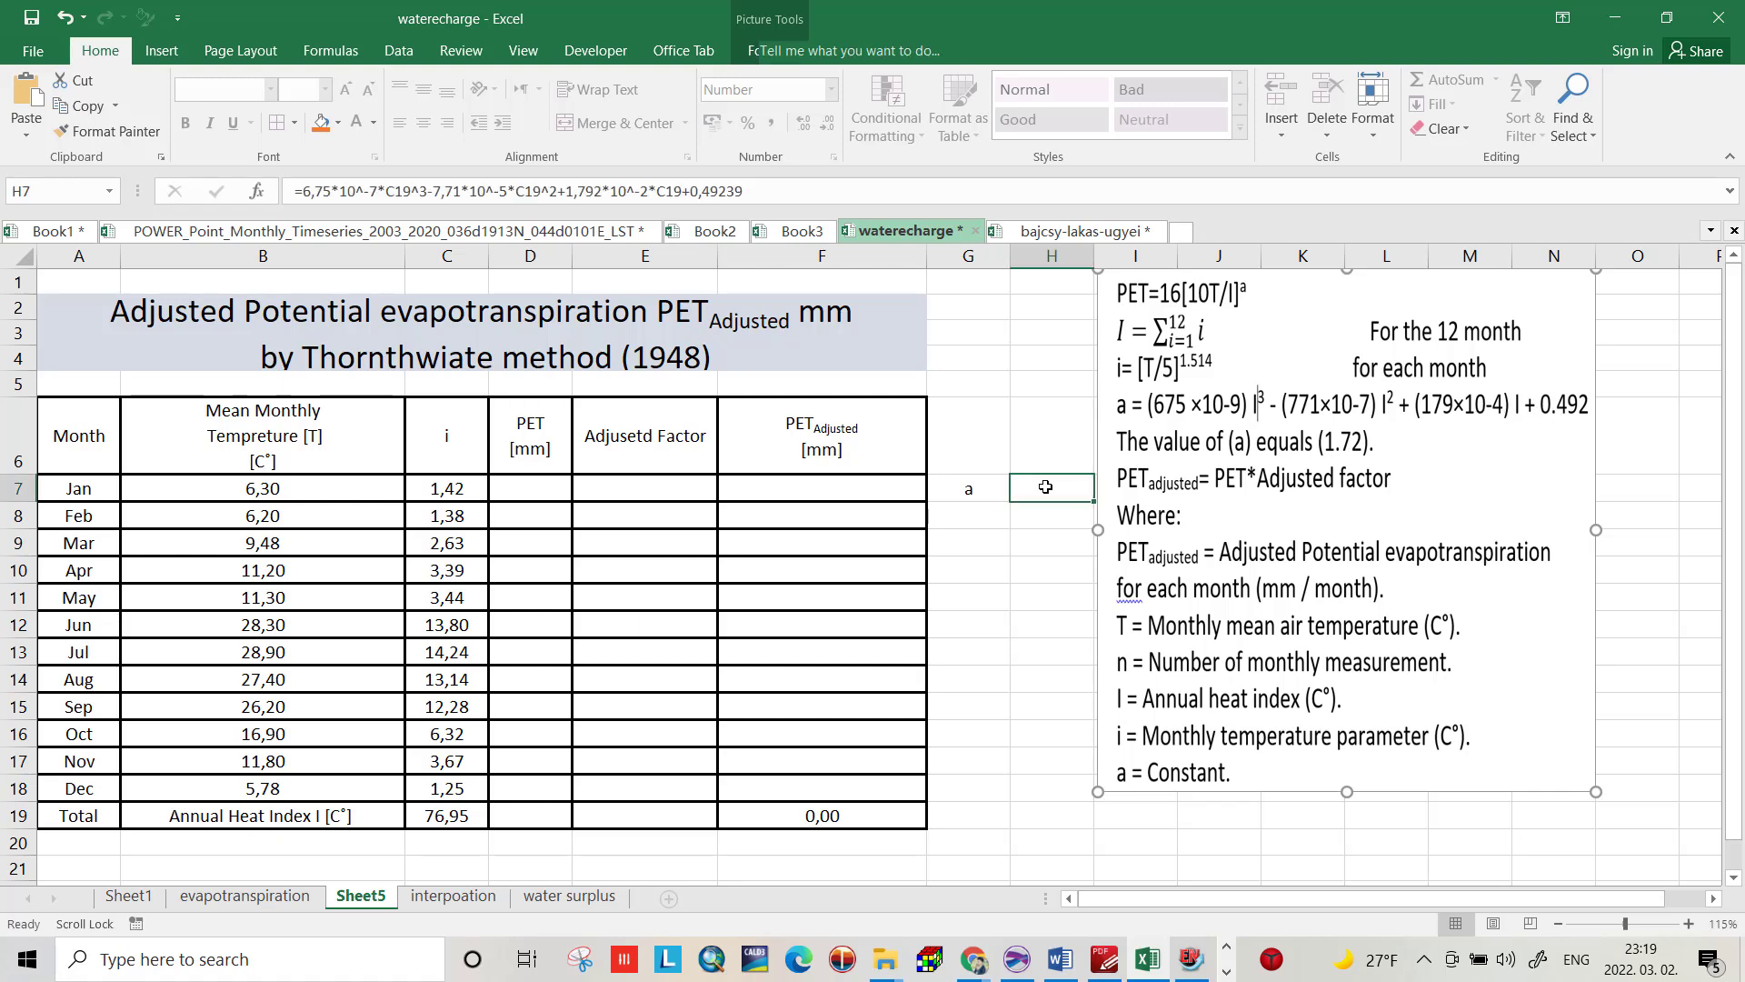
click(1047, 487)
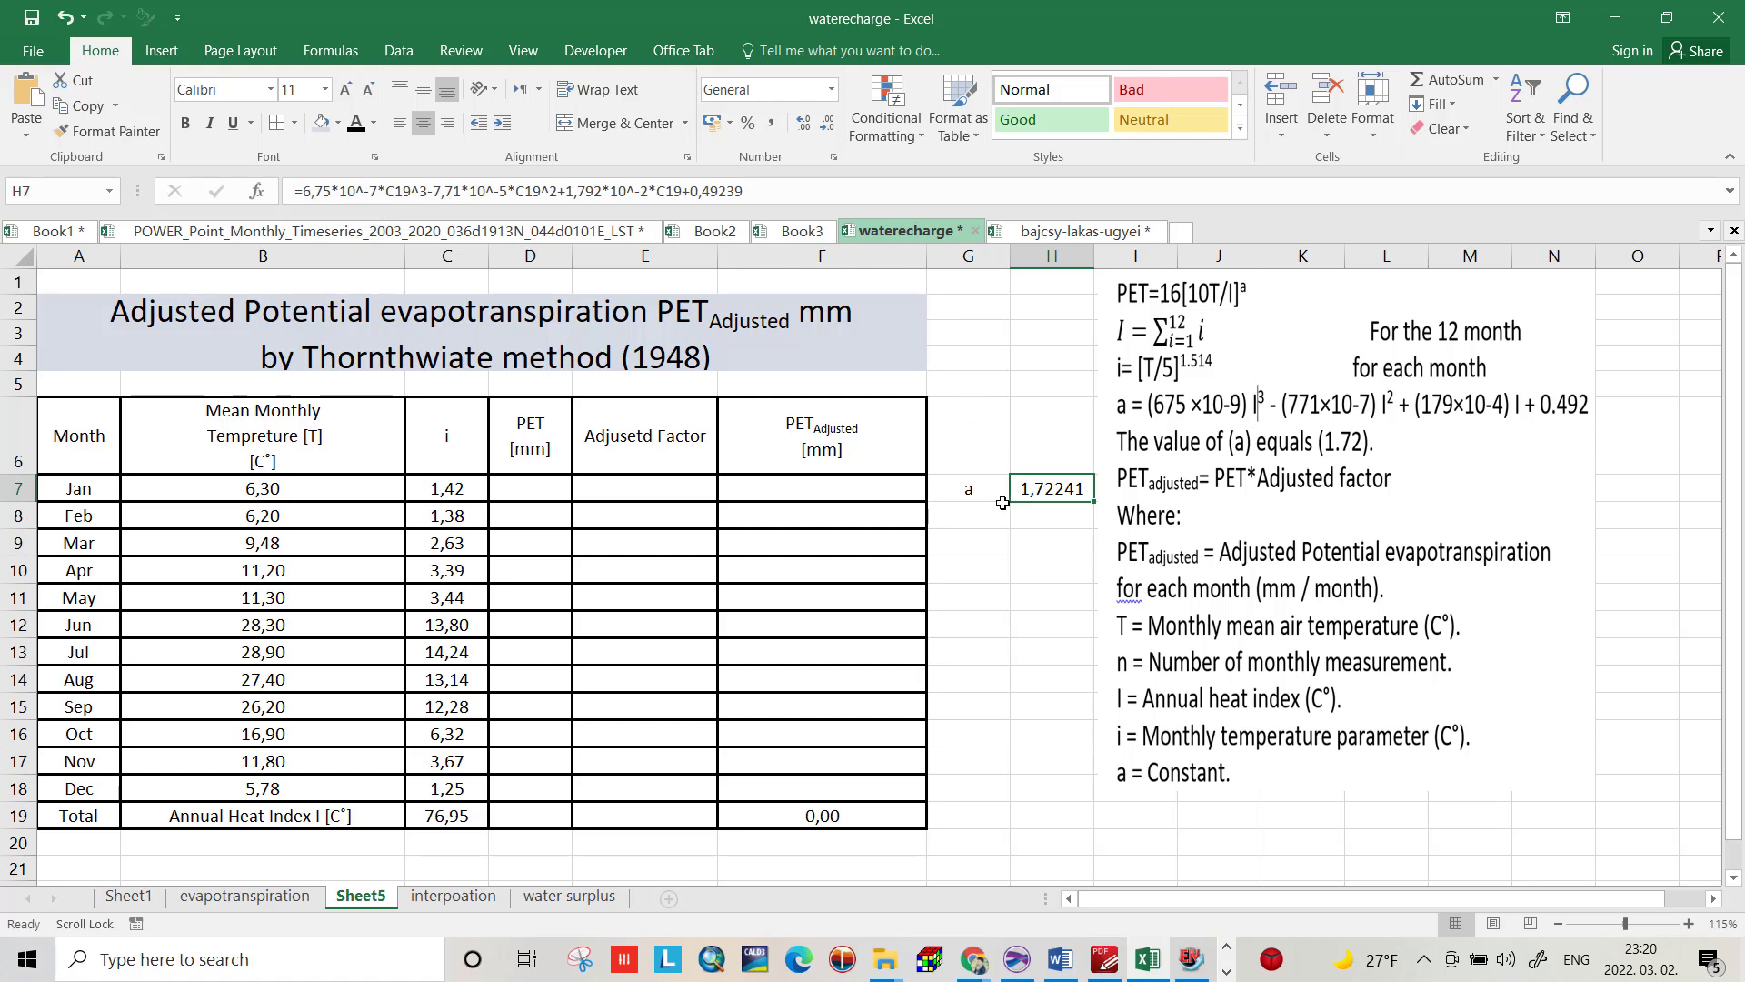
mouse_move(1044, 487)
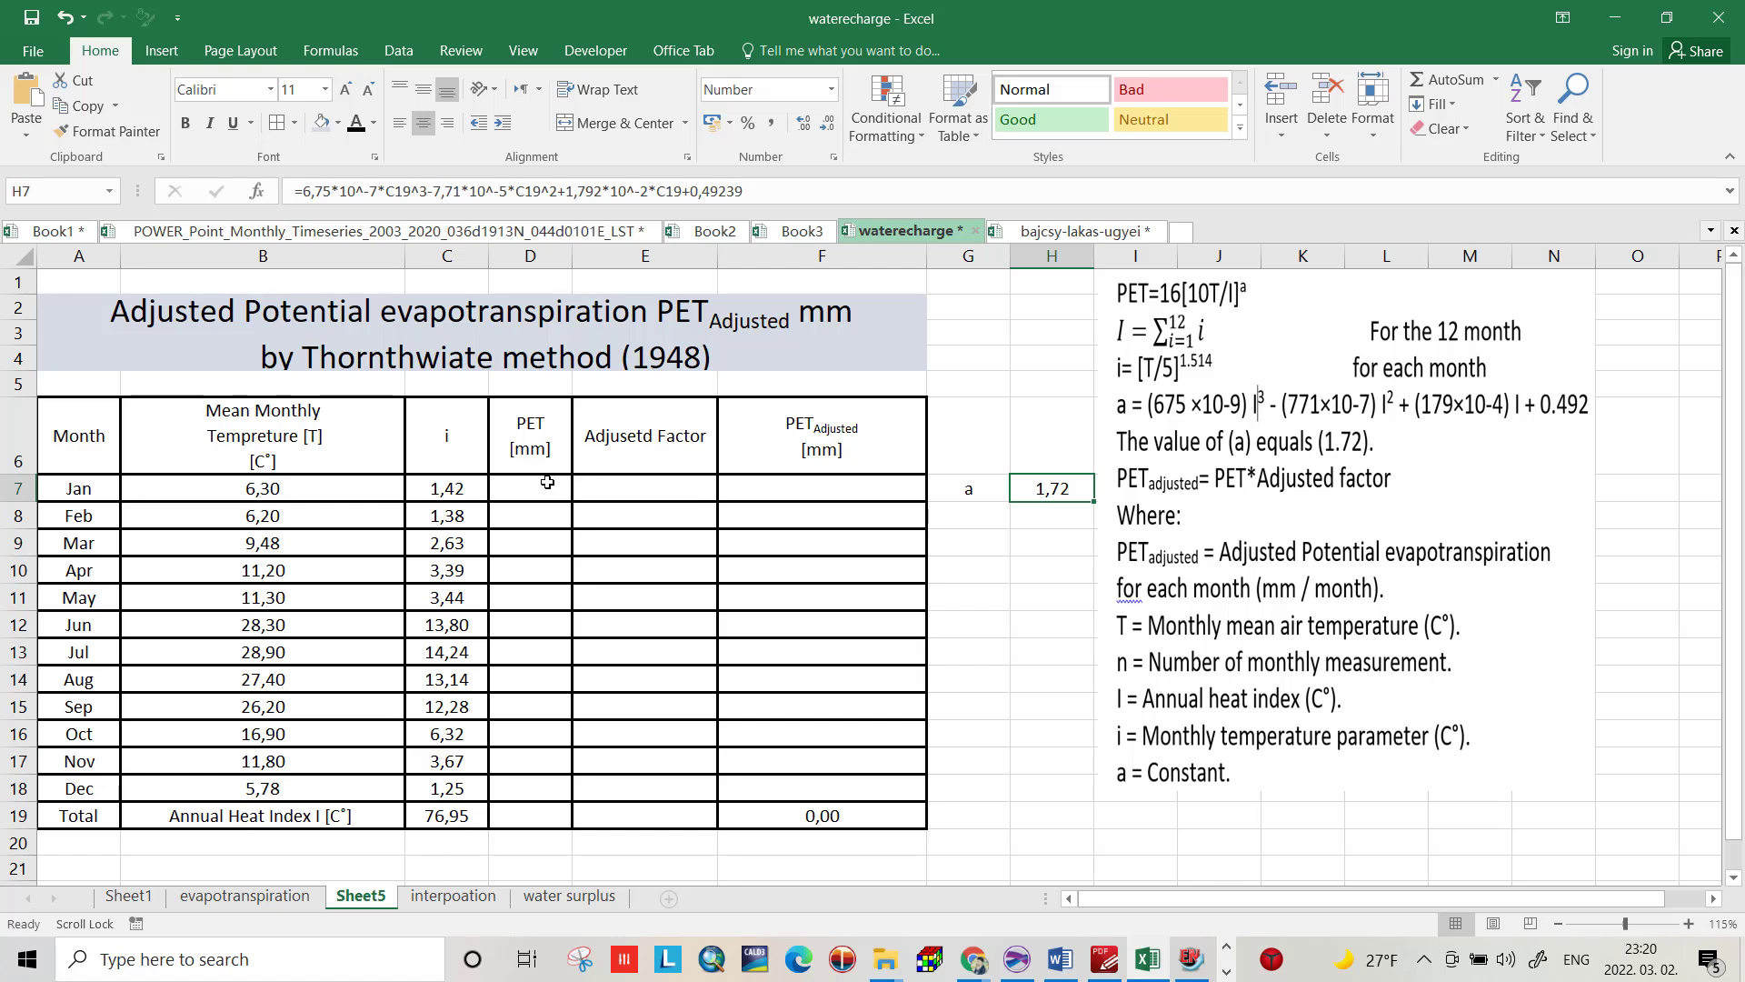
click(530, 487)
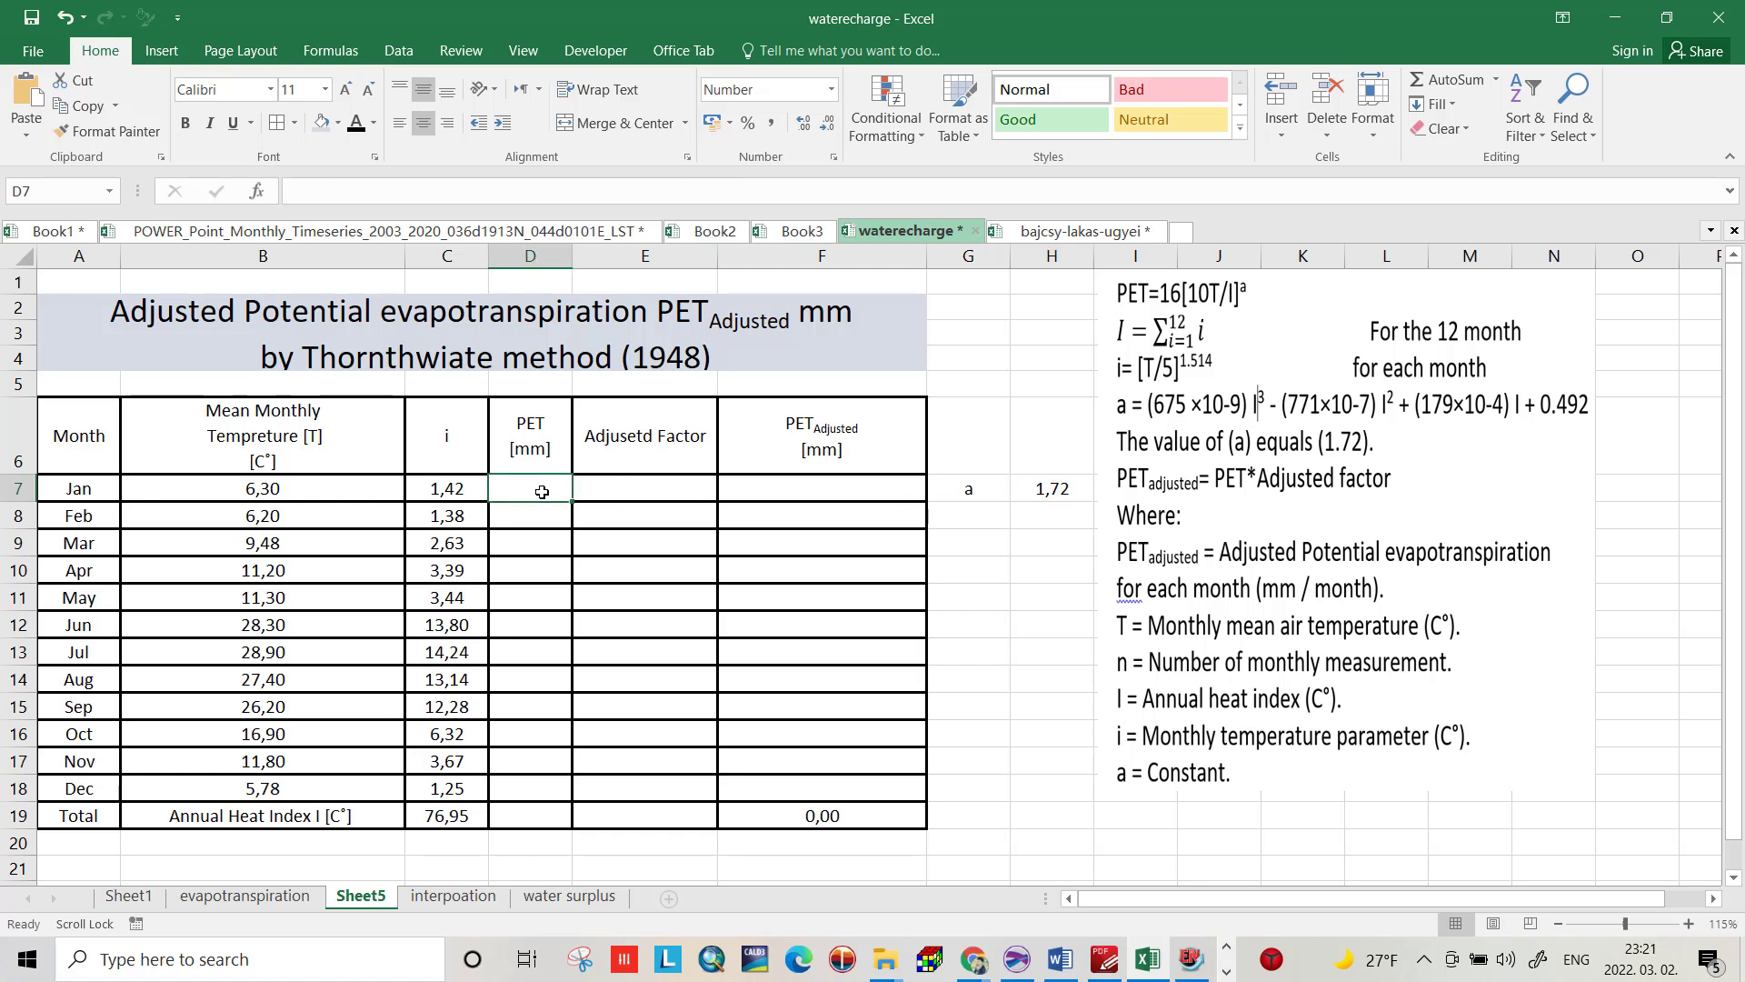
Step: Enter =16*(10*B7/C19)^H7 in D7 with absolute references, giving January PET 11,34 mm
click(530, 515)
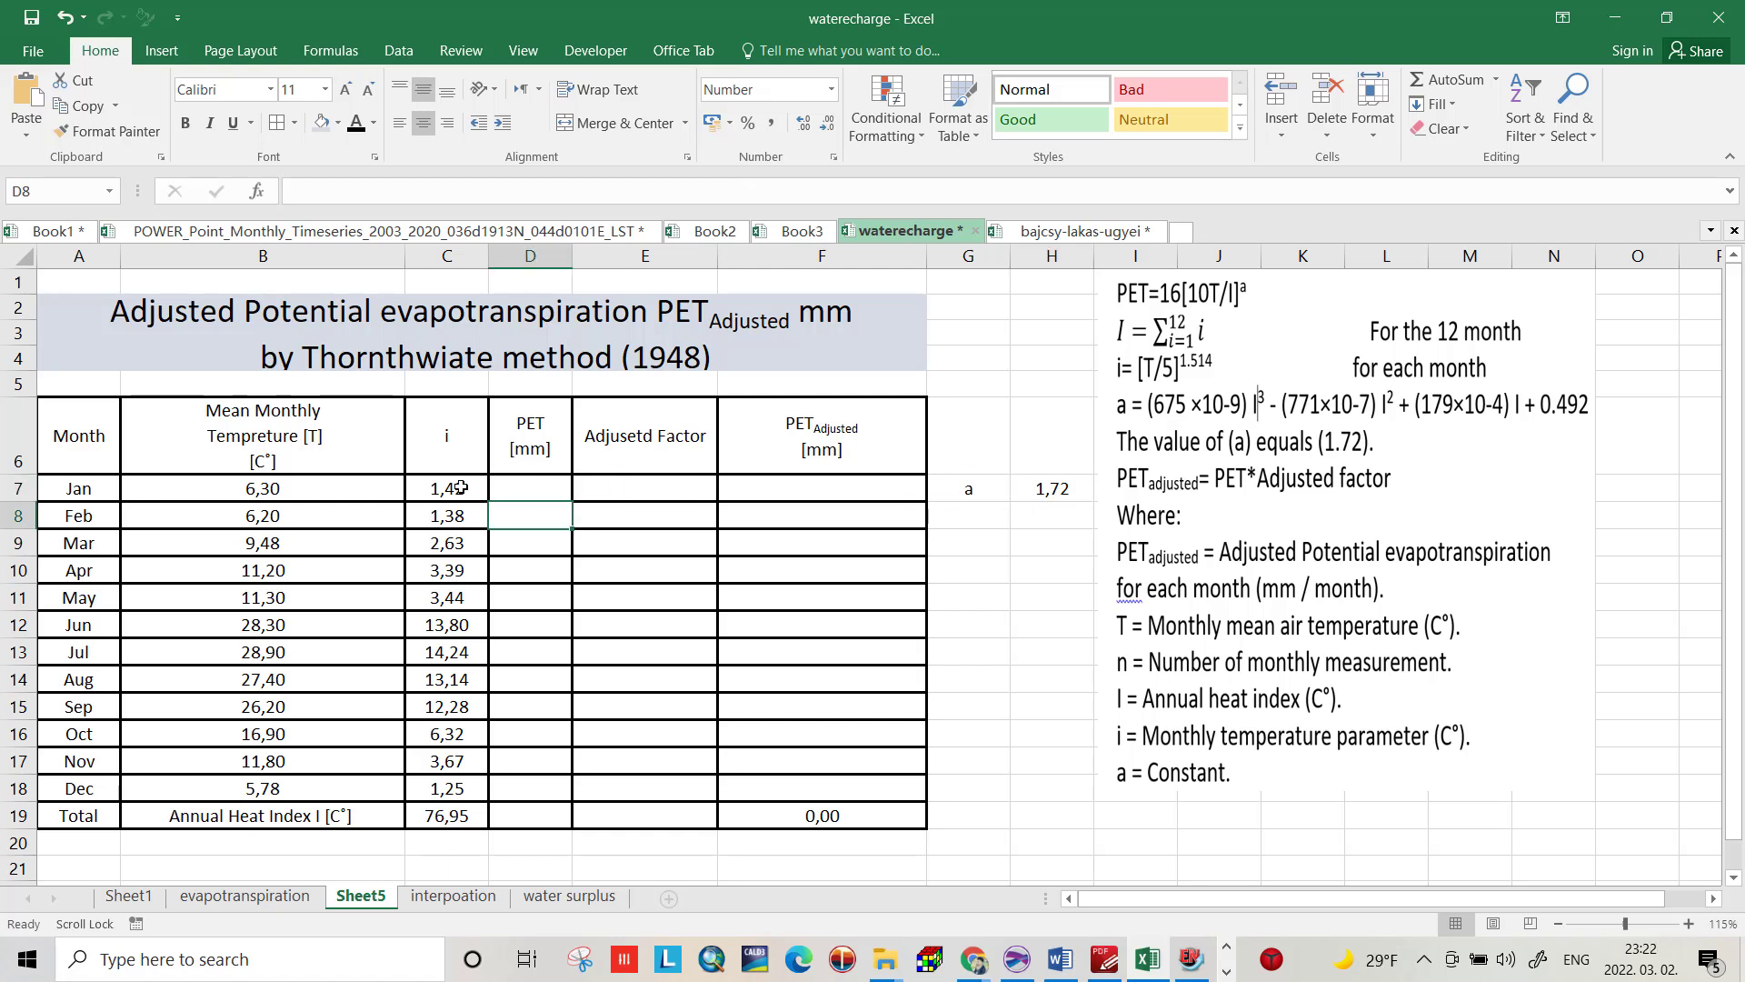
click(530, 487)
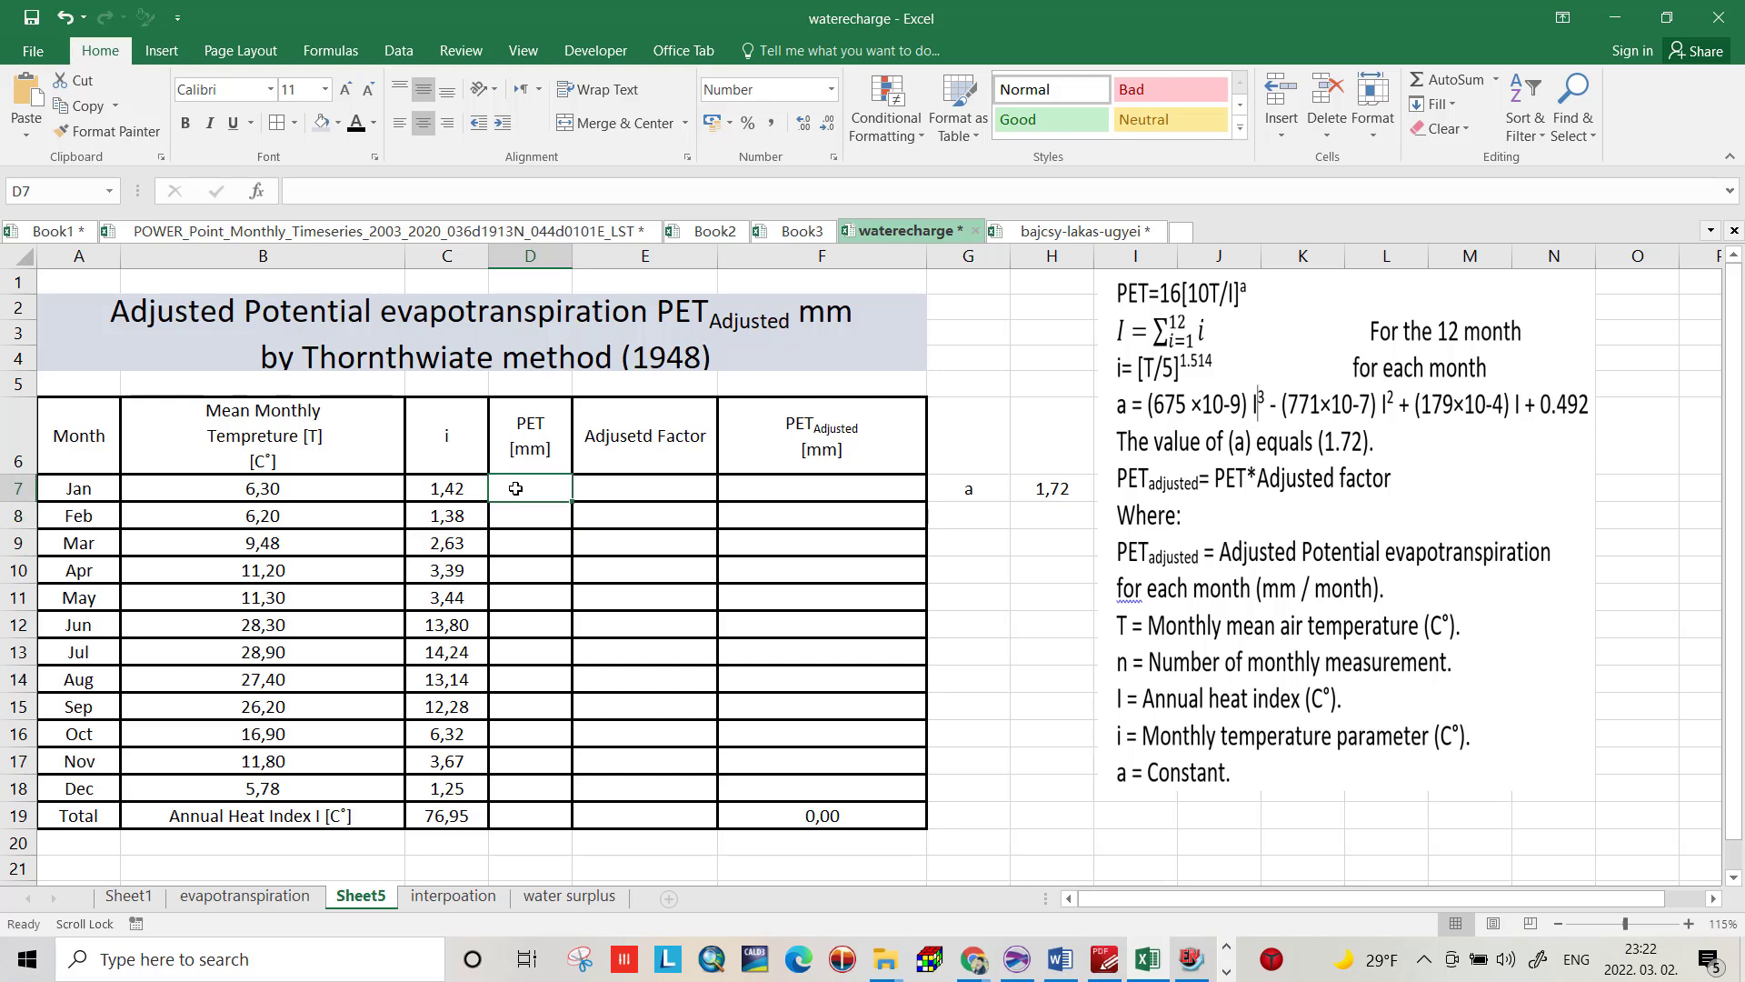
text(=)
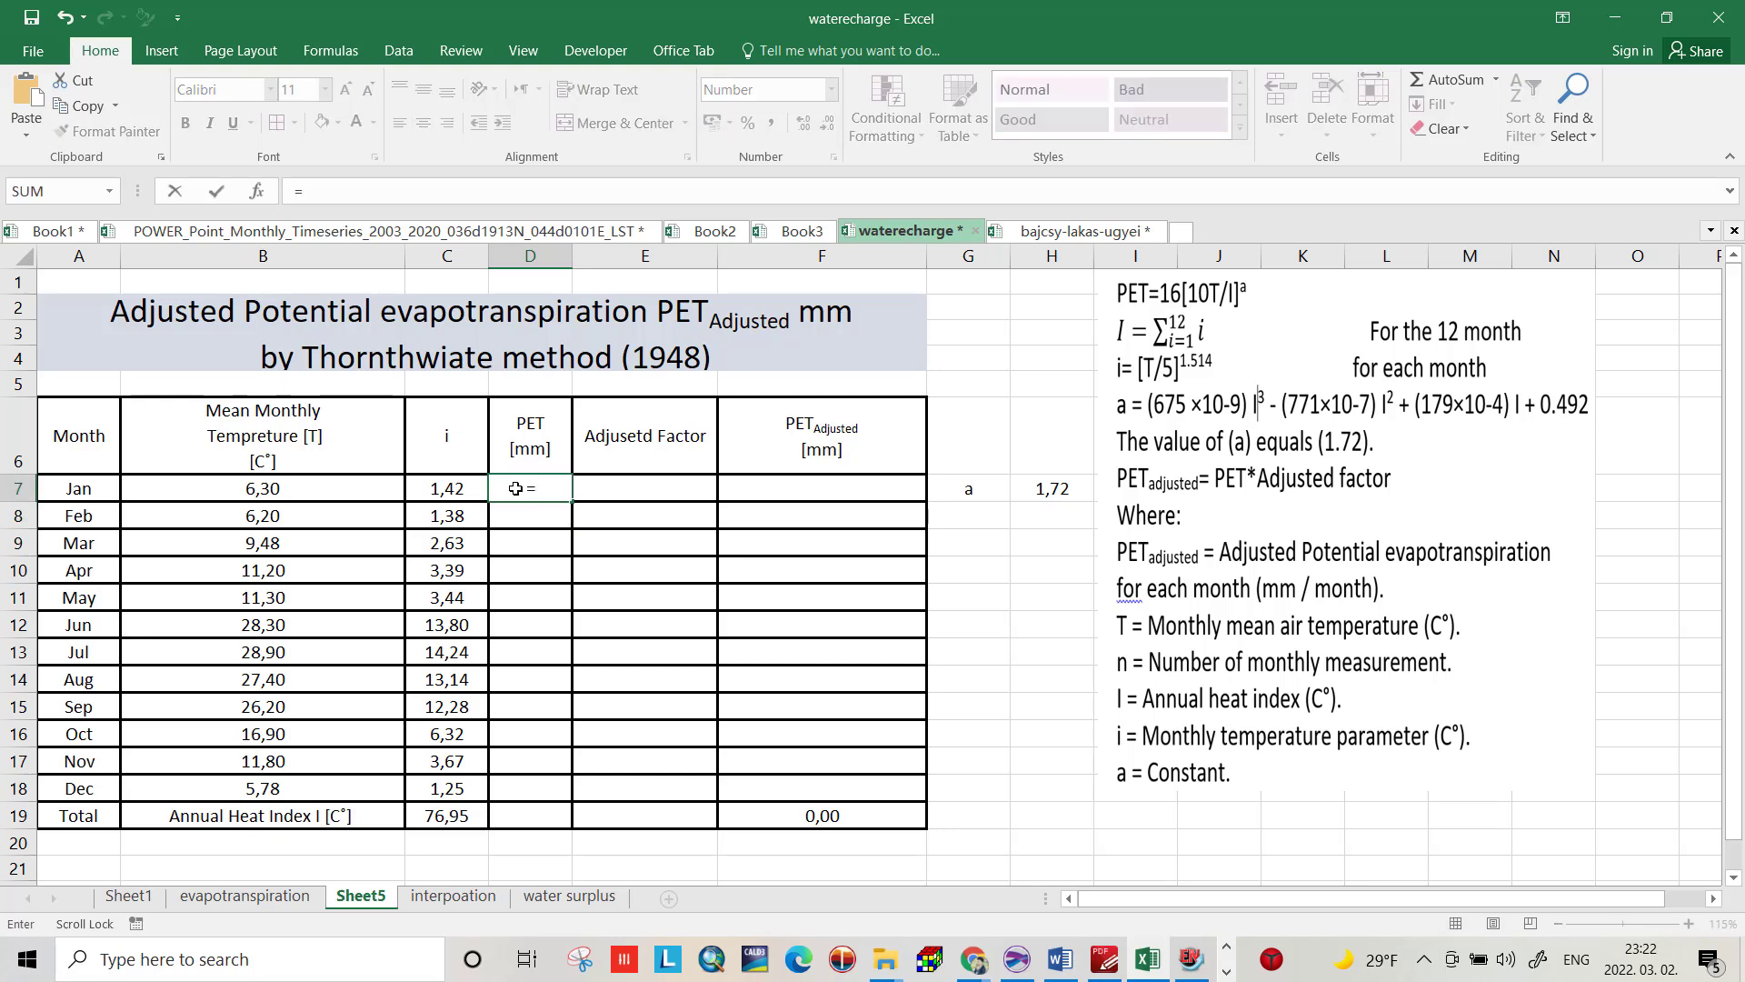
mouse_move(1169, 309)
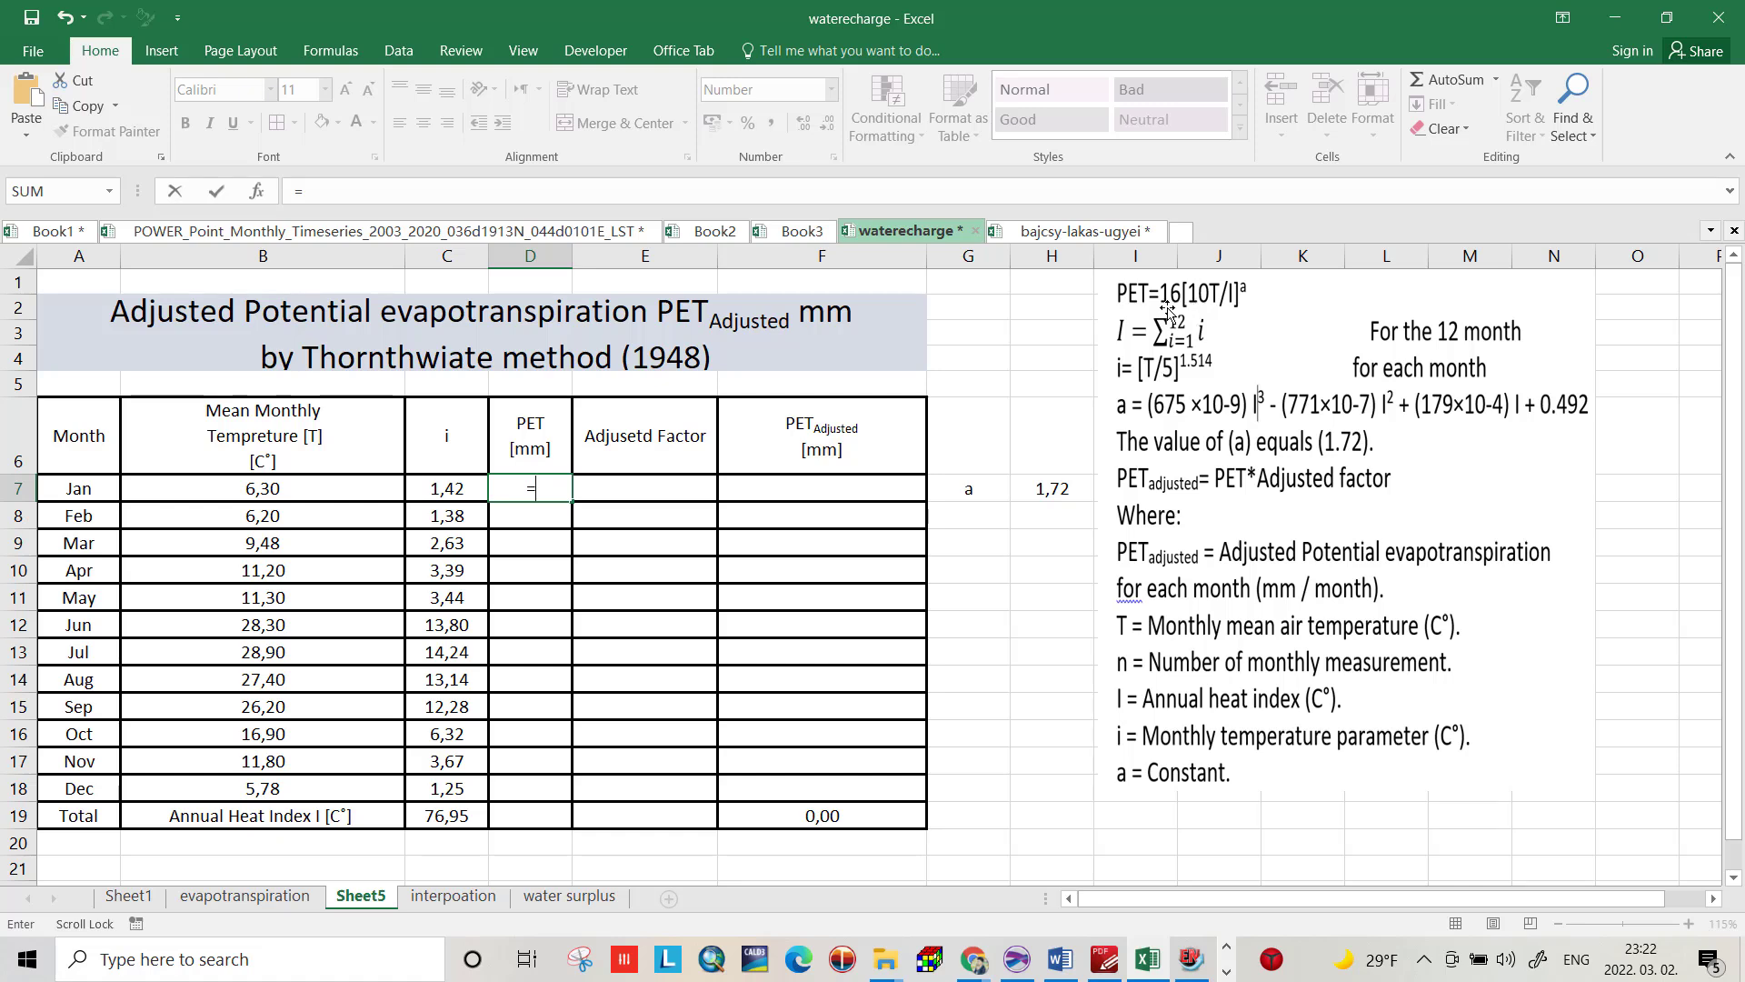
text(16*(10)
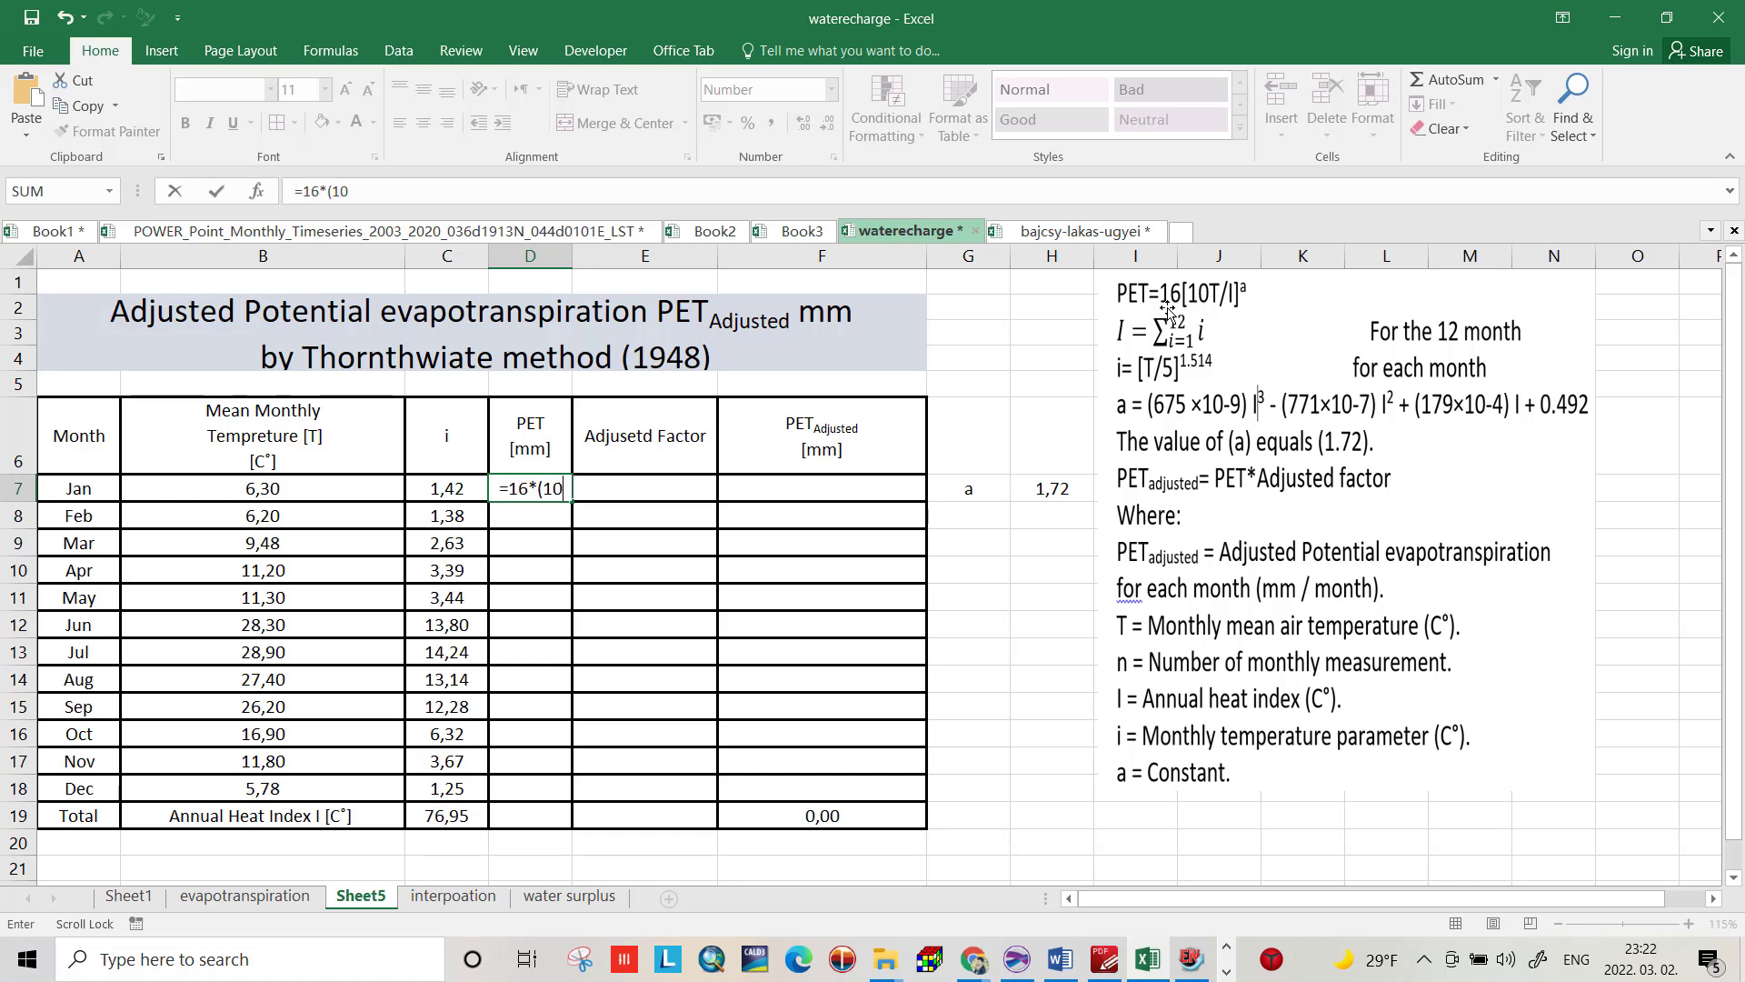
text(*)
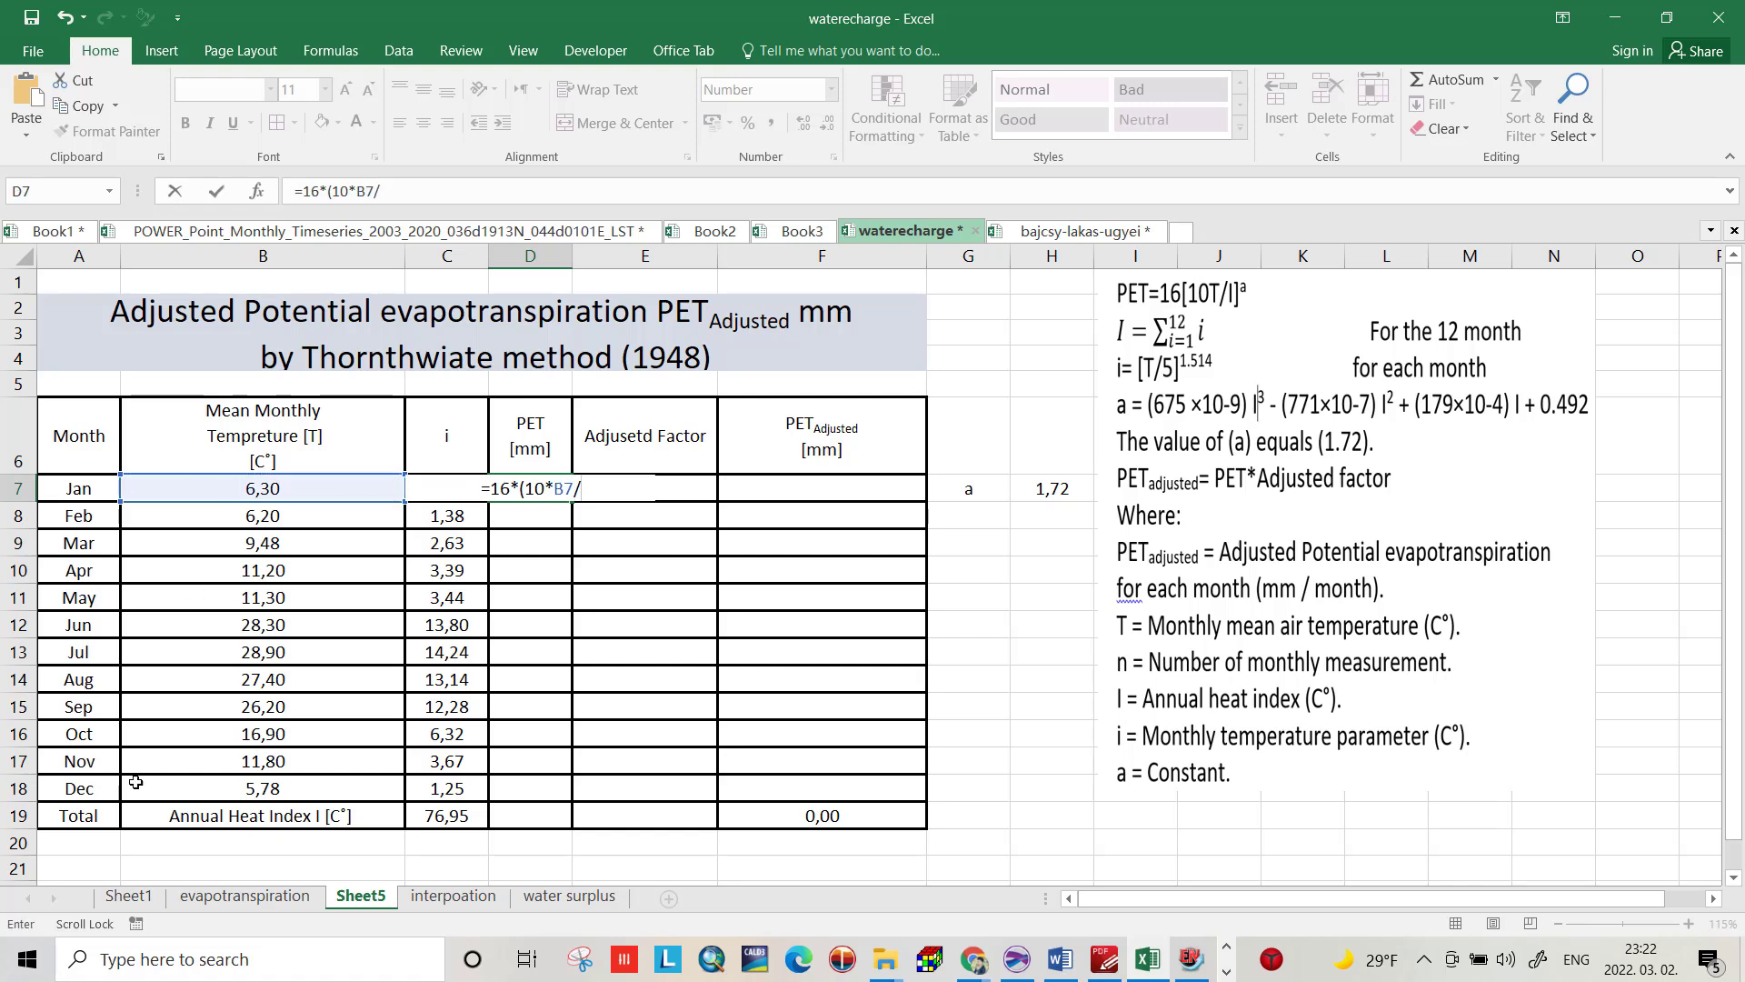
click(445, 814)
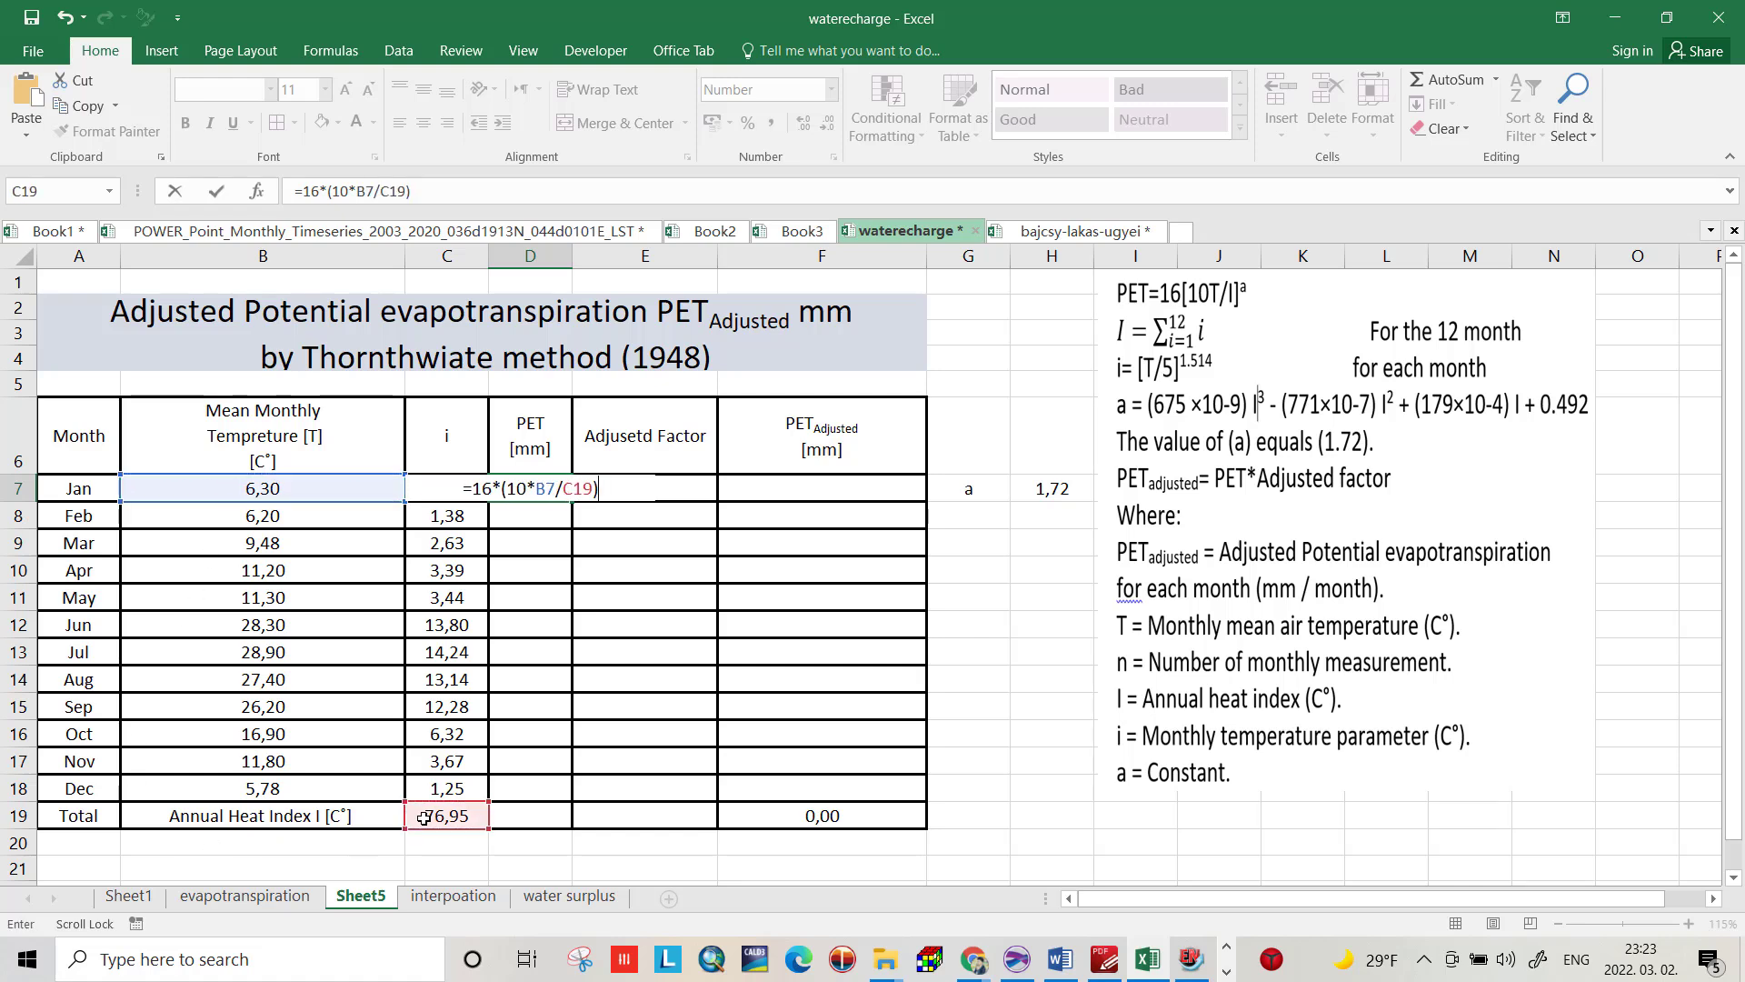
text(^)
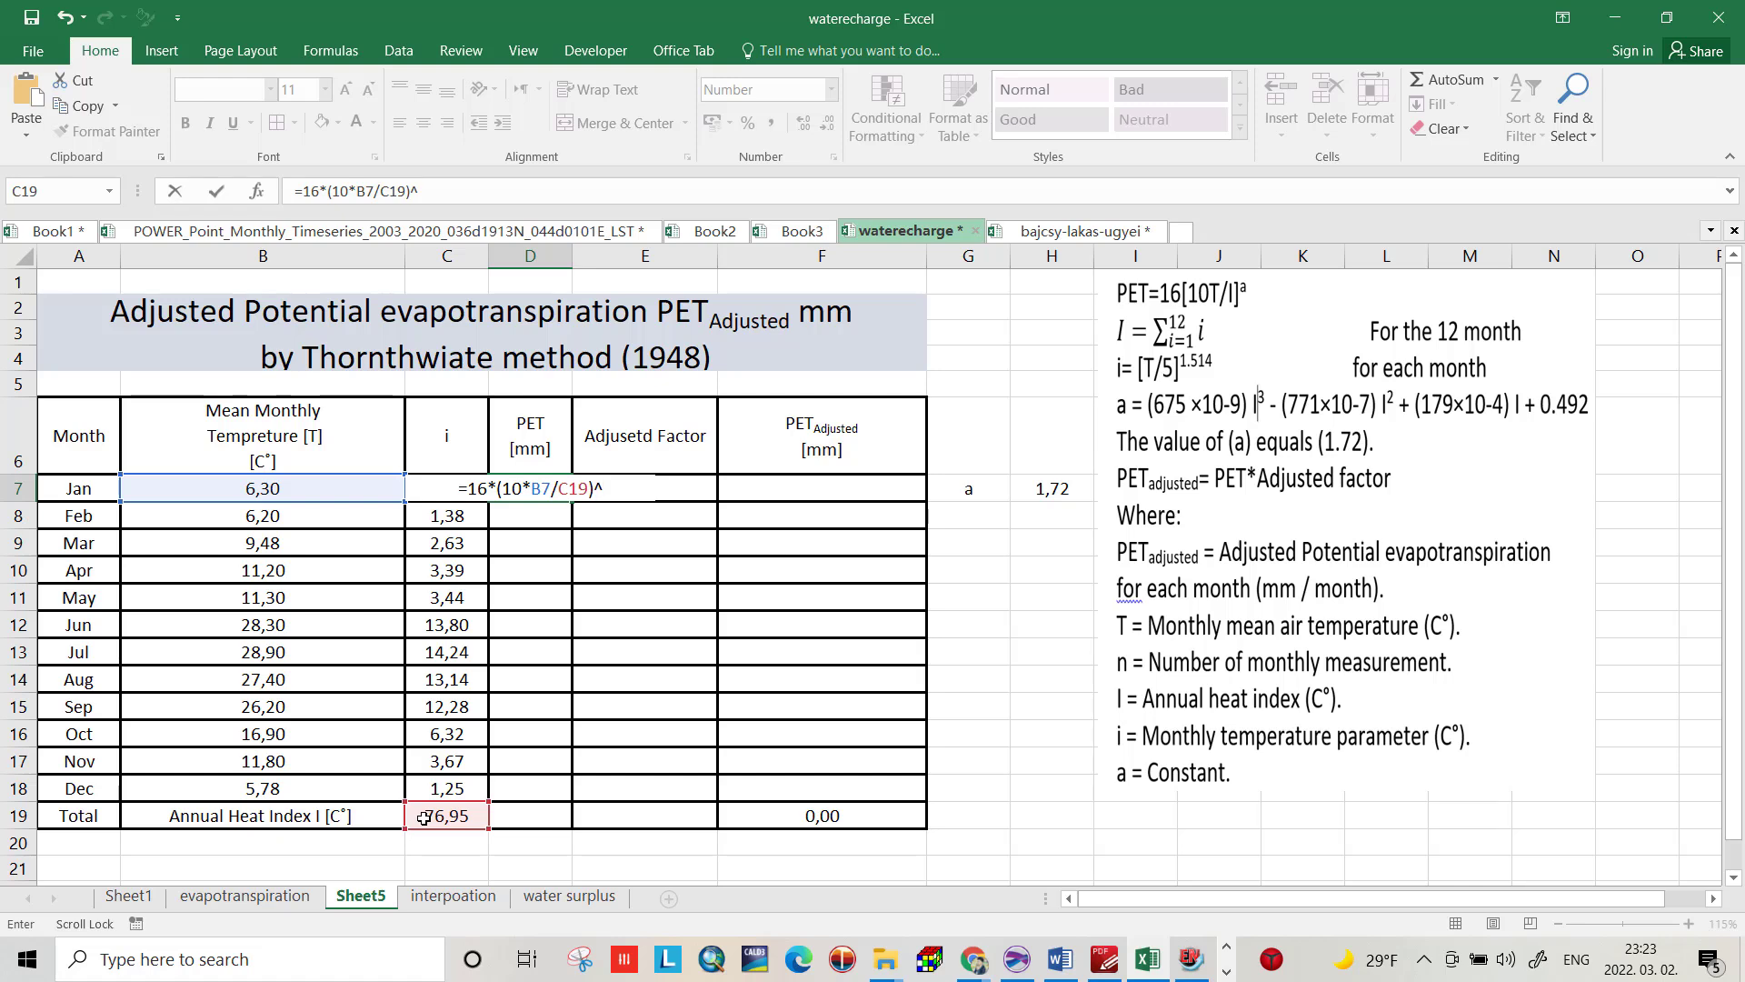
mouse_move(1052, 483)
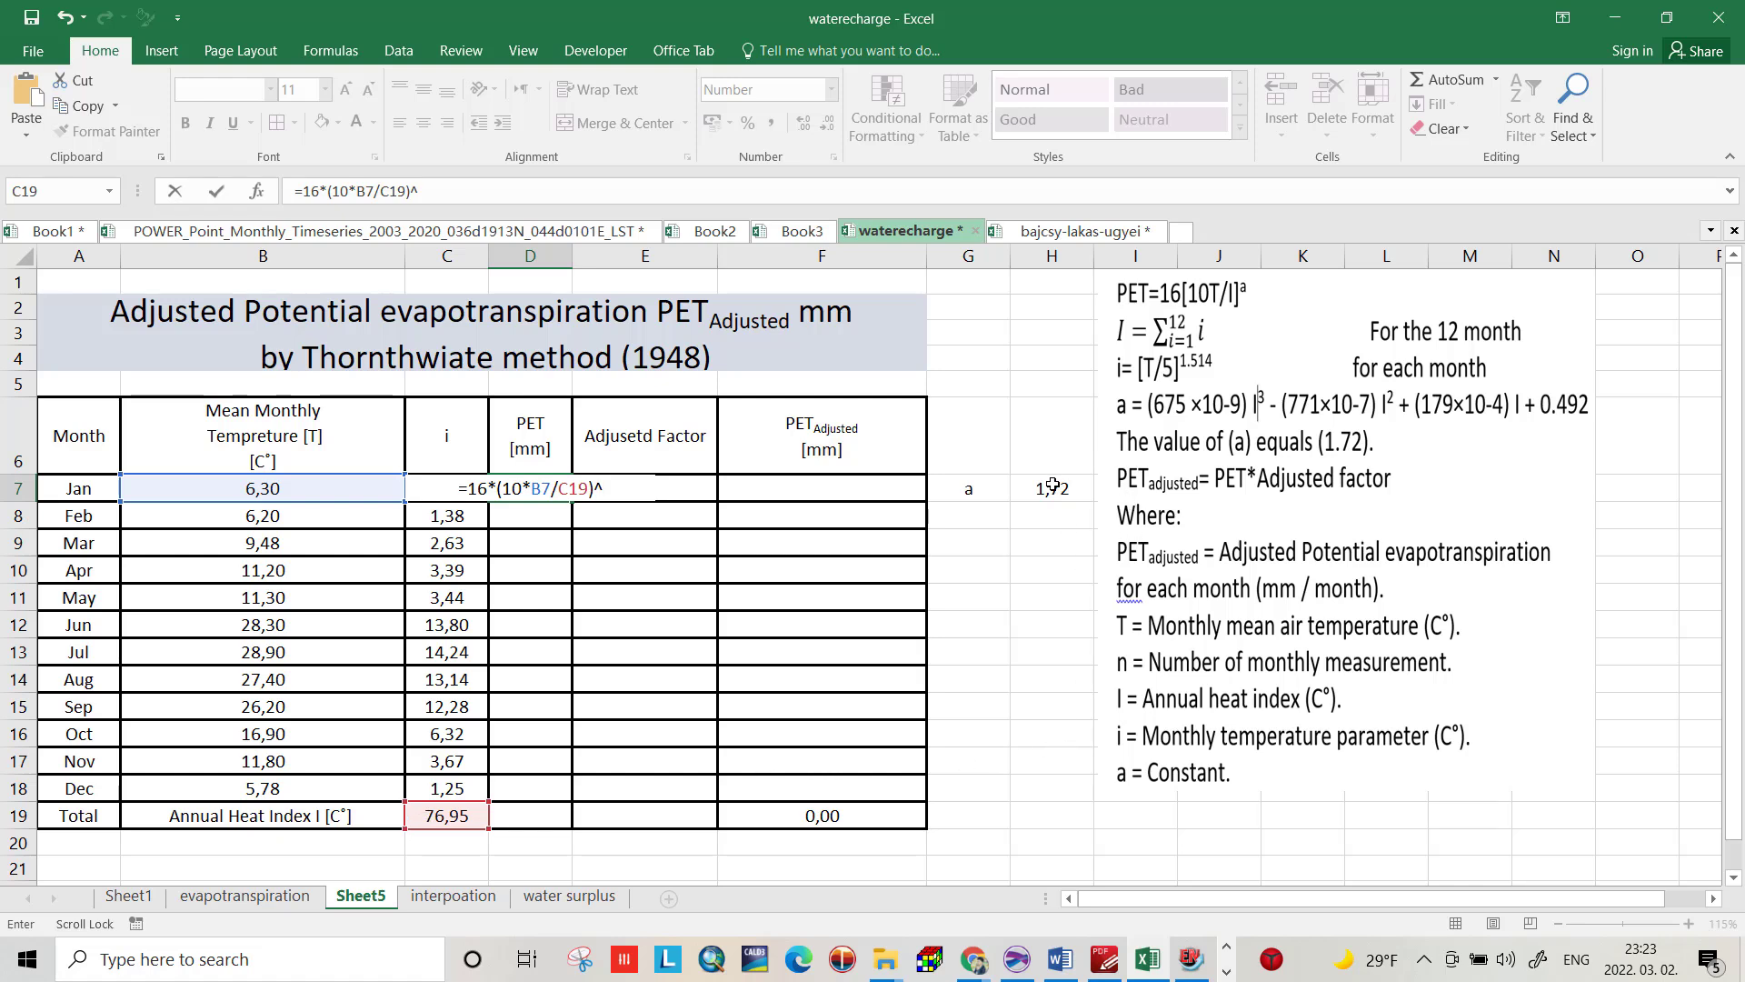
click(1050, 487)
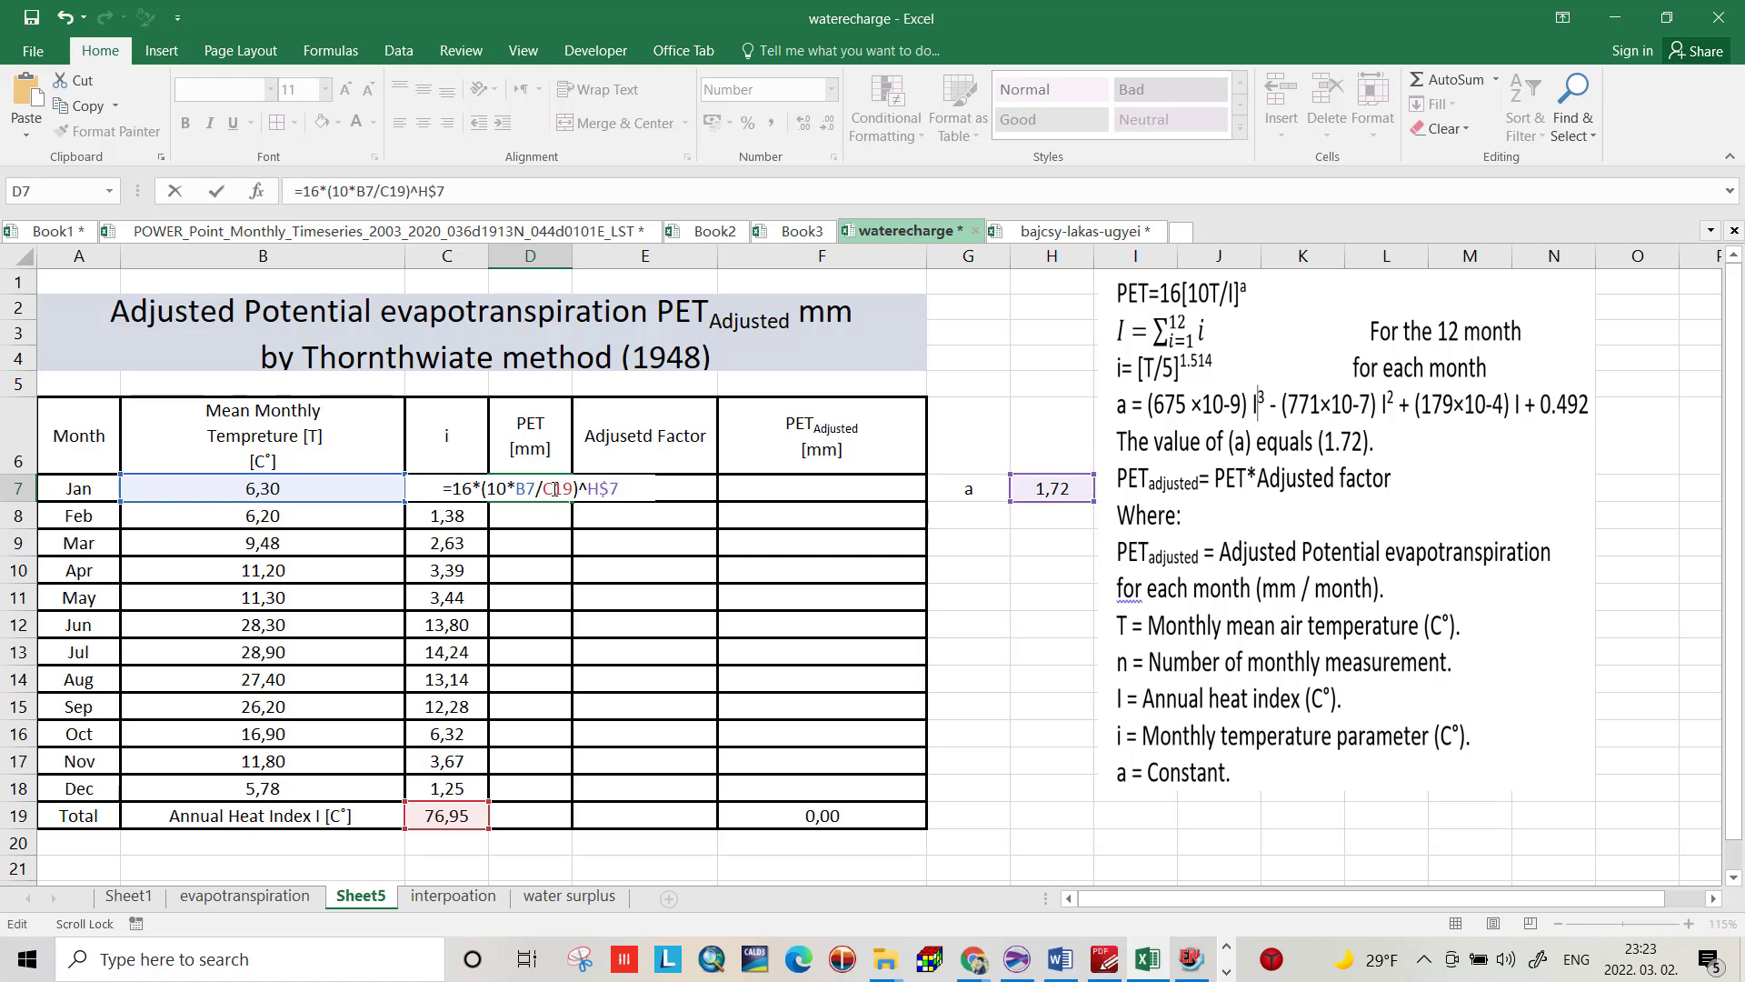
key(f4)
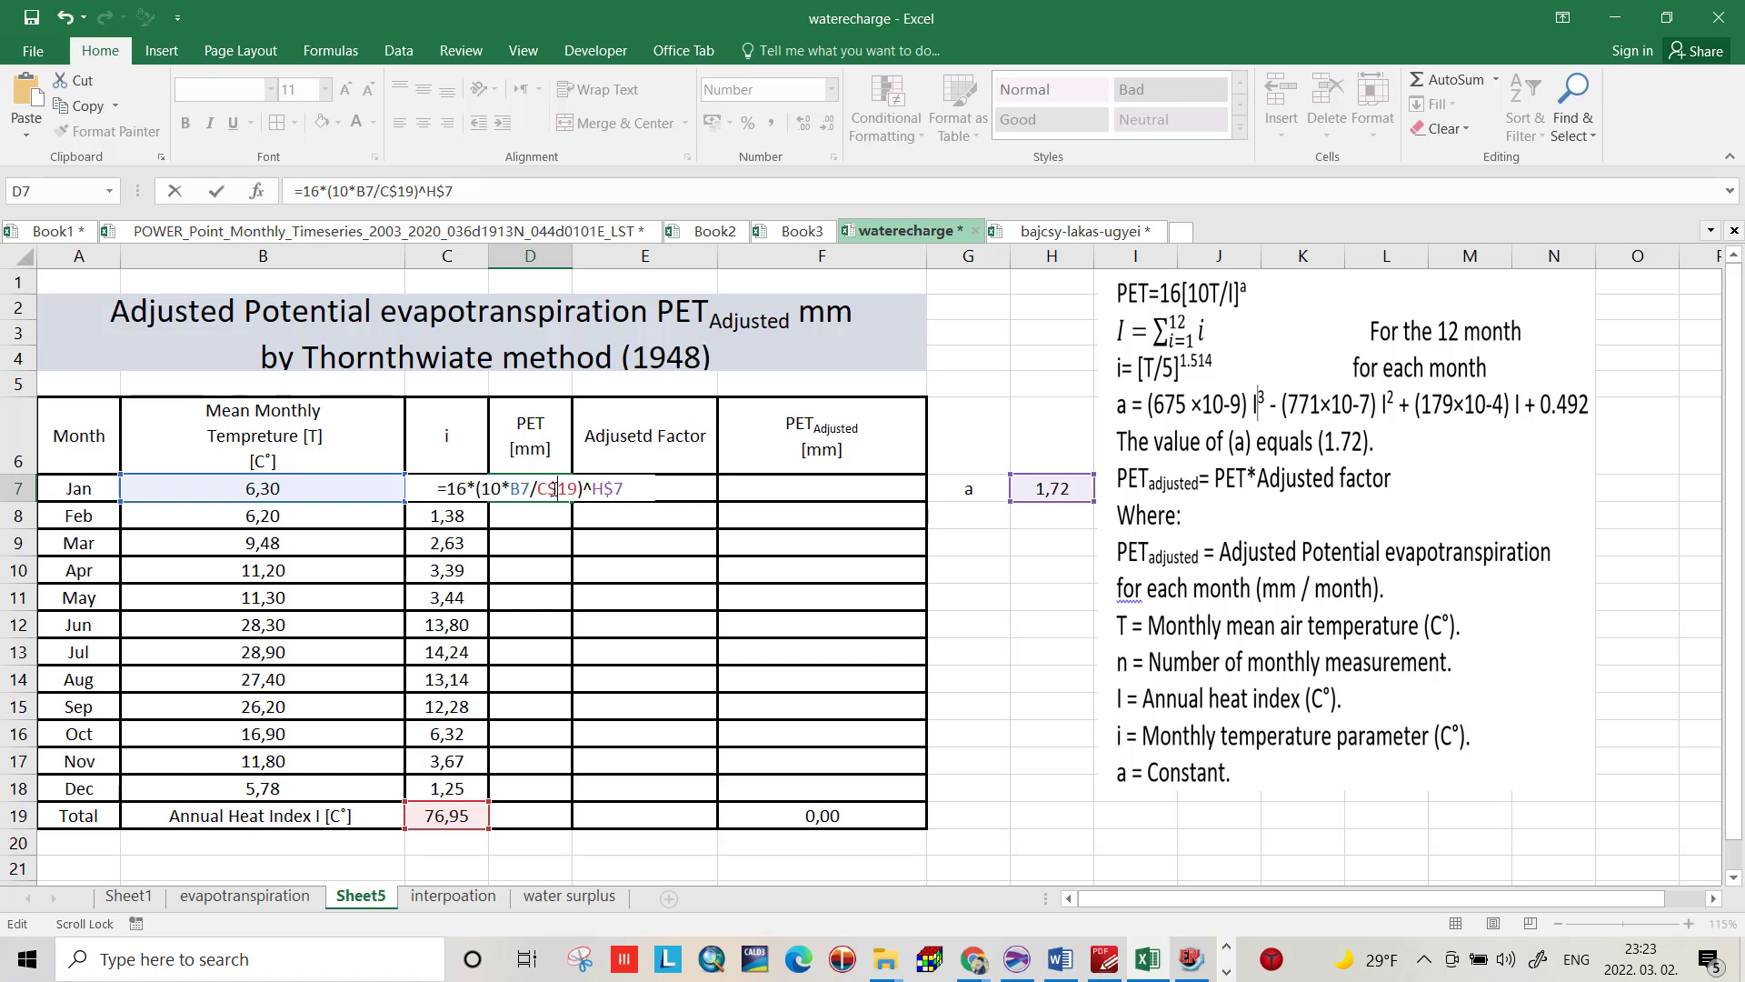
key(Return)
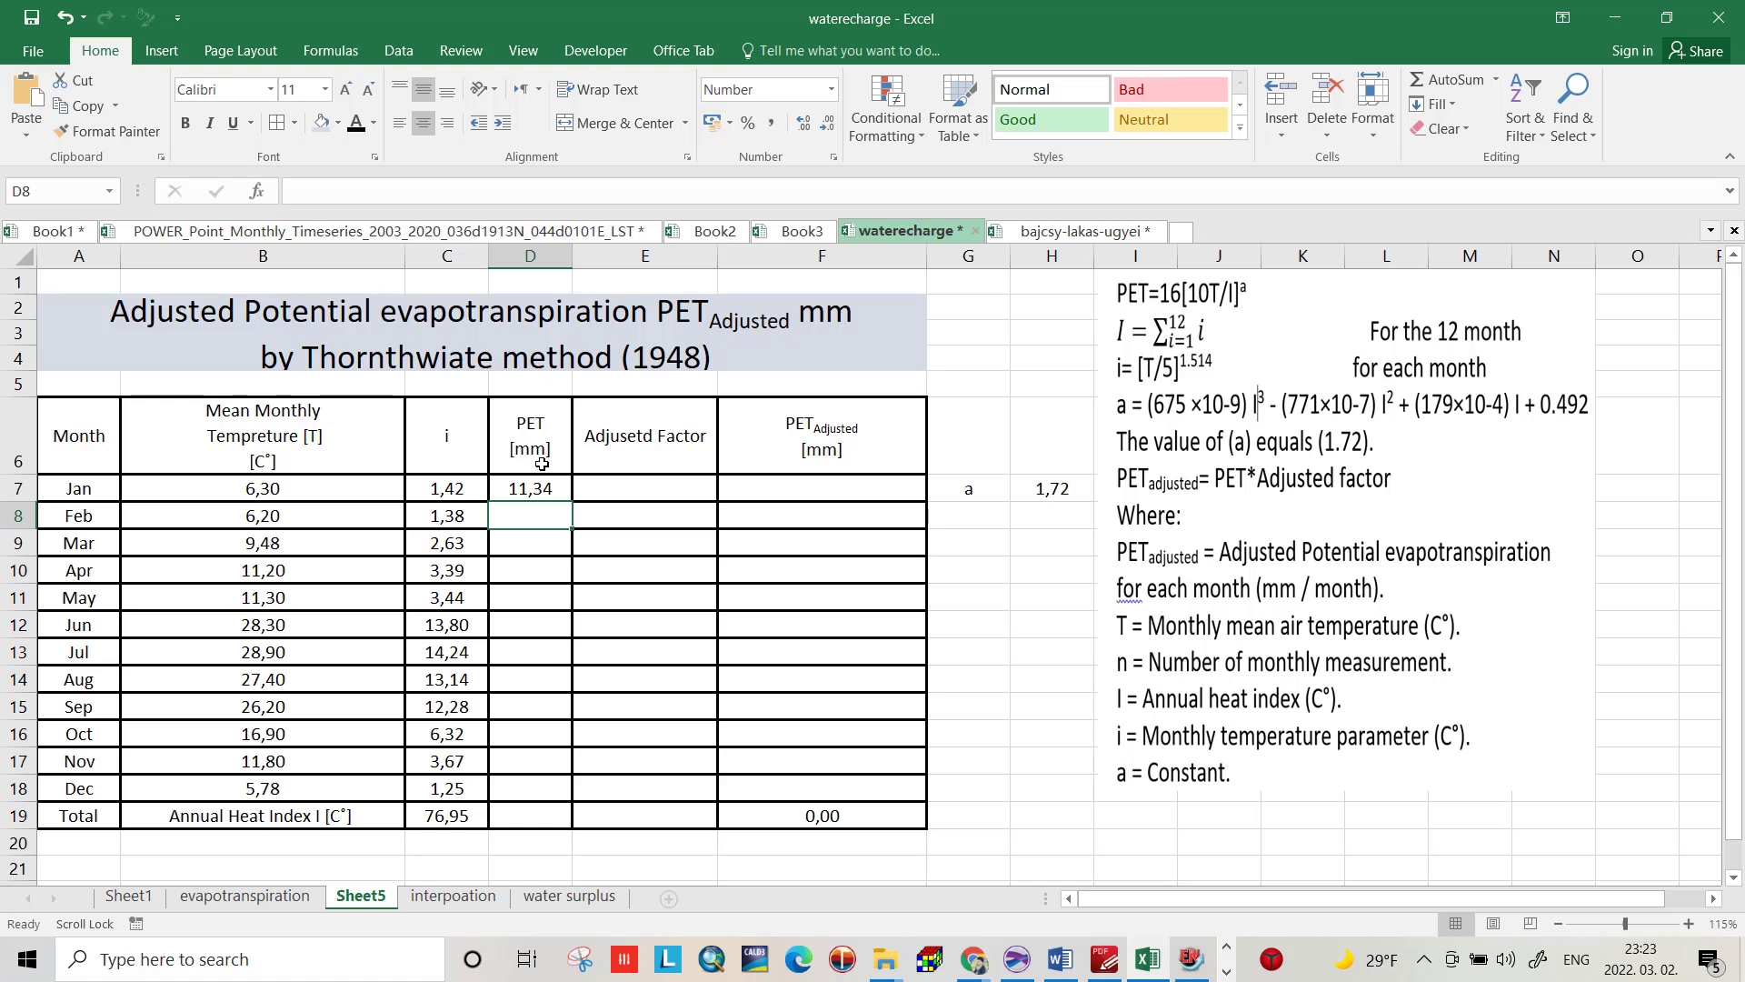
Step: Sum D7:D18 in D19 and paste the latitude correction factor table as a picture
click(530, 488)
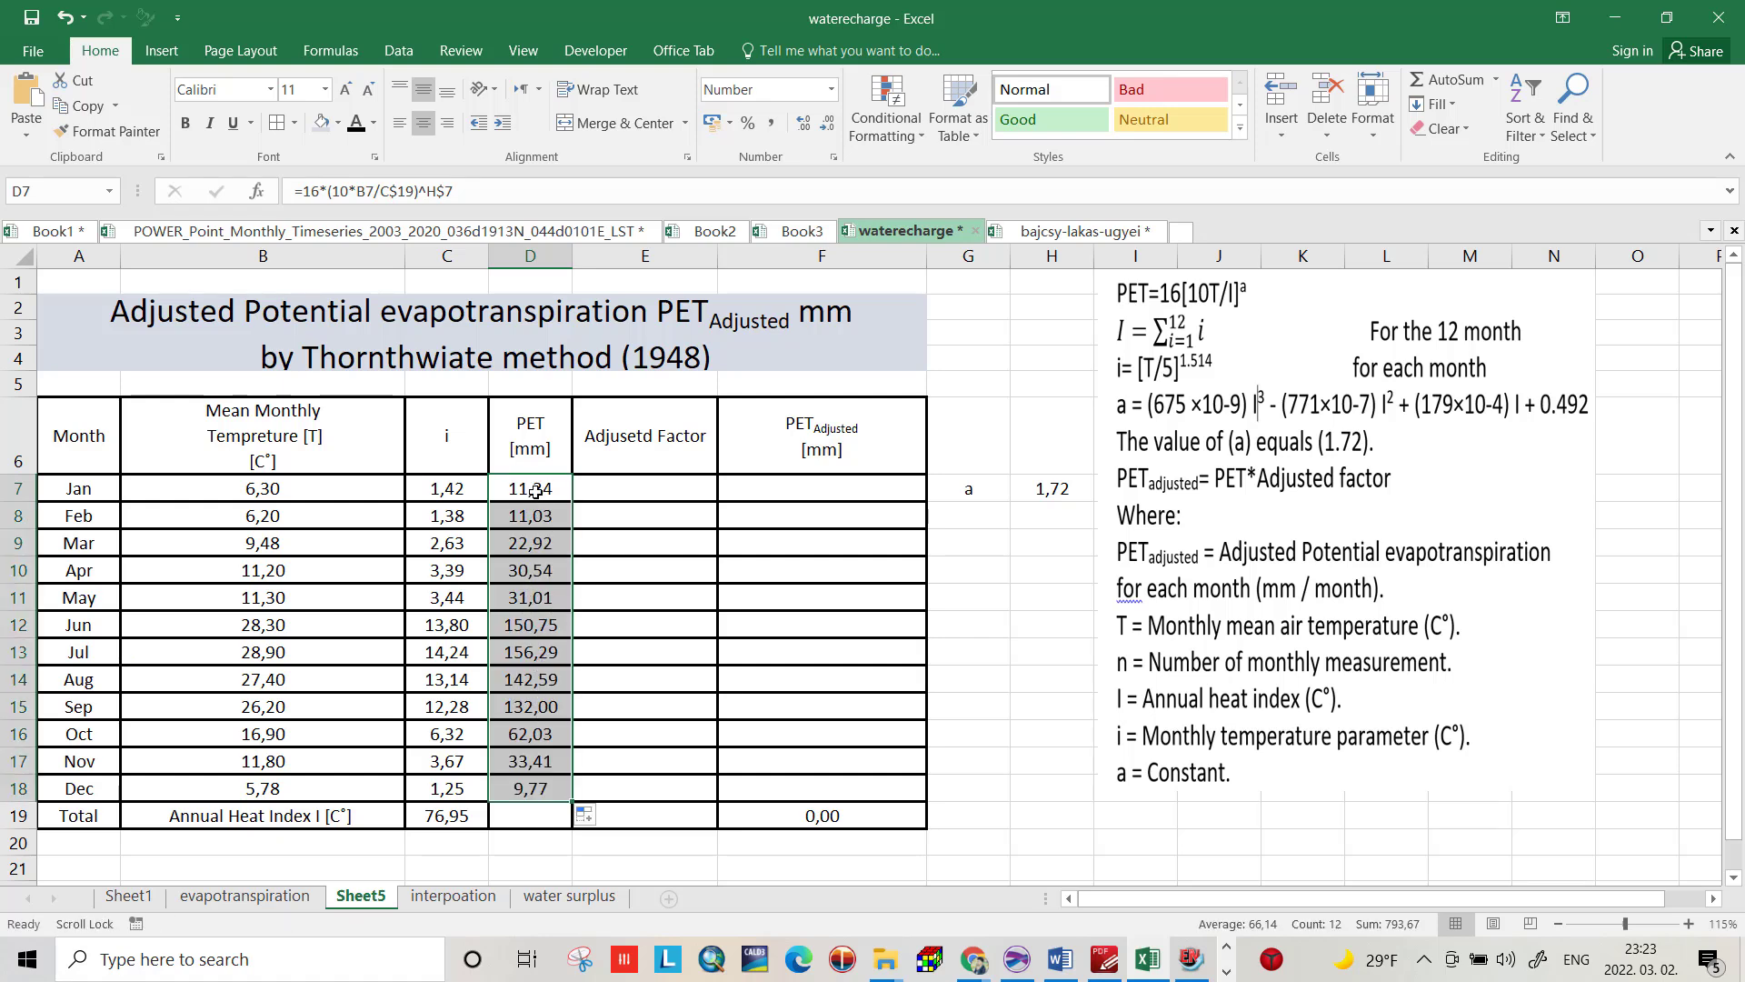
mouse_move(545, 451)
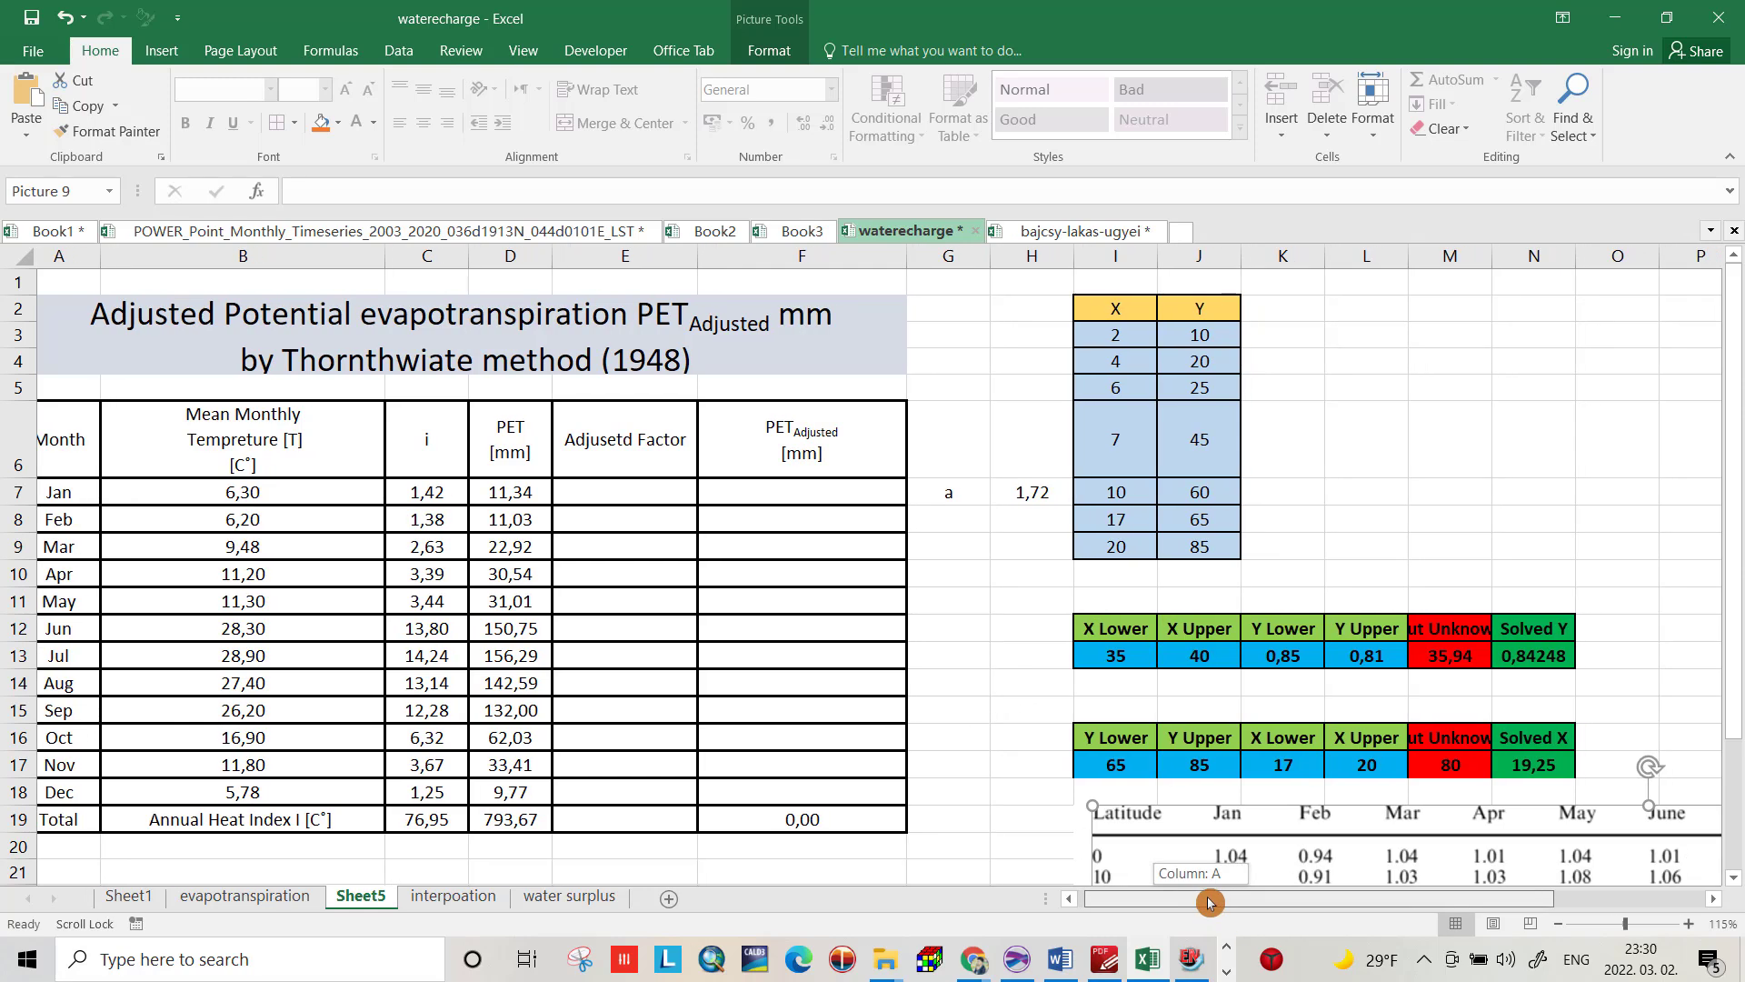
Step: Move the latitude factor picture up beside the X/Y interpolation tables and deselect it
scroll(right, 3)
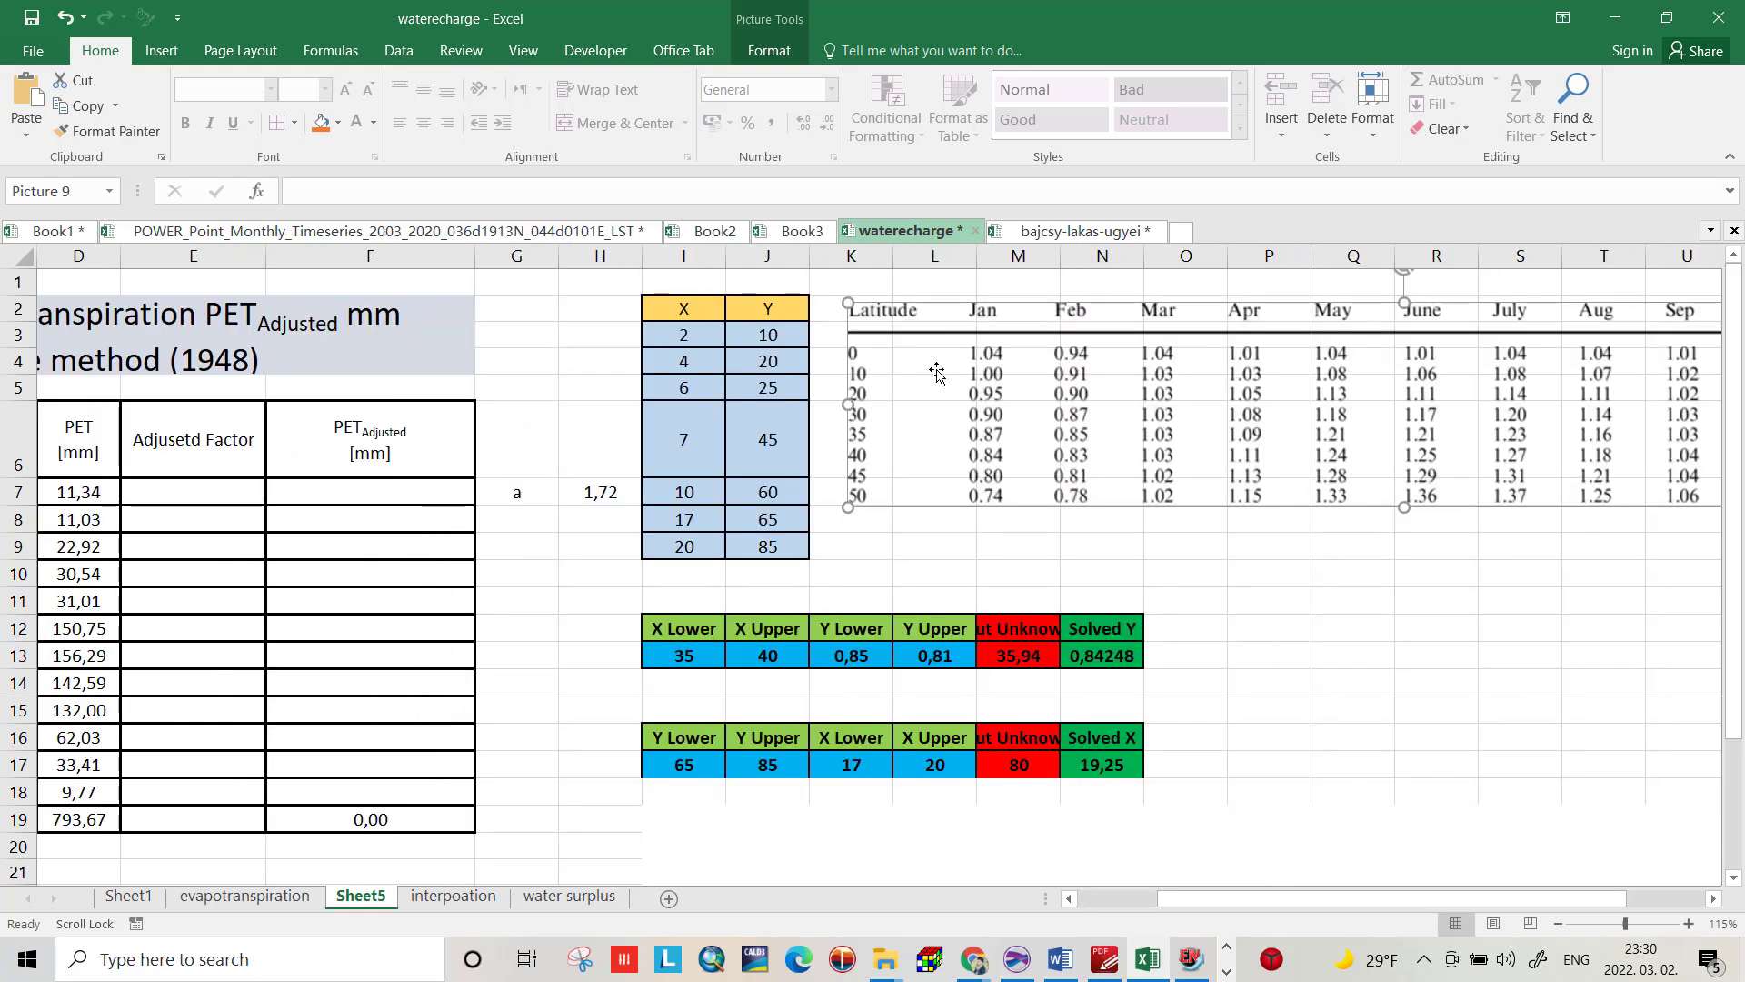
mouse_move(879, 396)
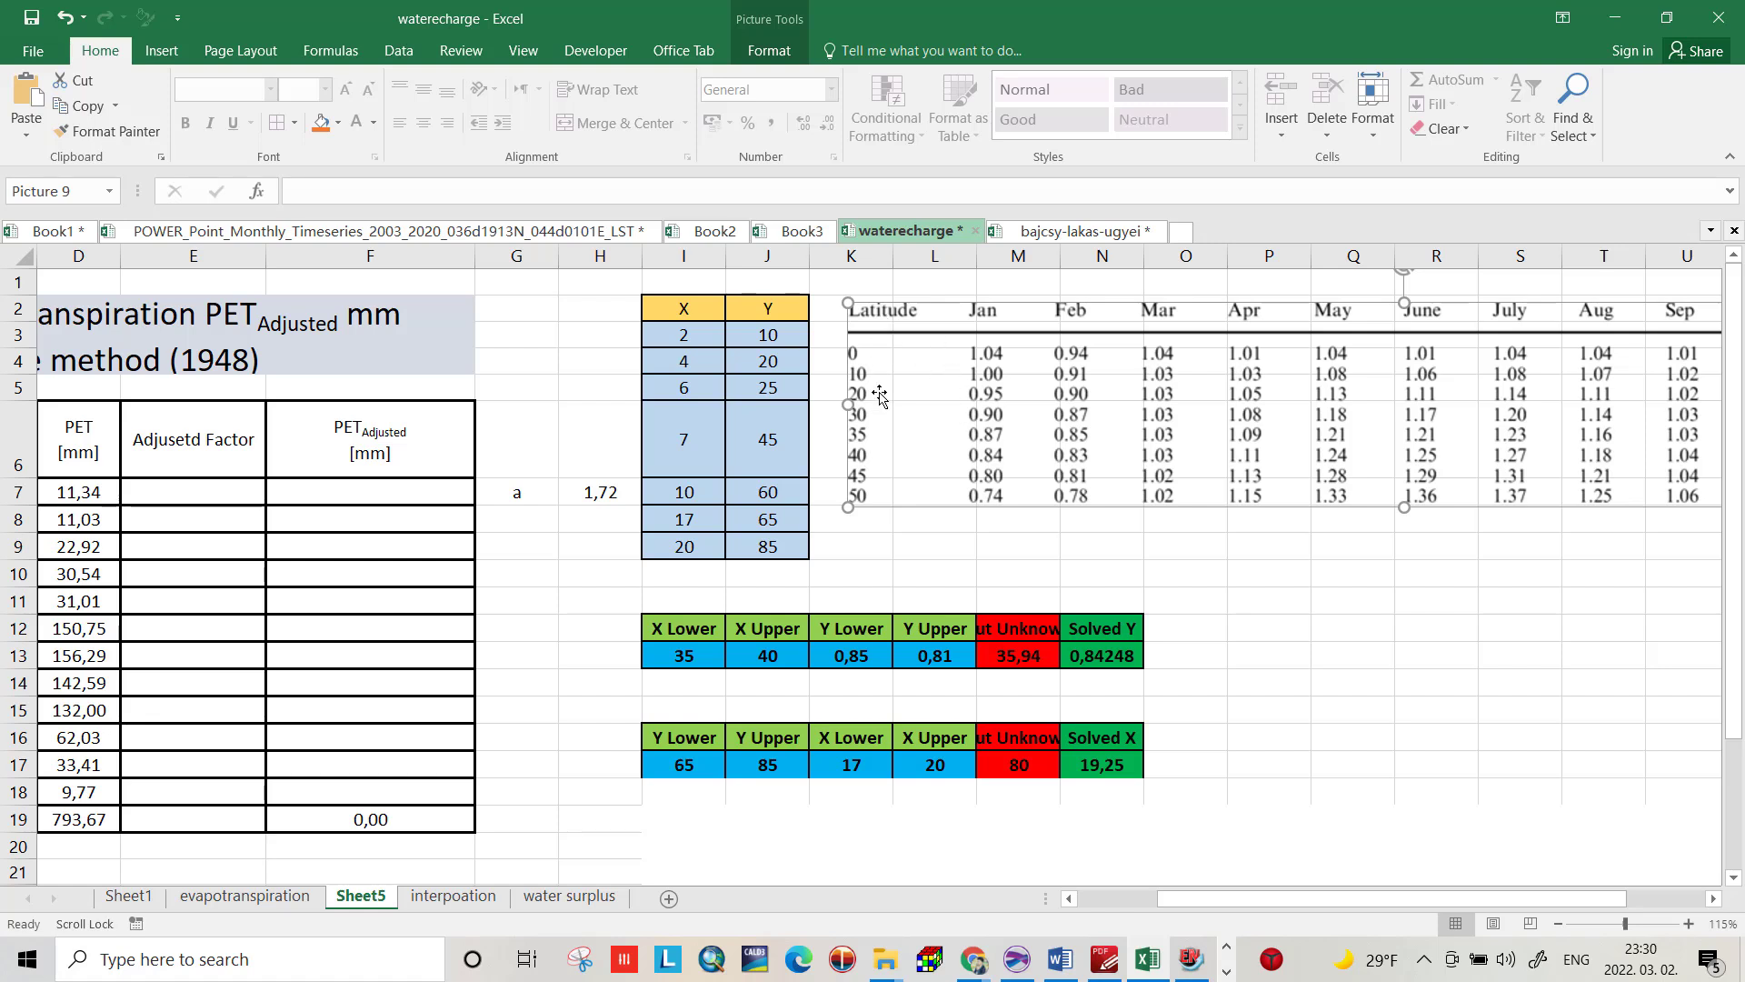
click(1015, 571)
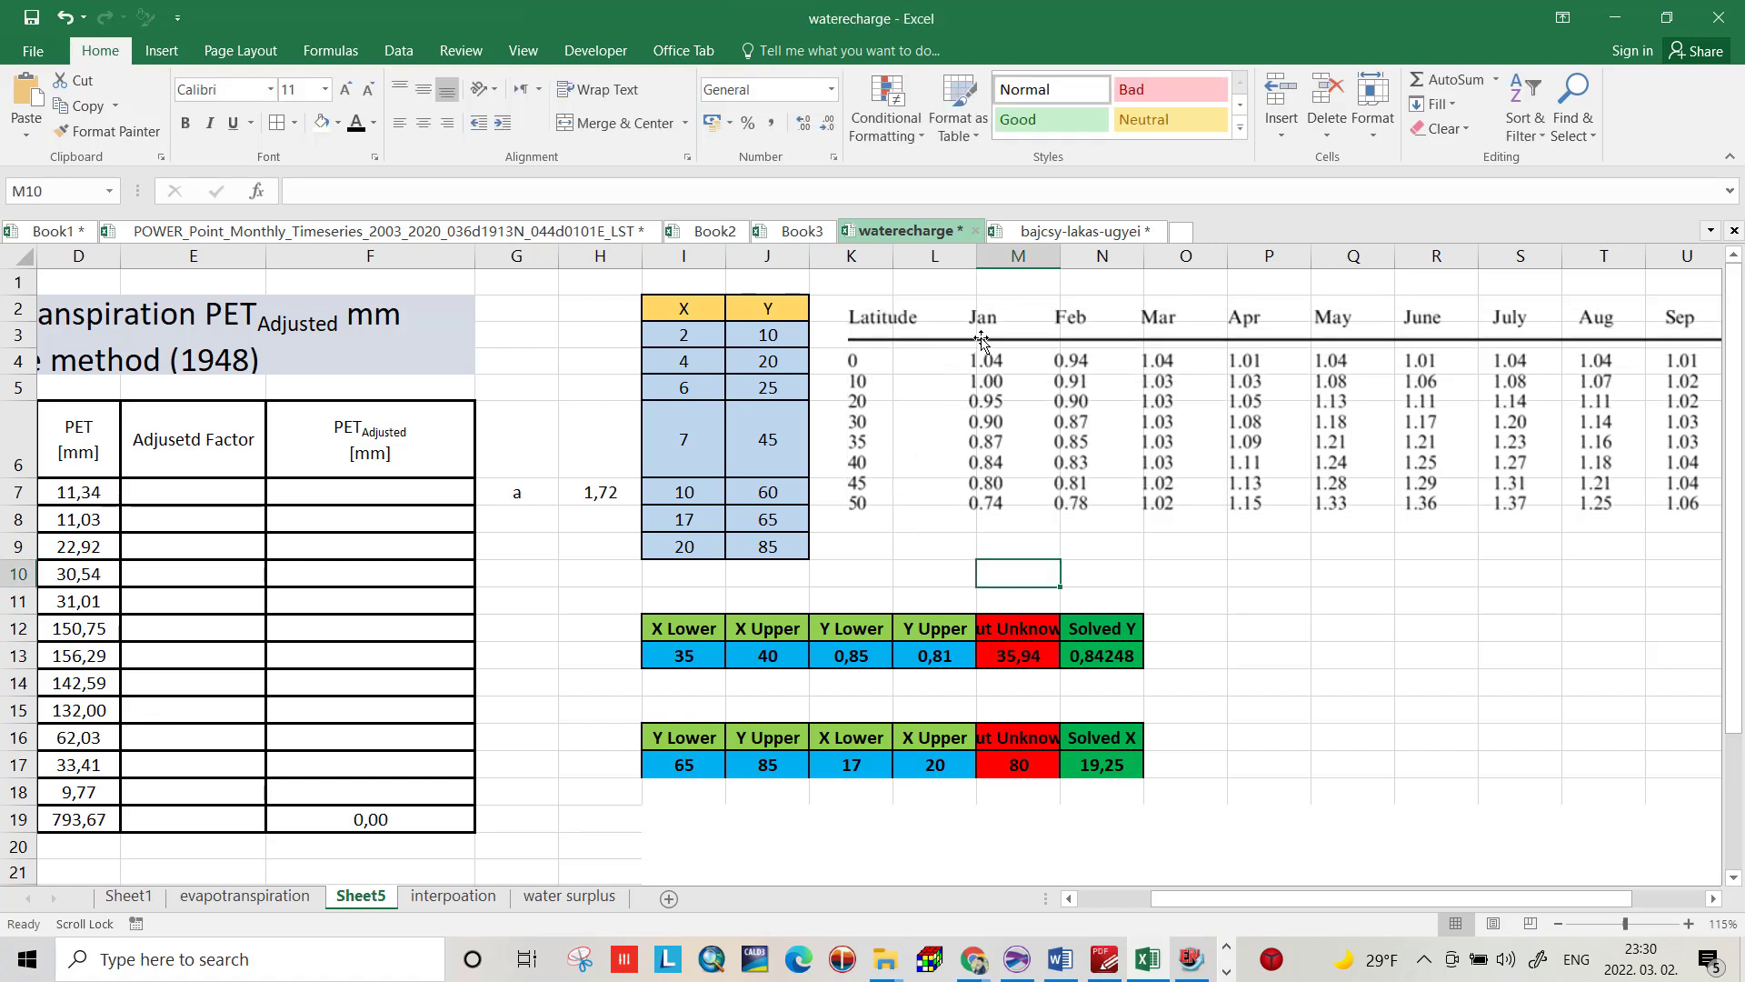
mouse_move(1487, 369)
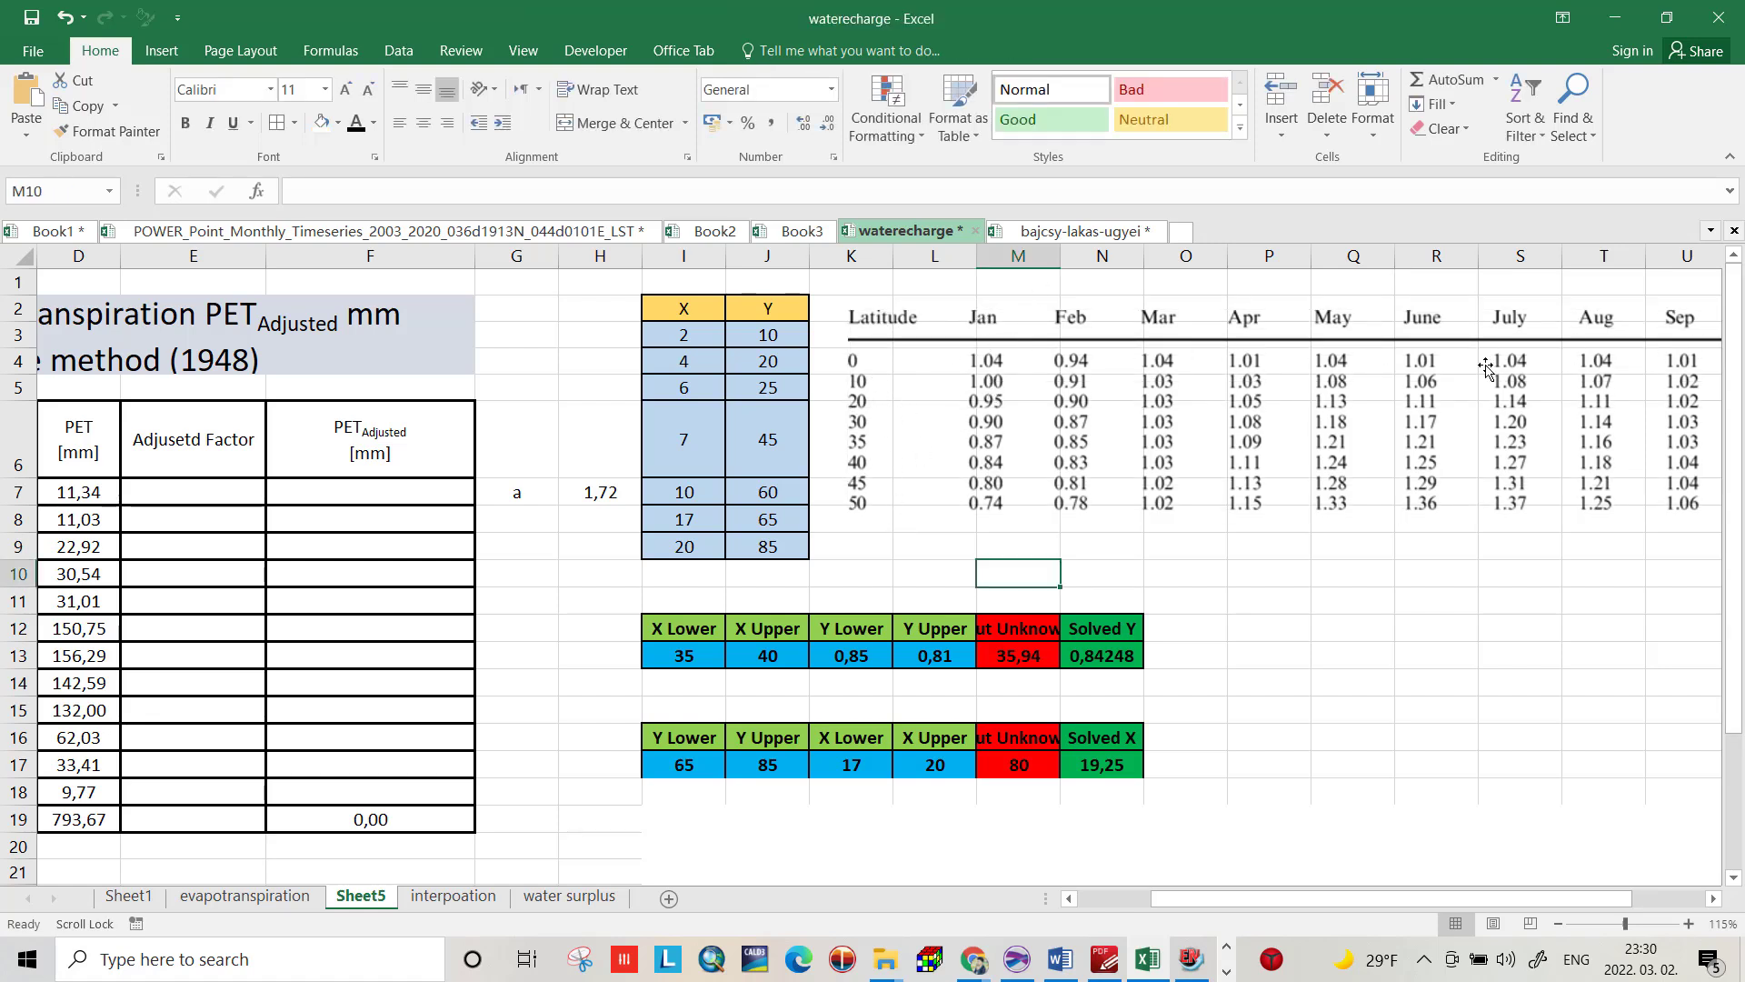
mouse_move(1182, 373)
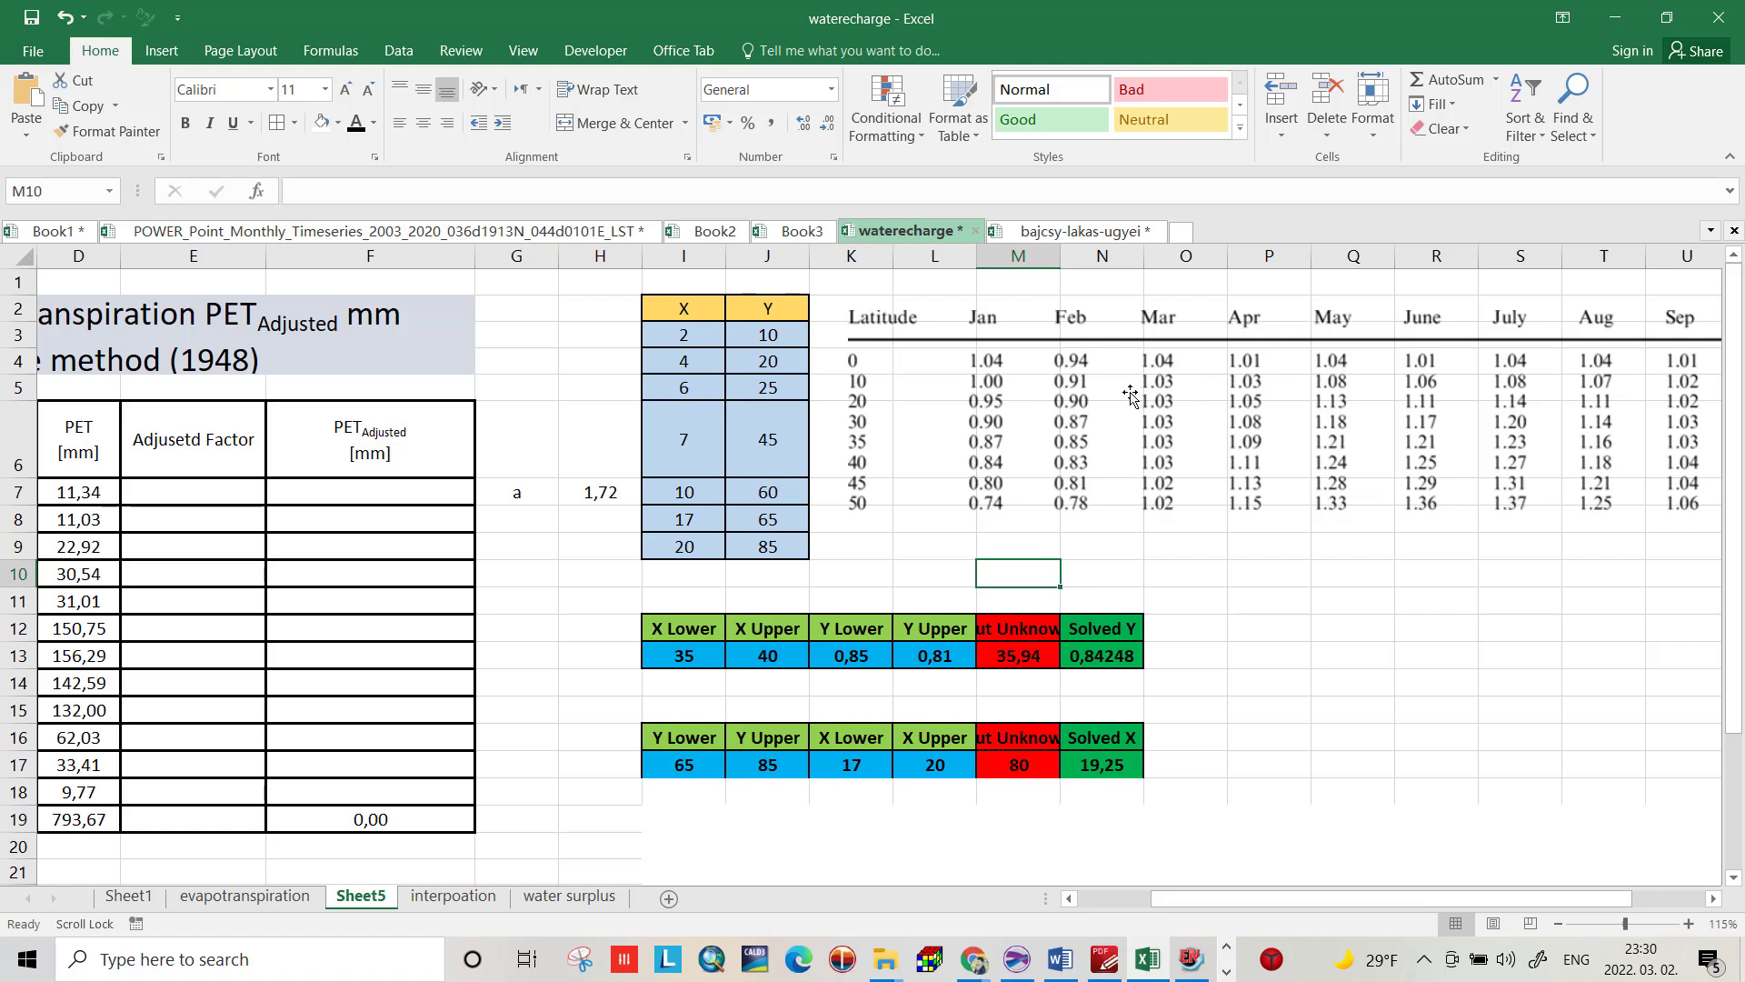
mouse_move(913, 373)
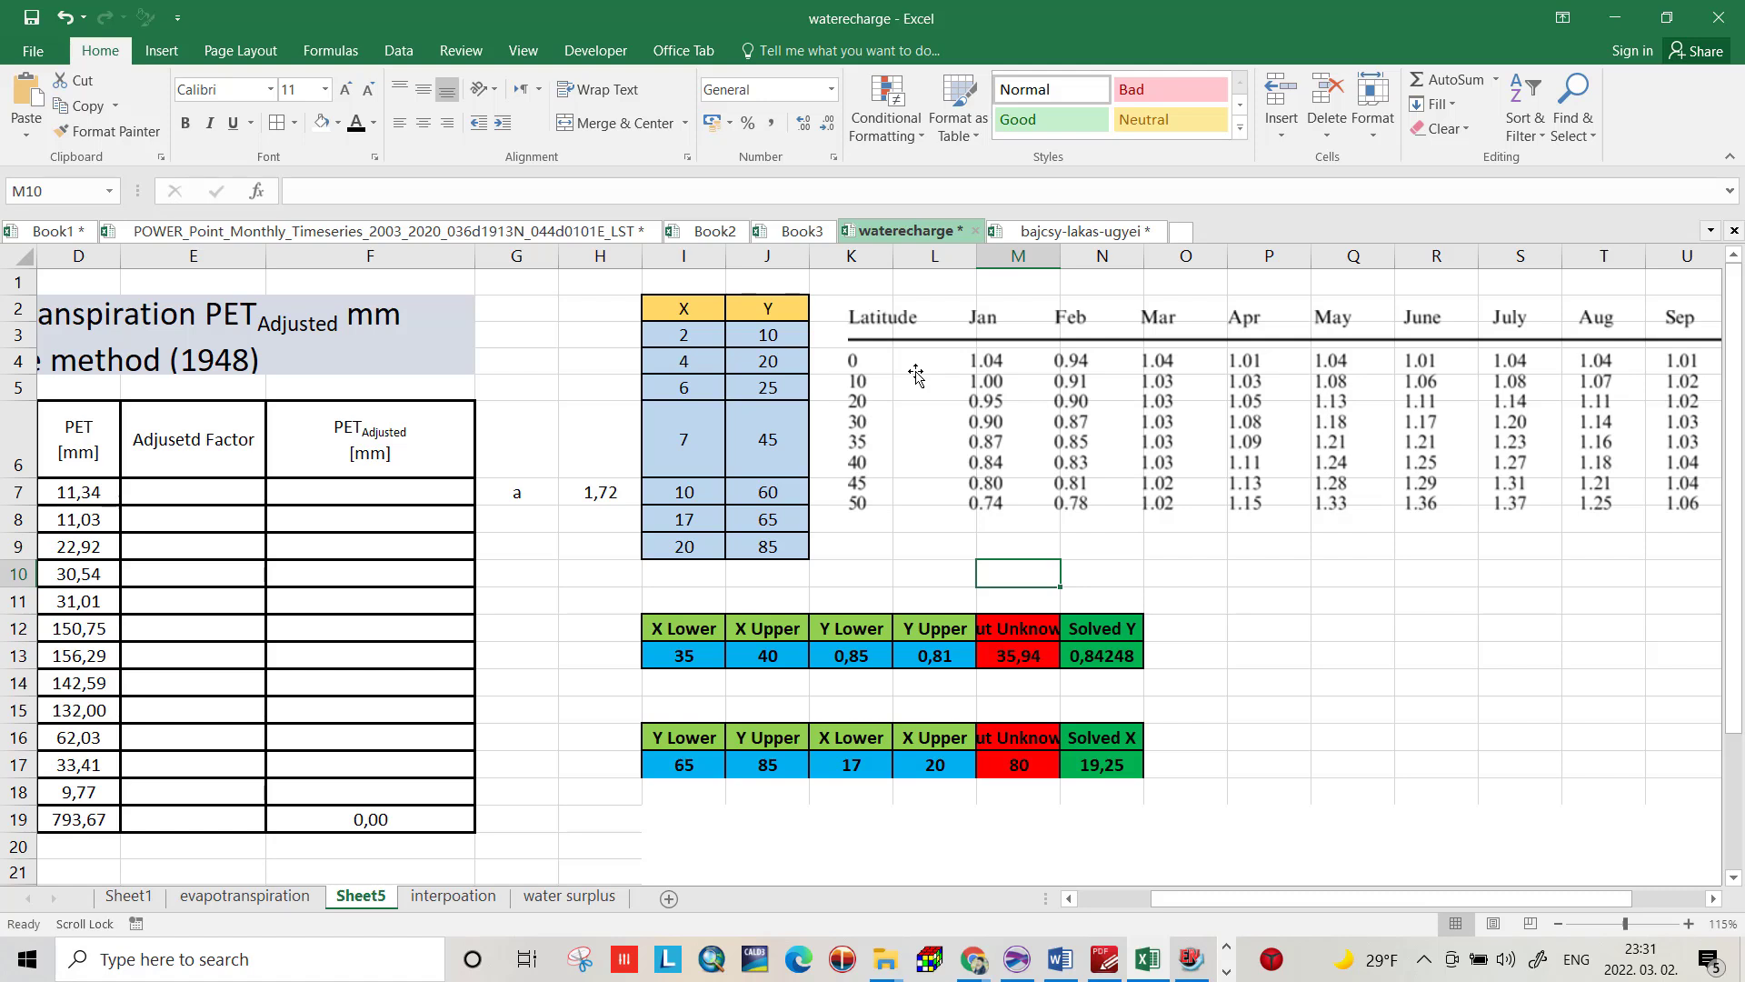
mouse_move(872, 456)
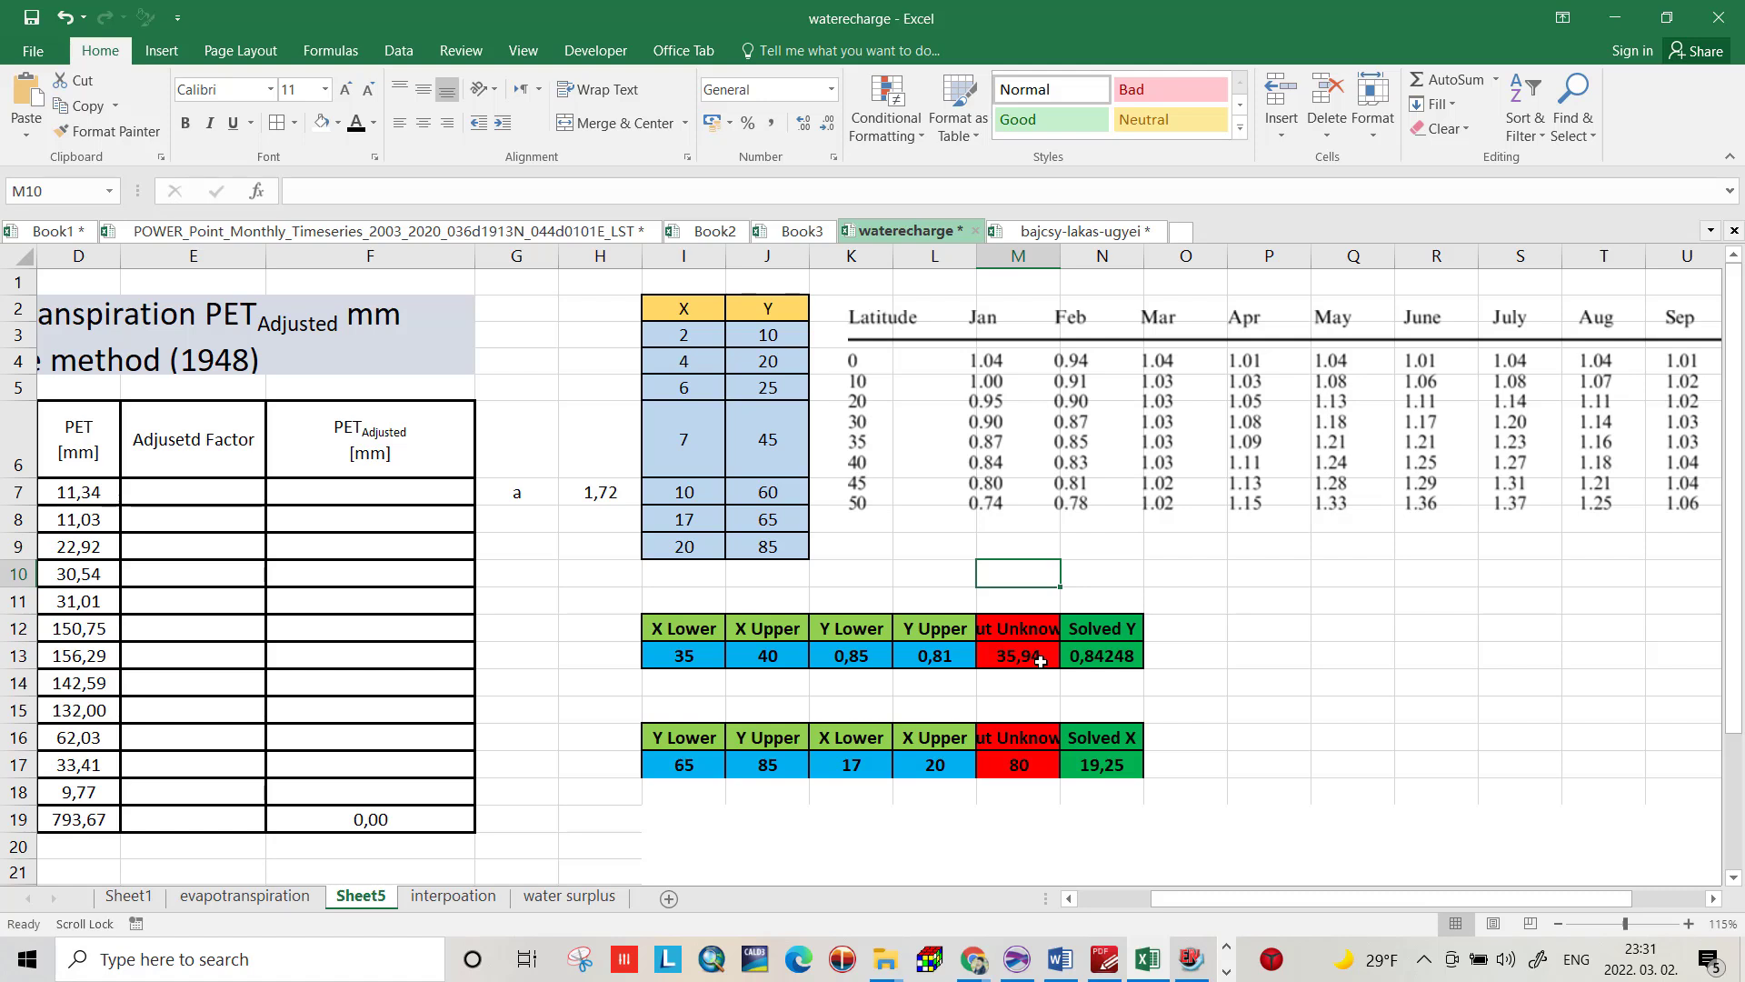
mouse_move(879, 410)
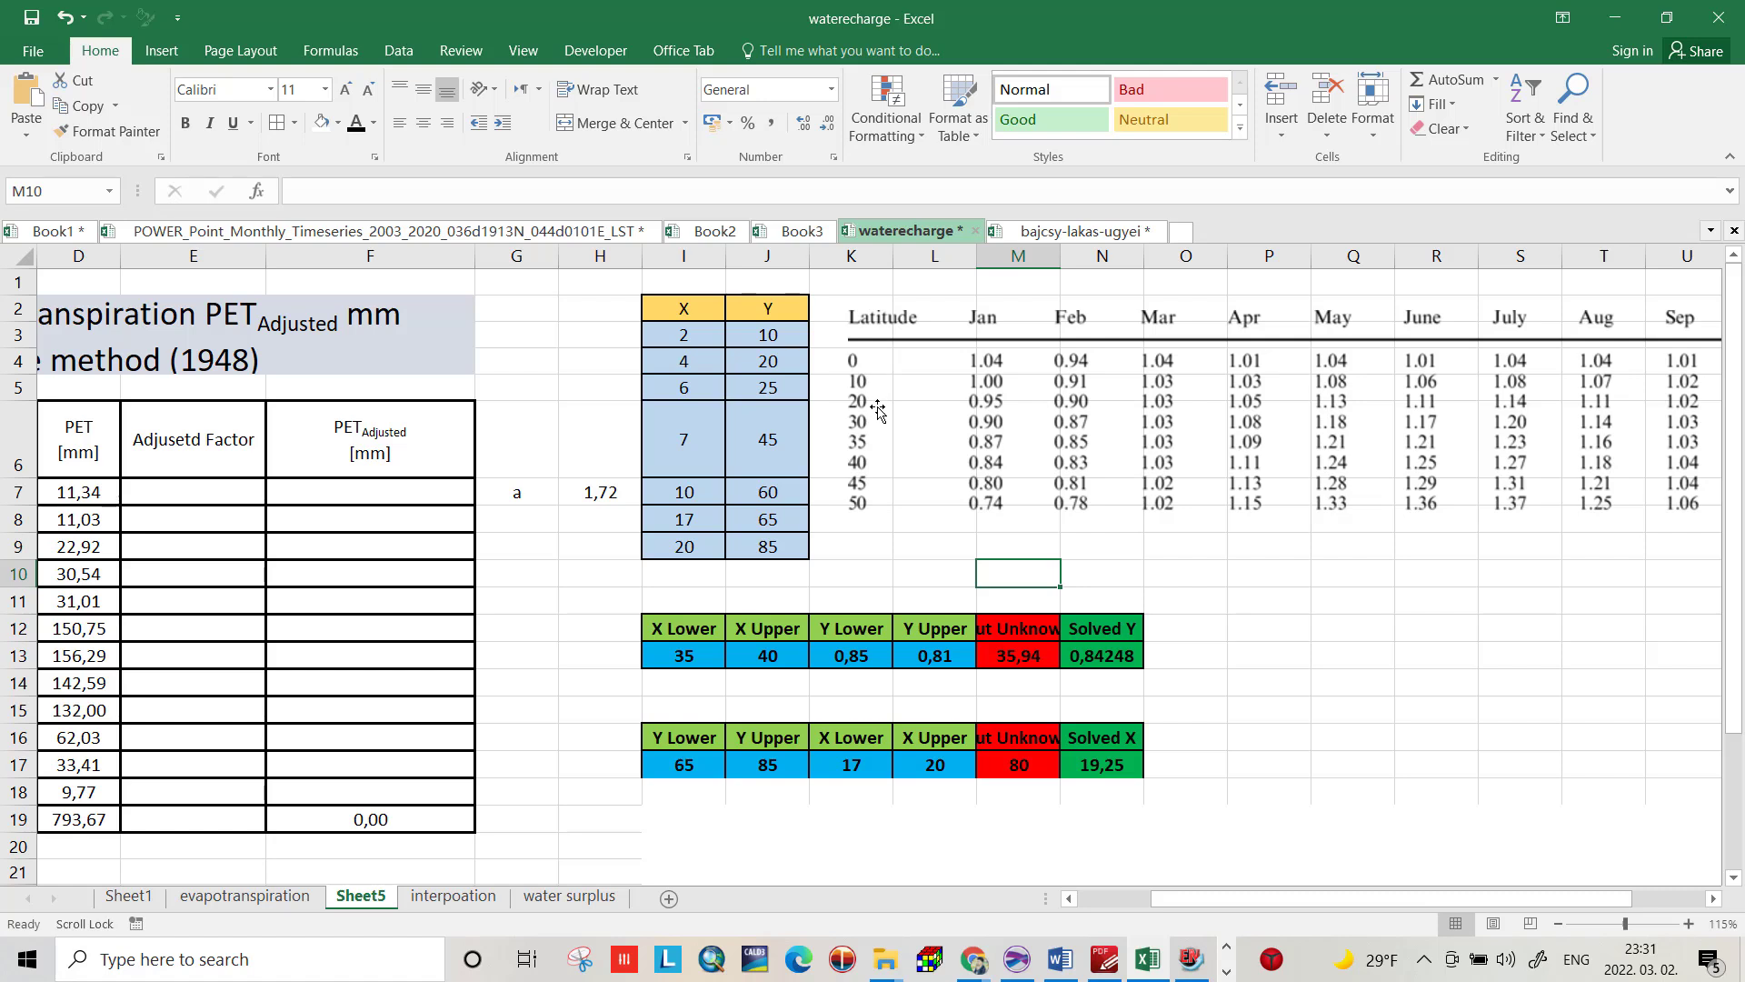
mouse_move(866, 435)
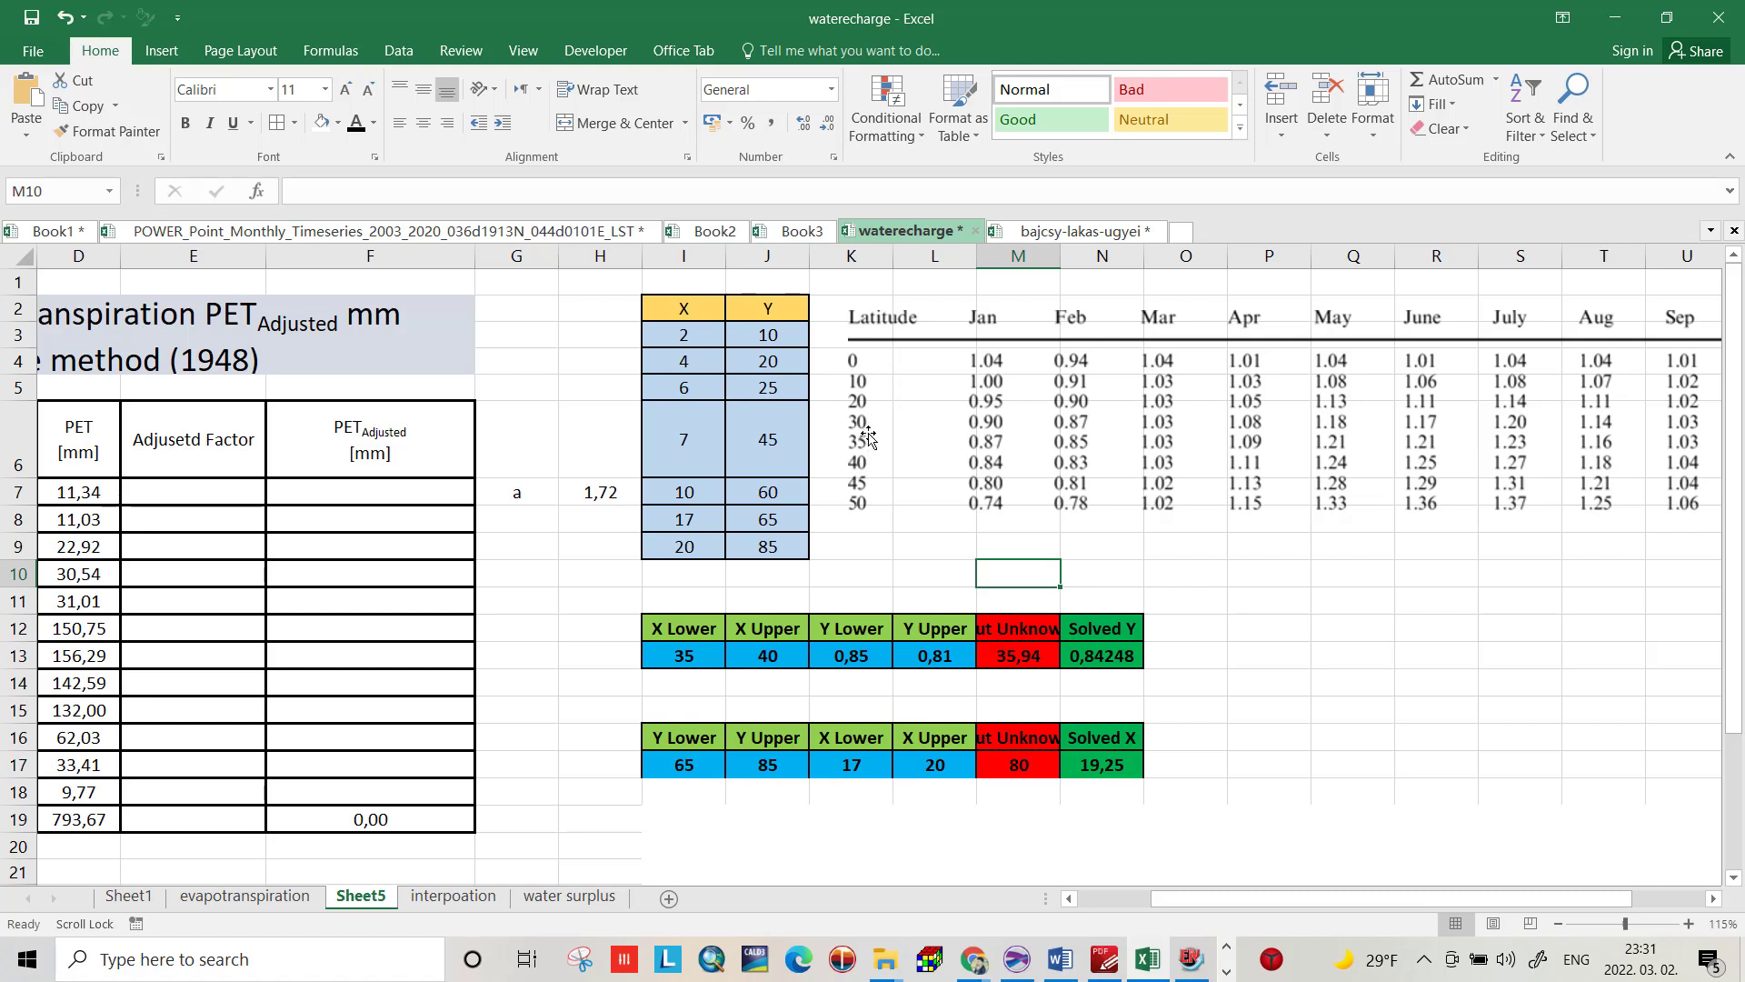
mouse_move(991, 339)
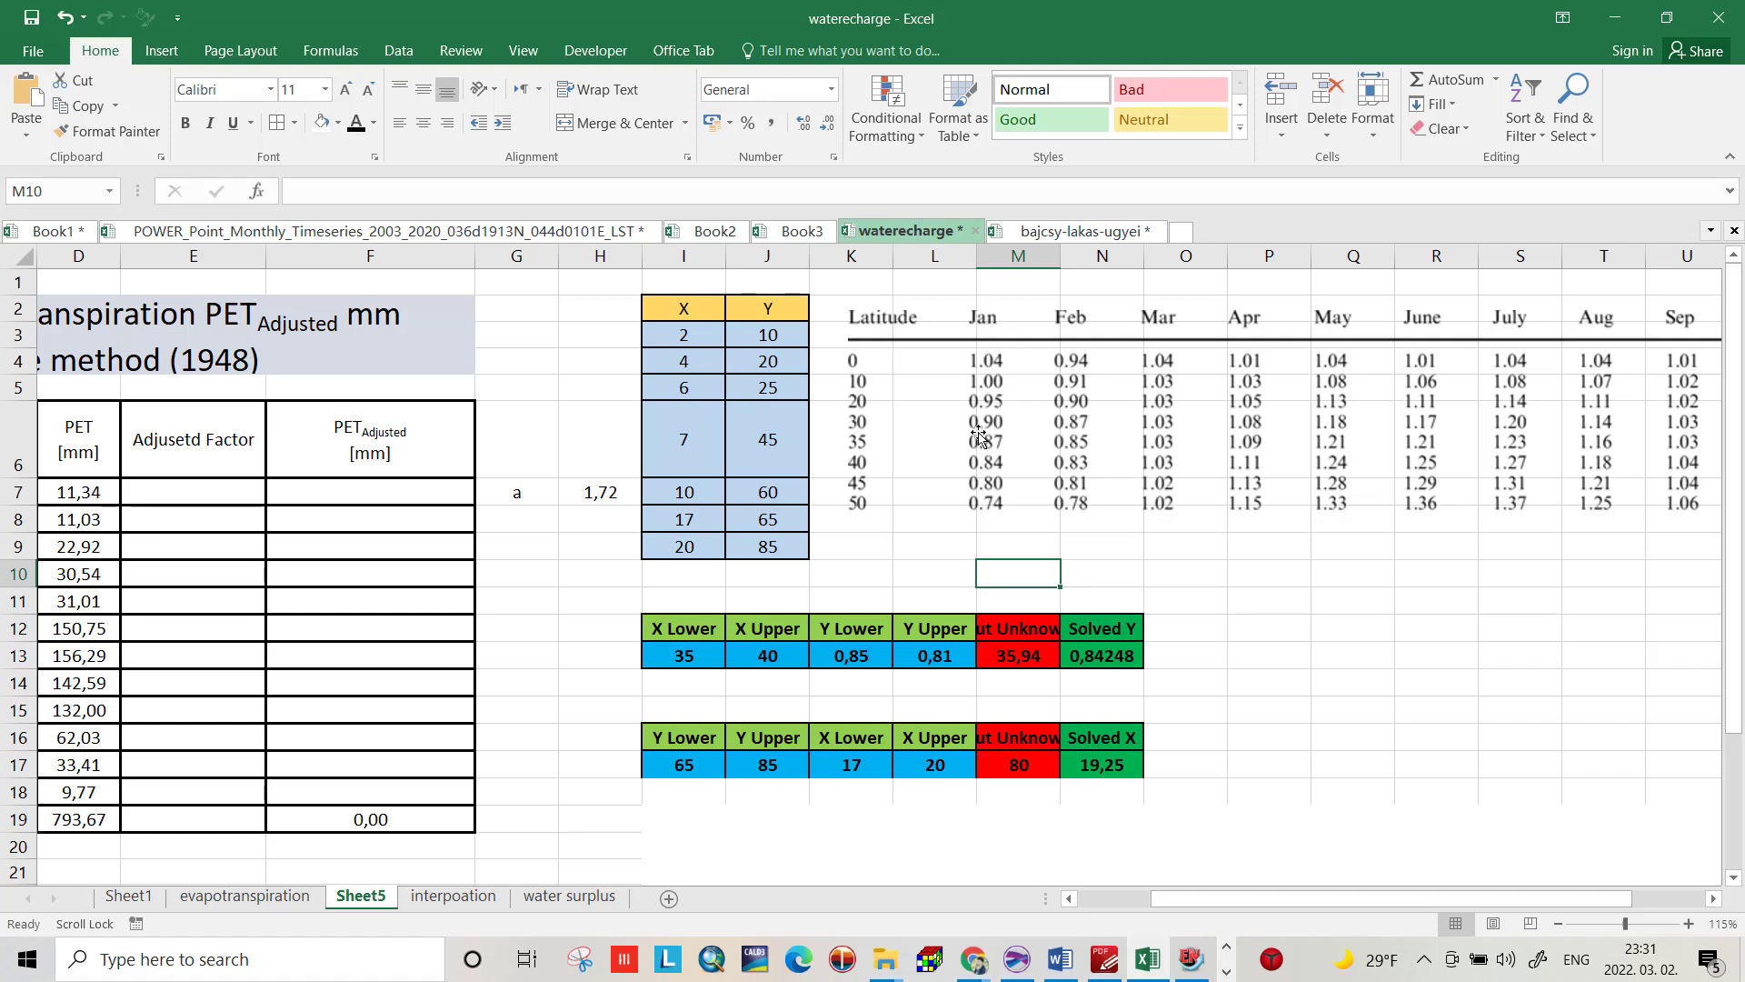
mouse_move(724, 431)
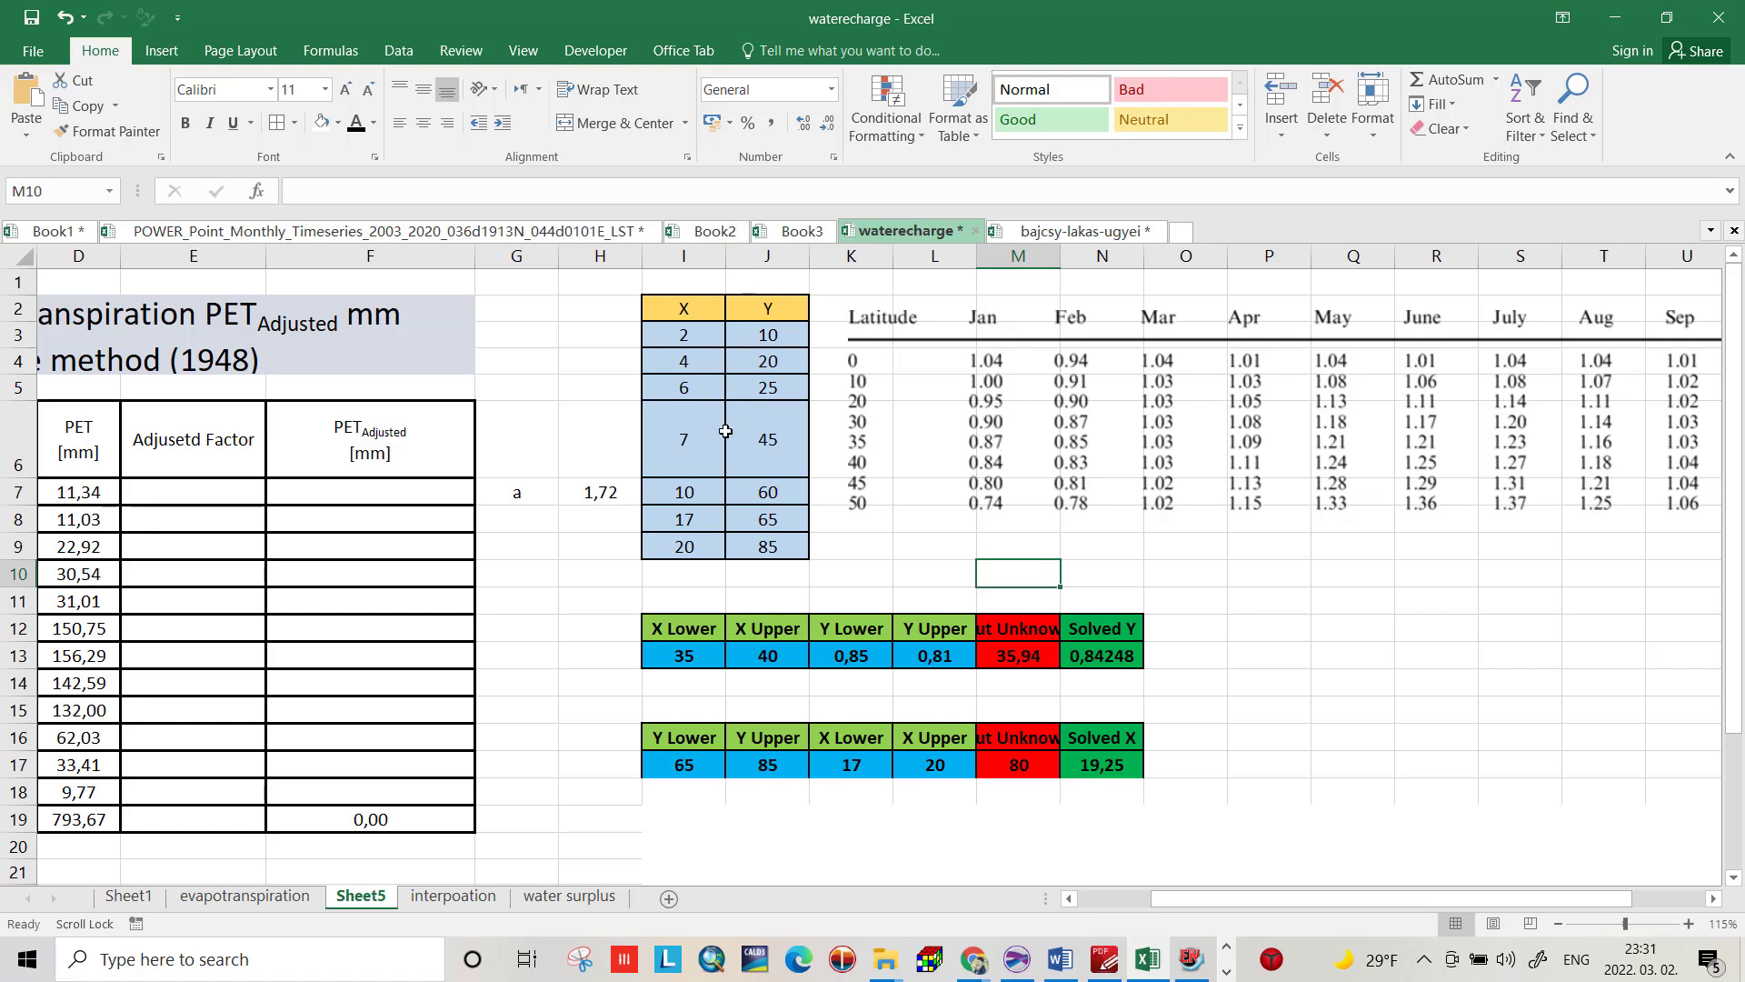
mouse_move(760, 423)
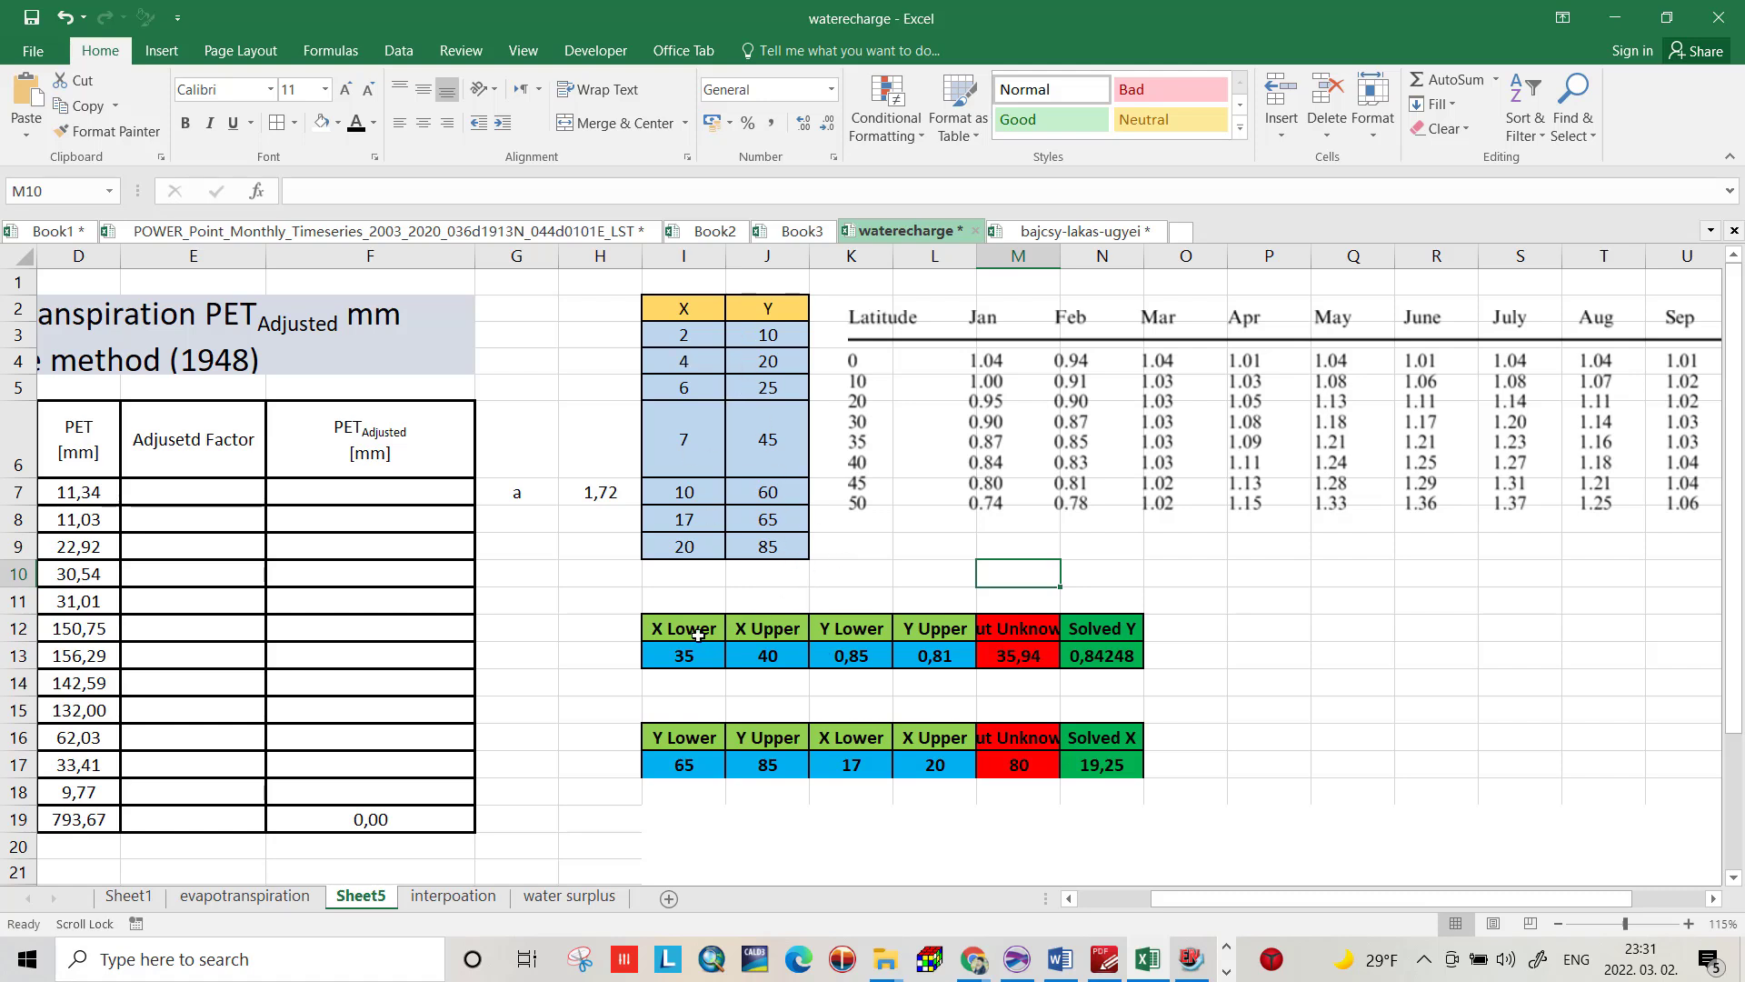
mouse_move(737, 644)
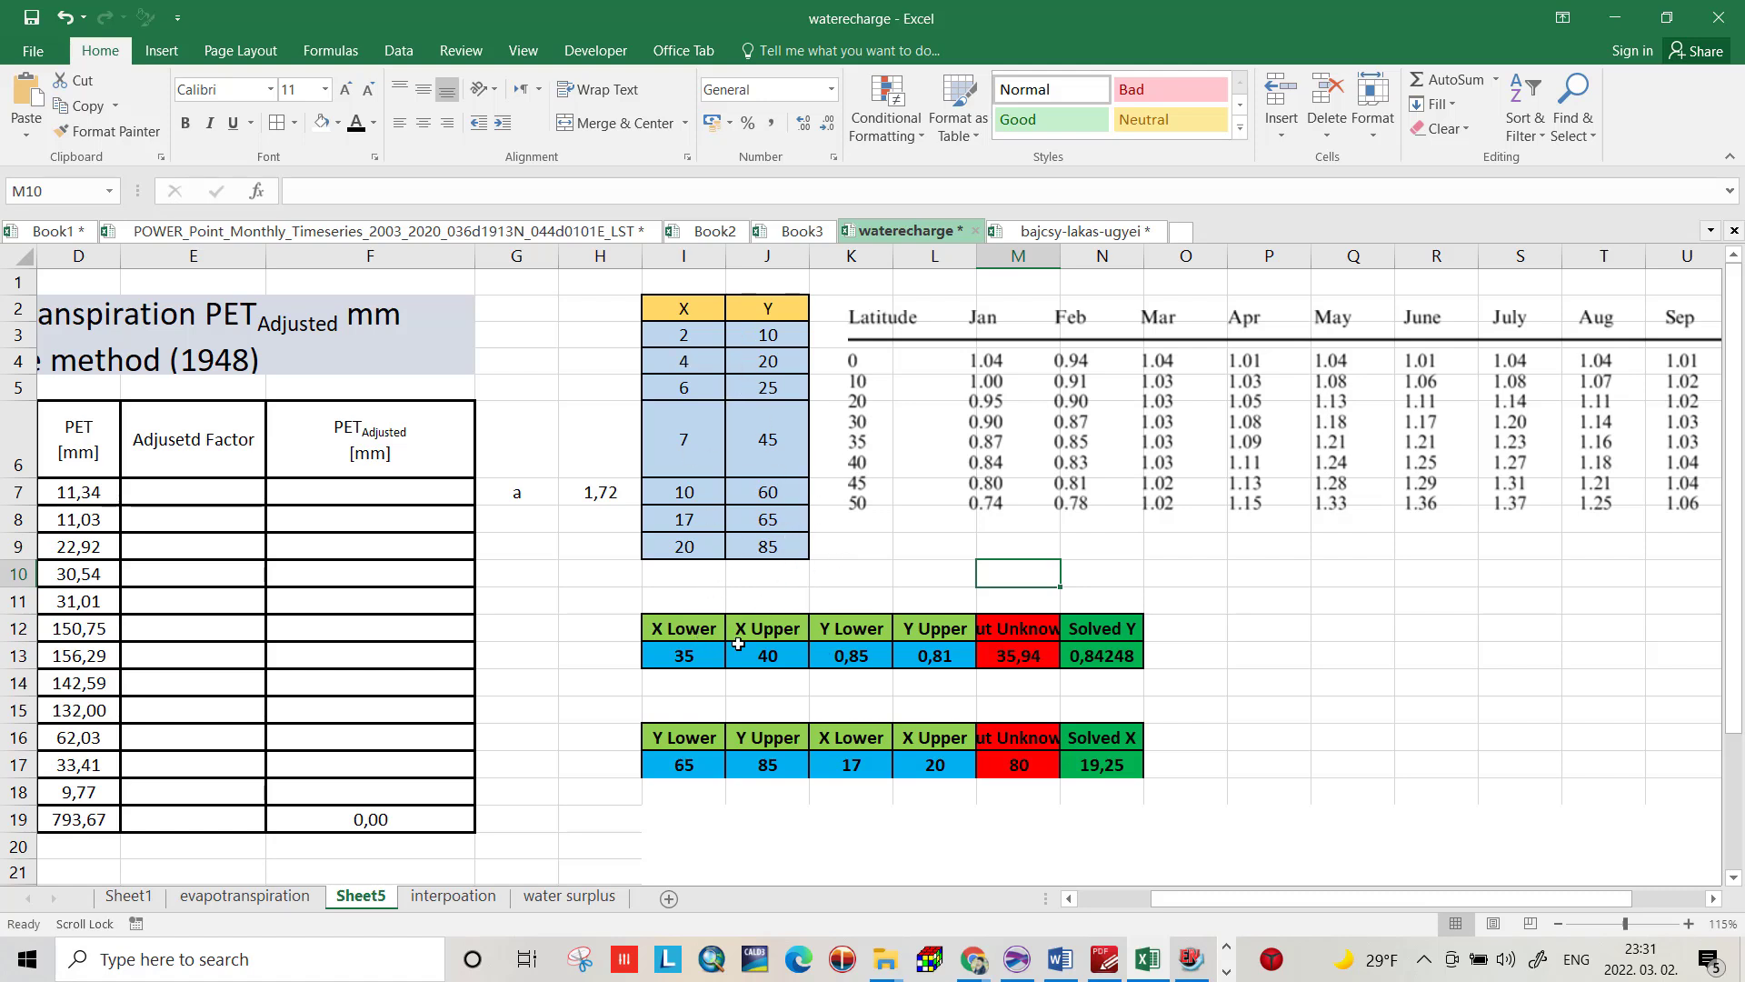
mouse_move(864, 451)
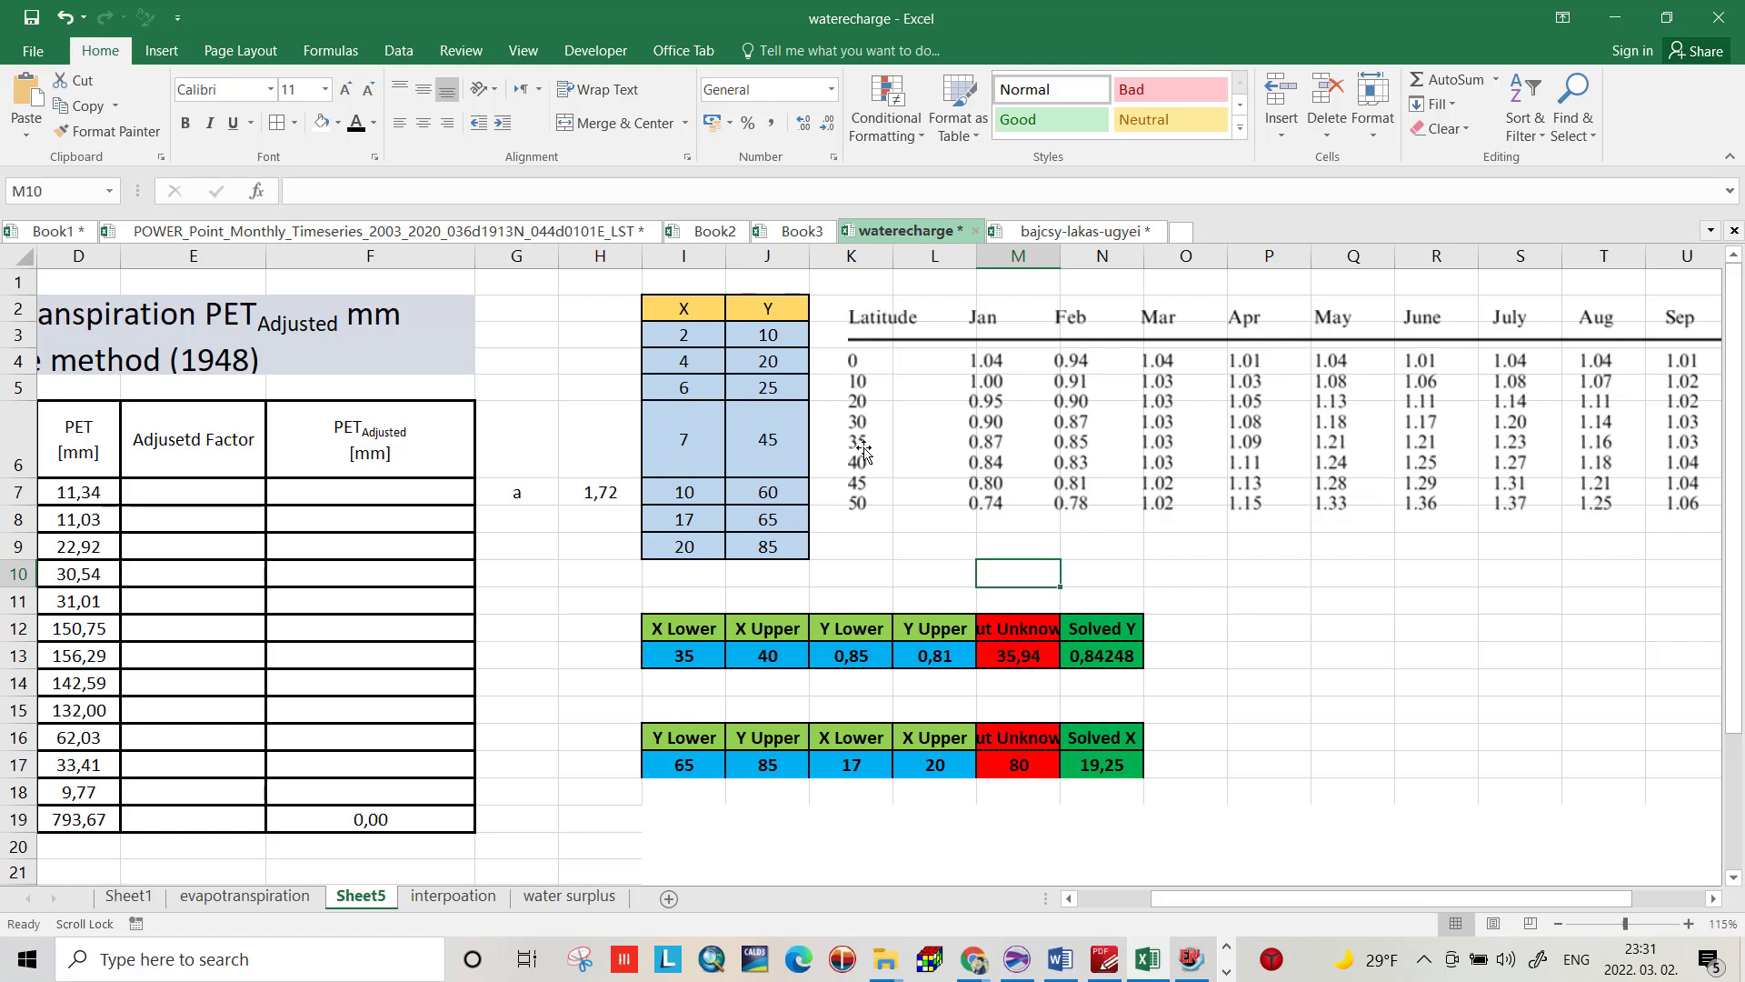
mouse_move(859, 462)
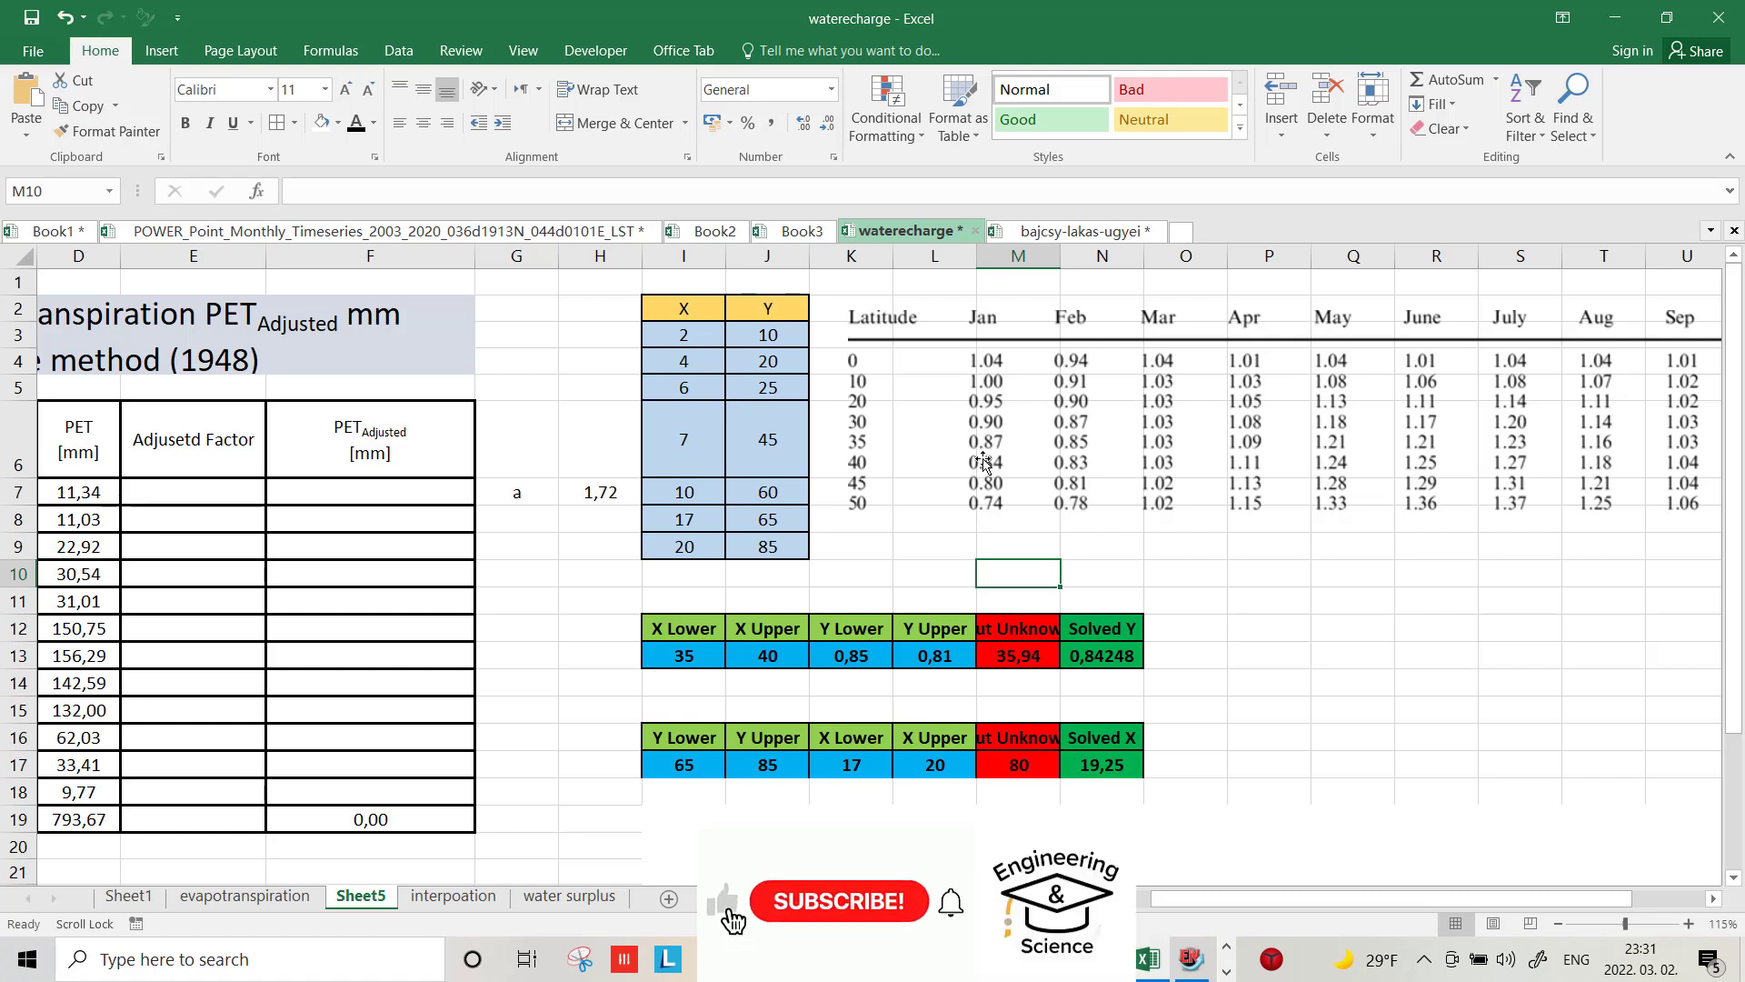
Step: Enter January factors 0,87 and 0,84 in K13 and L13, solving 0,86436
click(850, 655)
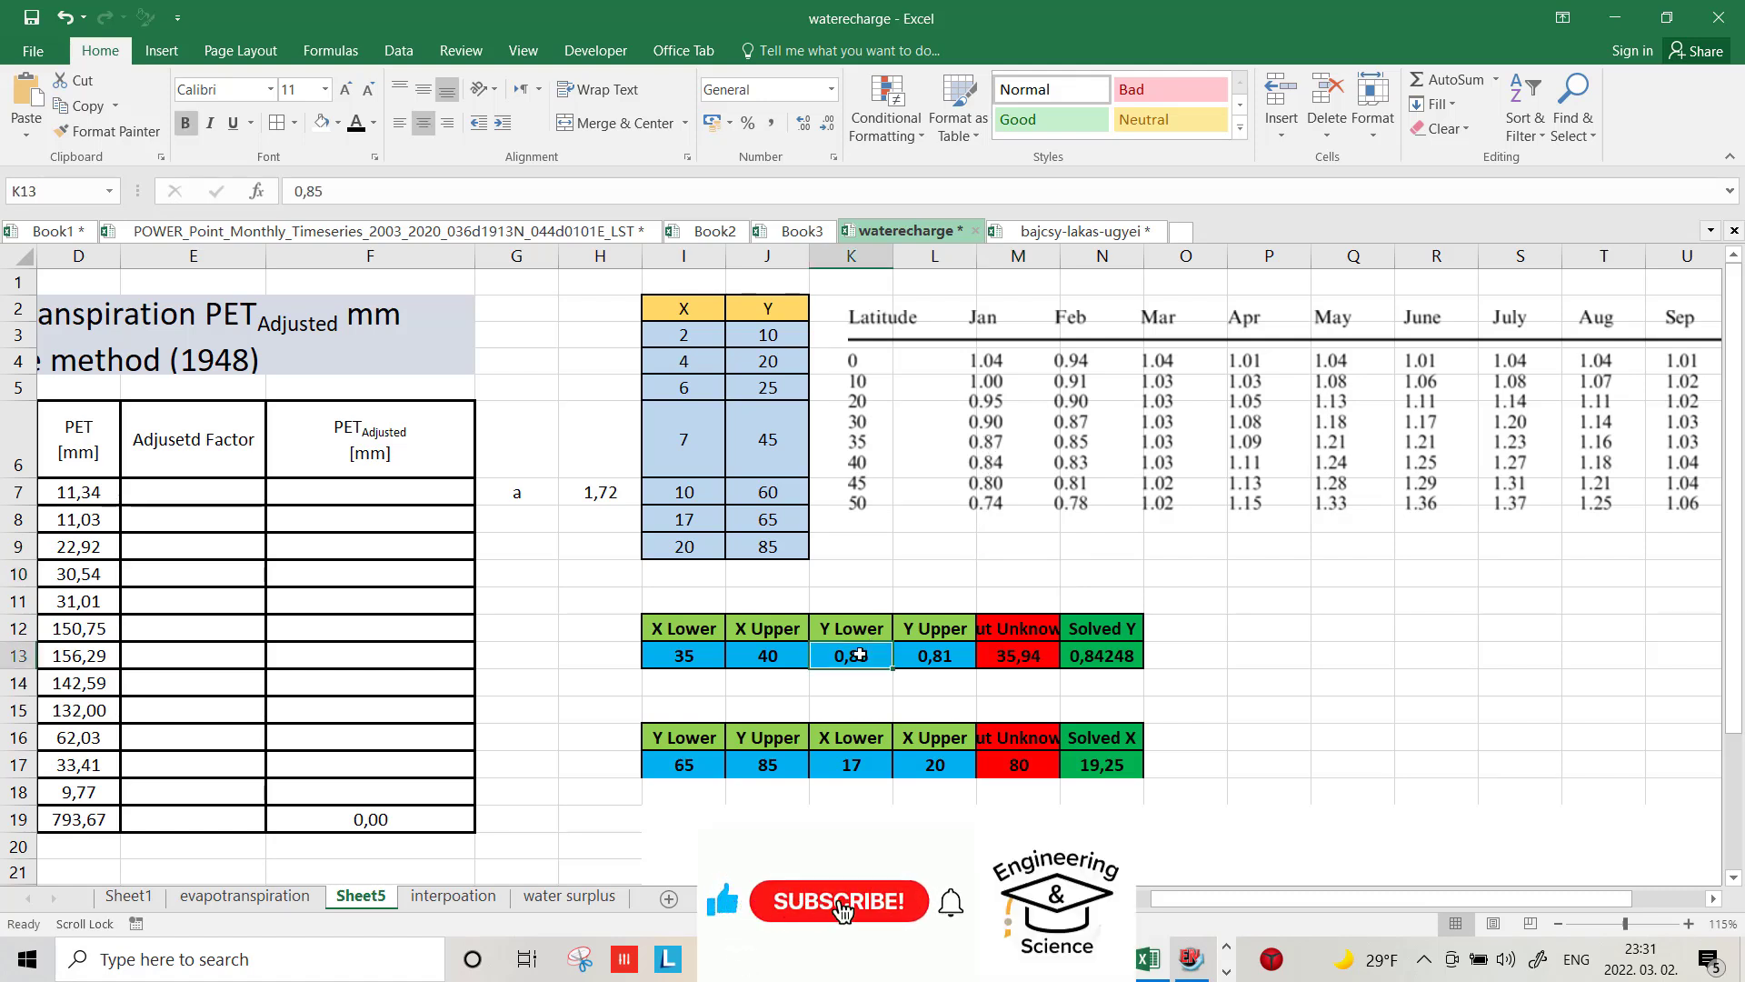
click(933, 655)
text(0,84)
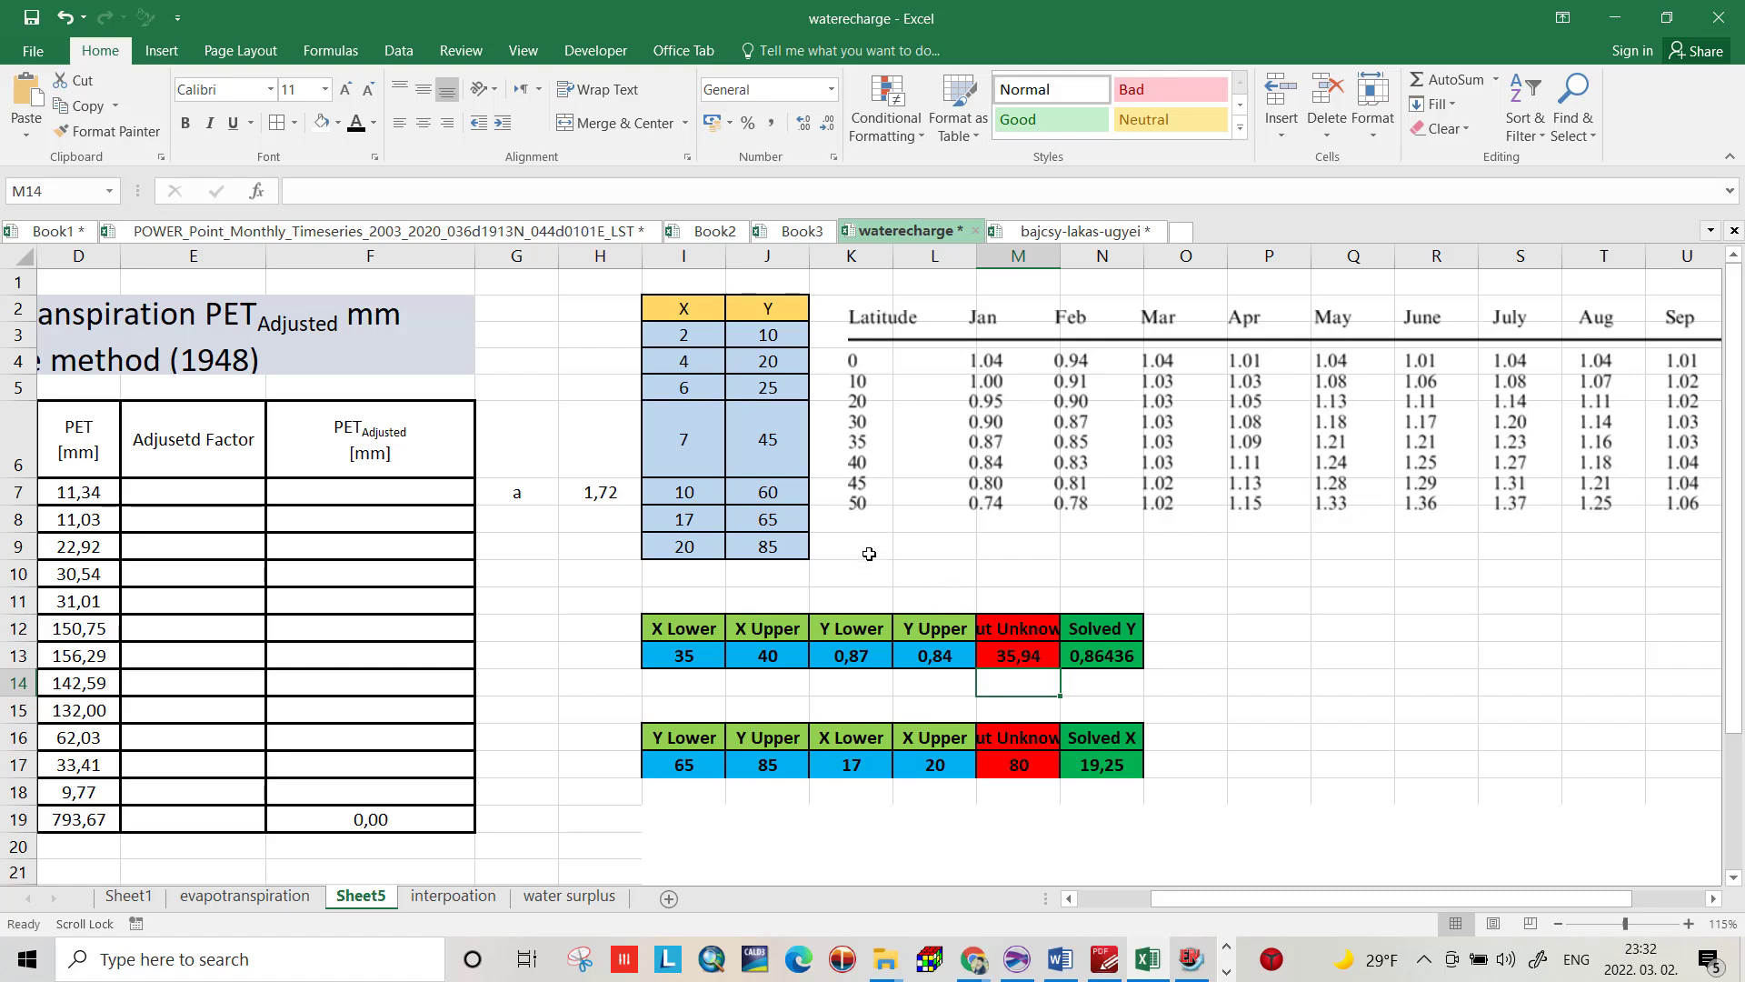
mouse_move(1111, 656)
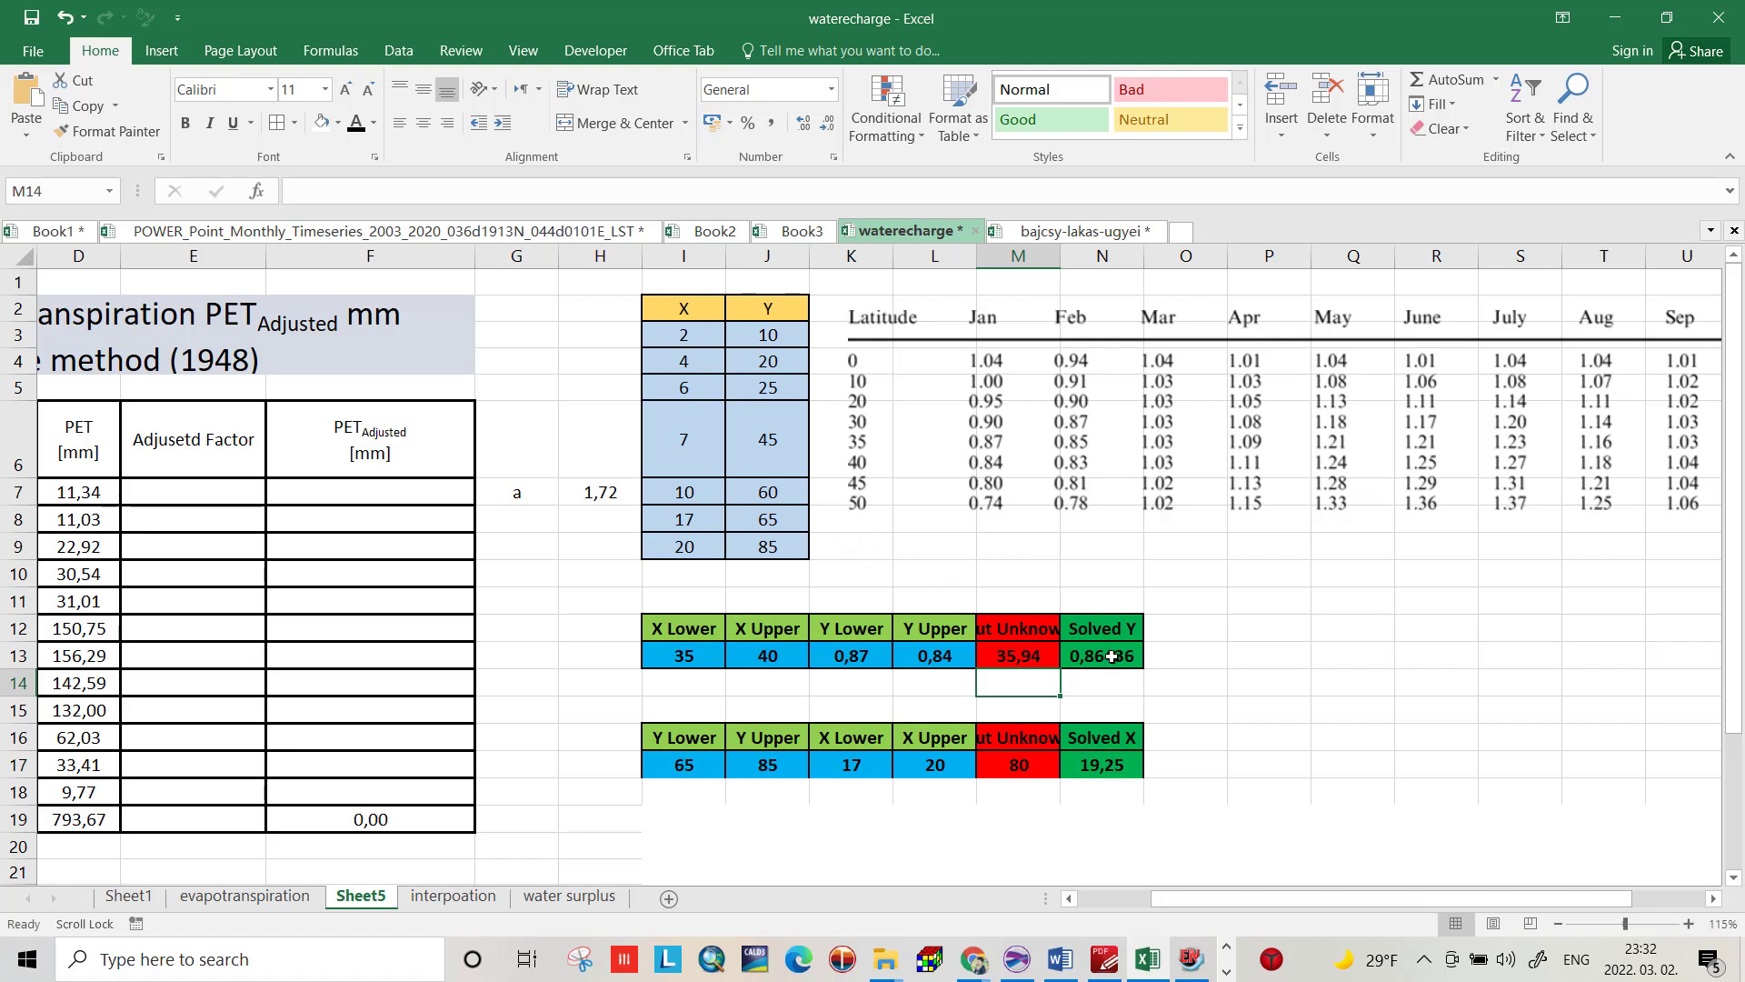
mouse_move(1107, 660)
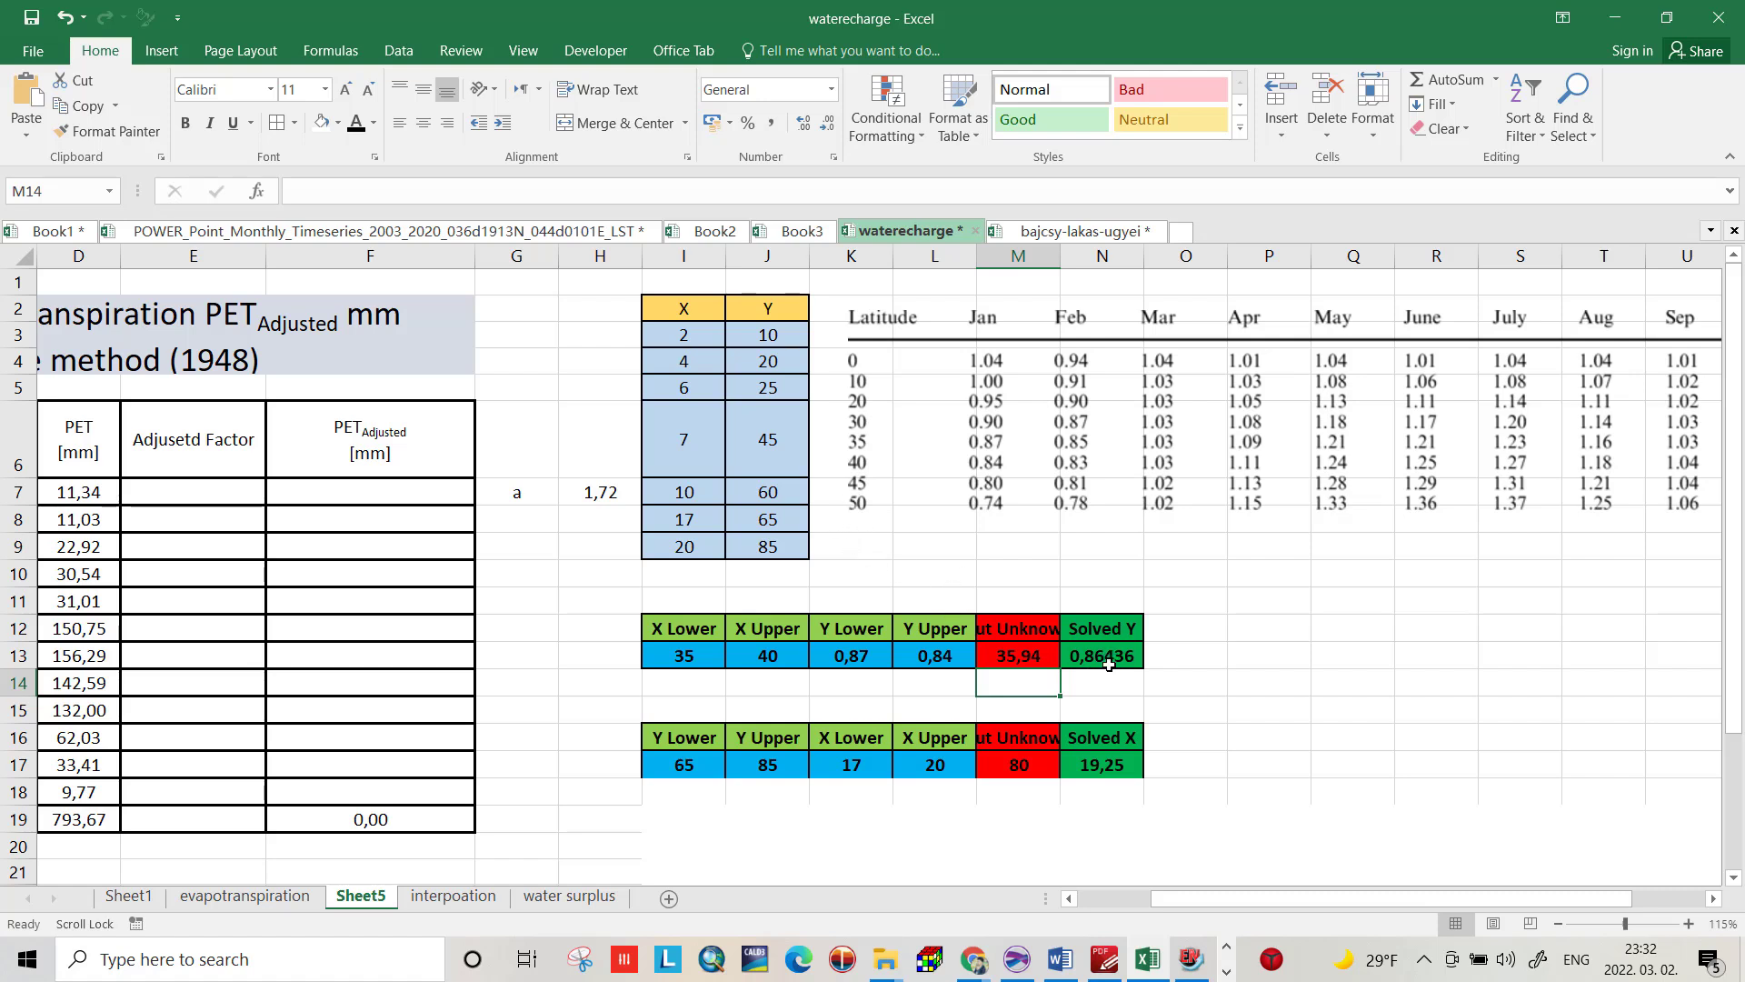
mouse_move(1040, 668)
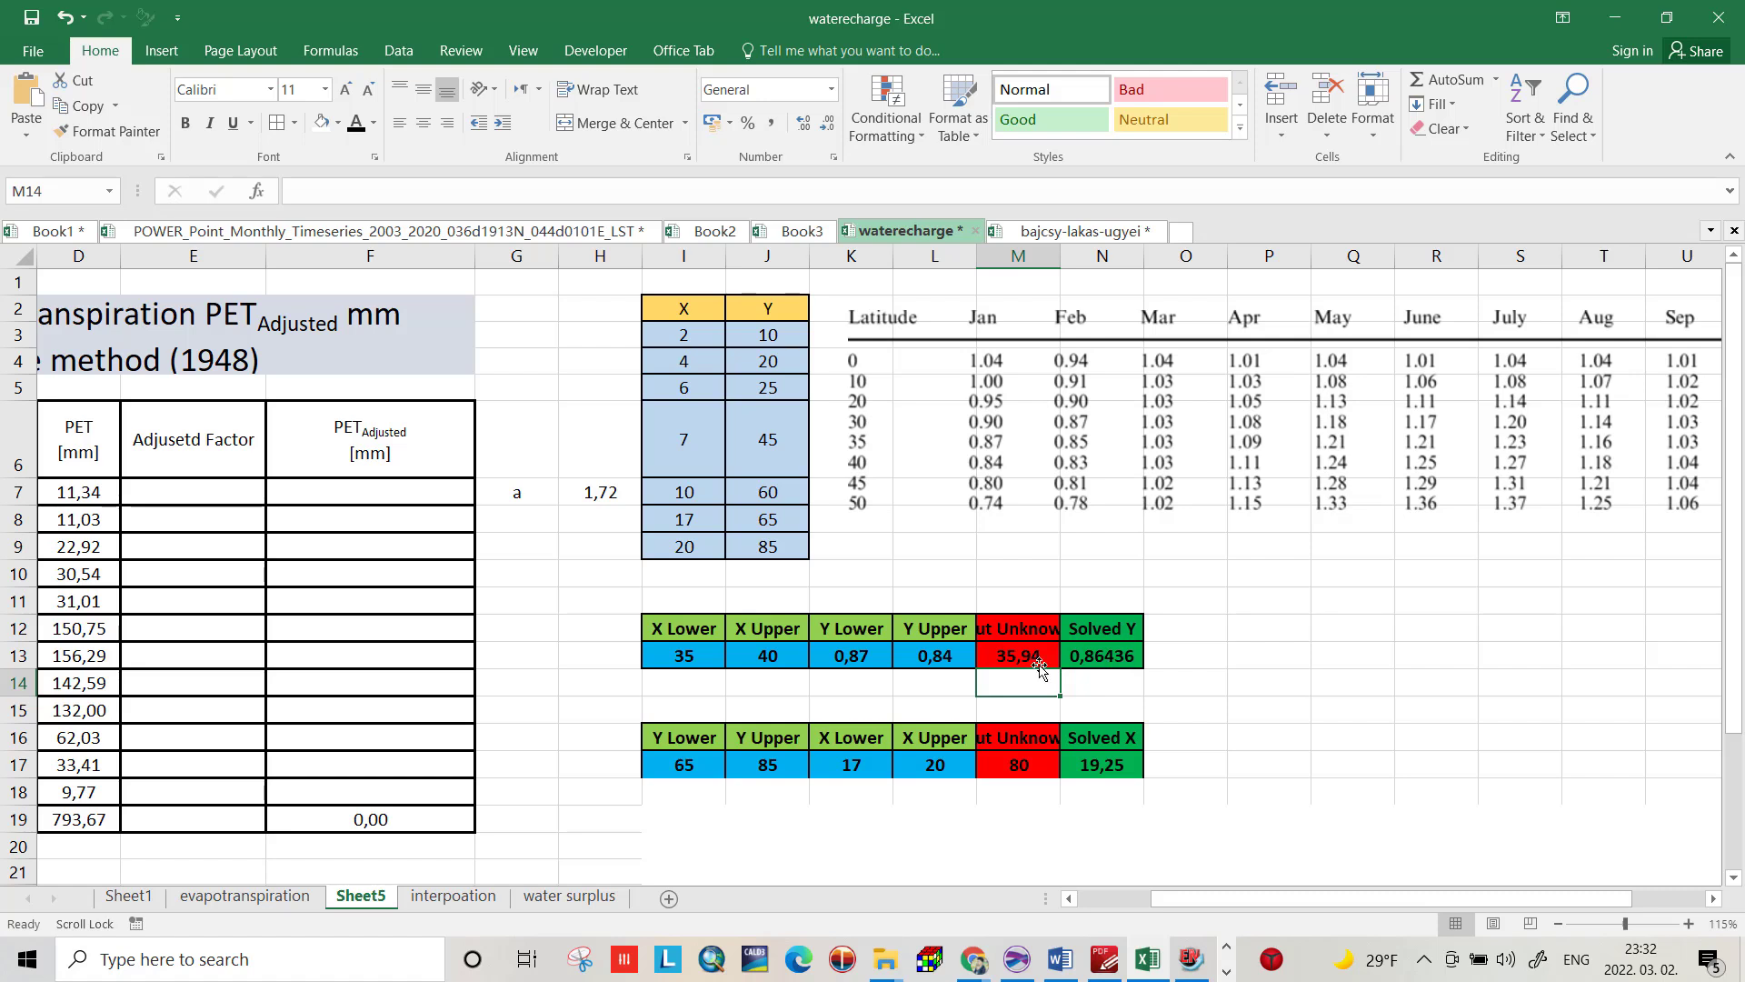
mouse_move(172, 488)
text(=D7*)
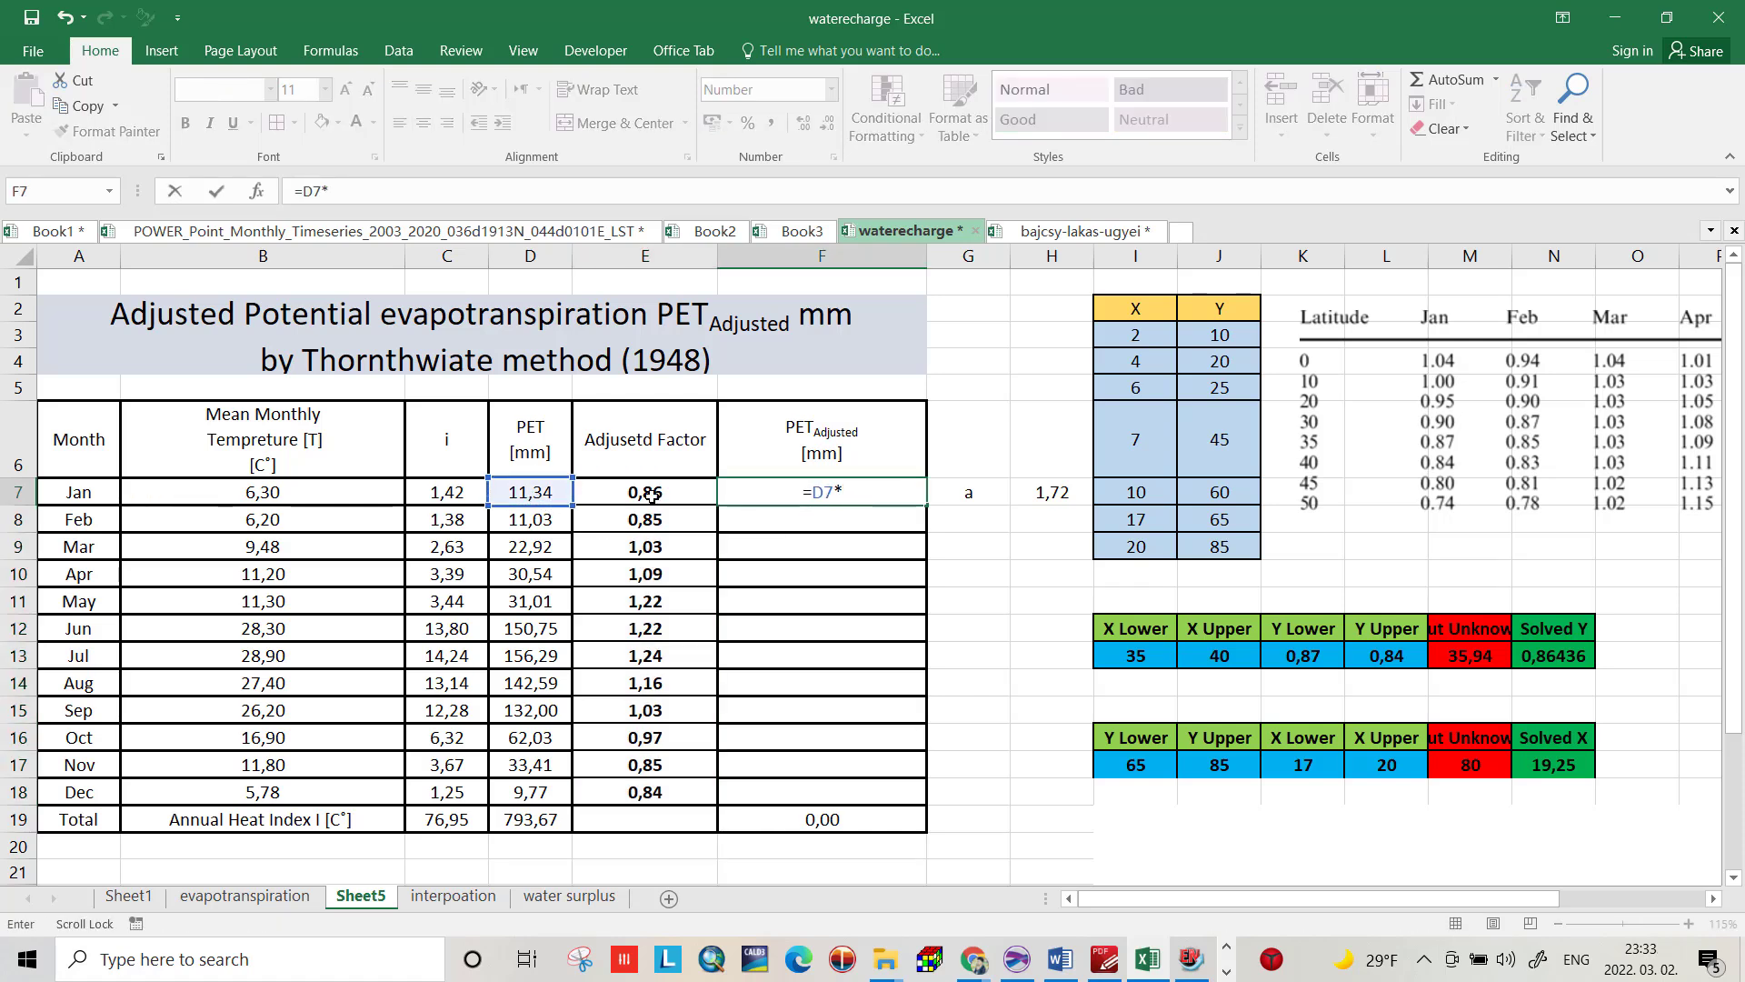
Step: Enter =D7*E7 in F7 and fill it down to F18
key(Return)
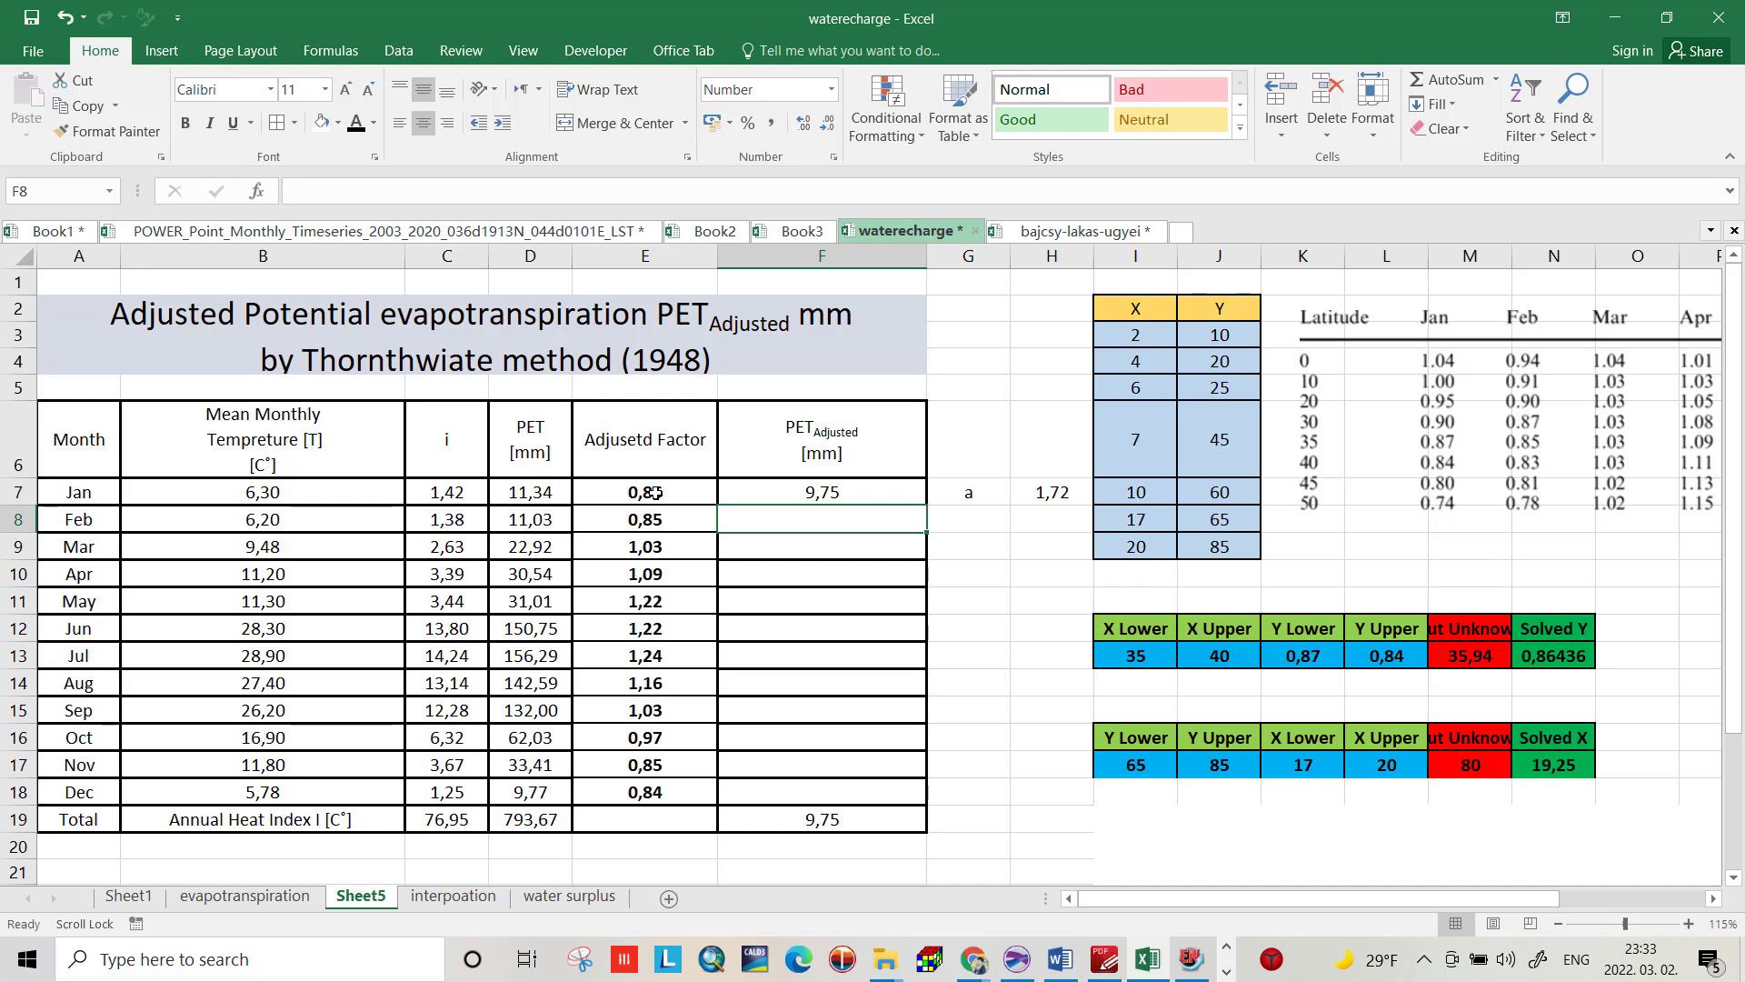
click(822, 491)
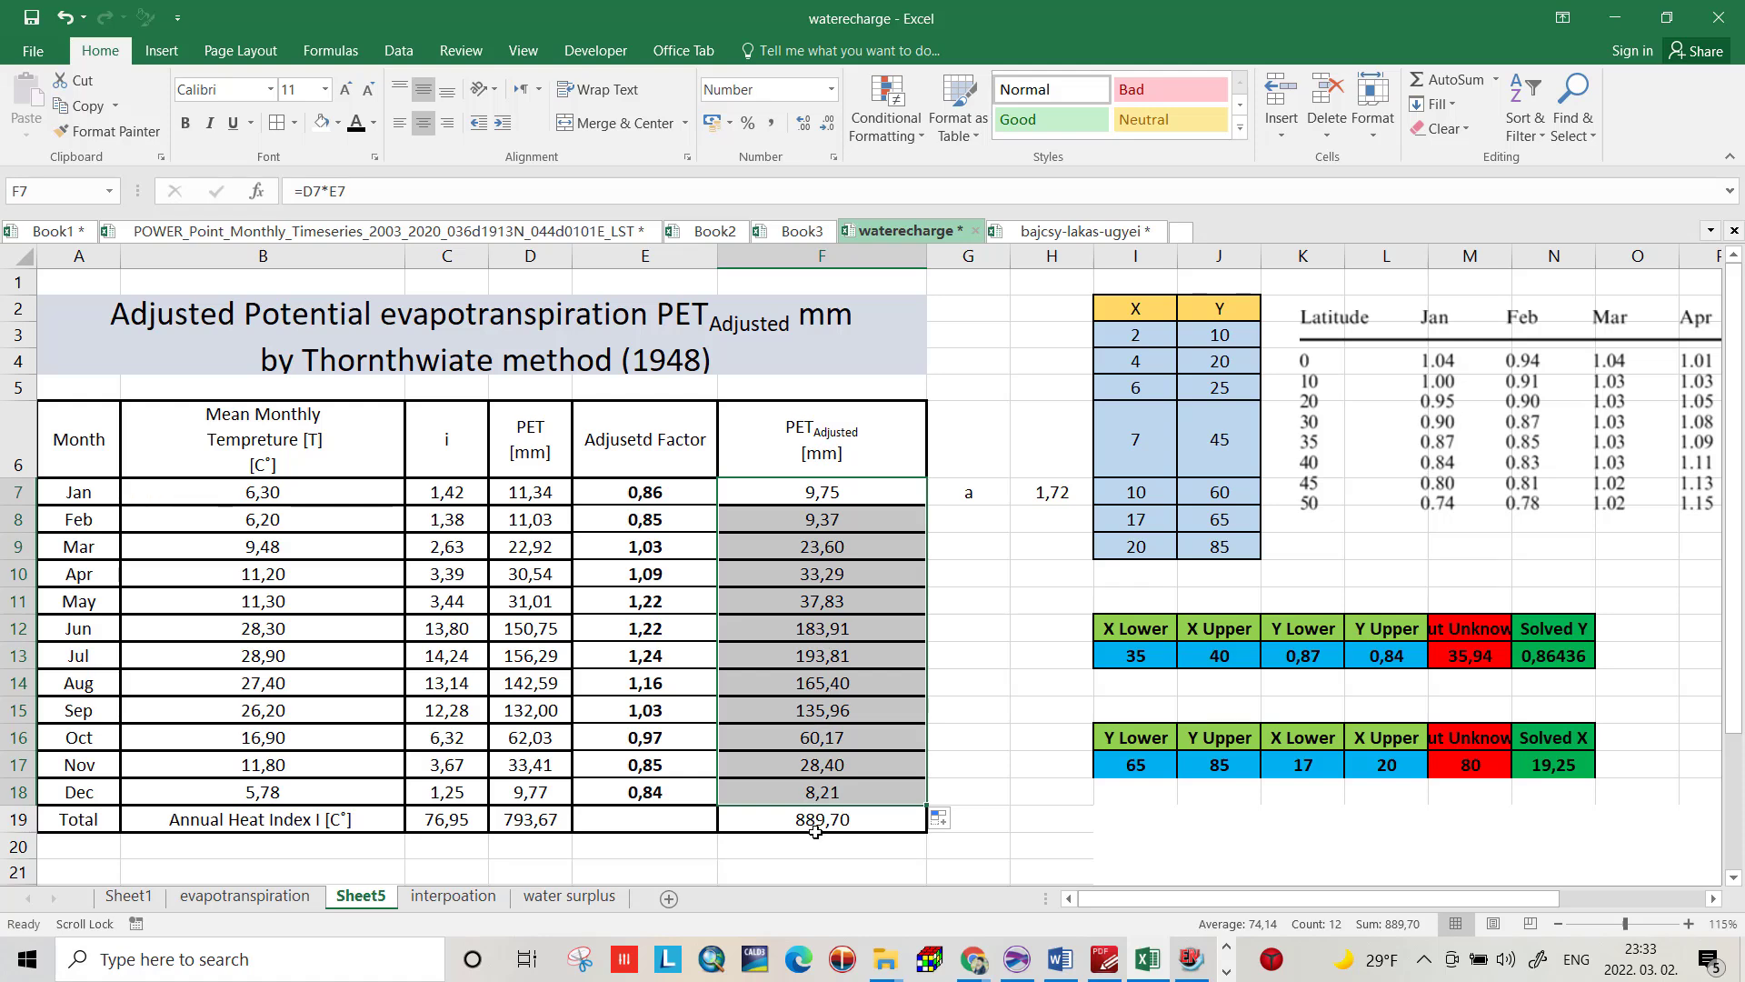
mouse_move(838, 602)
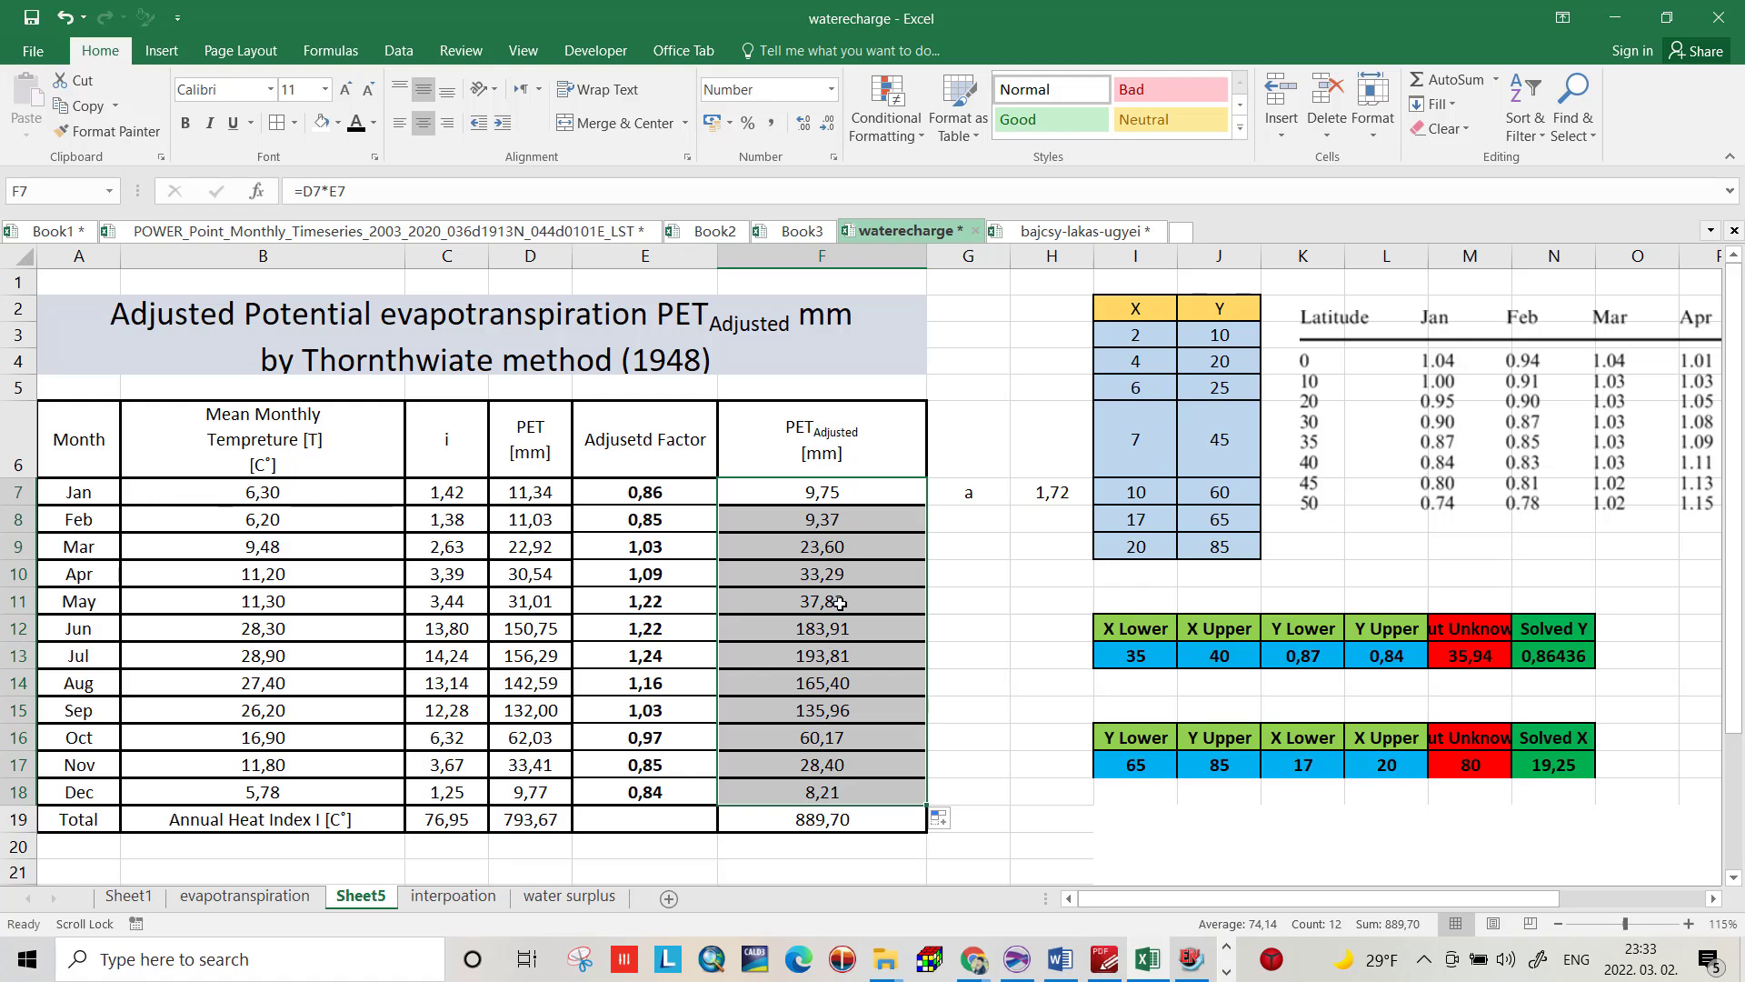